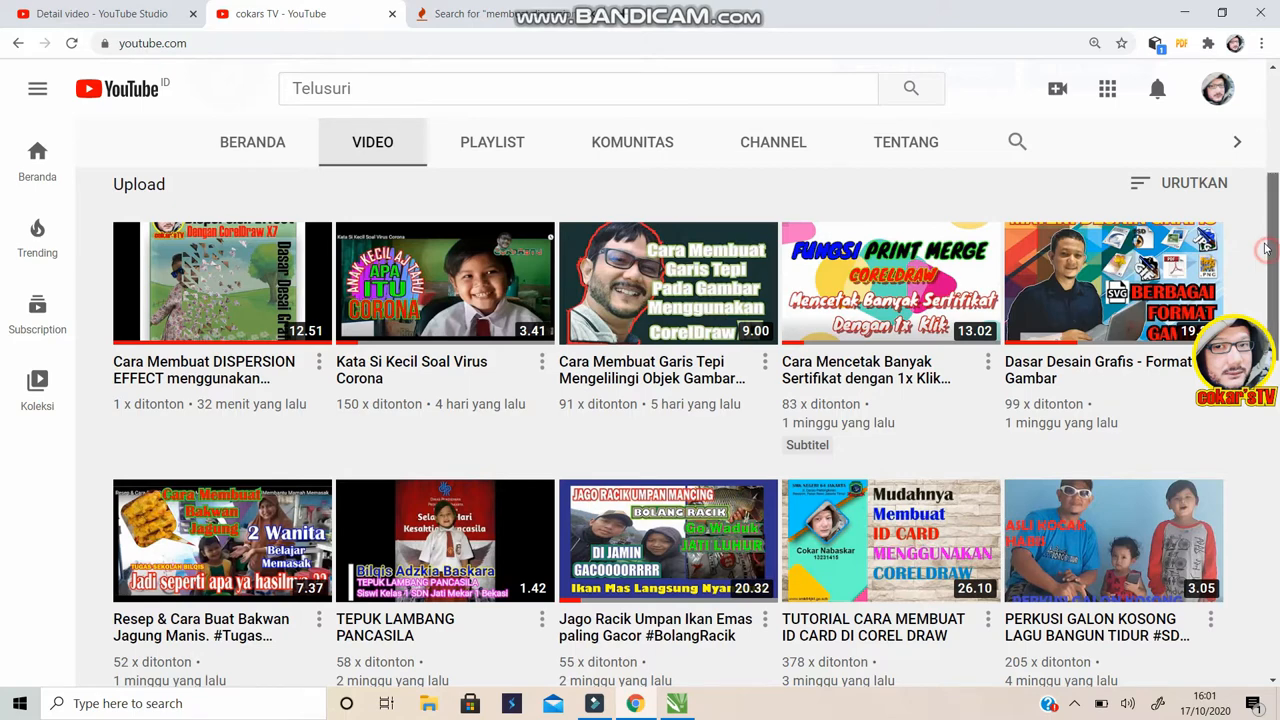
Switch to the blank Untitled-1 CorelDRAW drawing from the taskbar
scroll("down", 3)
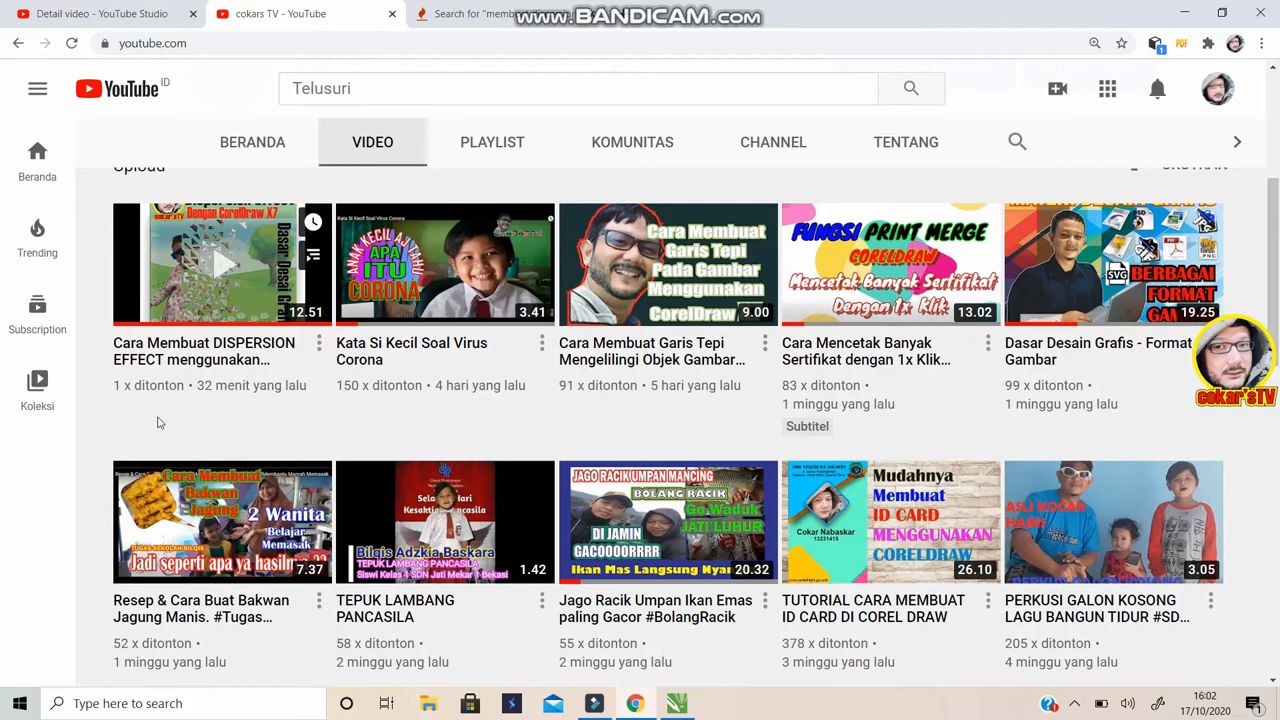
mouse_move(180, 520)
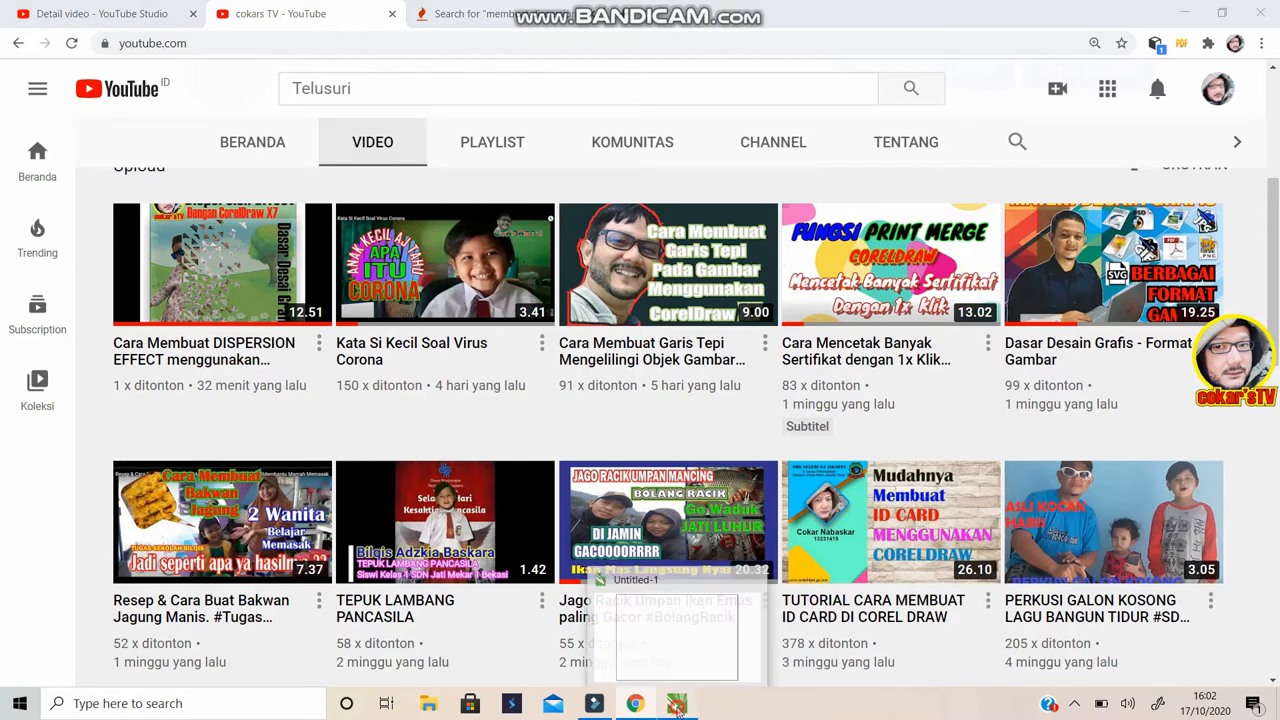
left_click(672, 700)
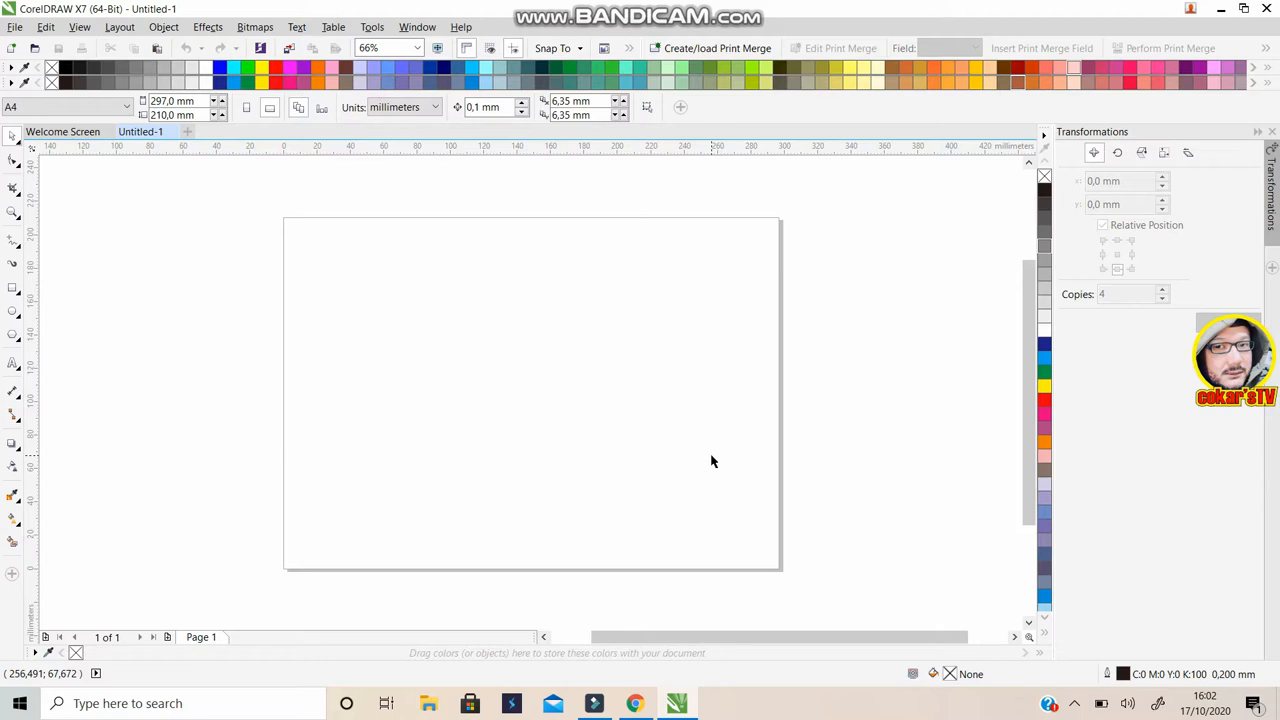
mouse_move(420, 308)
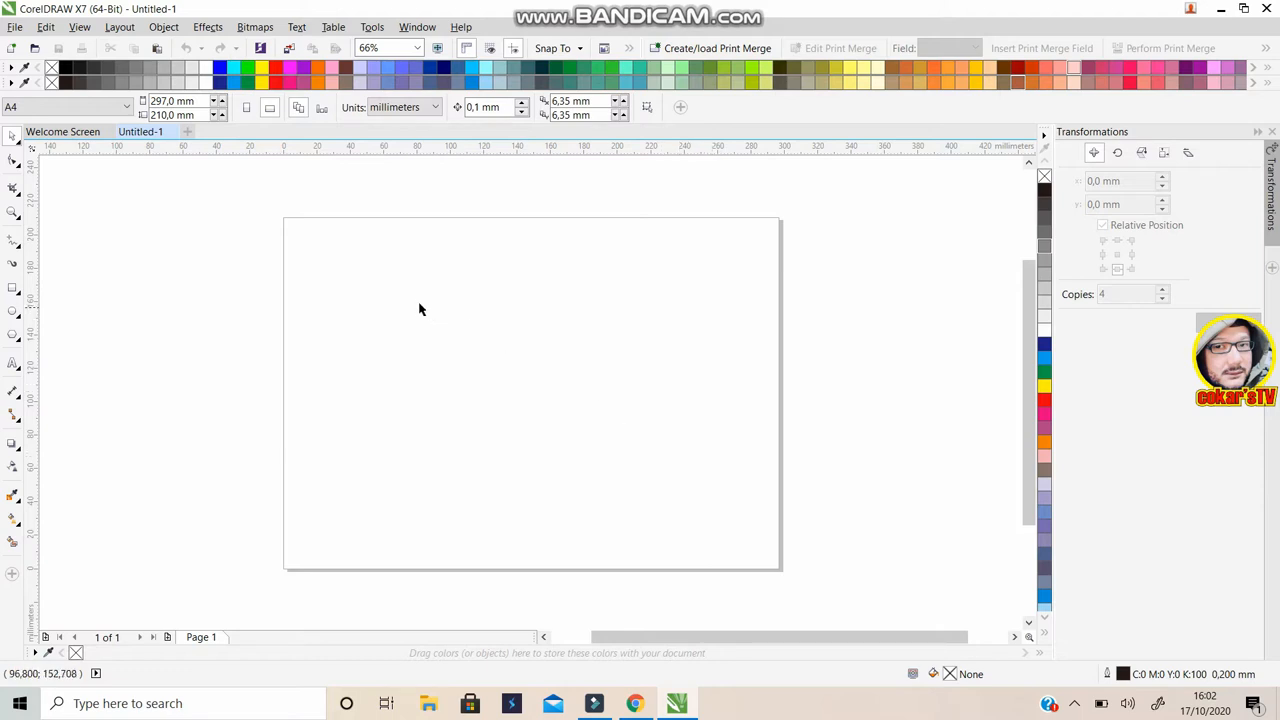
mouse_move(118, 312)
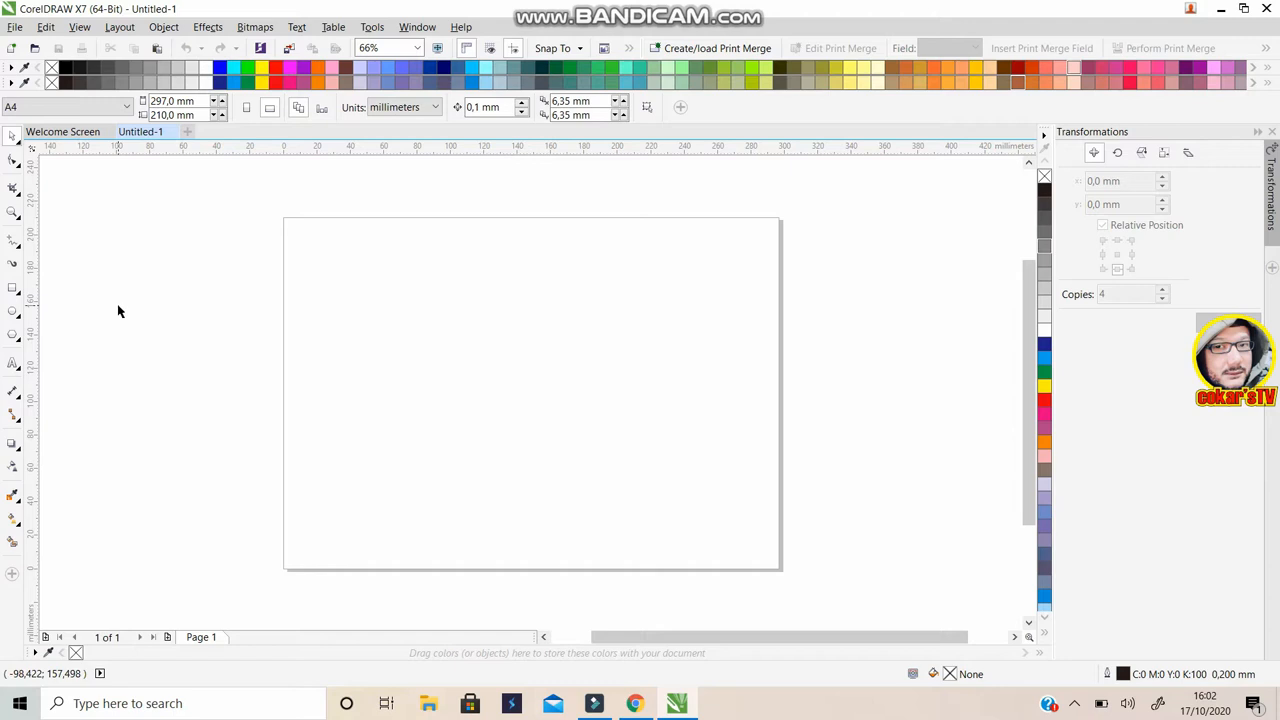
mouse_move(124, 308)
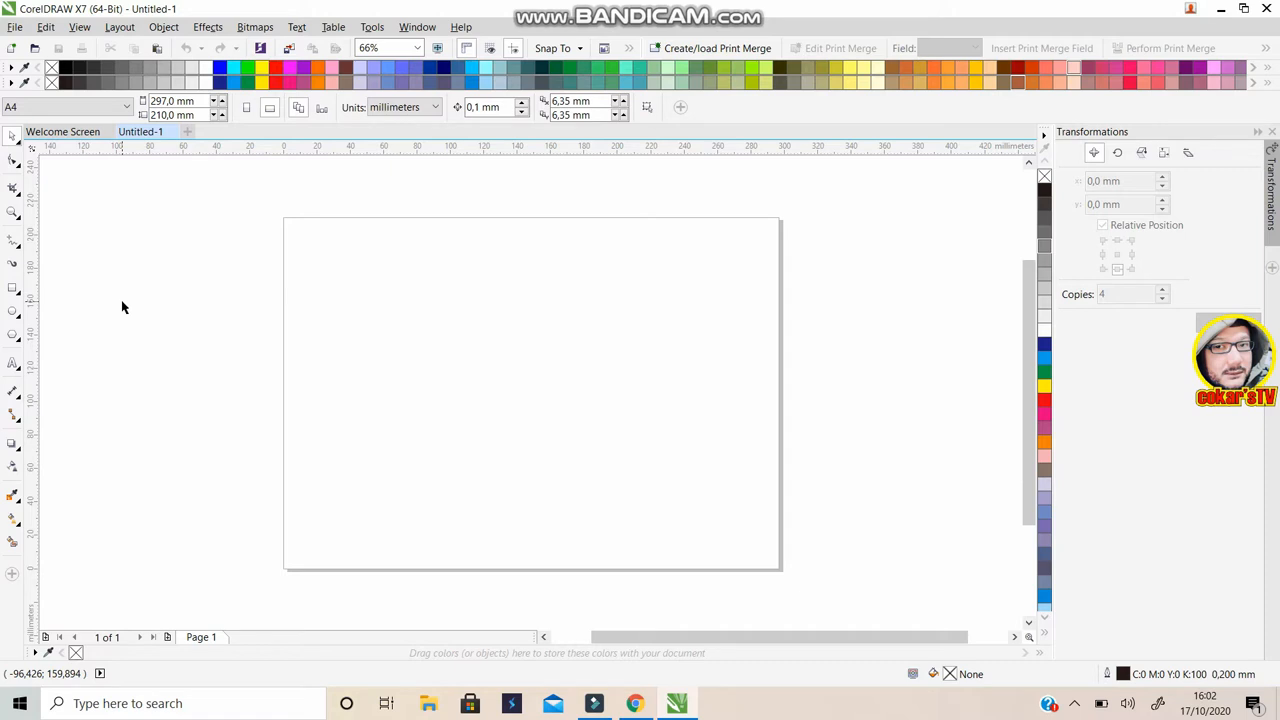
mouse_move(88, 240)
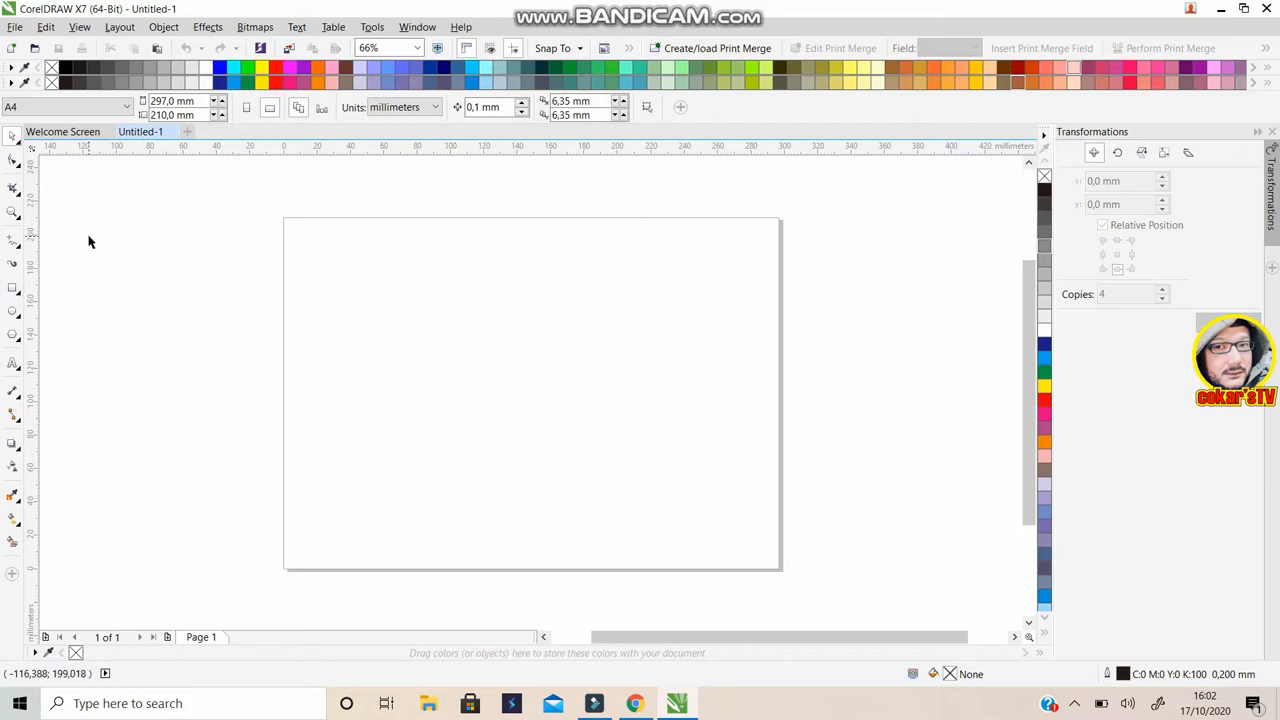
mouse_move(16, 192)
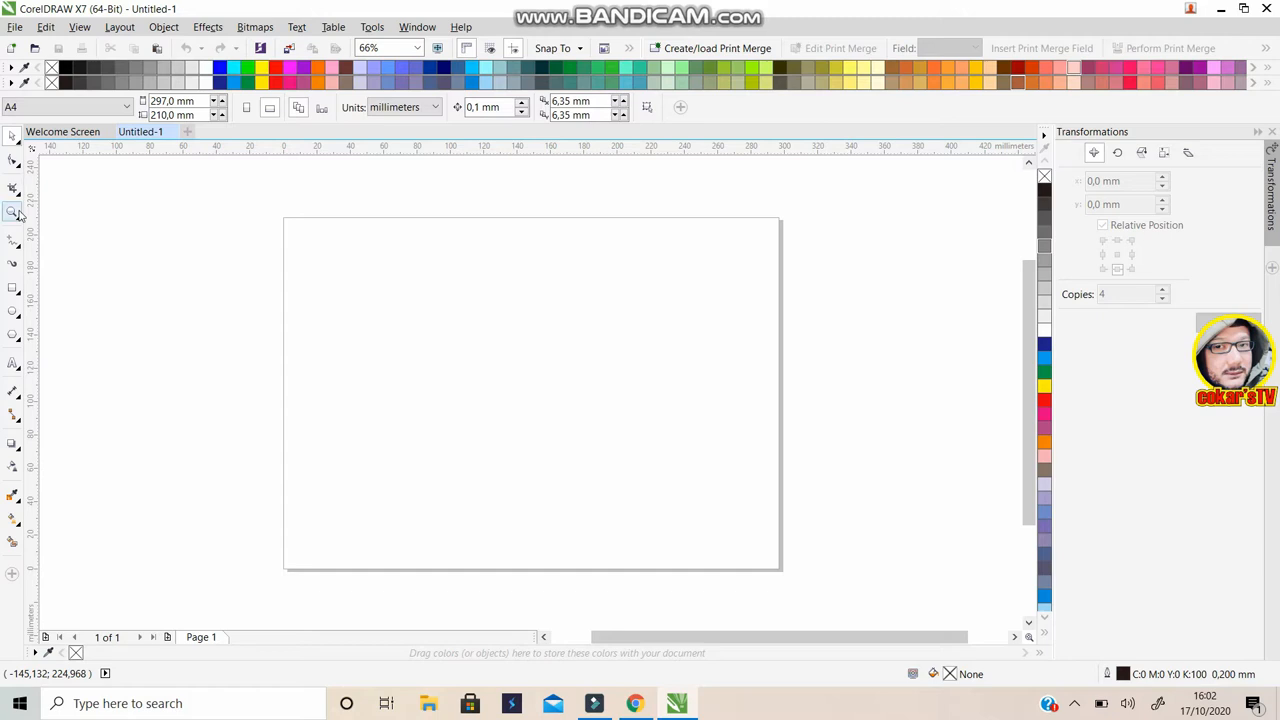
mouse_move(46, 324)
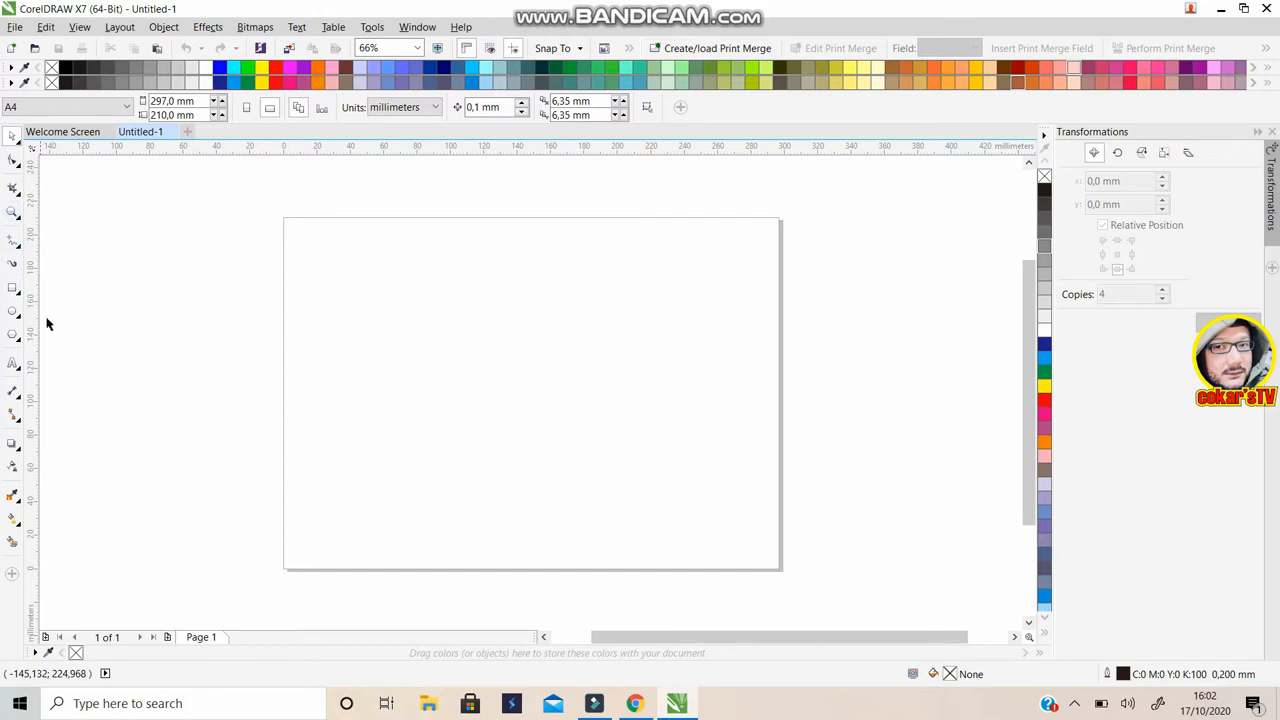
mouse_move(38, 276)
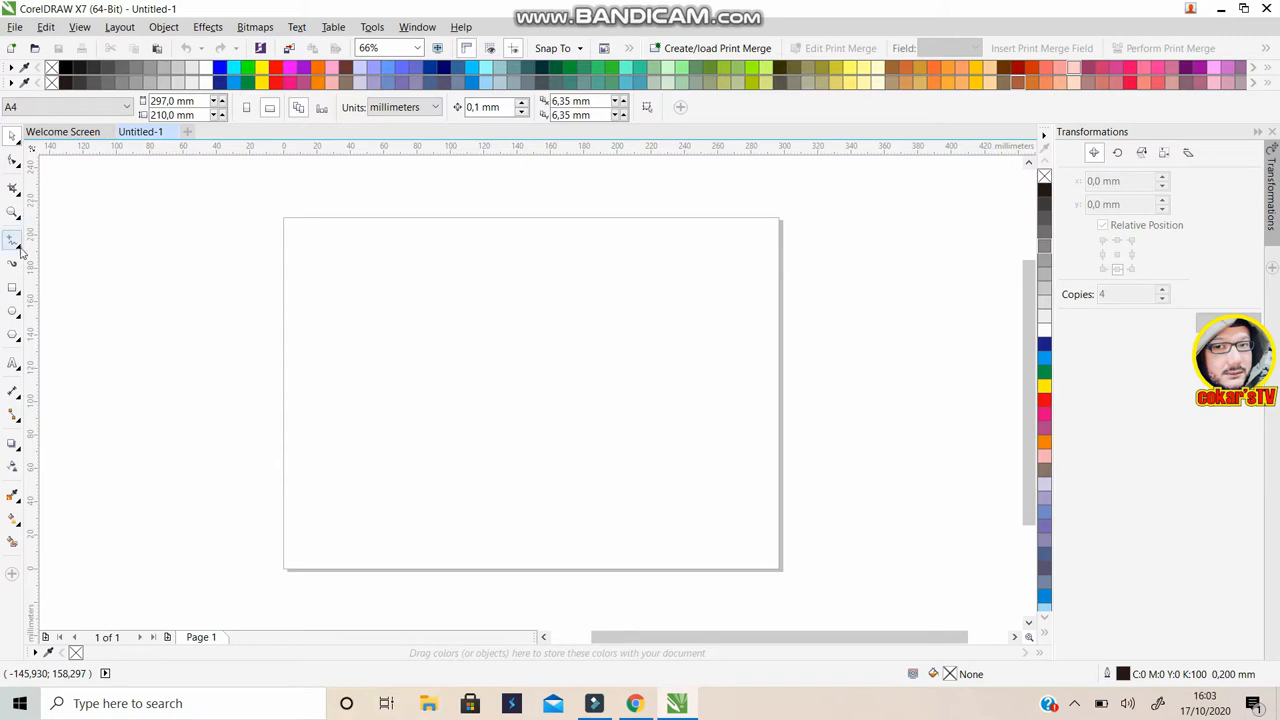
Browse the Freehand tool flyout, close it and choose the Rectangle tool
left_click(12, 240)
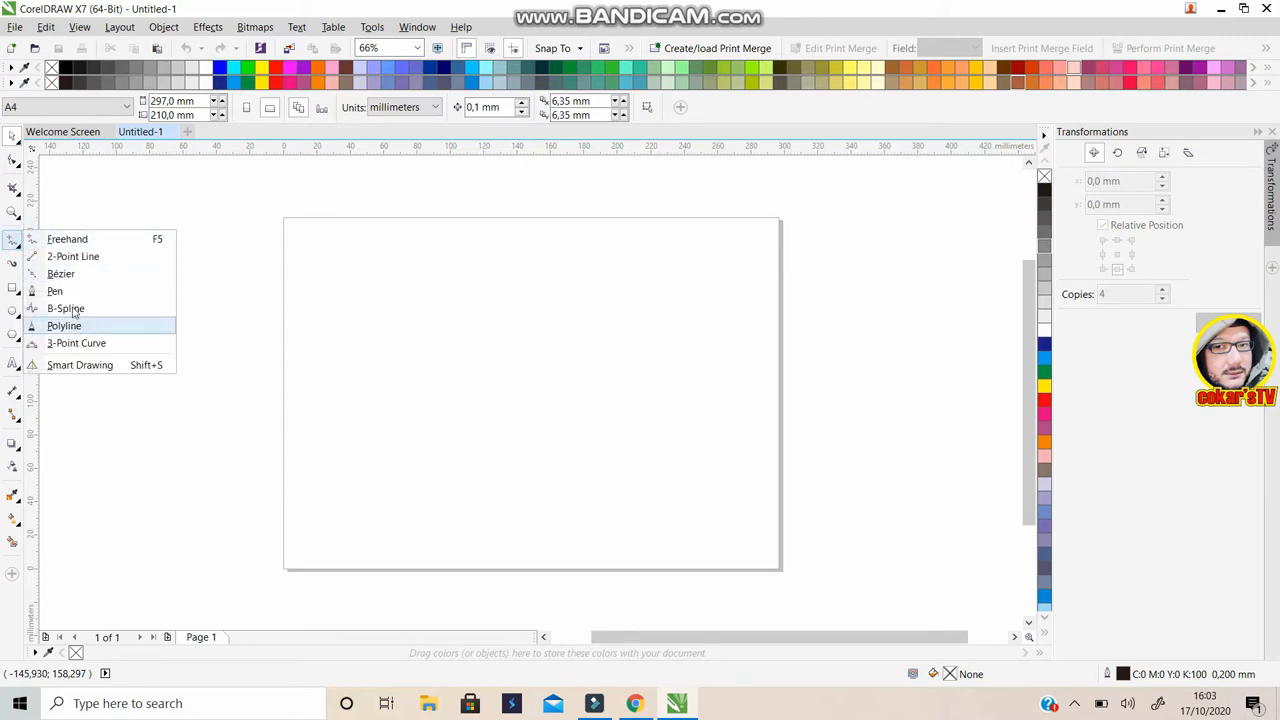
mouse_move(60, 272)
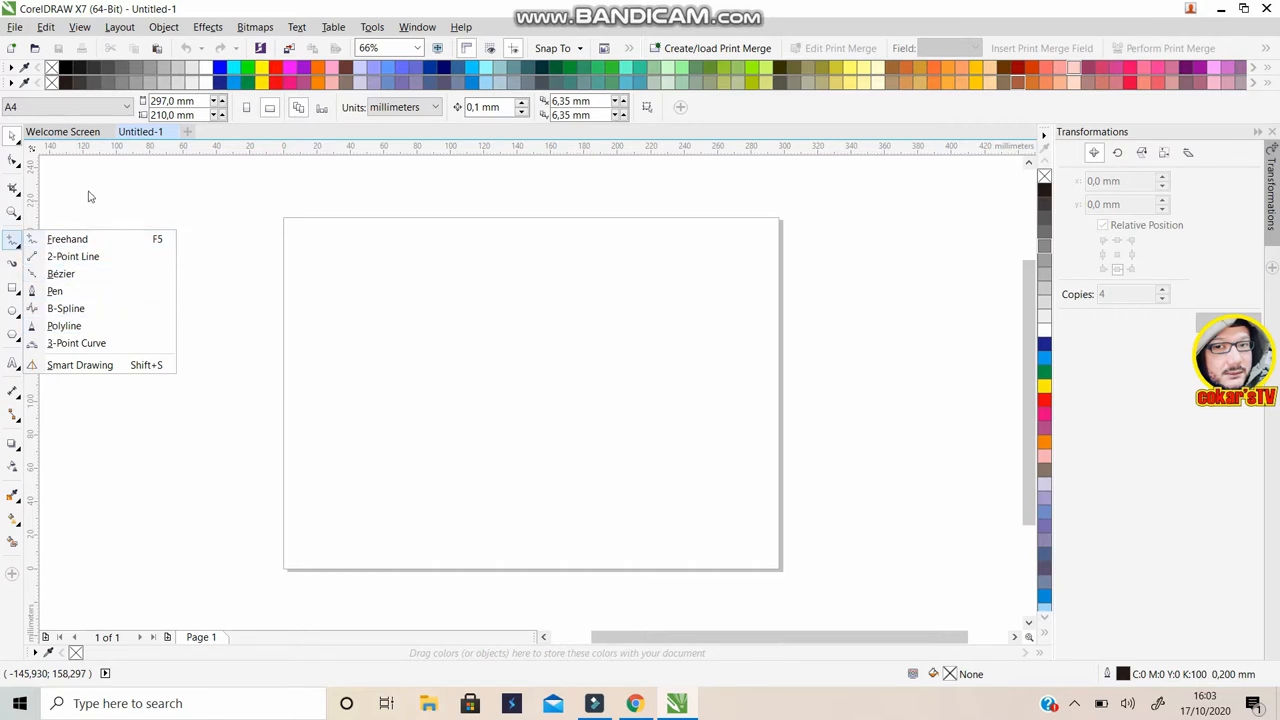
left_click(12, 290)
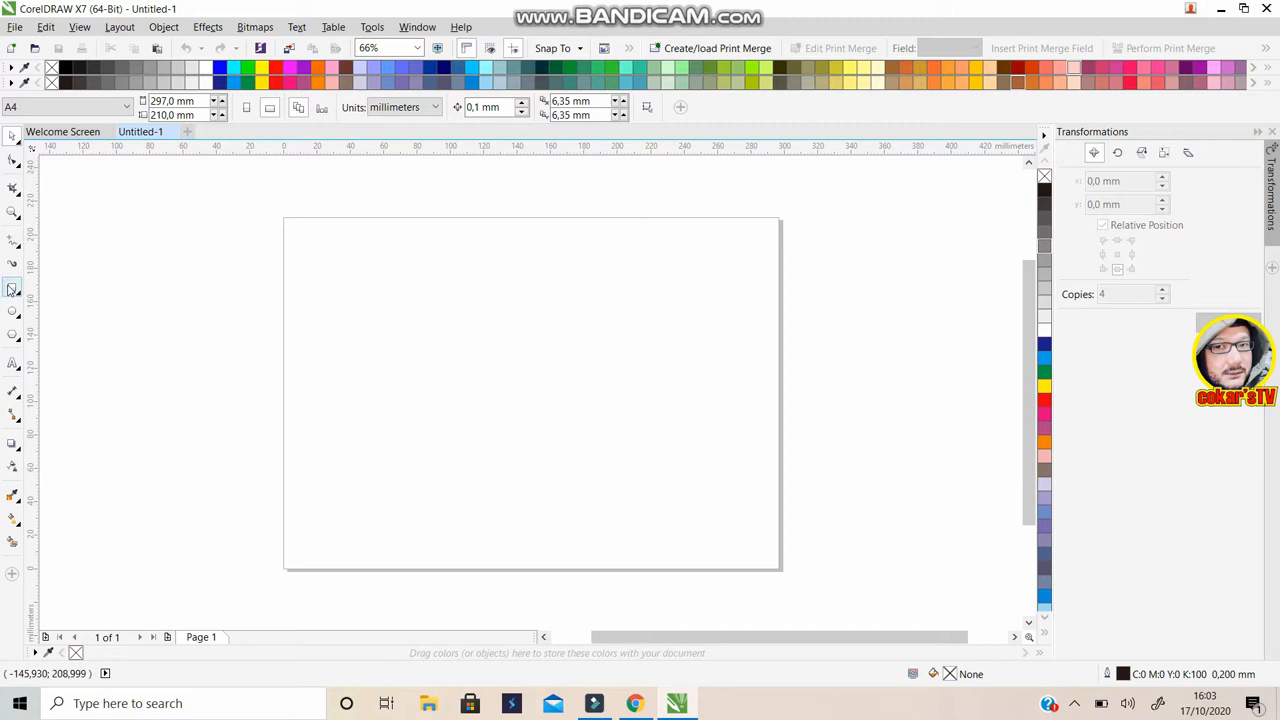
mouse_move(12, 288)
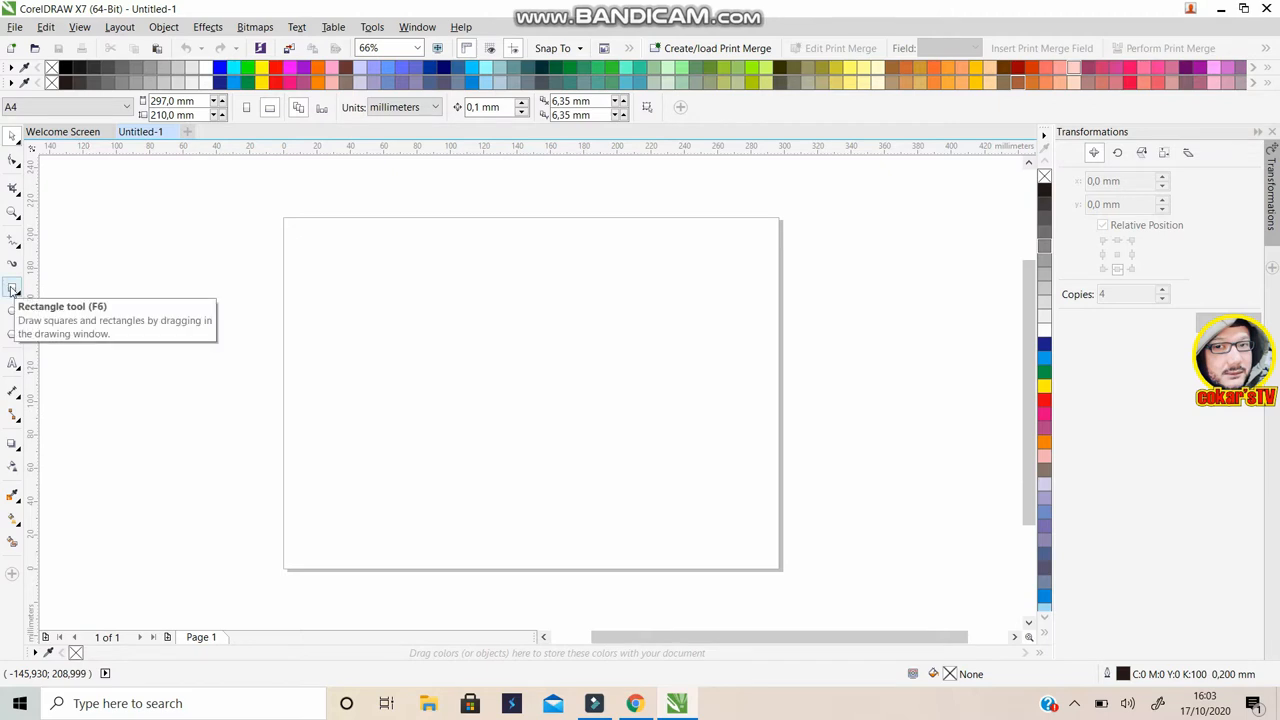
mouse_move(12, 312)
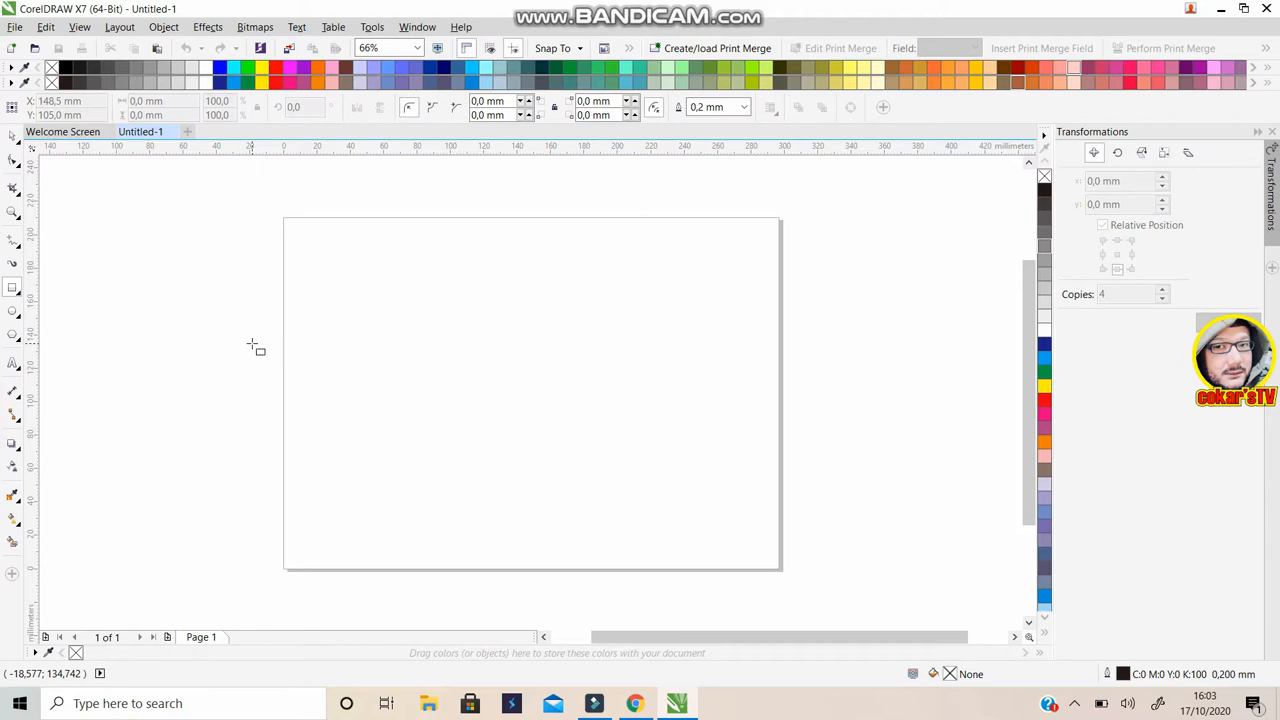
mouse_move(458, 328)
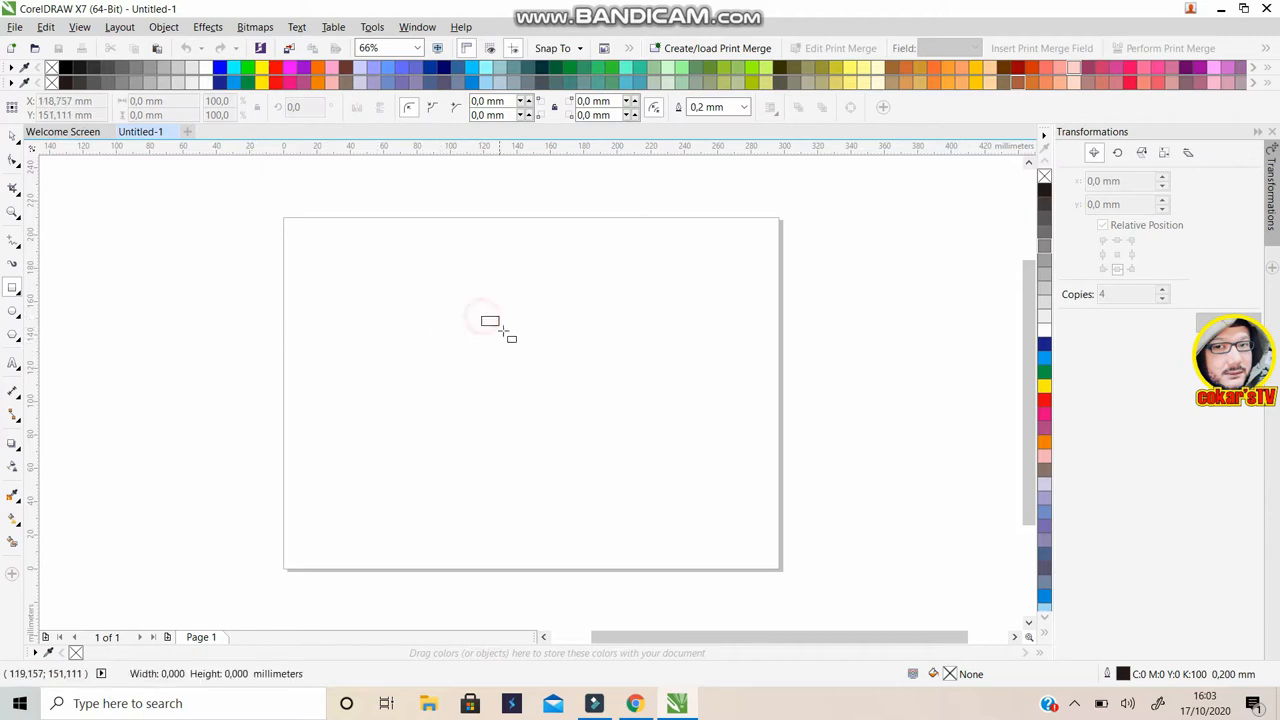
Draw a roughly 43 by 49 mm square near the page centre and zoom to 250%
left_click_drag(480, 316, 570, 404)
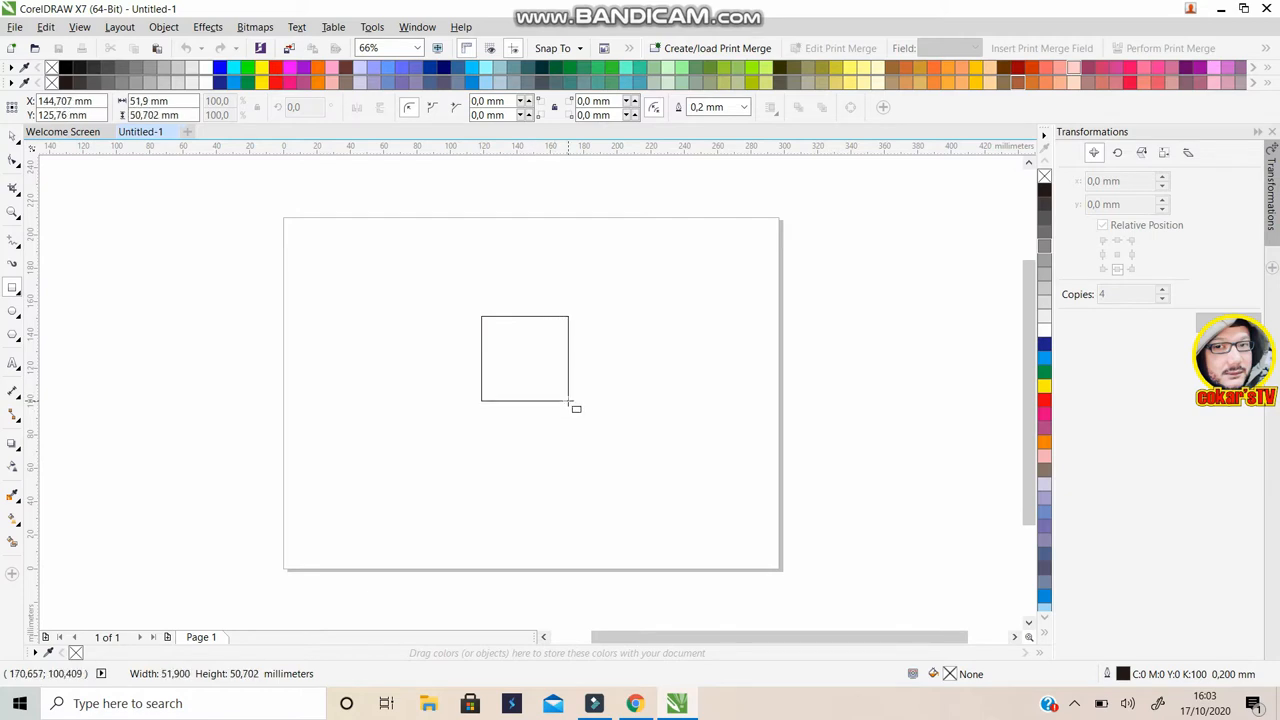
left_click_drag(576, 408, 568, 404)
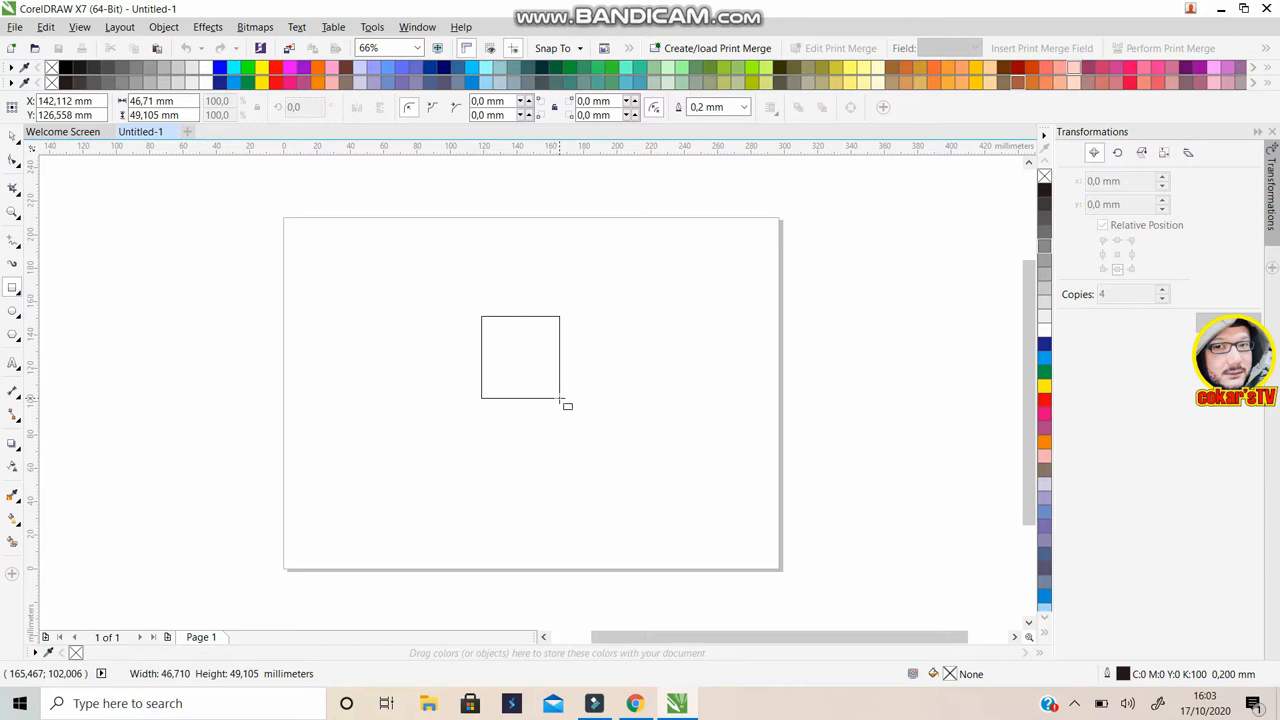
left_click(516, 356)
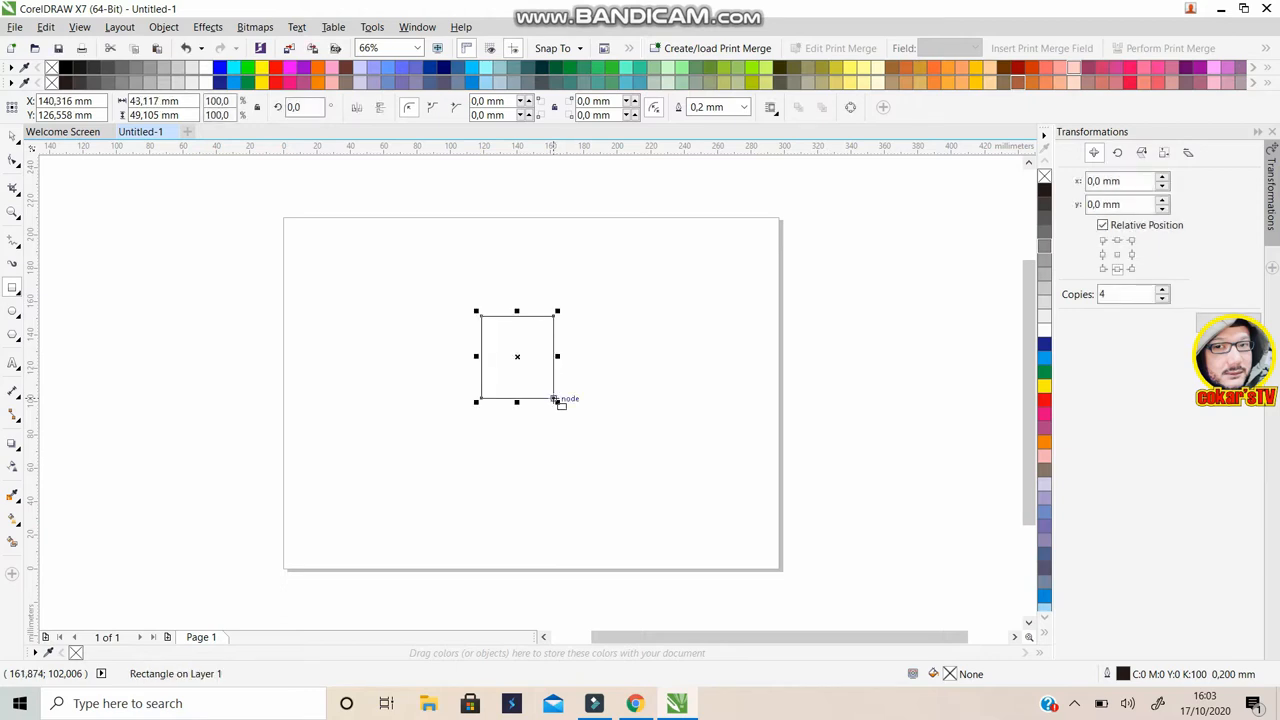
mouse_move(580, 360)
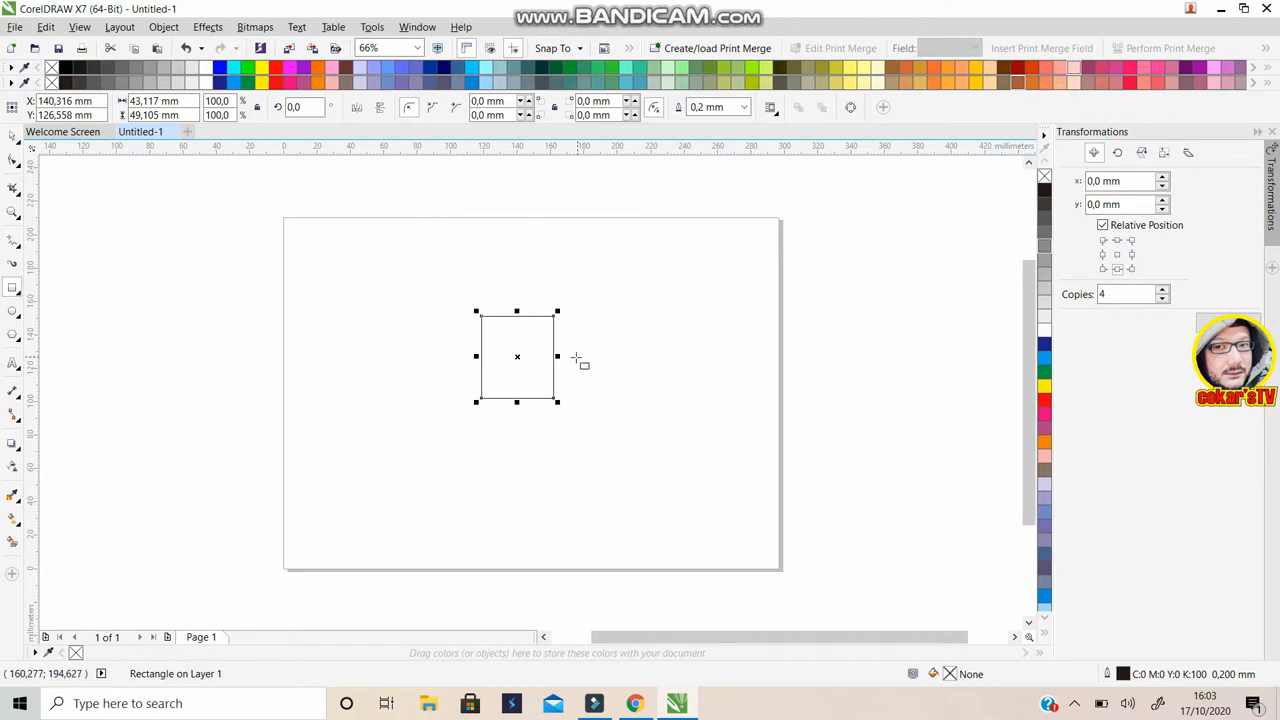
type("250")
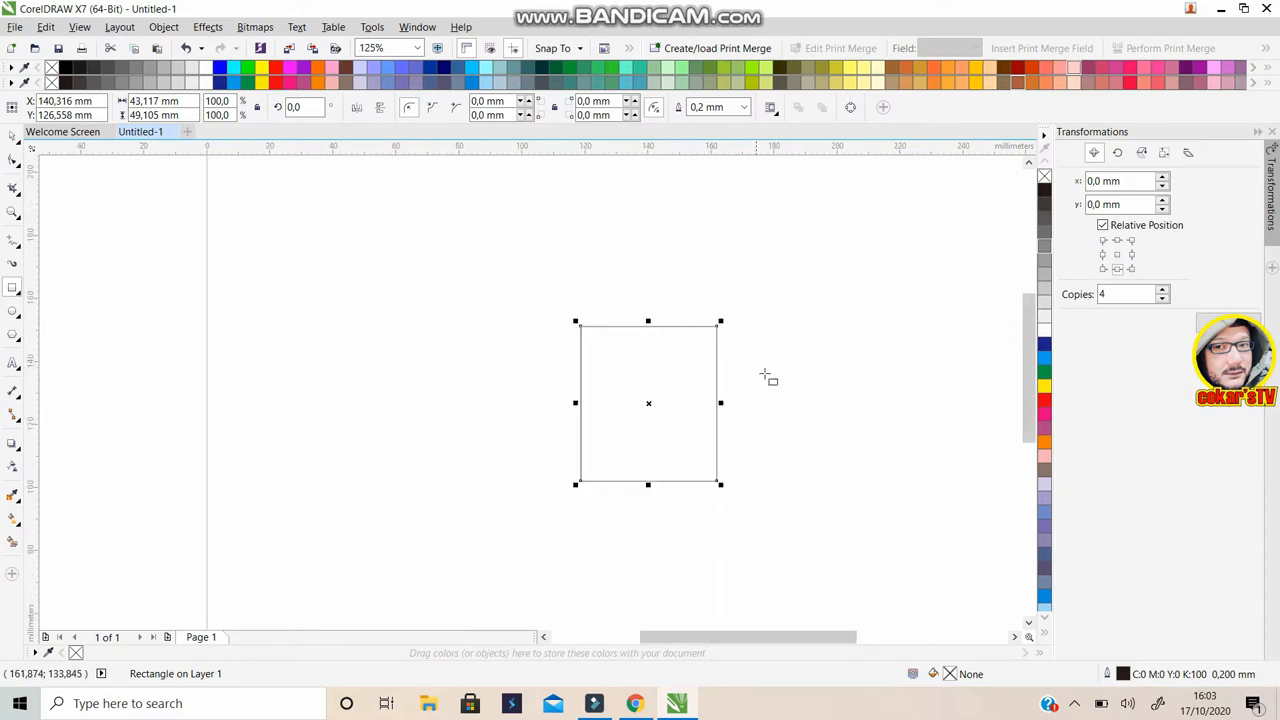
mouse_move(890, 350)
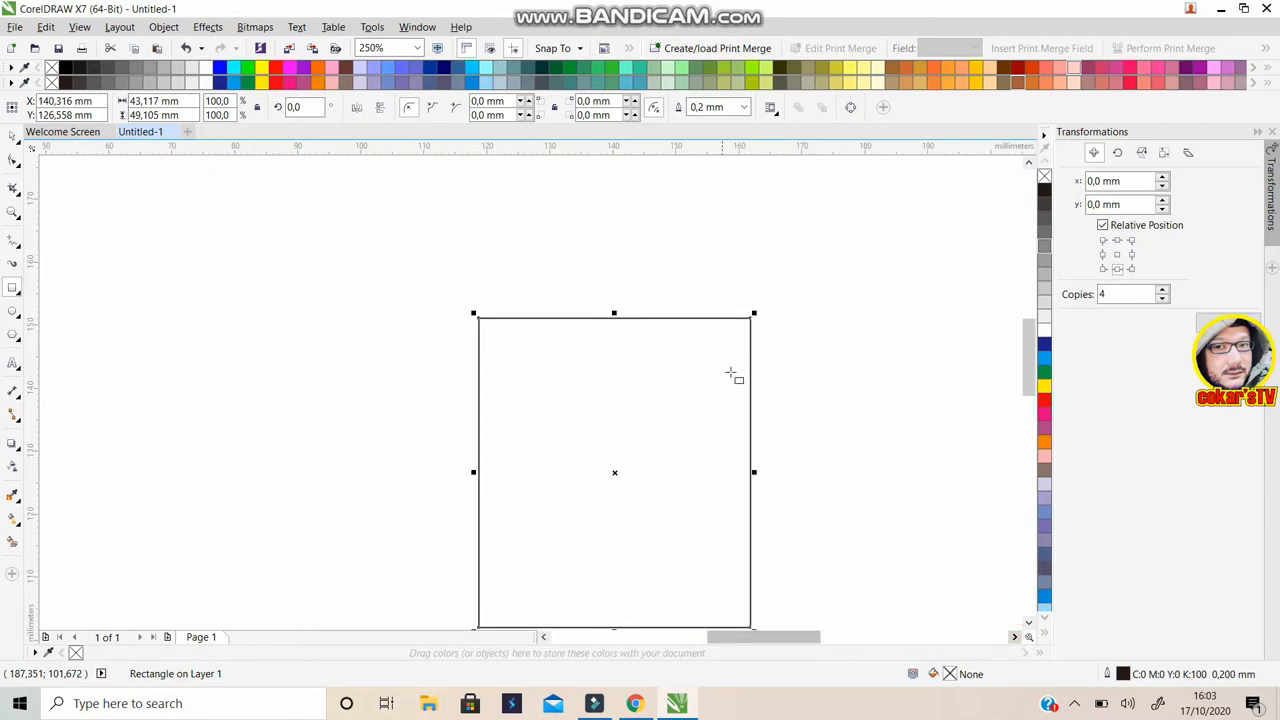
mouse_move(768, 342)
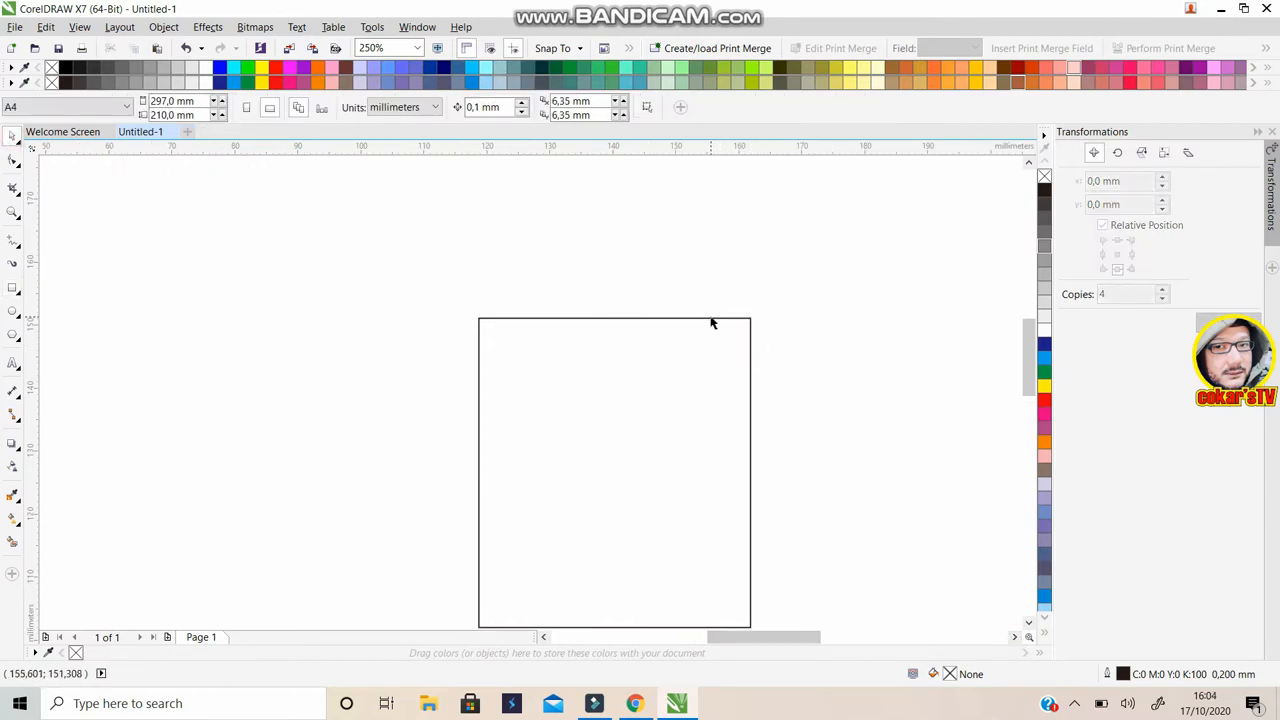
left_click(622, 418)
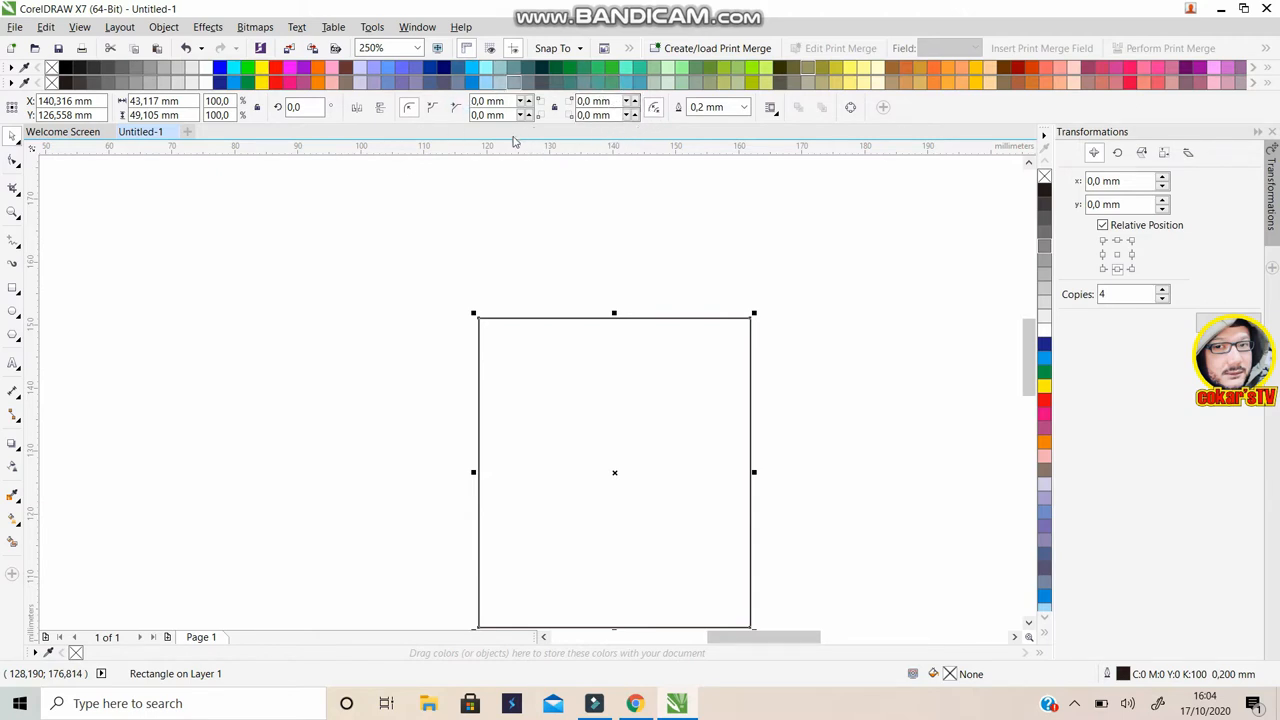
mouse_move(712, 372)
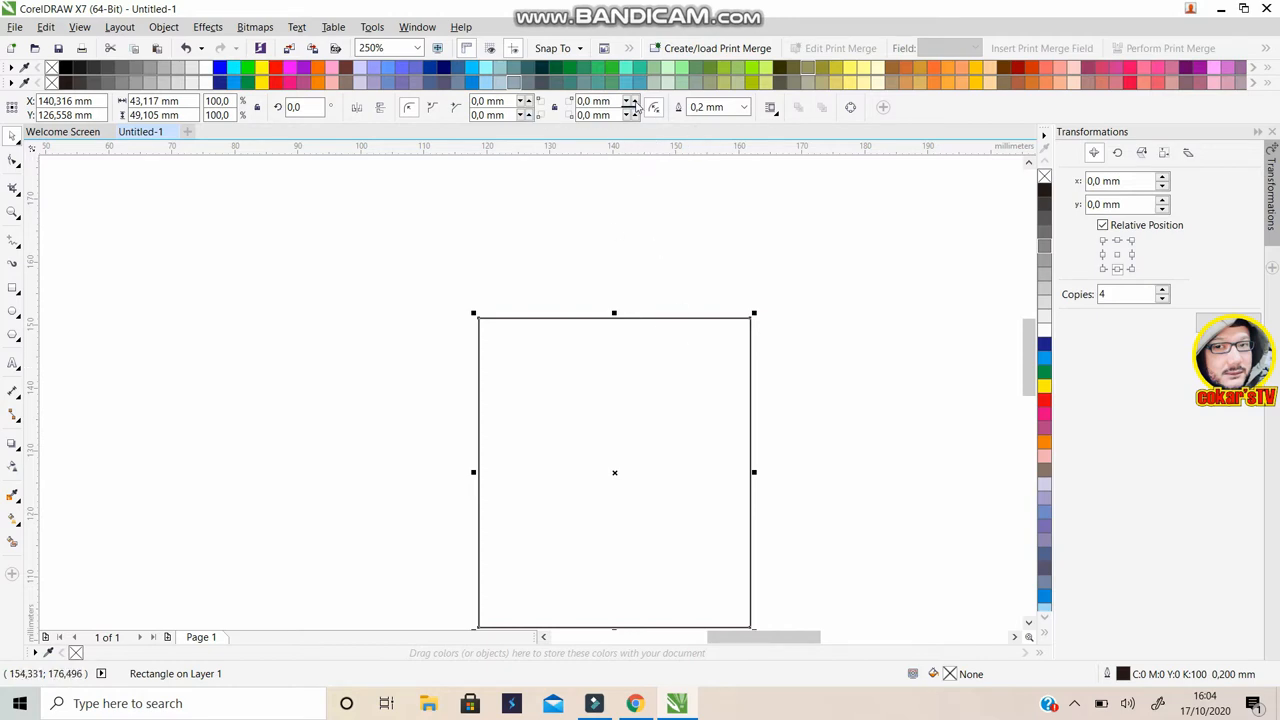
Round the rectangle's top-right corner to about 3.3 mm via the property bar
left_click(636, 102)
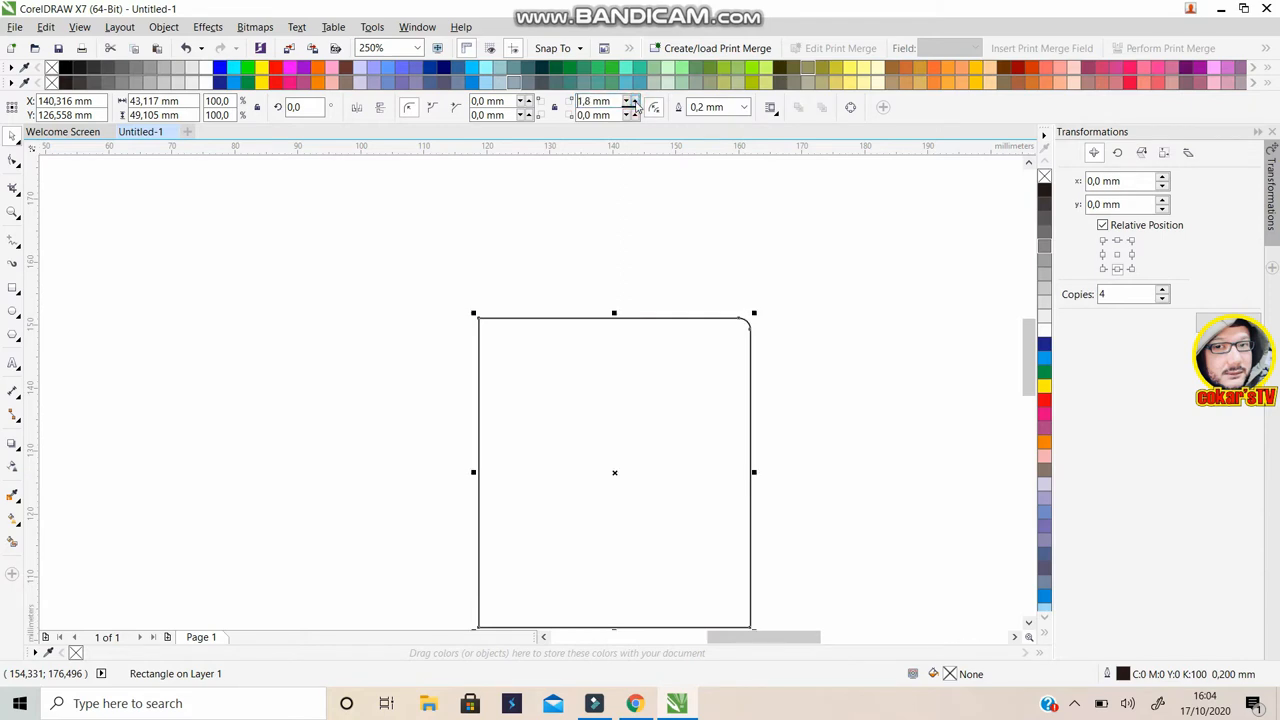
left_click(634, 100)
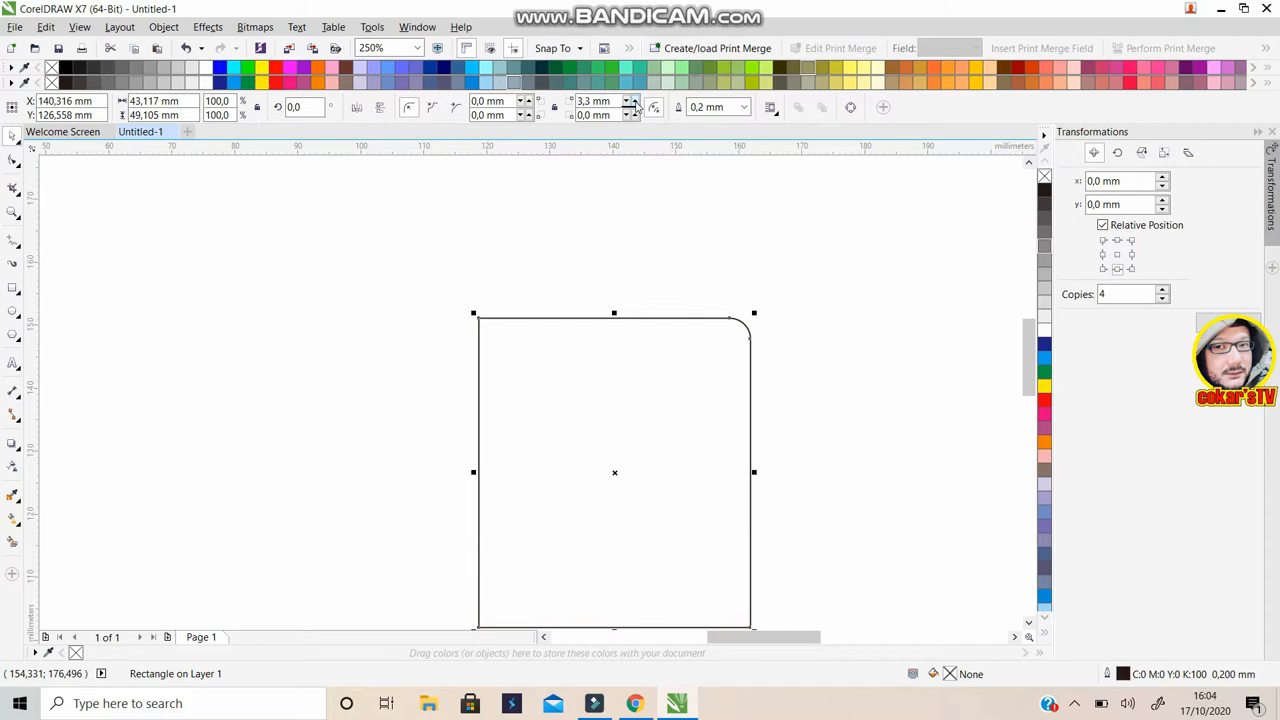
mouse_move(650, 108)
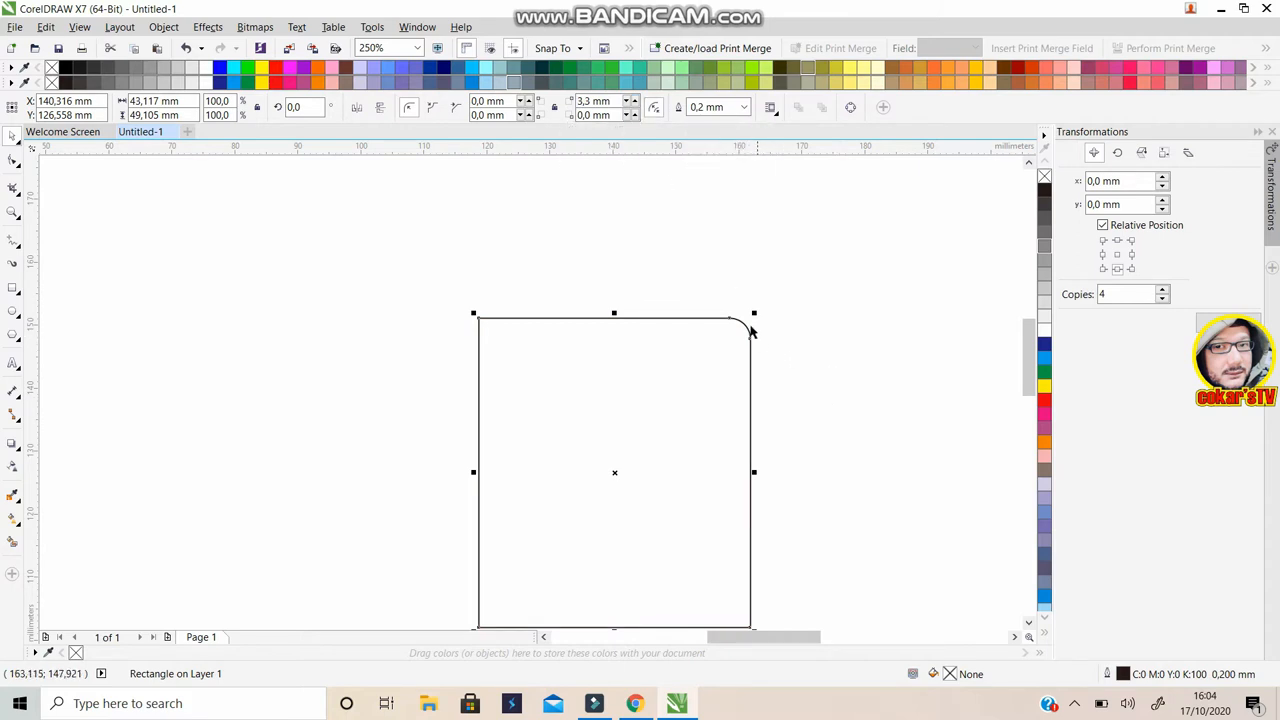
mouse_move(680, 150)
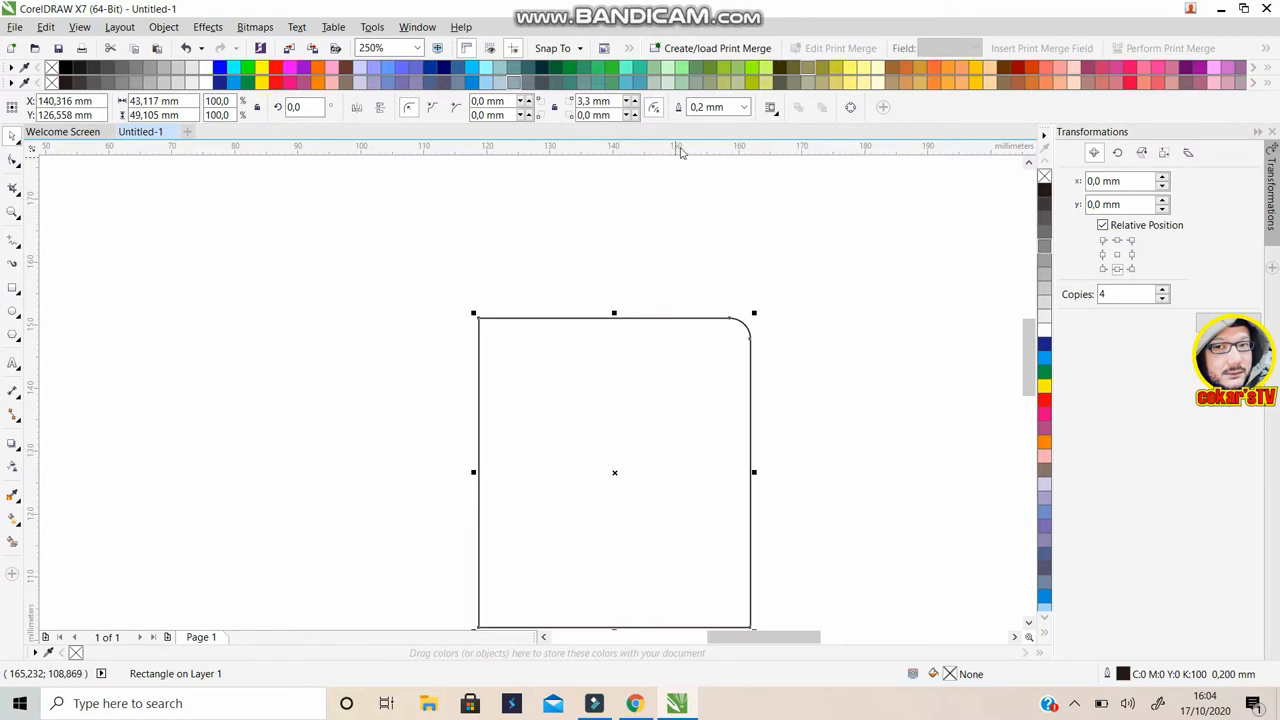
mouse_move(744, 364)
type("0")
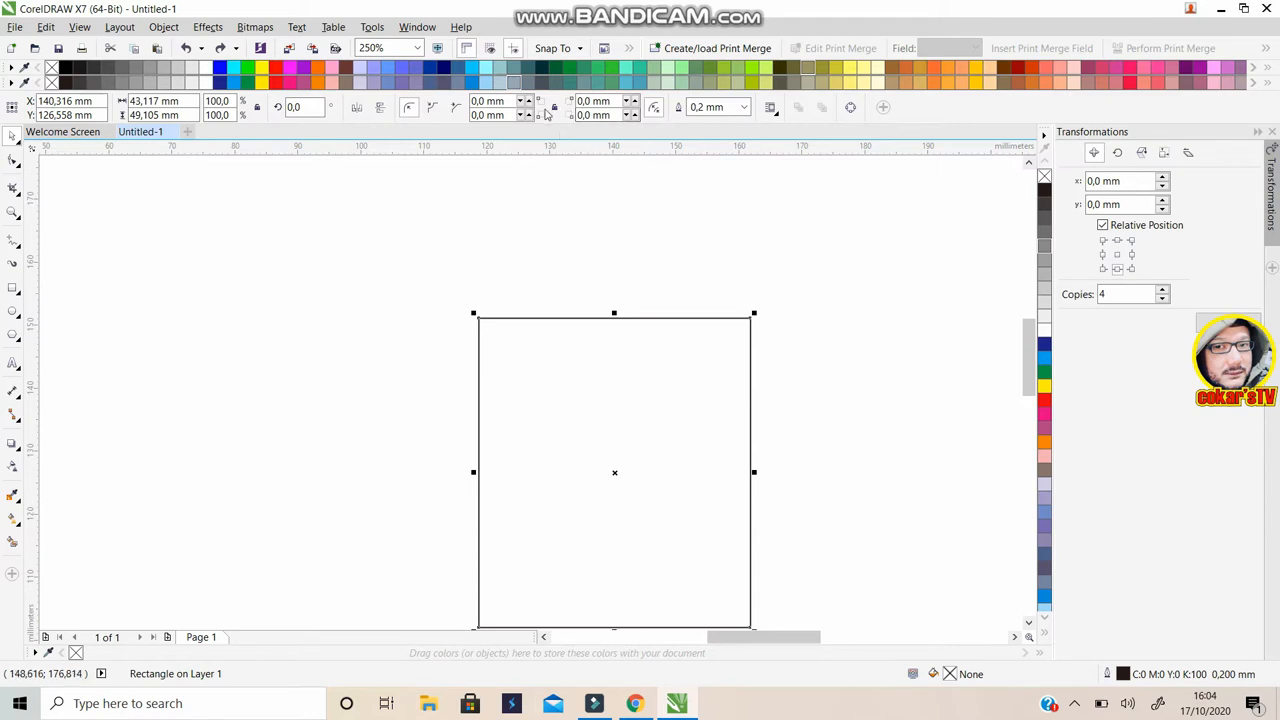
mouse_move(552, 108)
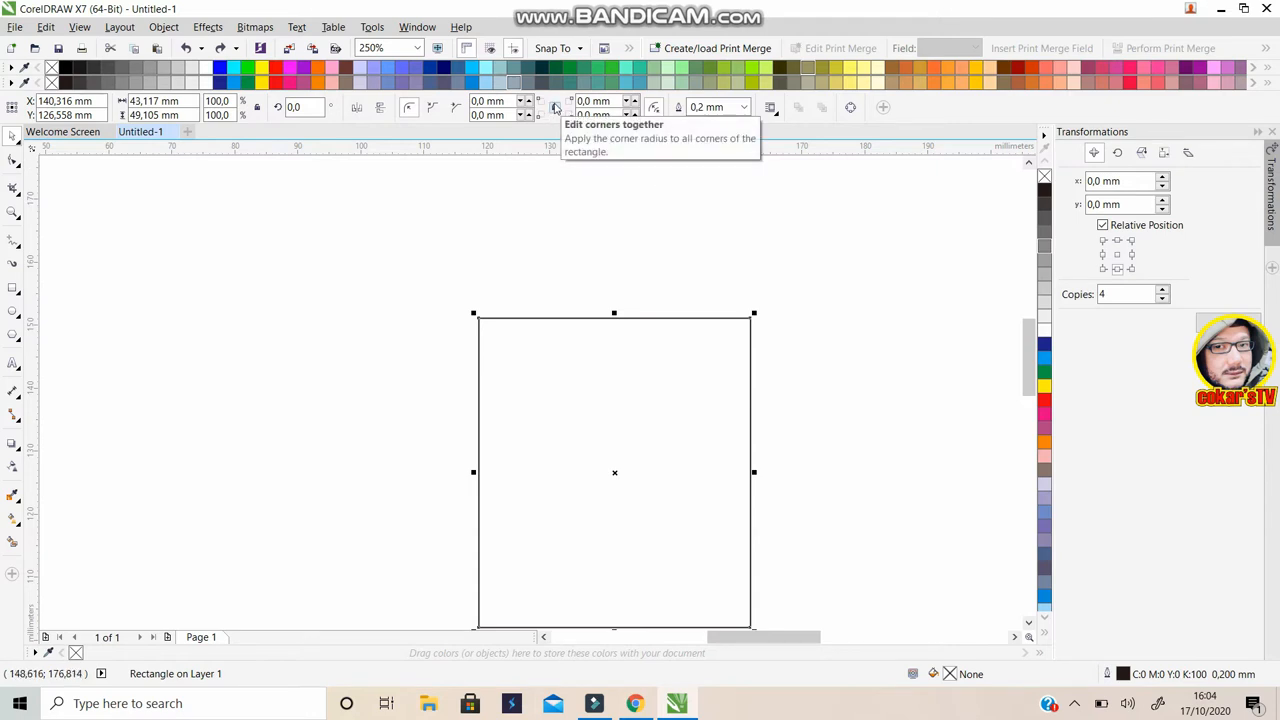
mouse_move(556, 108)
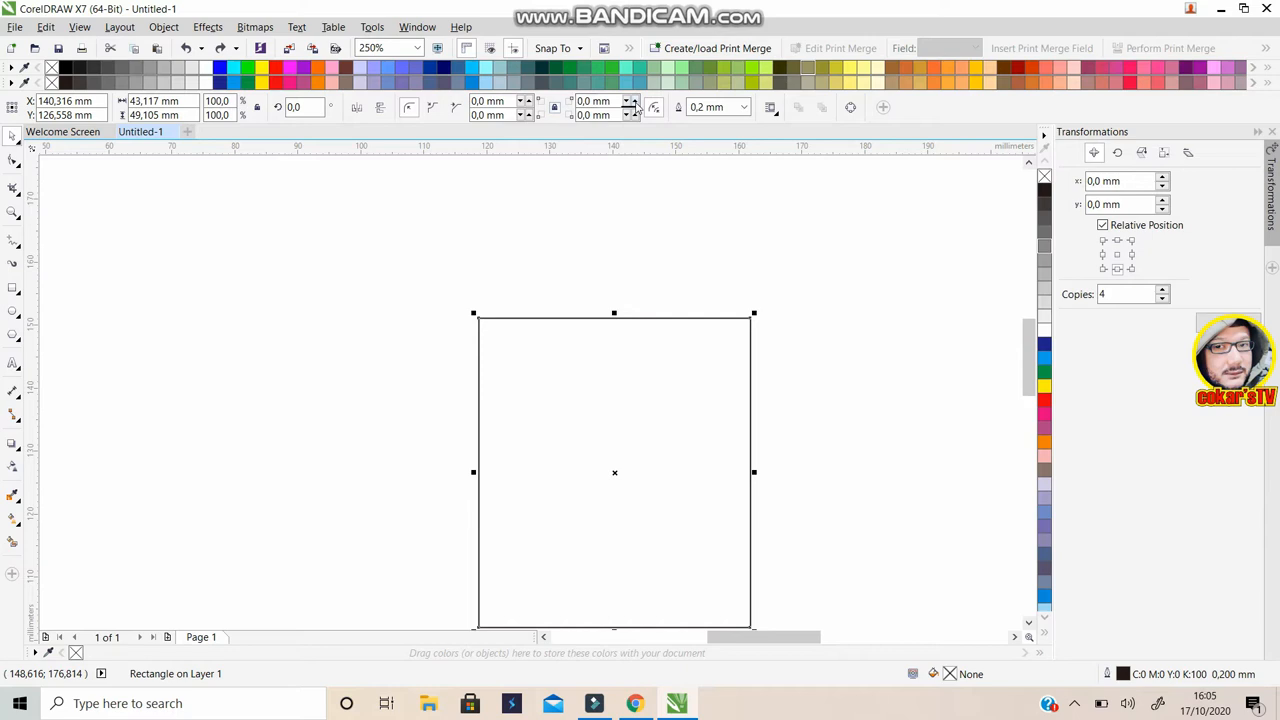
mouse_move(768, 340)
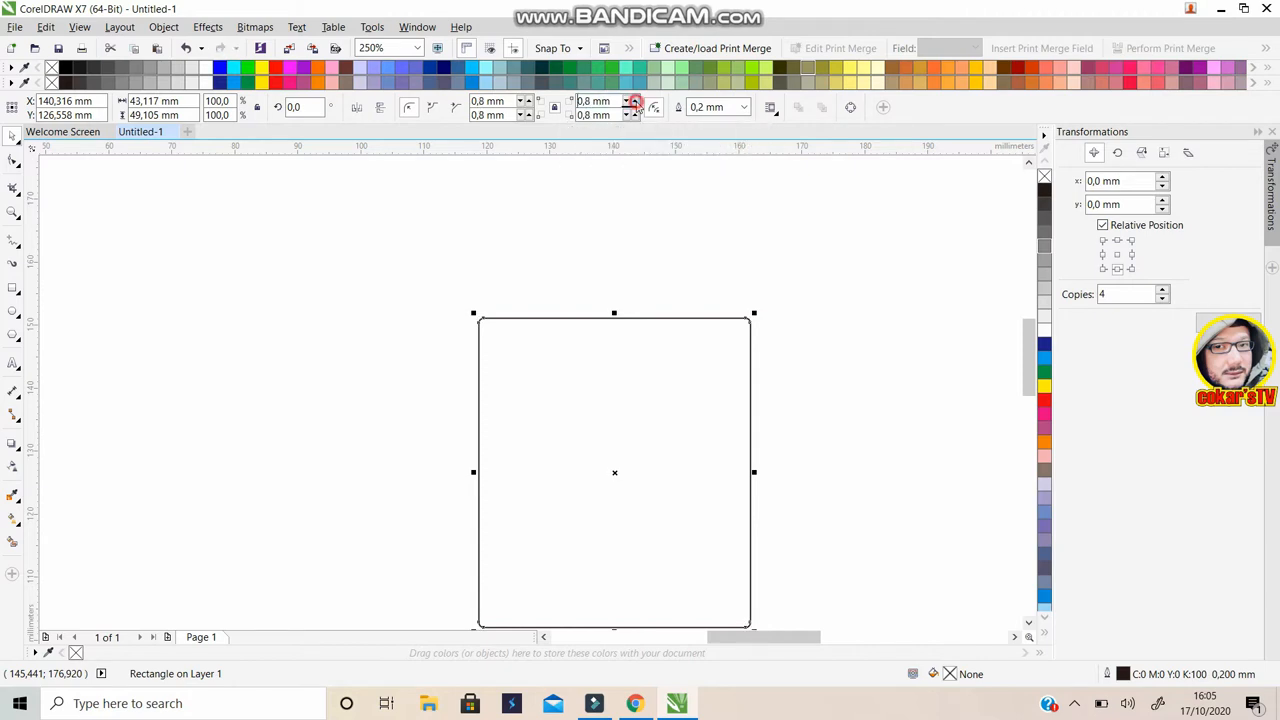
Increase the rounding so all four corners sit at about 3.5 mm
left_click(636, 102)
type("3,5")
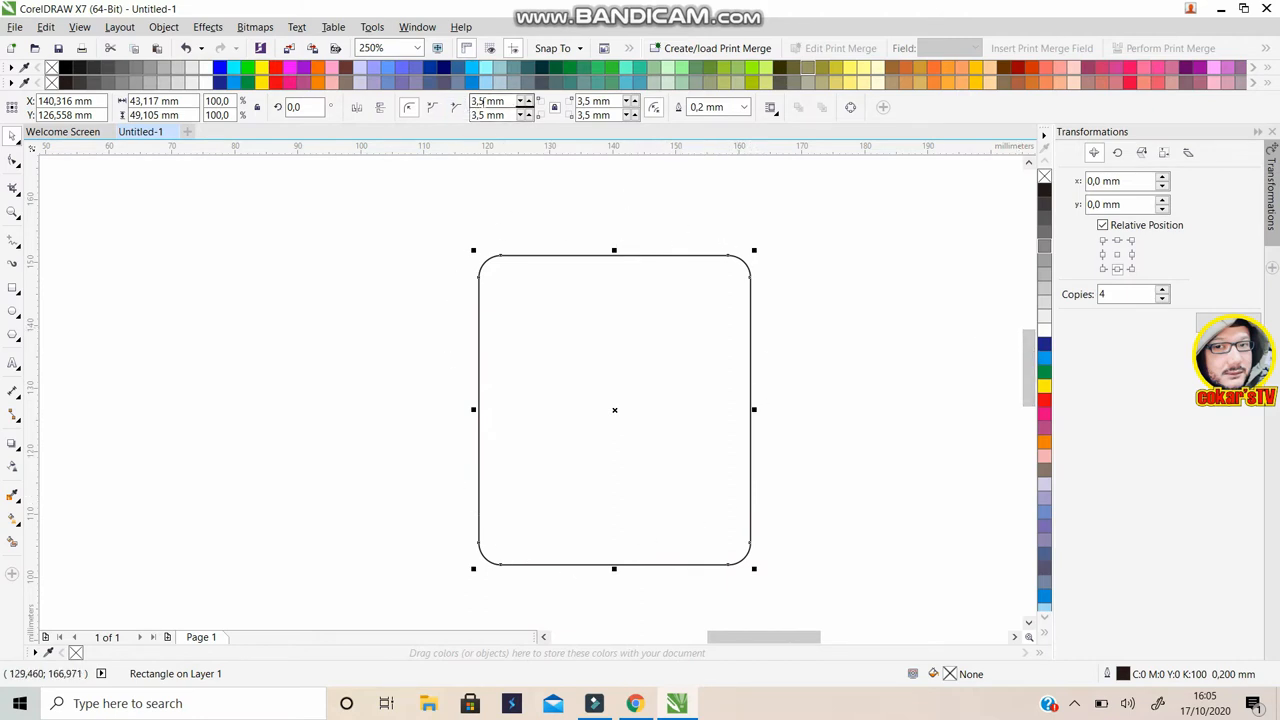
mouse_move(664, 304)
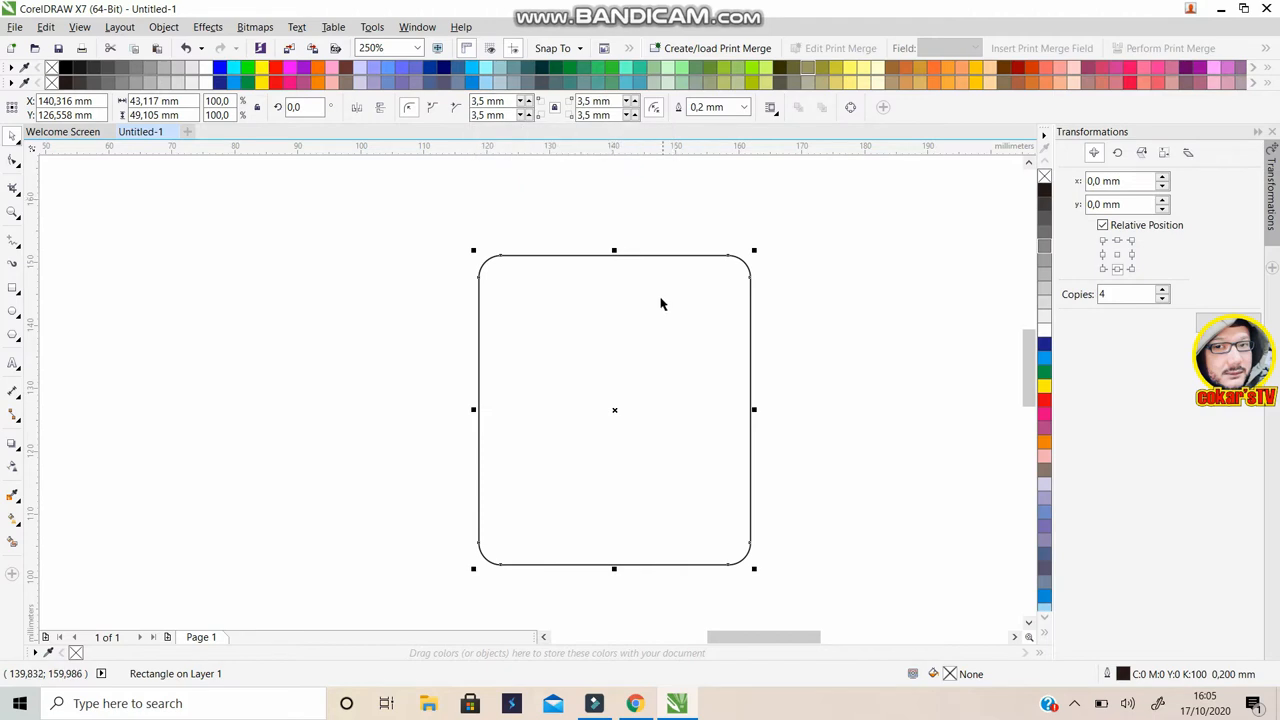
mouse_move(808, 336)
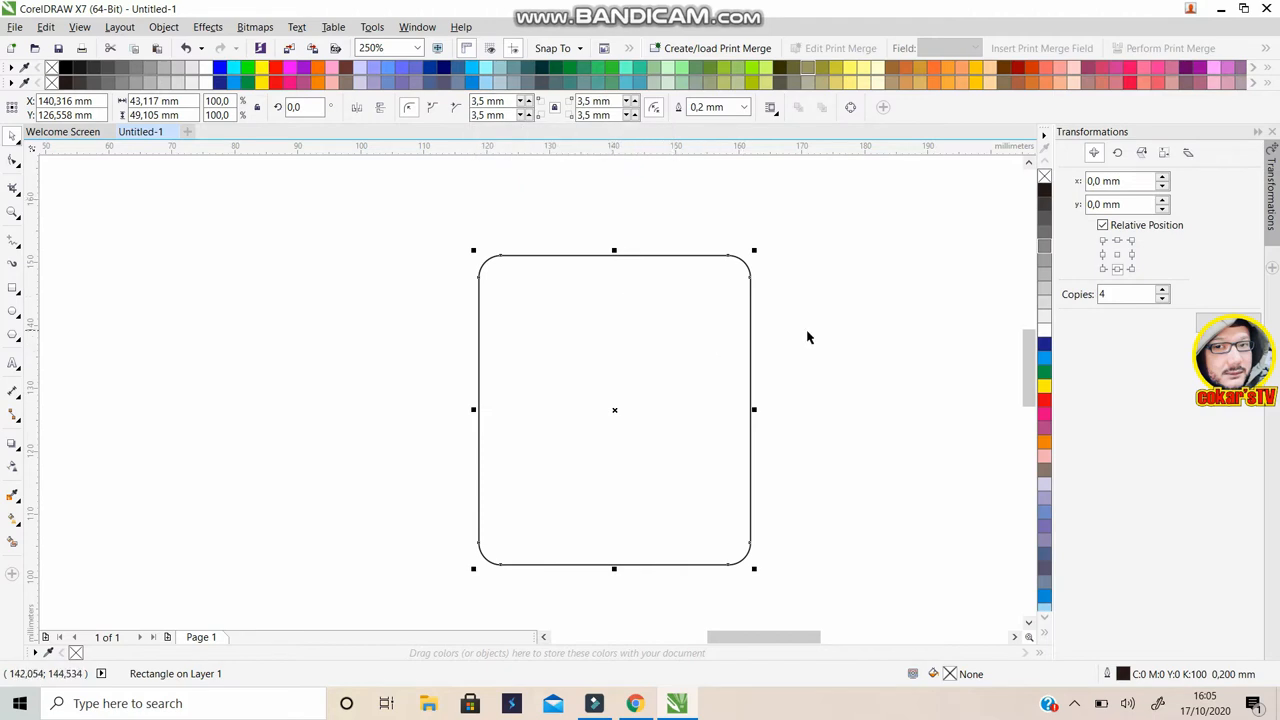
mouse_move(710, 292)
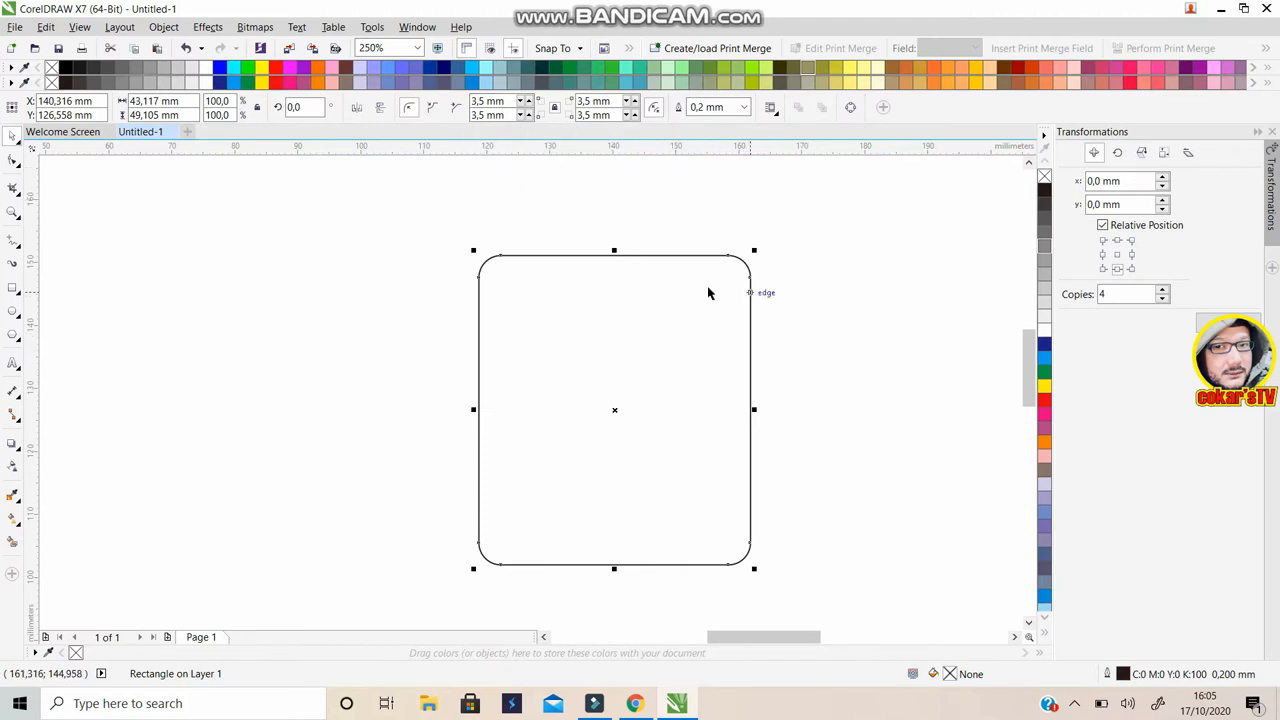
mouse_move(740, 556)
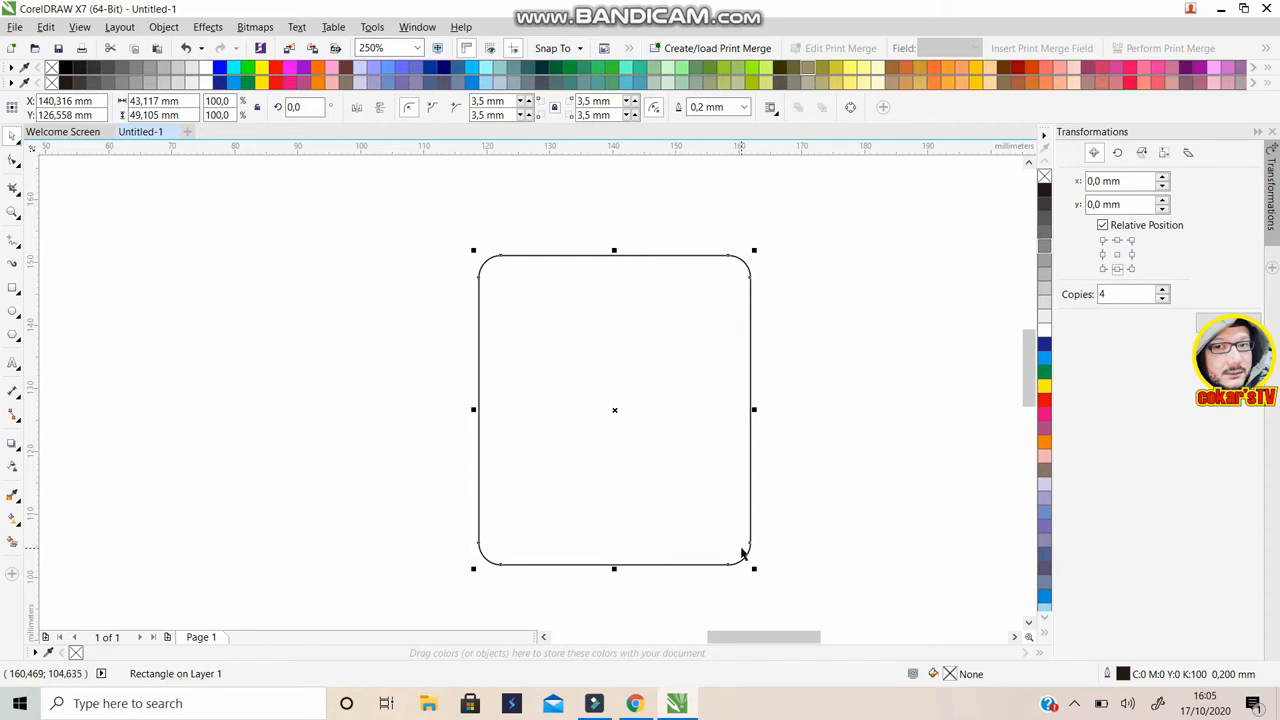
mouse_move(670, 548)
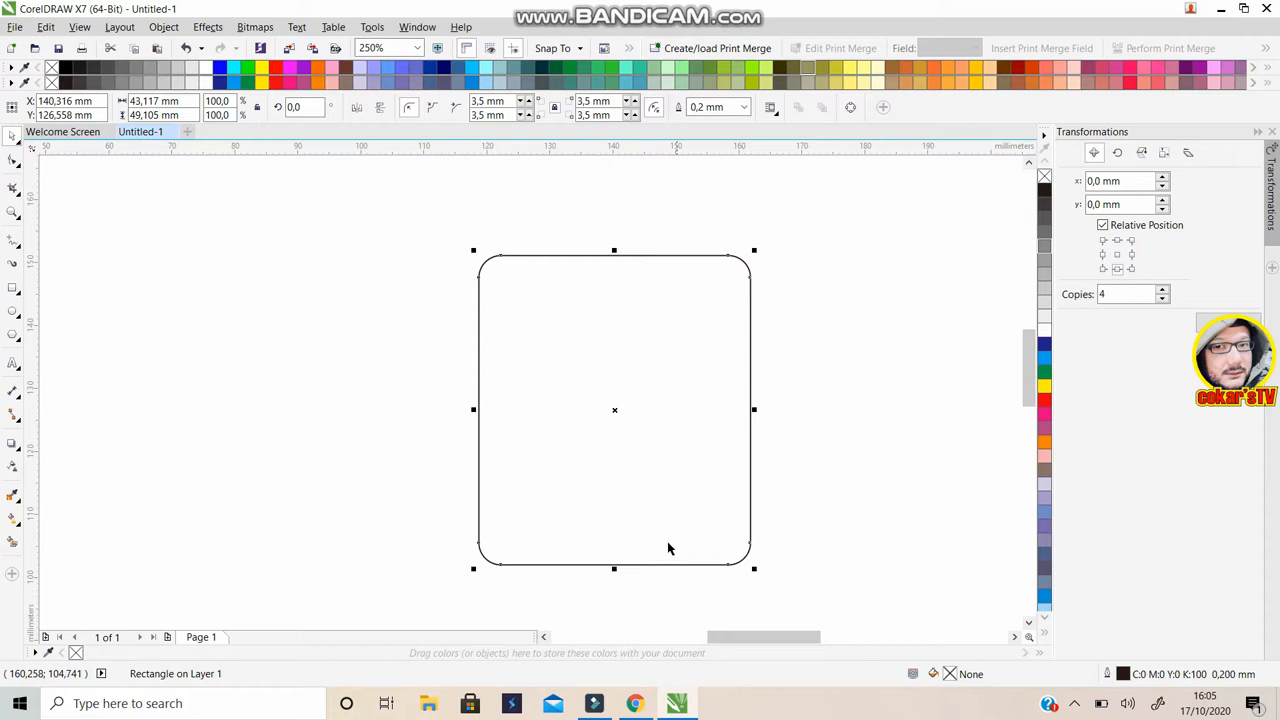
mouse_move(470, 558)
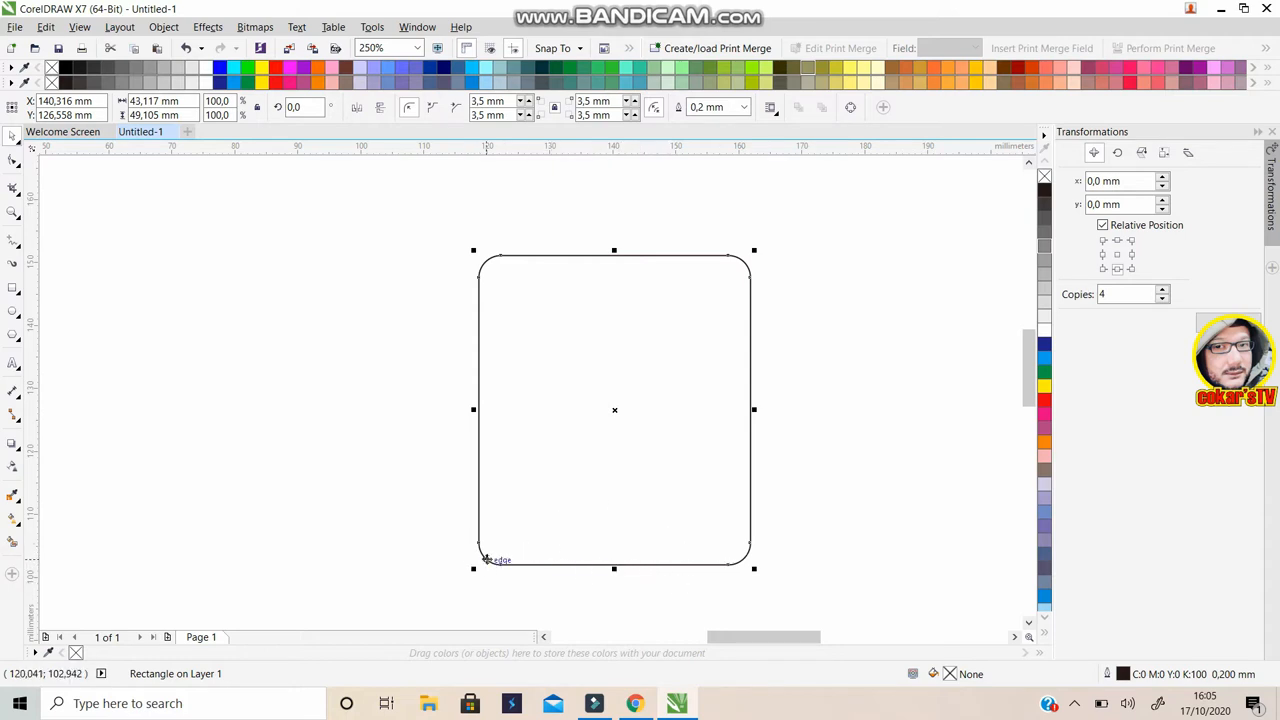
mouse_move(588, 136)
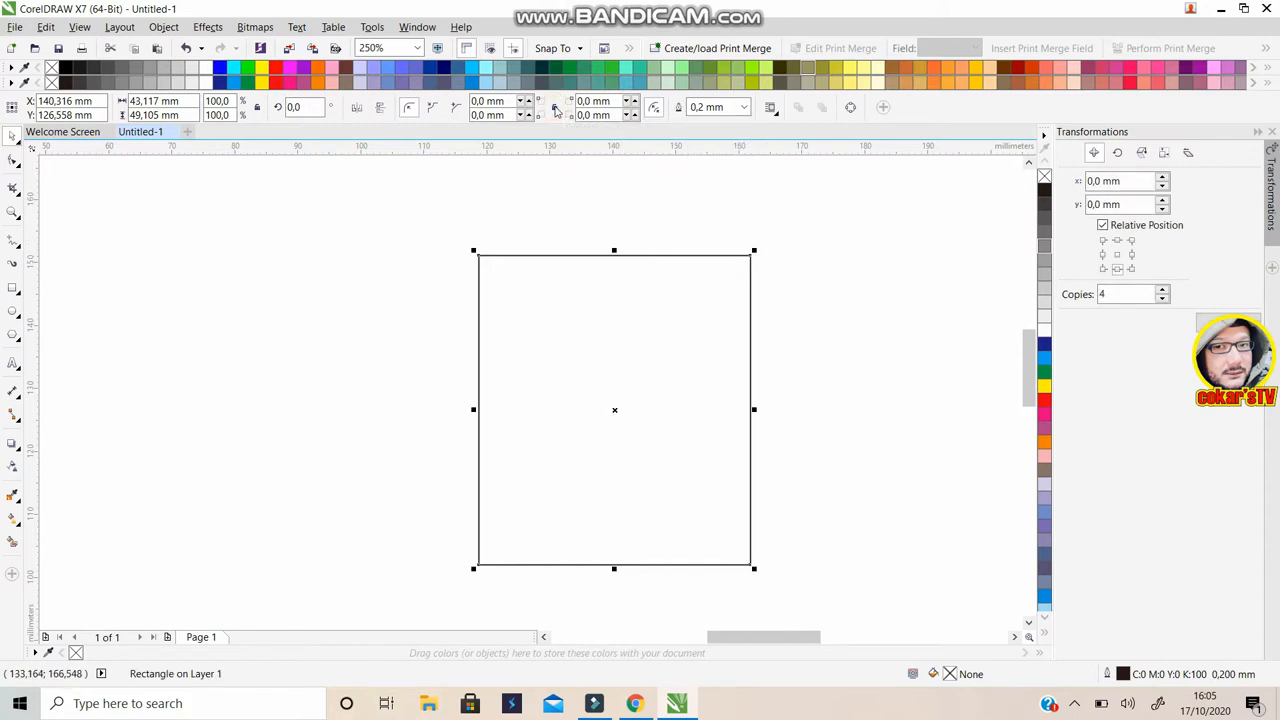
mouse_move(778, 538)
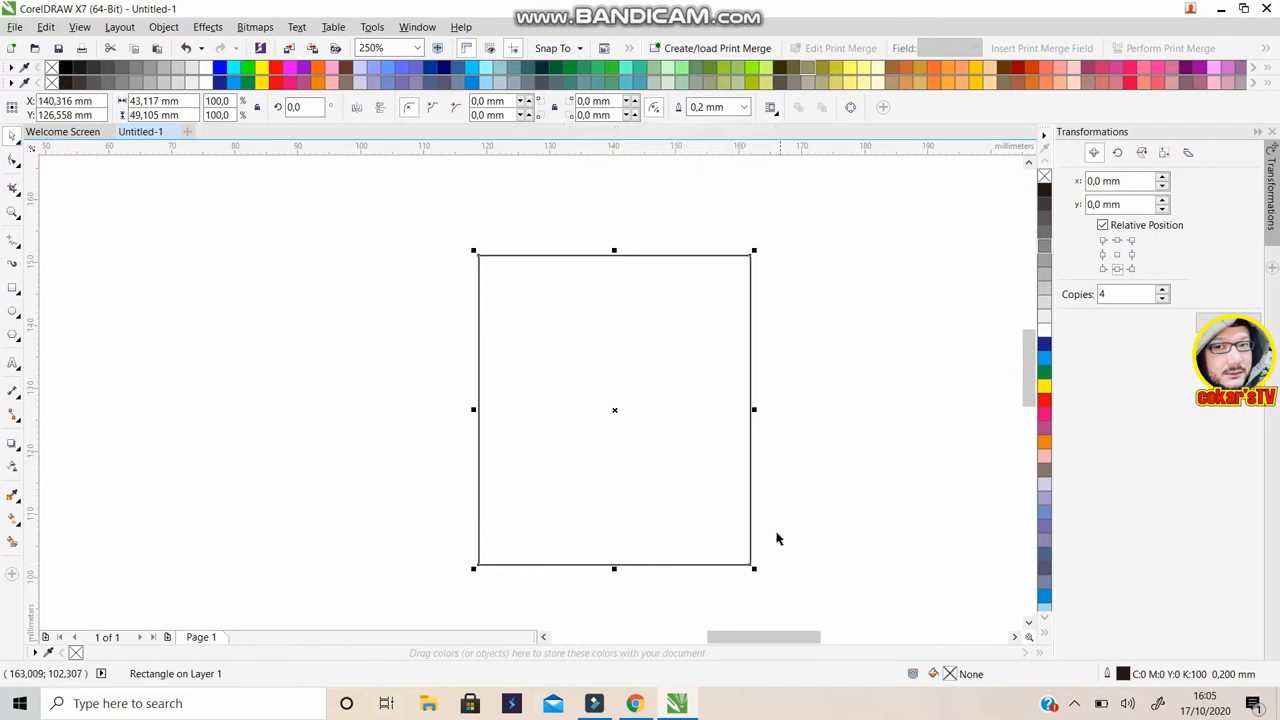
mouse_move(748, 564)
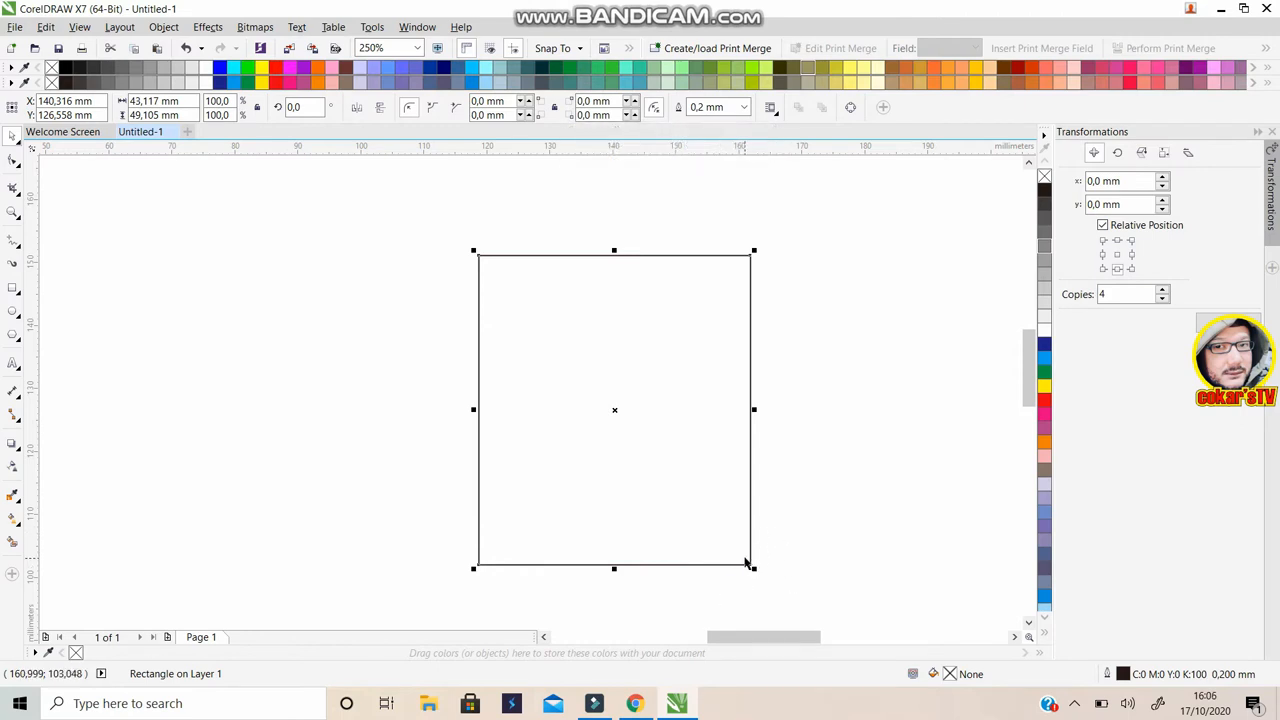
mouse_move(478, 500)
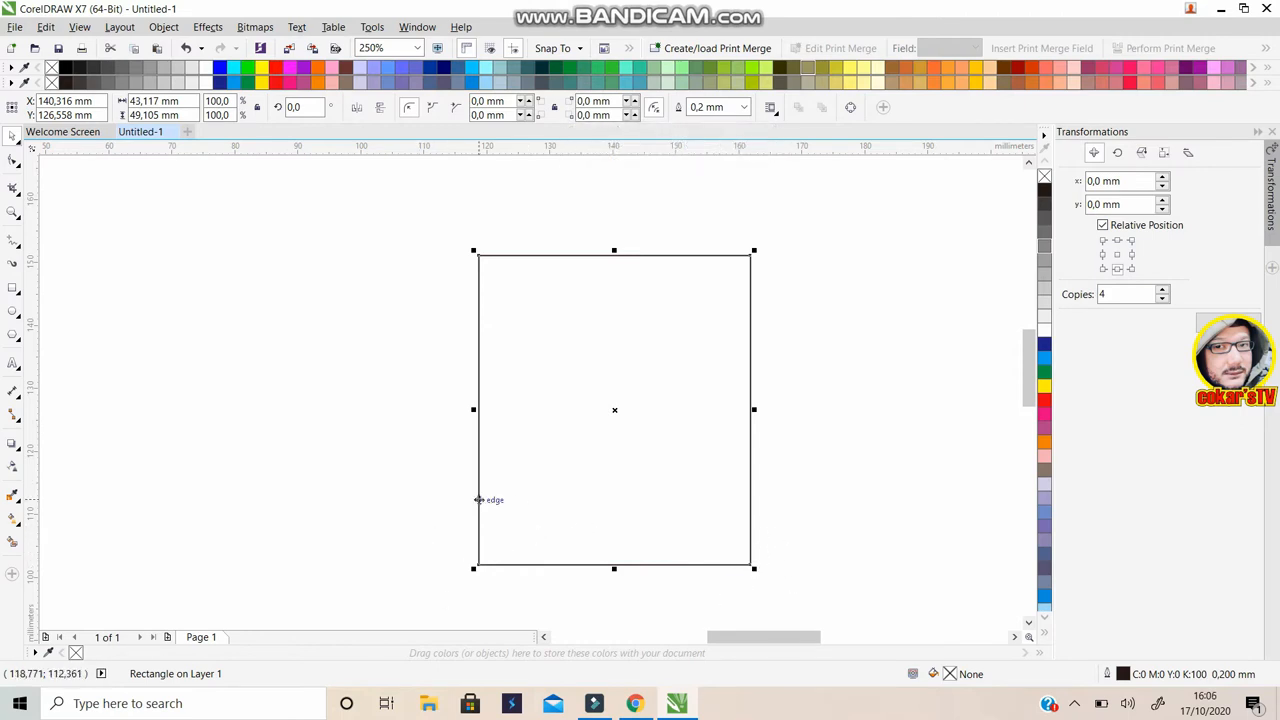
mouse_move(756, 160)
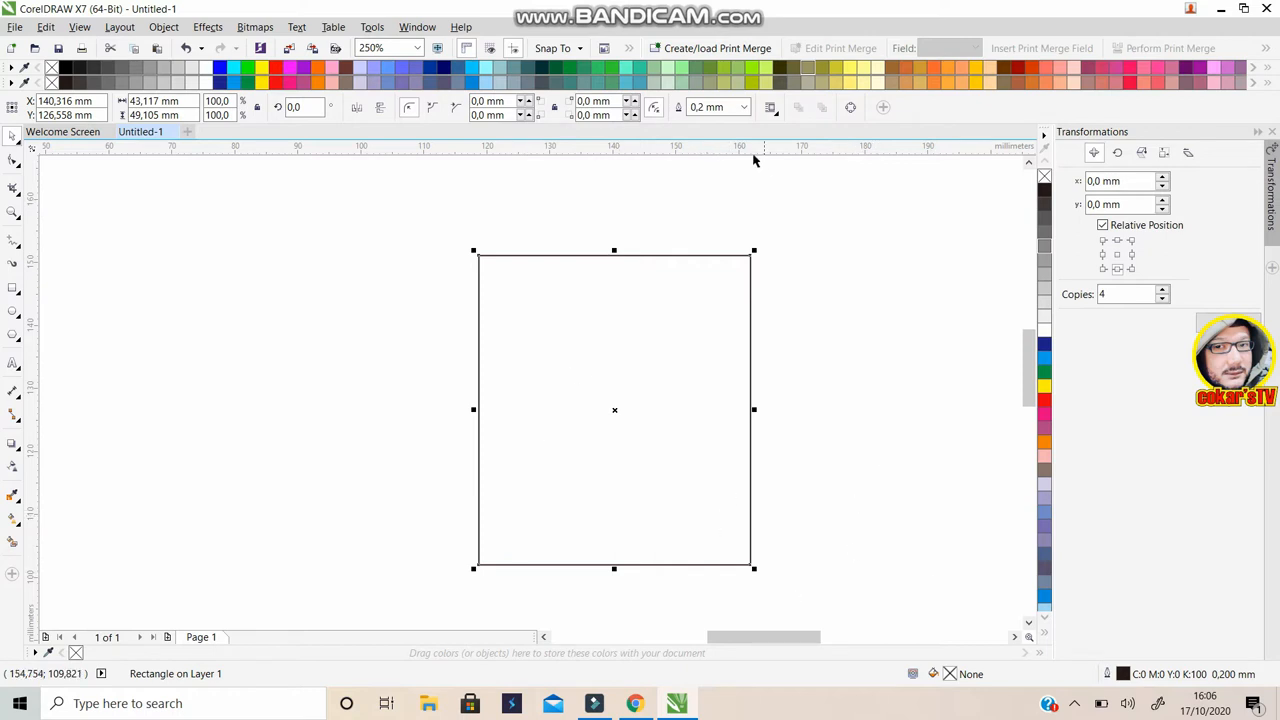
mouse_move(684, 592)
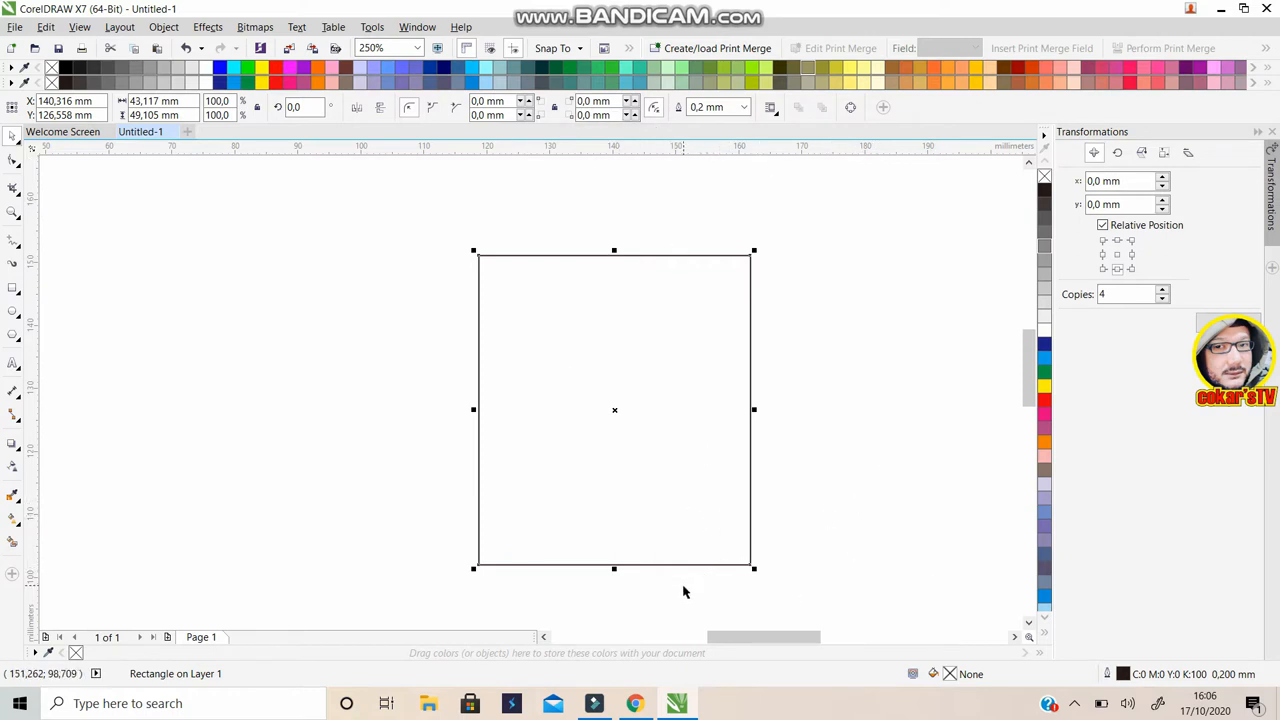
mouse_move(756, 520)
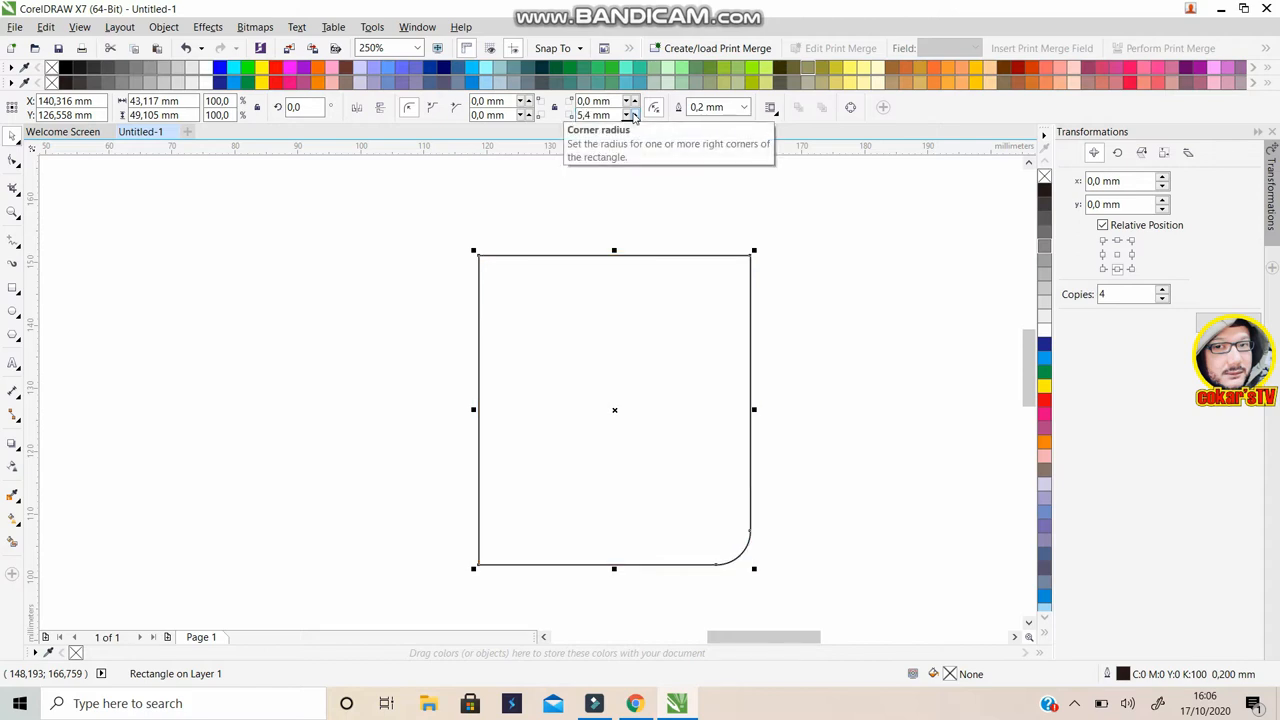
Round the bottom-left corner to 5 mm and pull the top edge down to about 47 mm tall
left_click(632, 120)
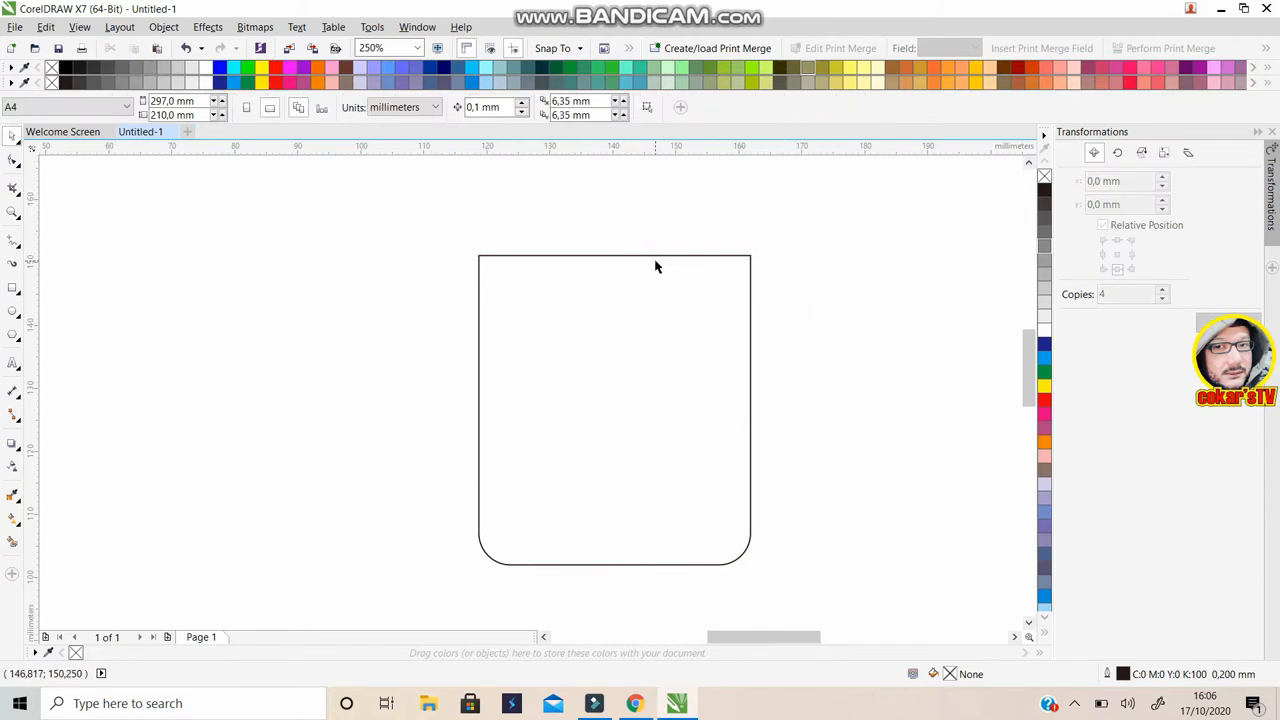
mouse_move(652, 264)
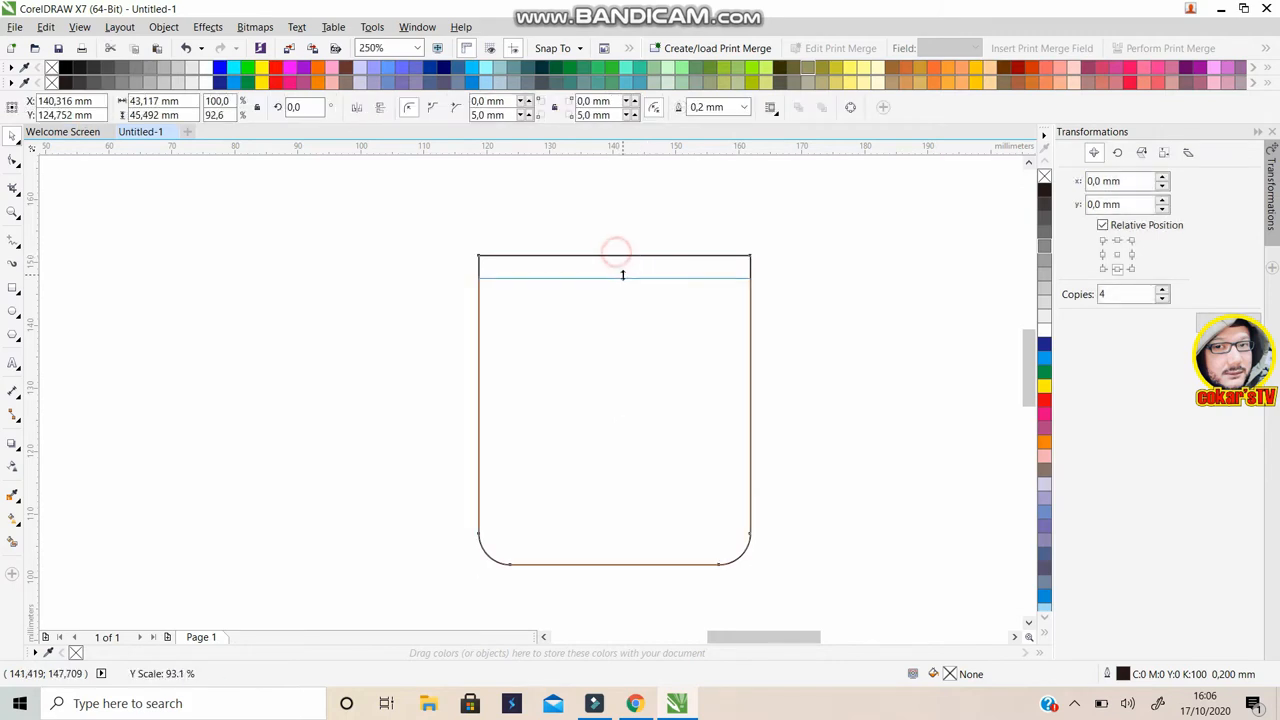
left_click(616, 276)
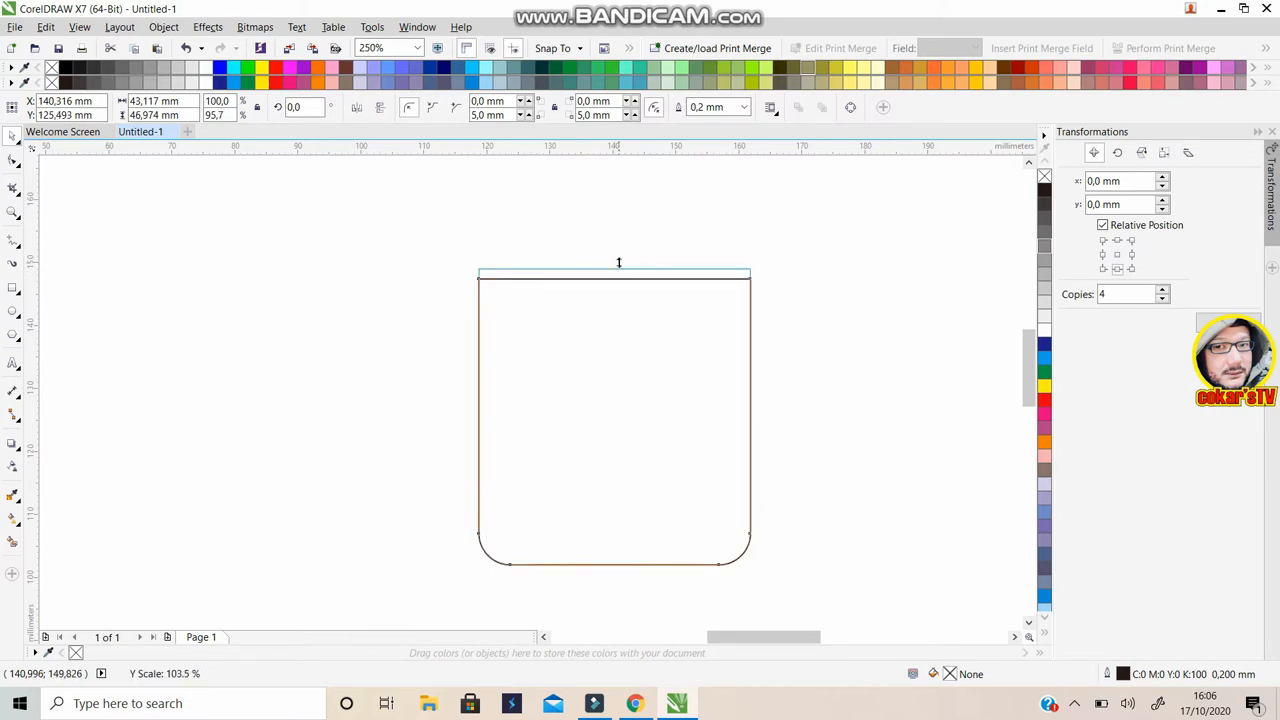
left_click(616, 414)
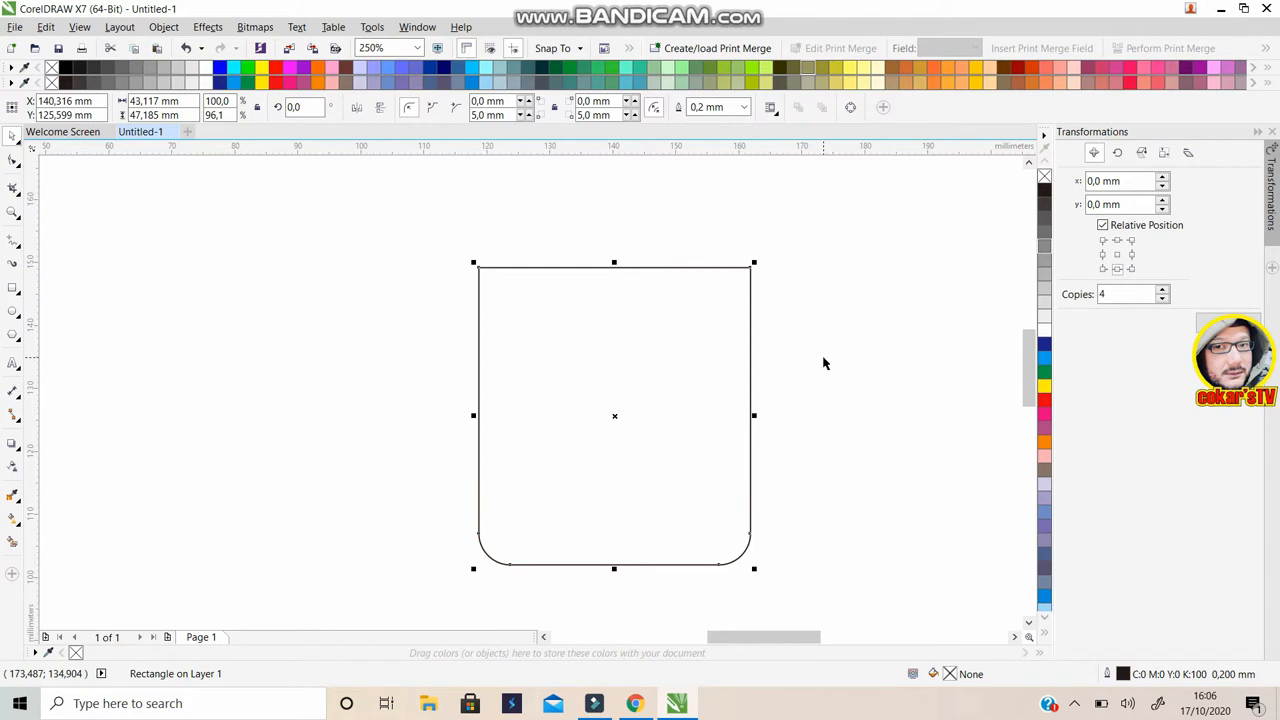
mouse_move(830, 356)
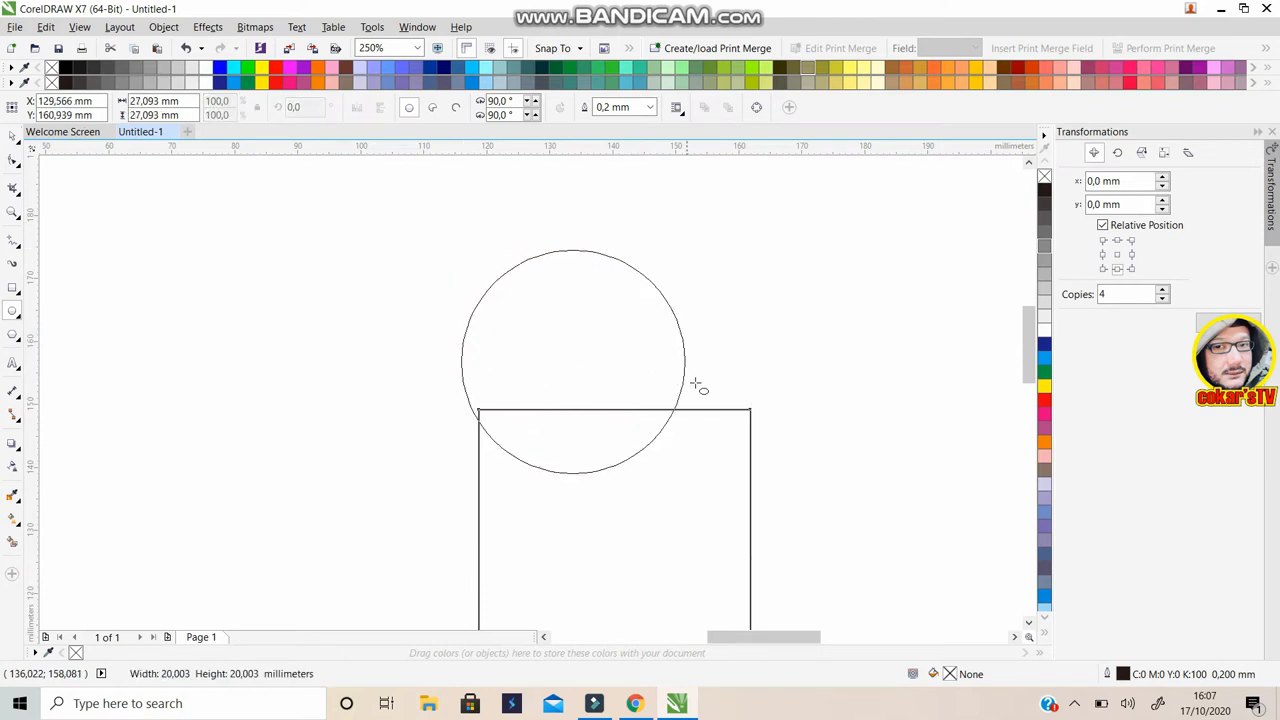
Draw a circle about 43 mm across centred on the rectangle's top edge, matching its width
left_click_drag(696, 384, 758, 398)
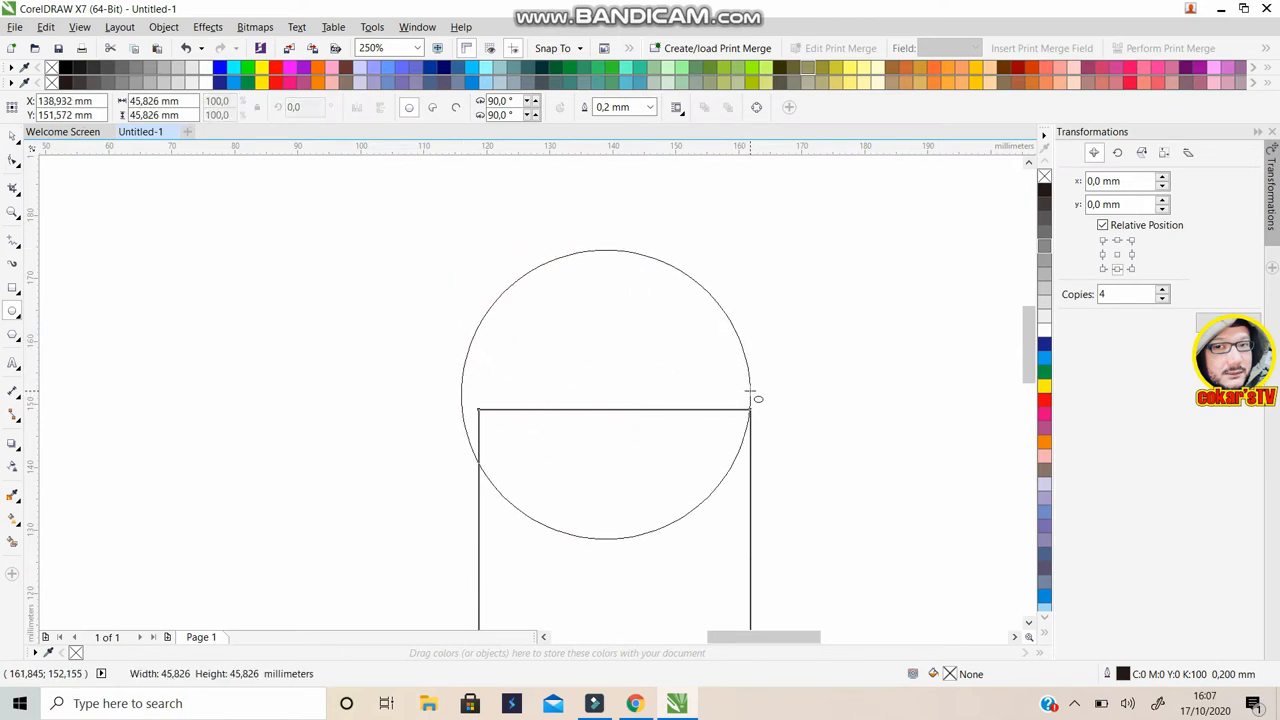
left_click_drag(758, 398, 730, 360)
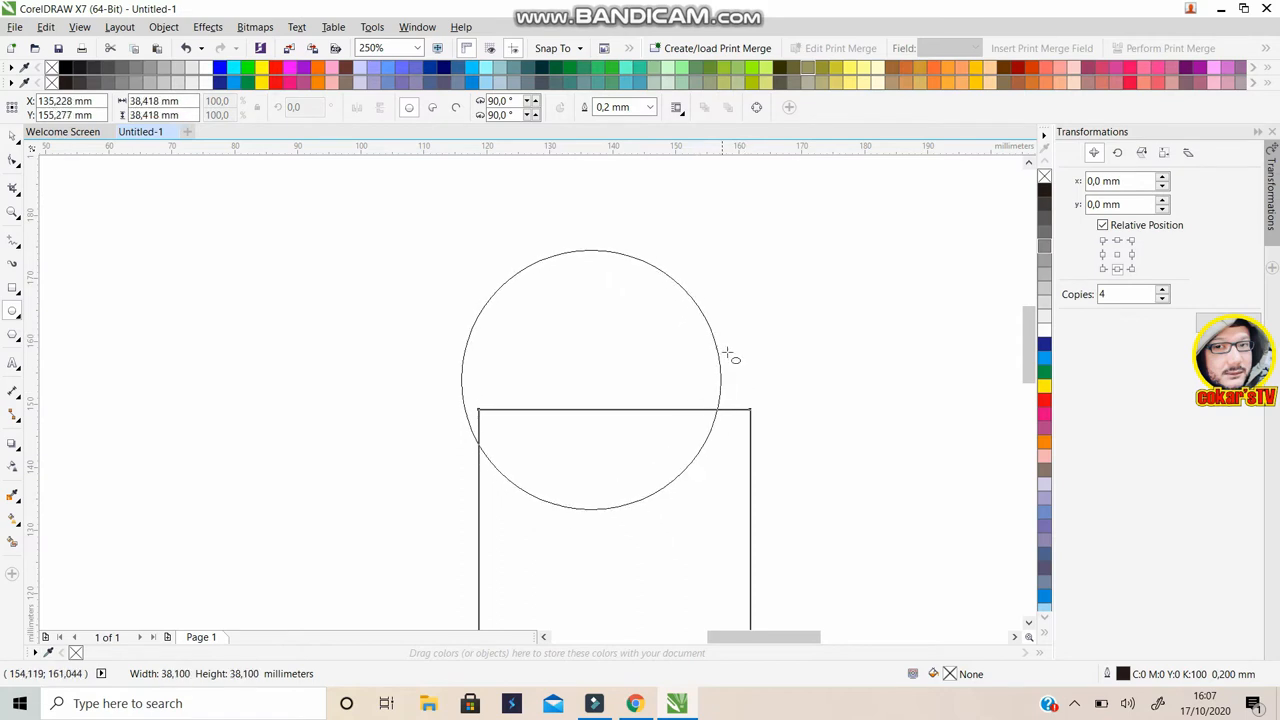
left_click_drag(724, 356, 750, 372)
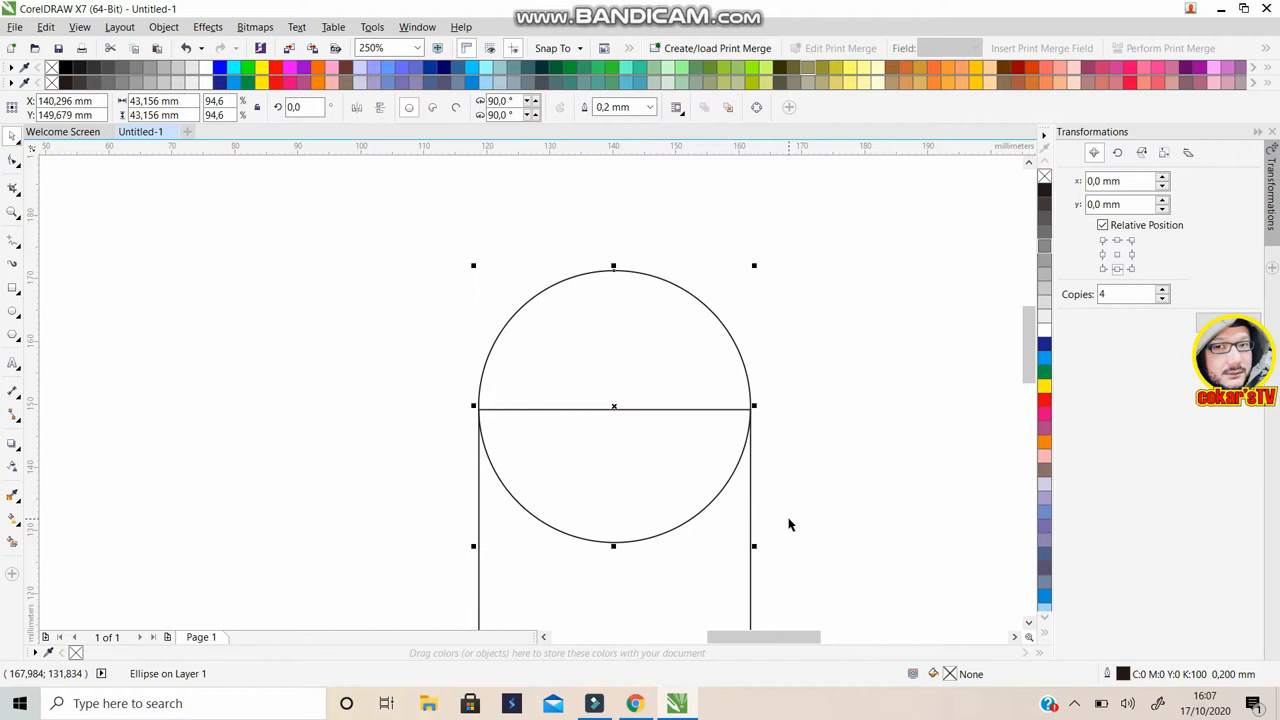
mouse_move(60, 318)
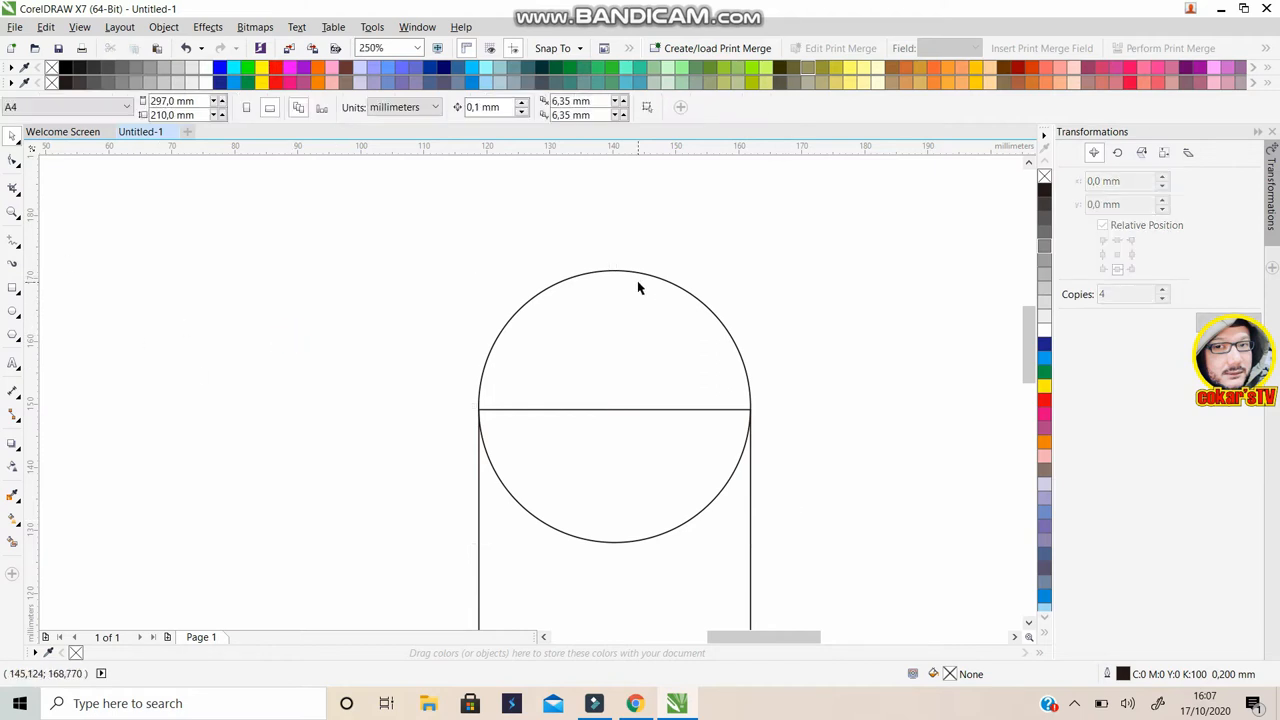
mouse_move(630, 546)
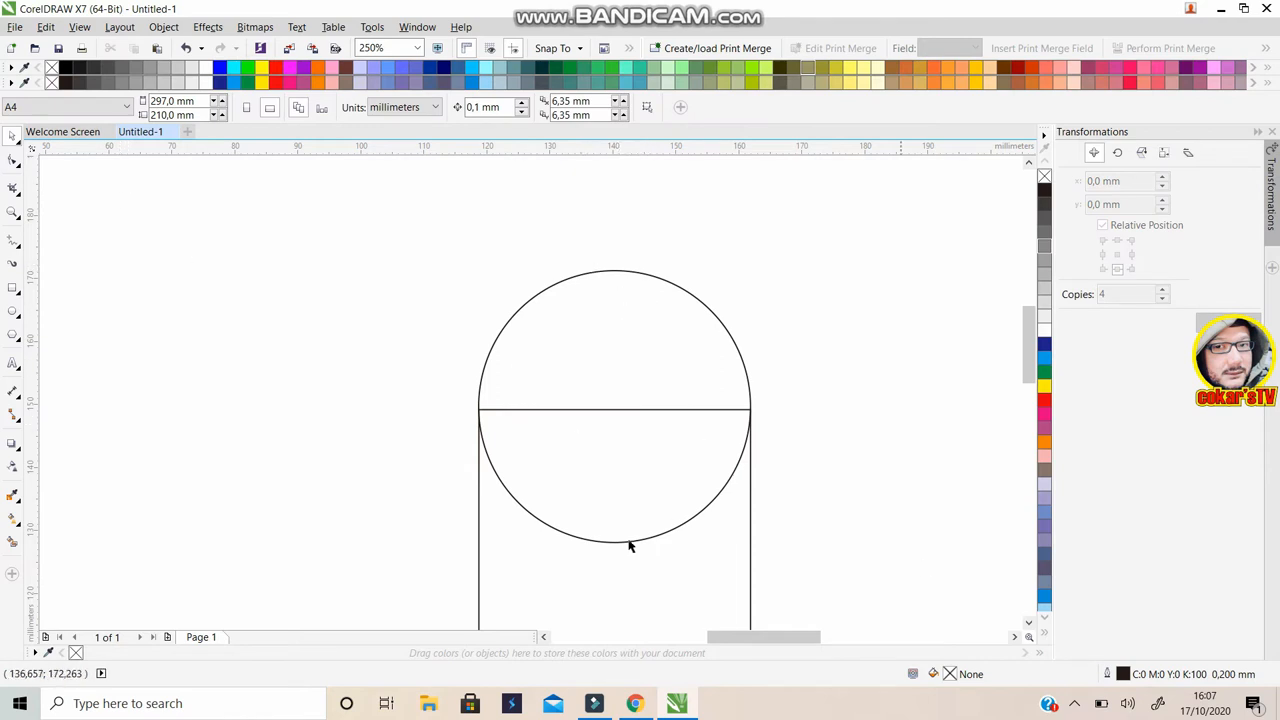
mouse_move(12, 290)
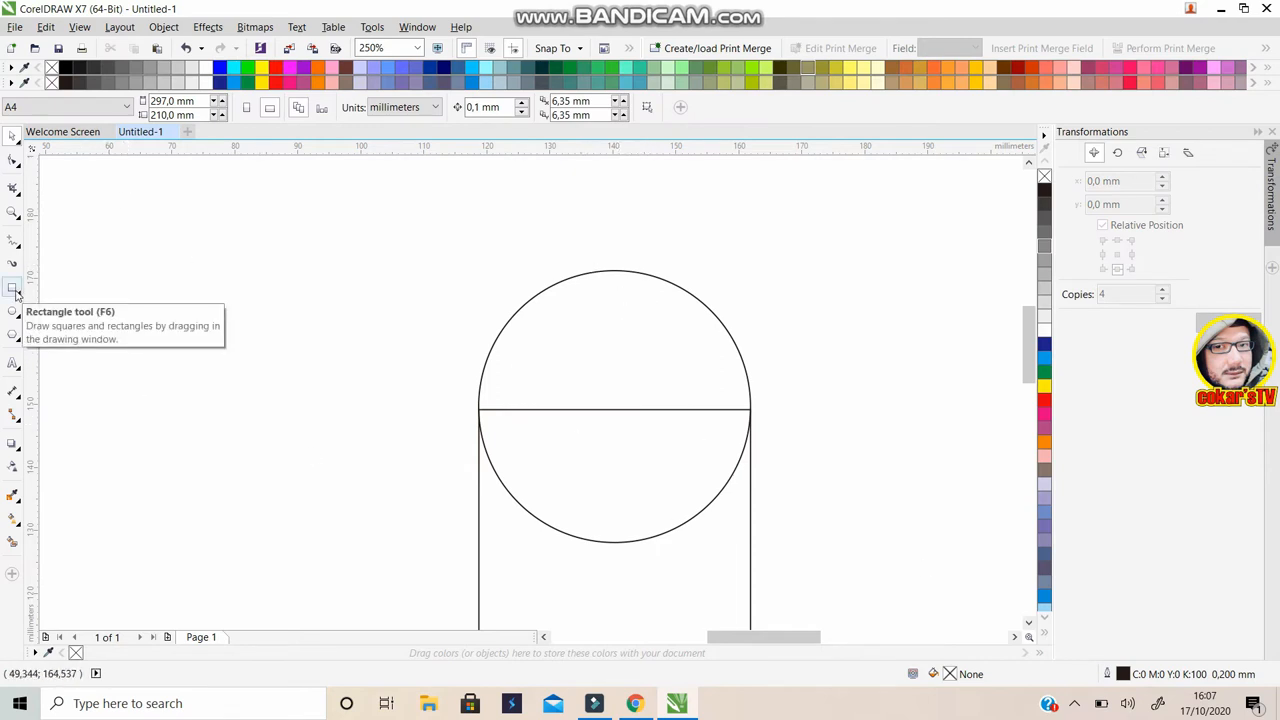
Draw a wide rectangle, about 72 by 25 mm, across the circle's lower half
left_click(12, 292)
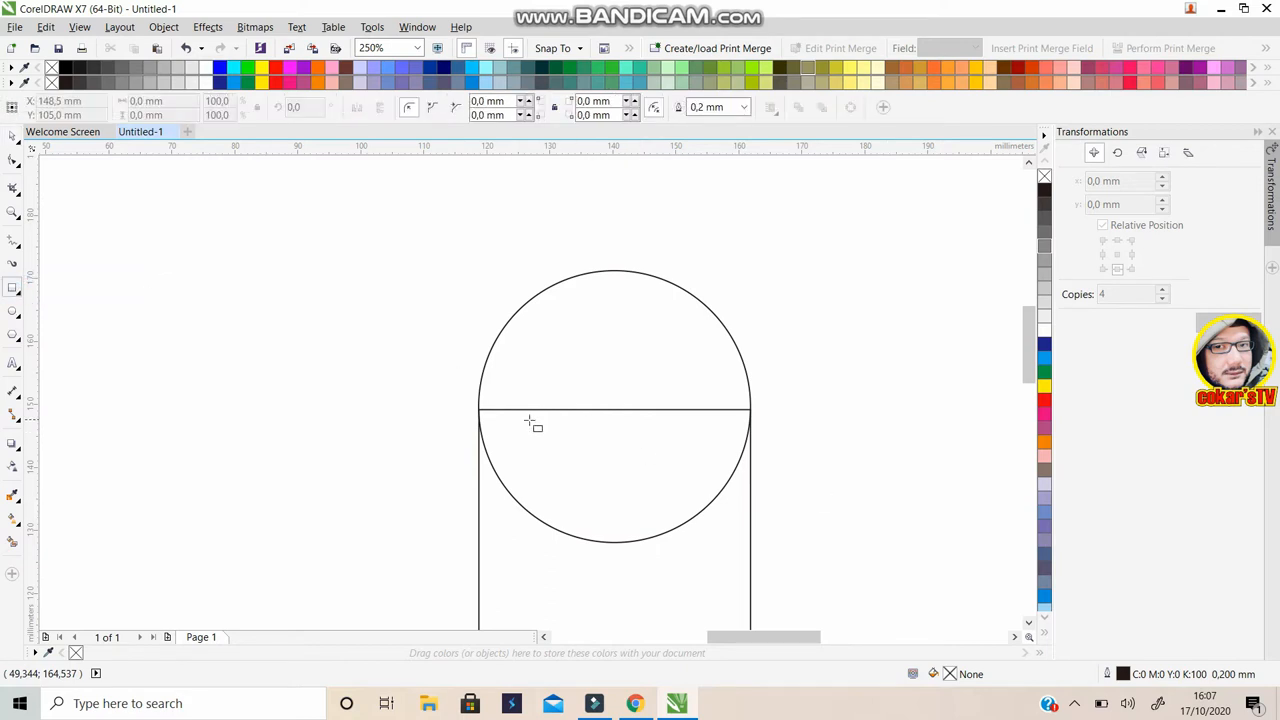
mouse_move(400, 408)
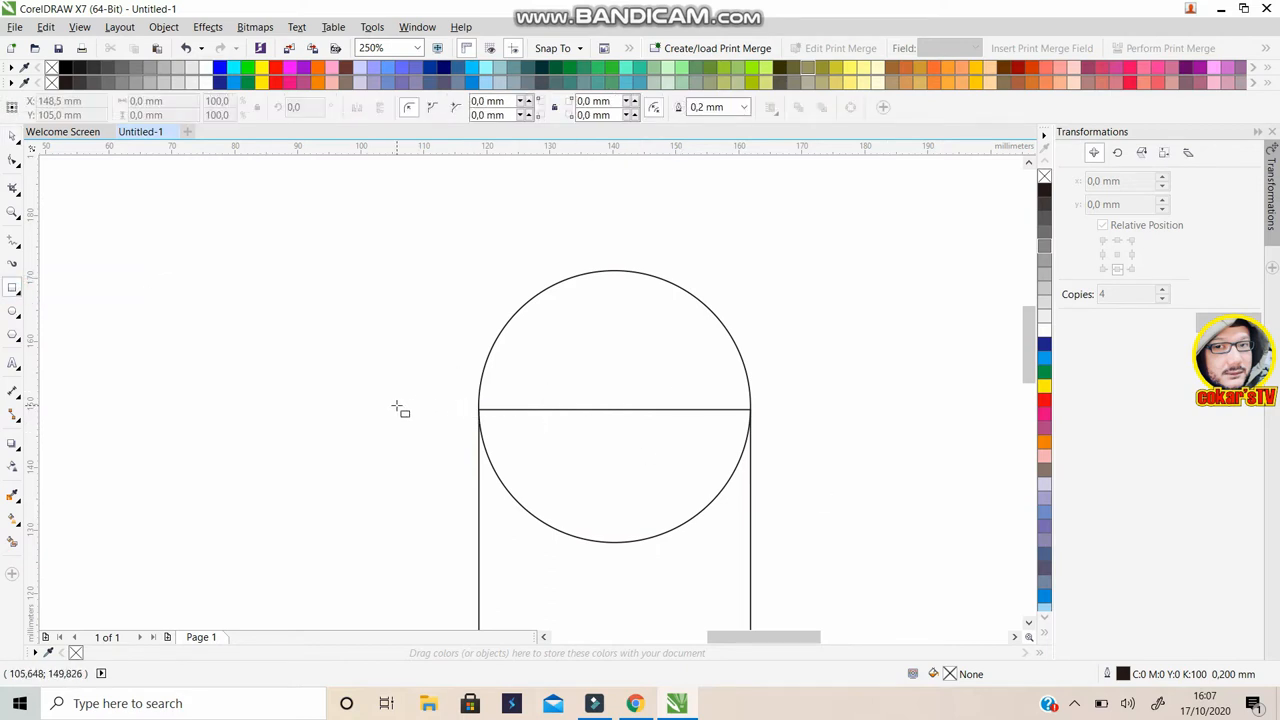
left_click_drag(396, 404, 840, 564)
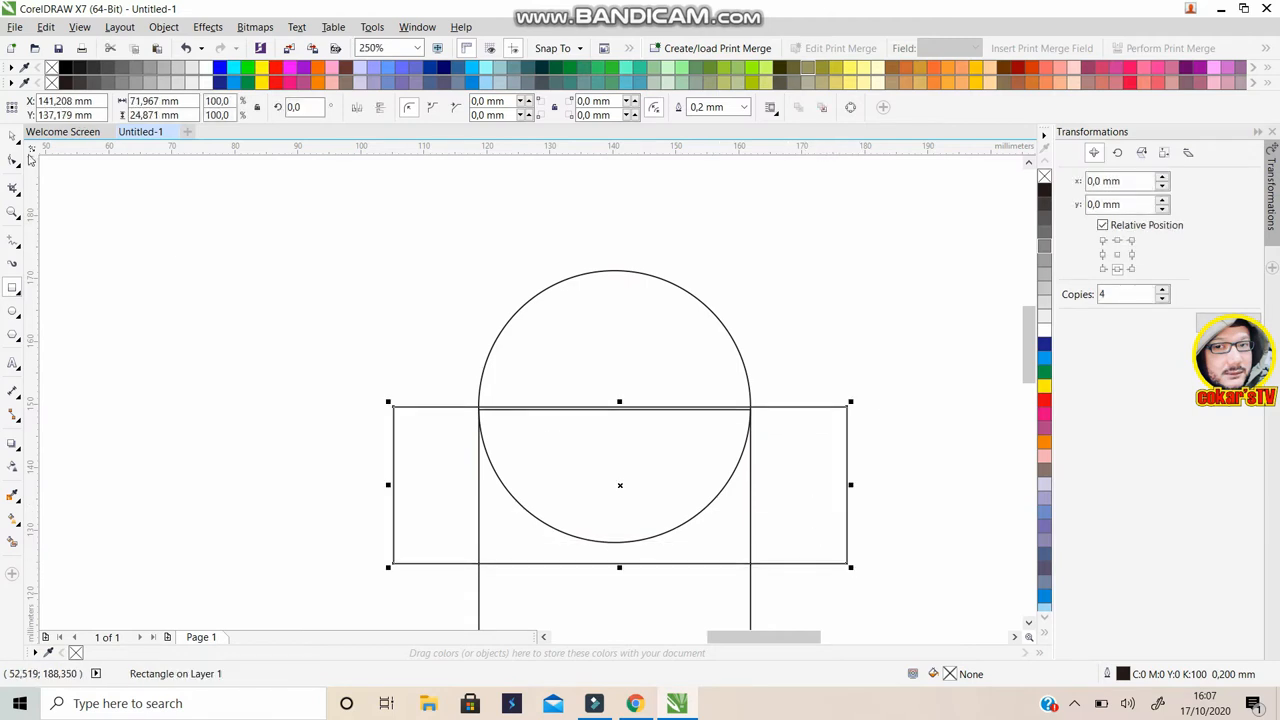
mouse_move(772, 310)
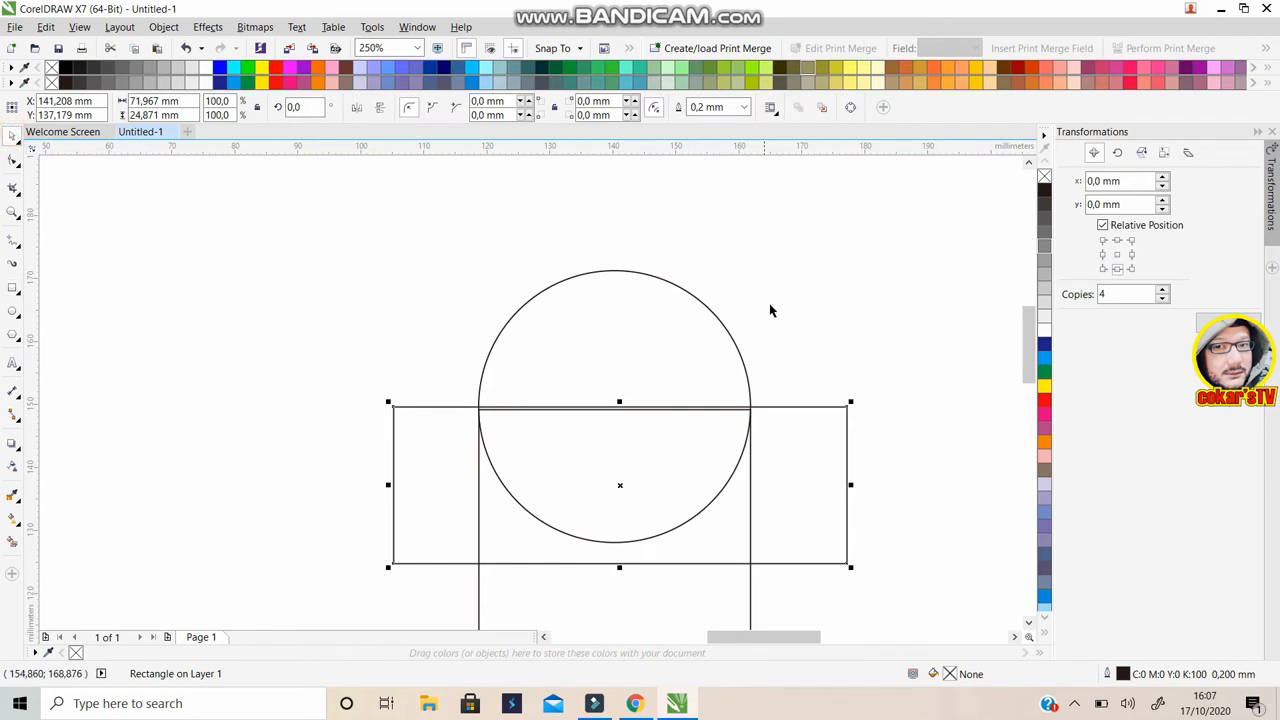
mouse_move(820, 426)
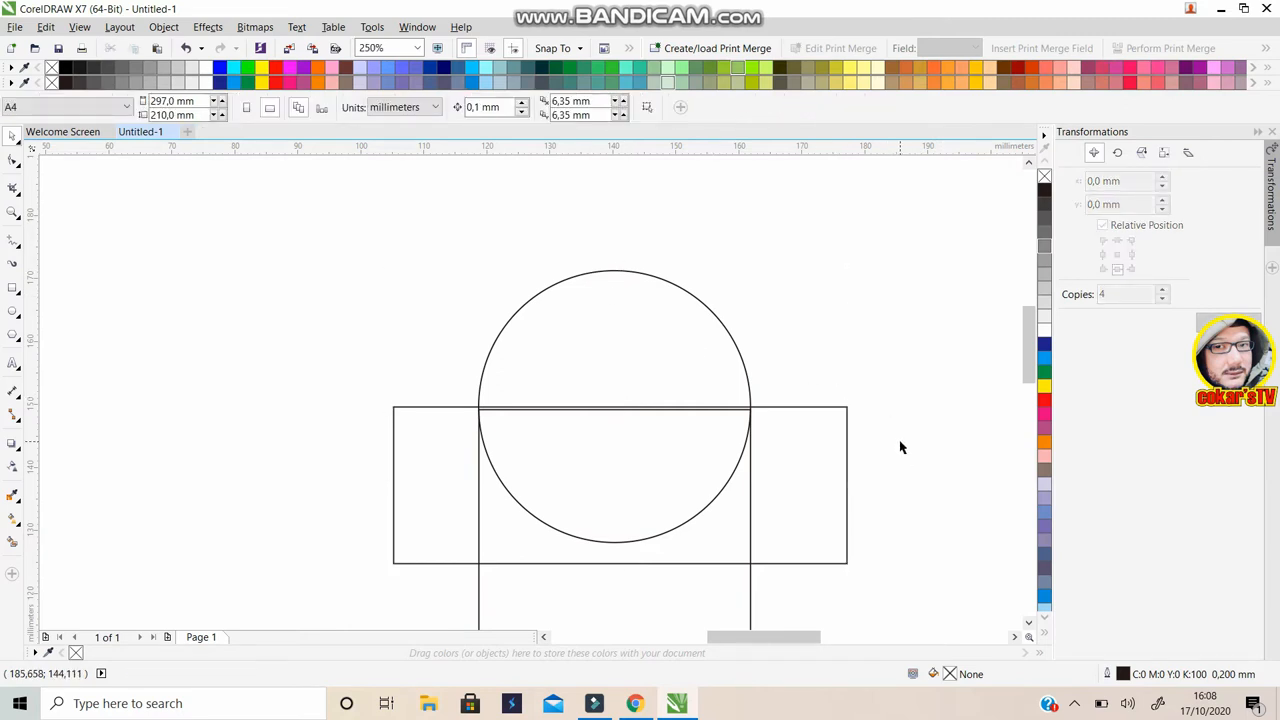
mouse_move(846, 404)
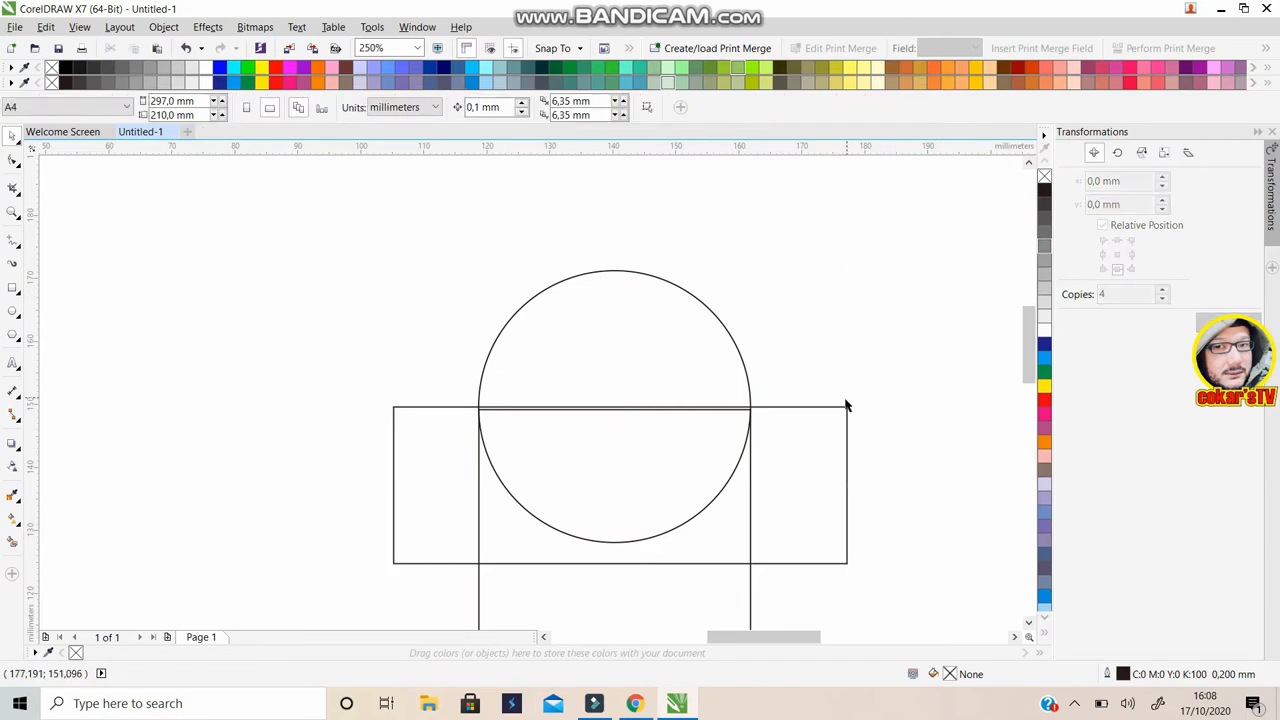
Trim the circle with the wide rectangle, leaving a semicircular dome on the body
left_click(620, 486)
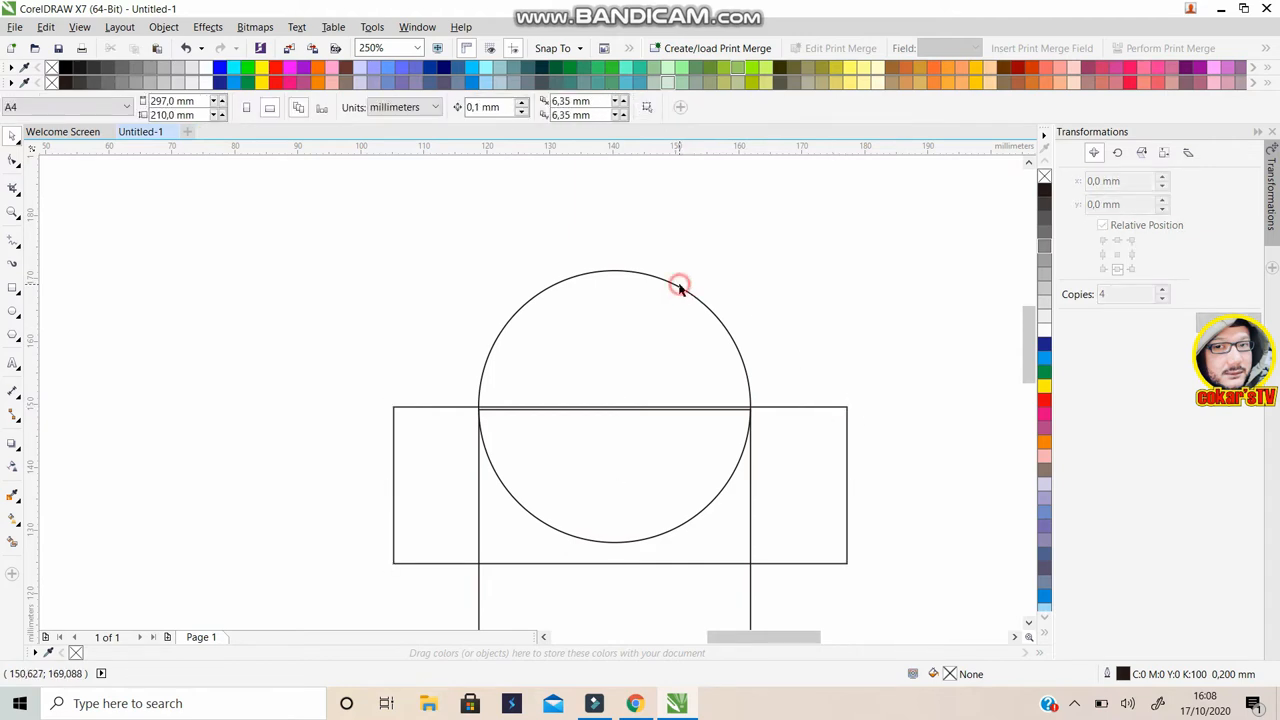
left_click(848, 406)
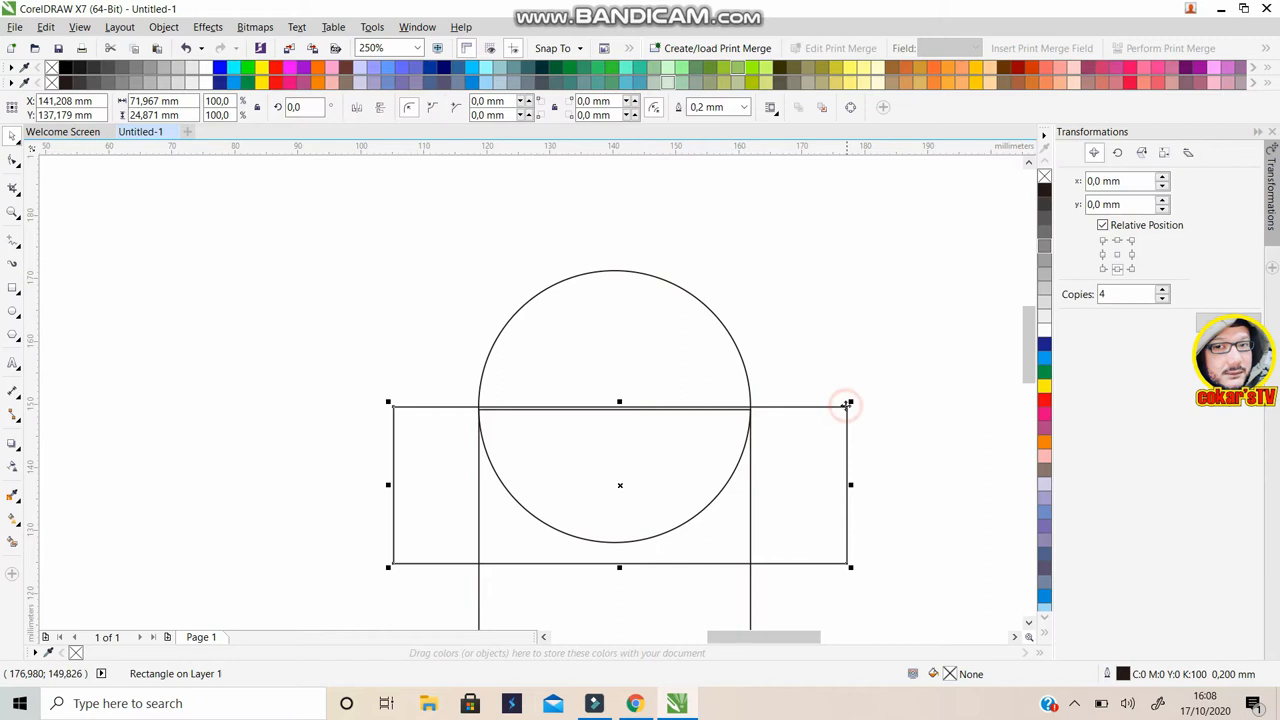
mouse_move(684, 296)
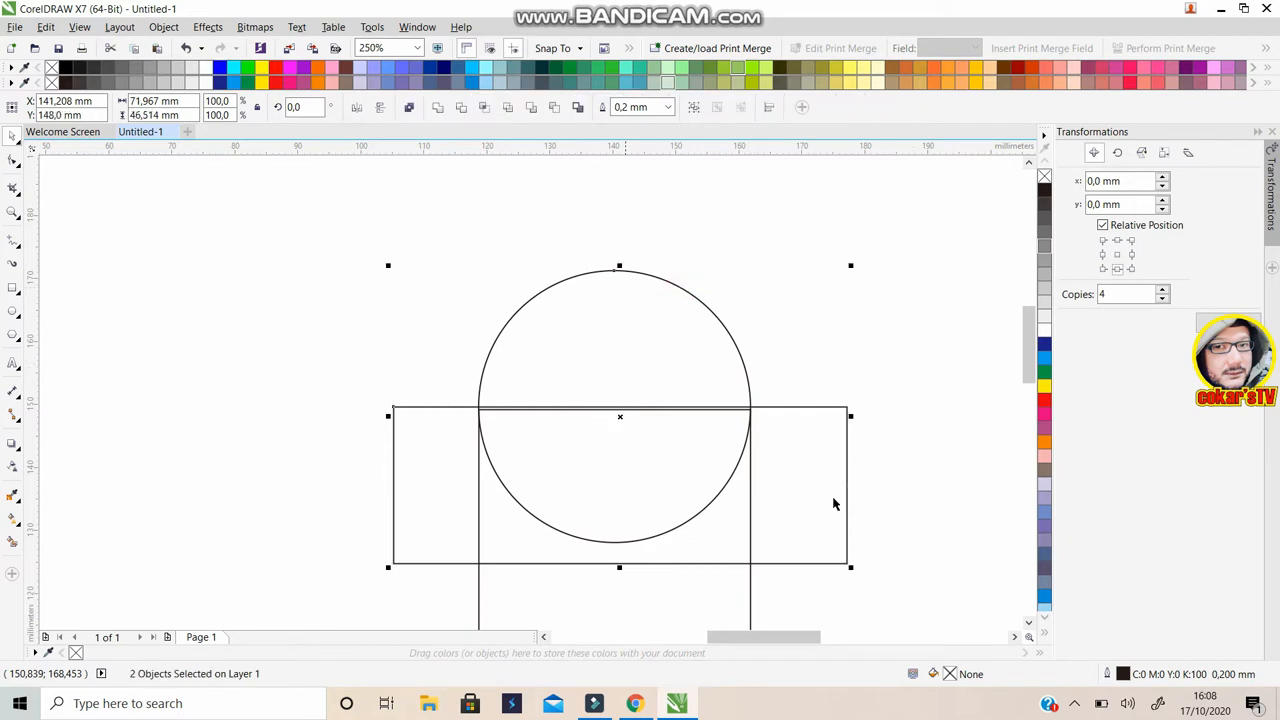
mouse_move(748, 388)
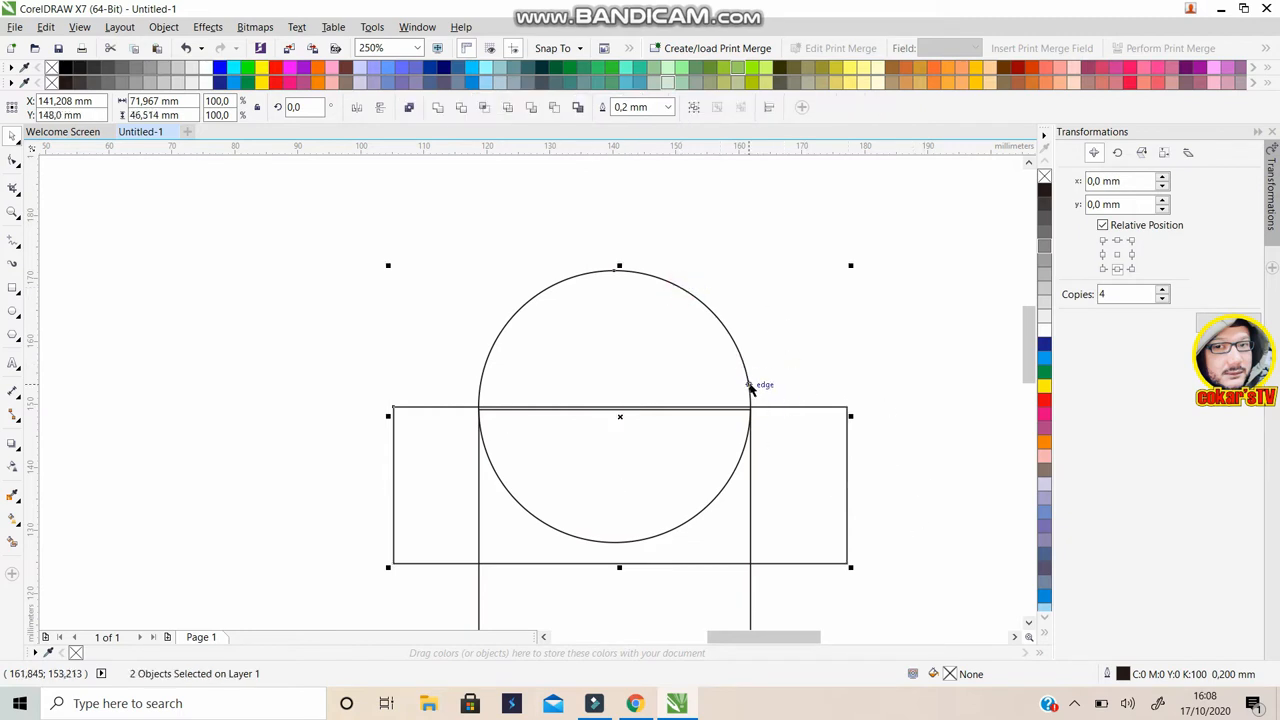
mouse_move(748, 384)
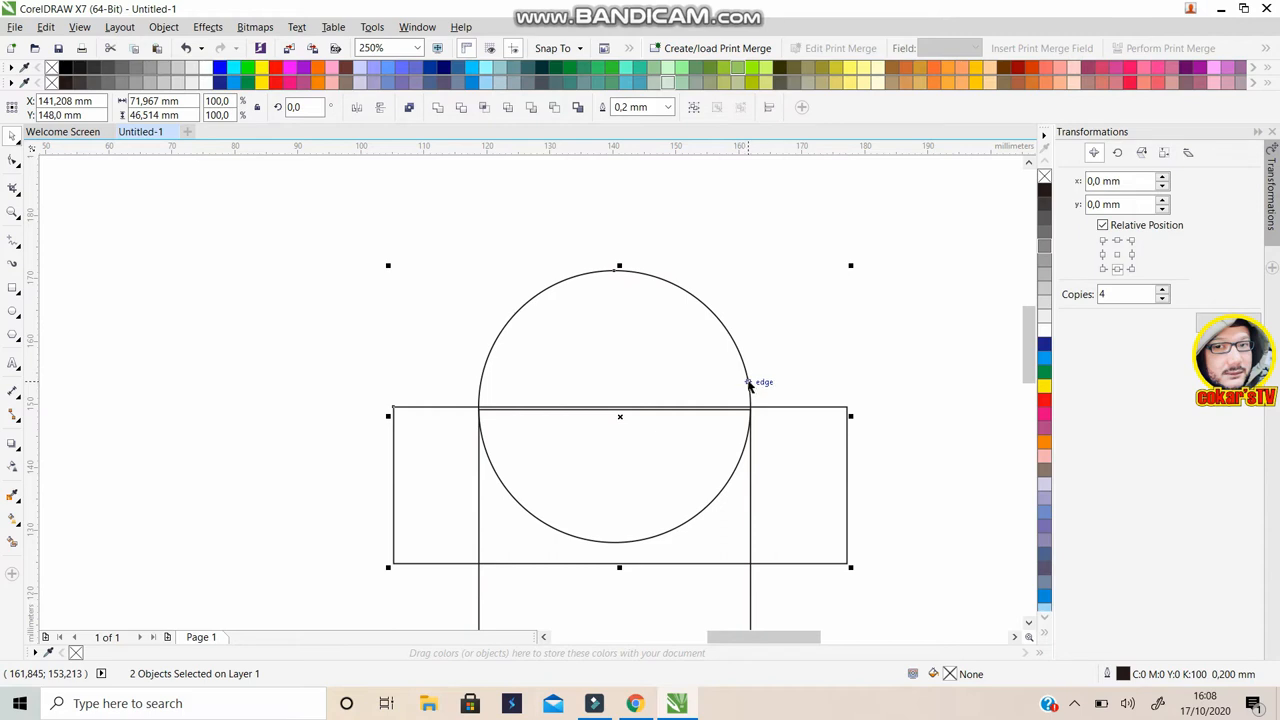
mouse_move(352, 70)
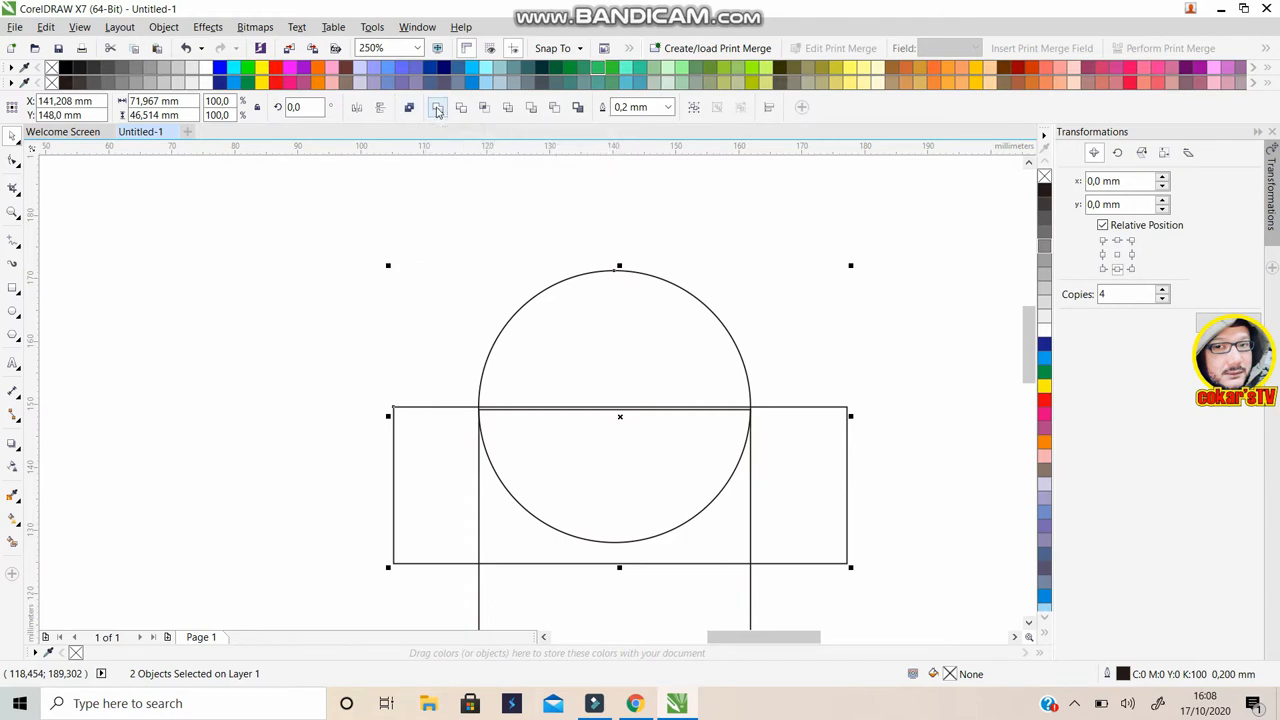
mouse_move(436, 108)
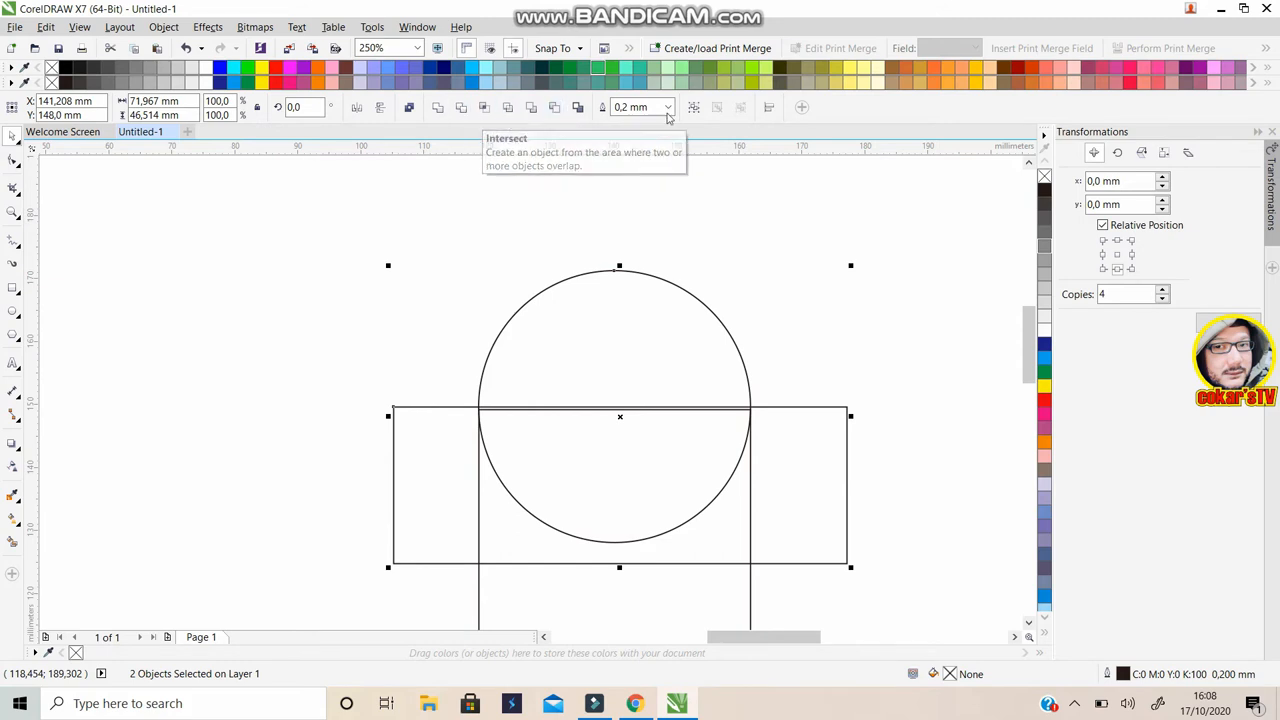
mouse_move(340, 90)
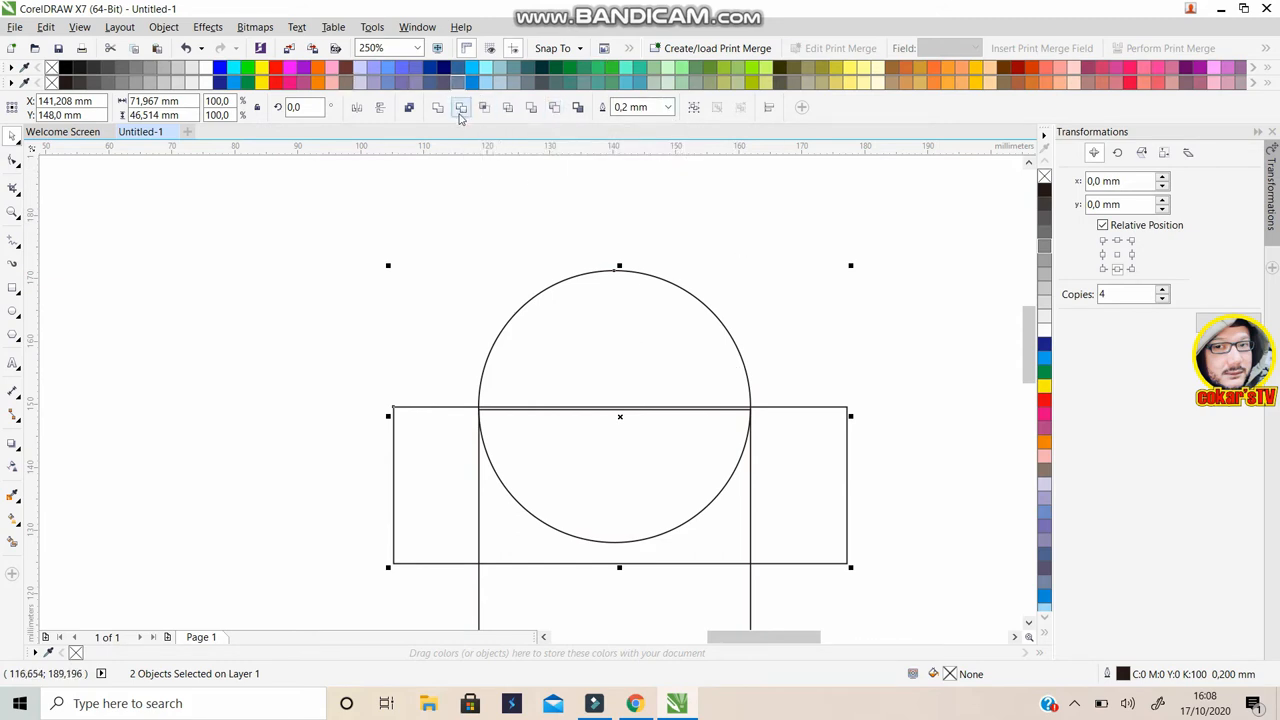
mouse_move(460, 108)
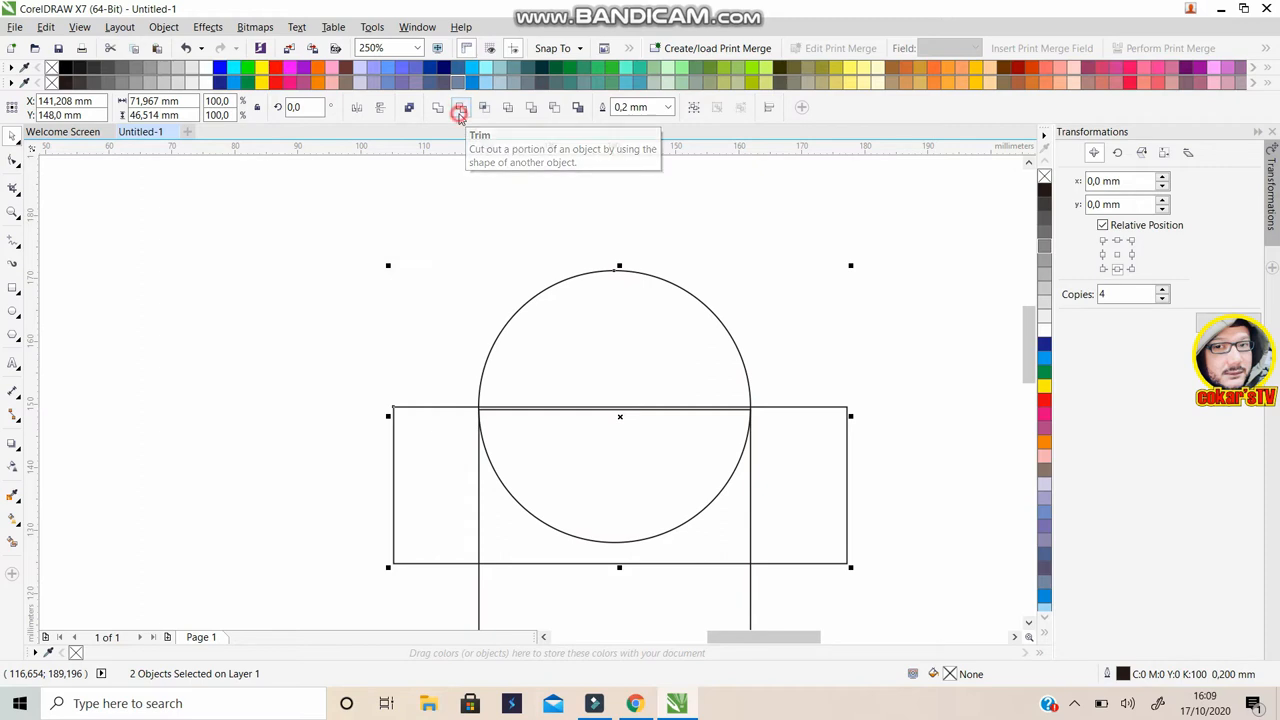
left_click(460, 108)
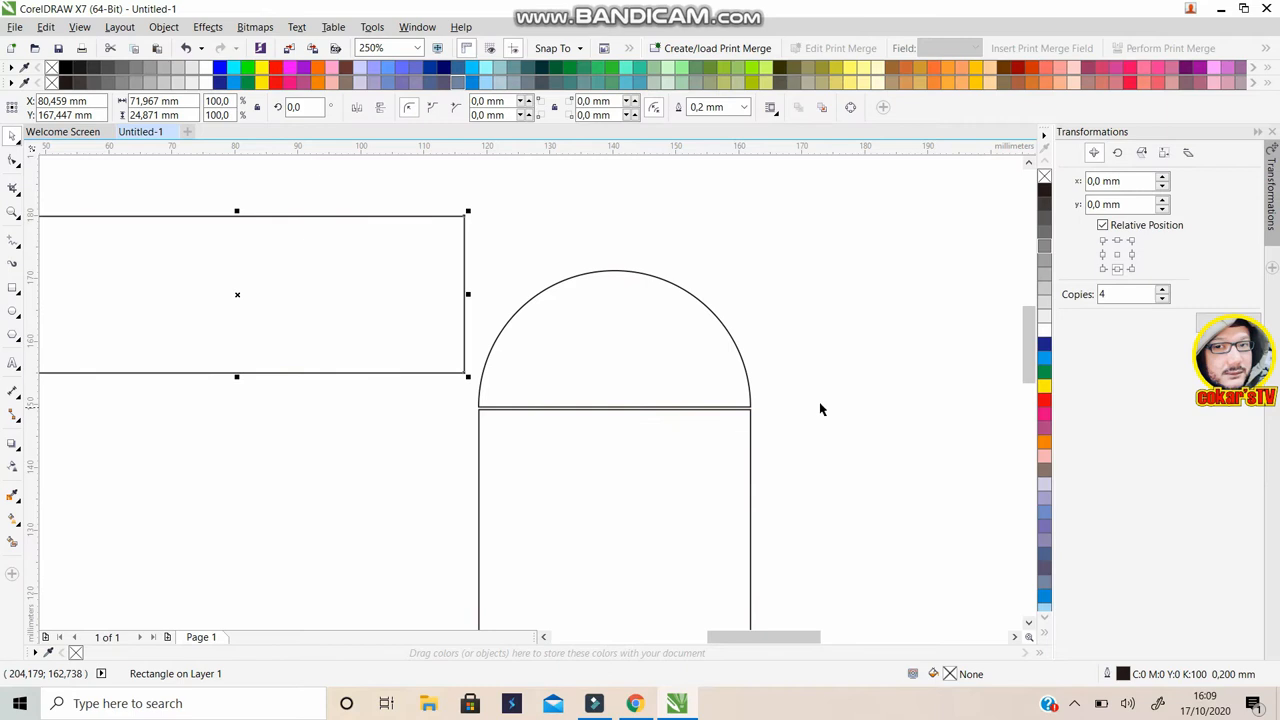
mouse_move(480, 244)
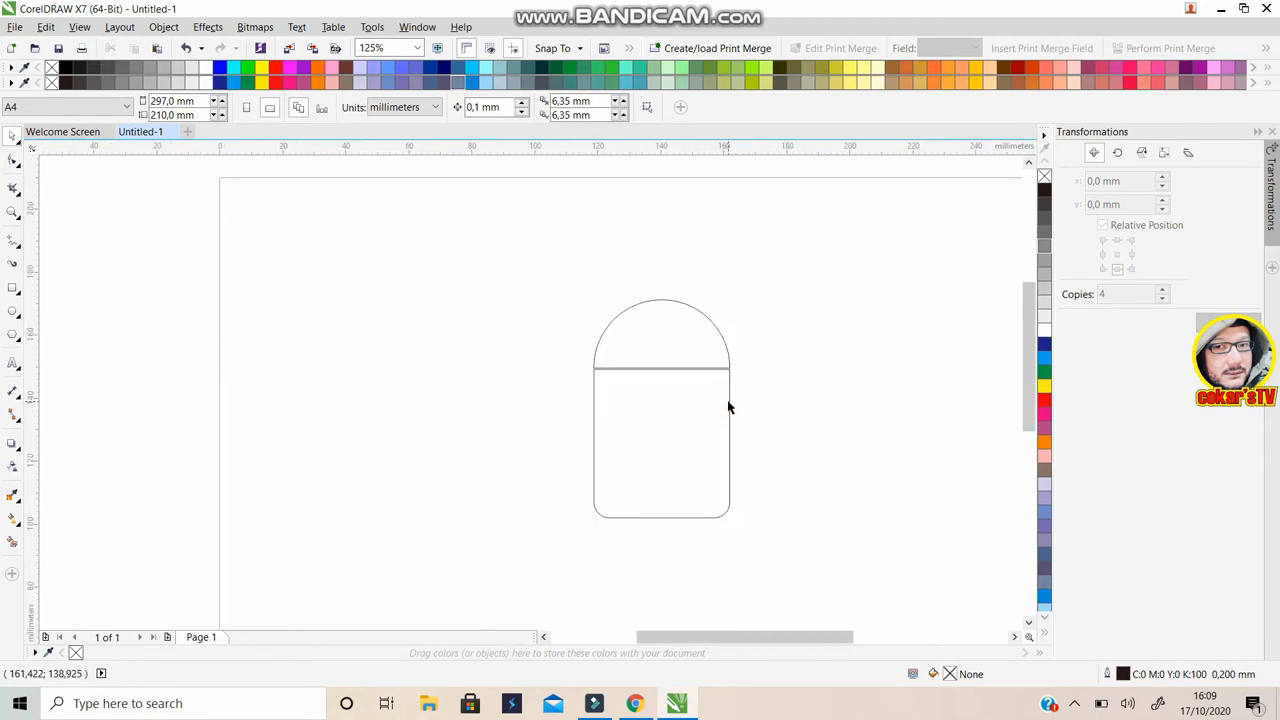
Select and delete the leftover cutting rectangle, leaving the dome-topped body
left_click(662, 444)
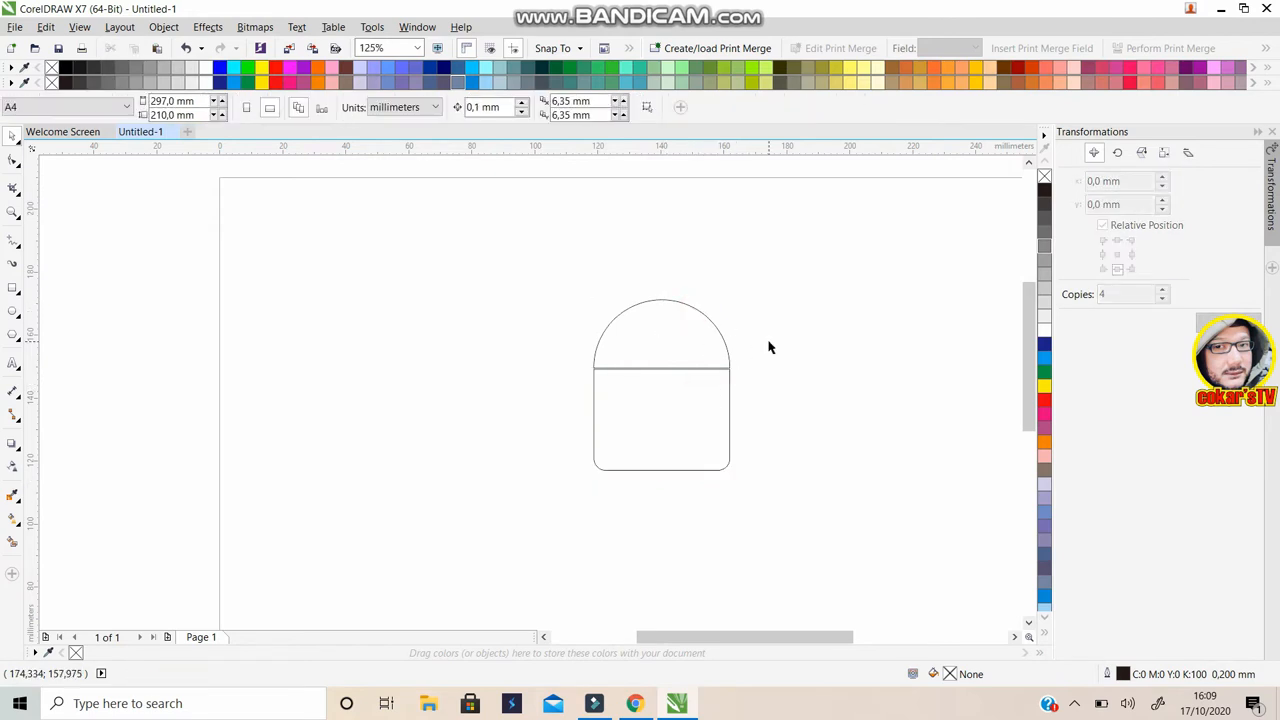
mouse_move(1024, 420)
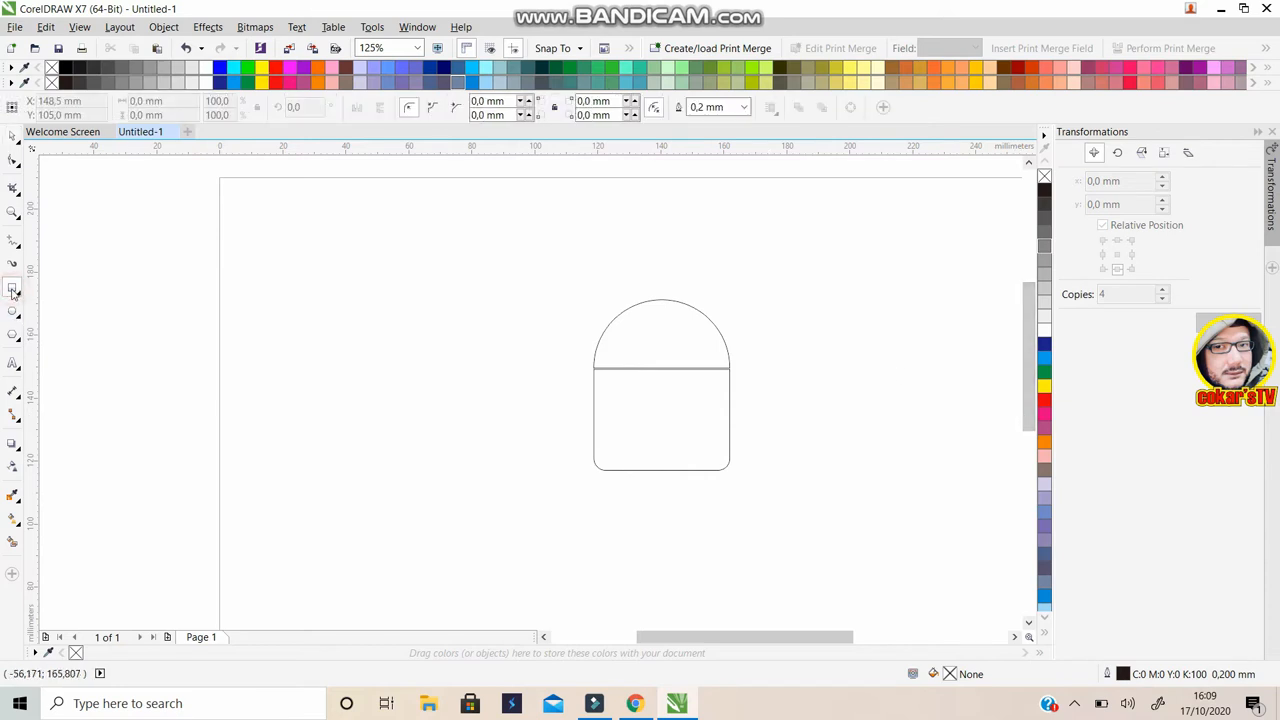
mouse_move(764, 380)
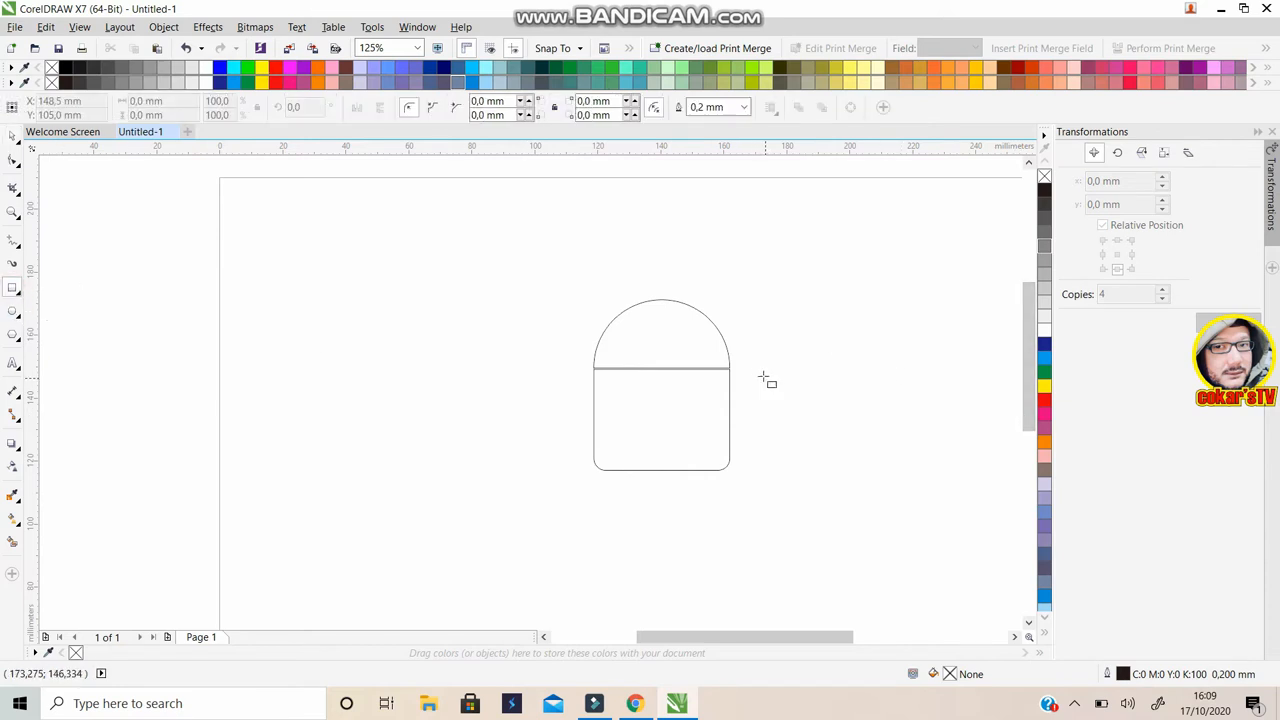
Draw a tall thin rectangle, about 8 by 21 mm, beside the robot body for an arm
left_click_drag(756, 368, 790, 448)
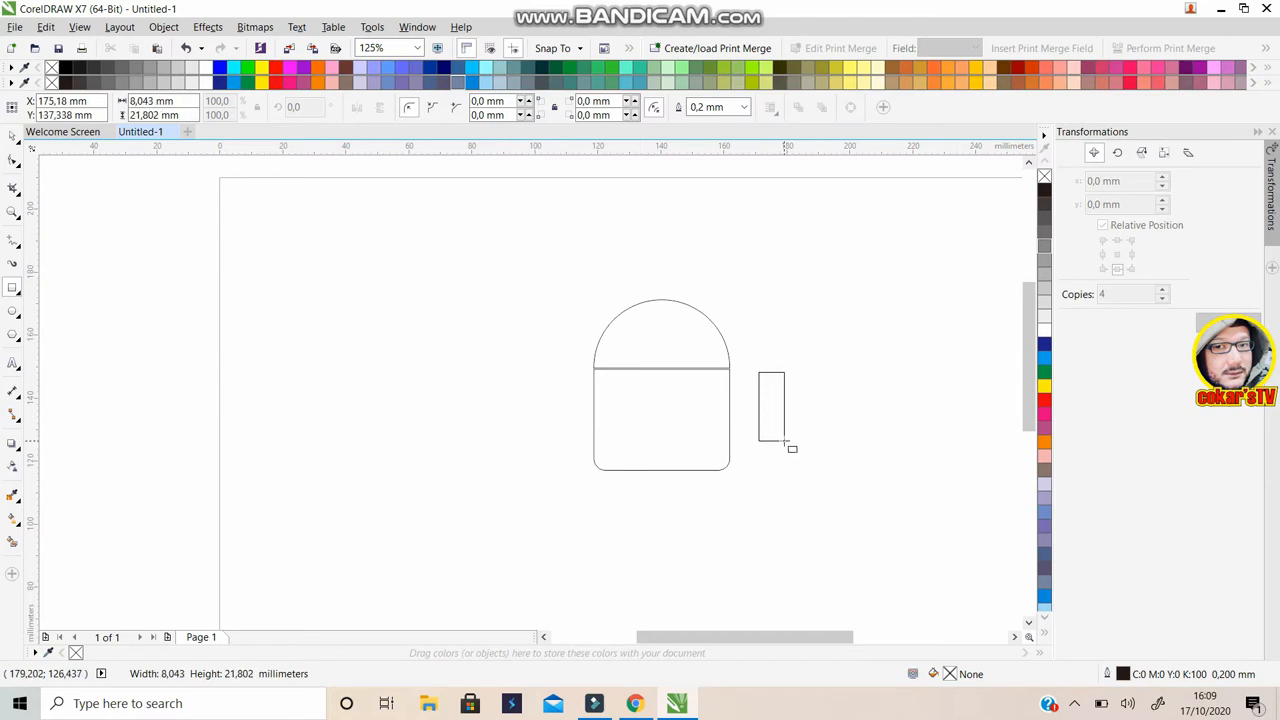
left_click(772, 404)
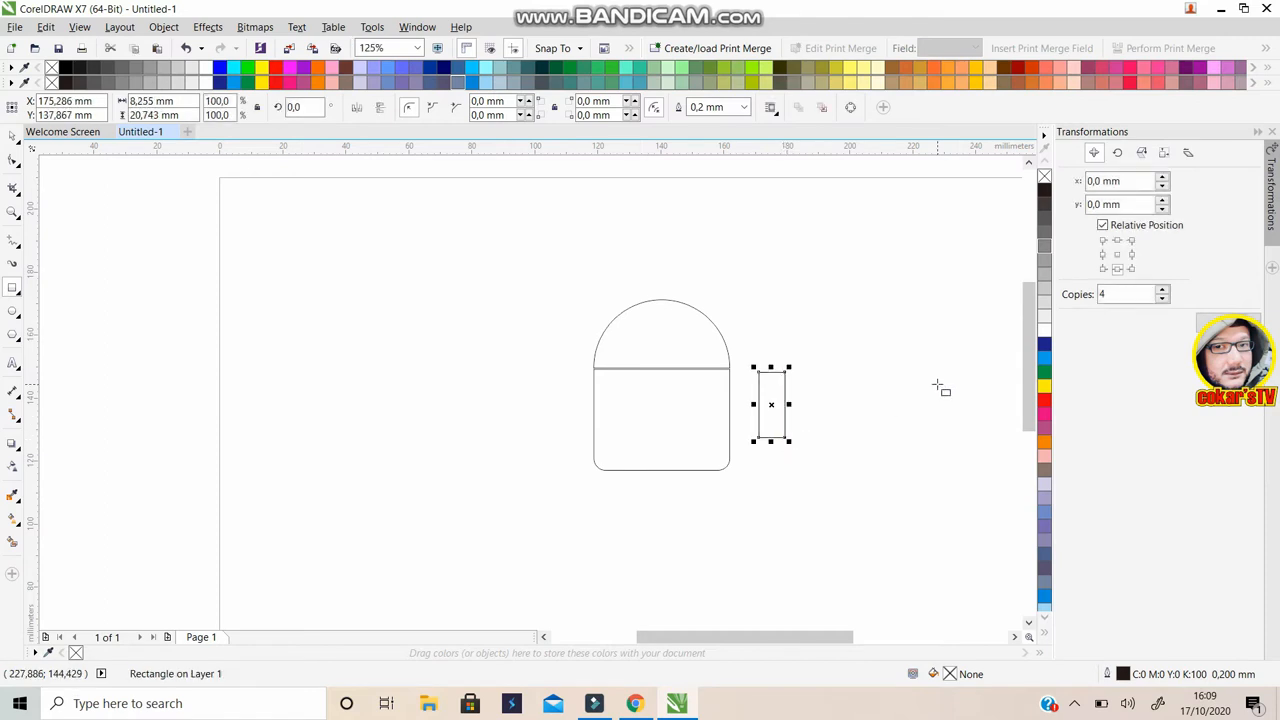
mouse_move(612, 148)
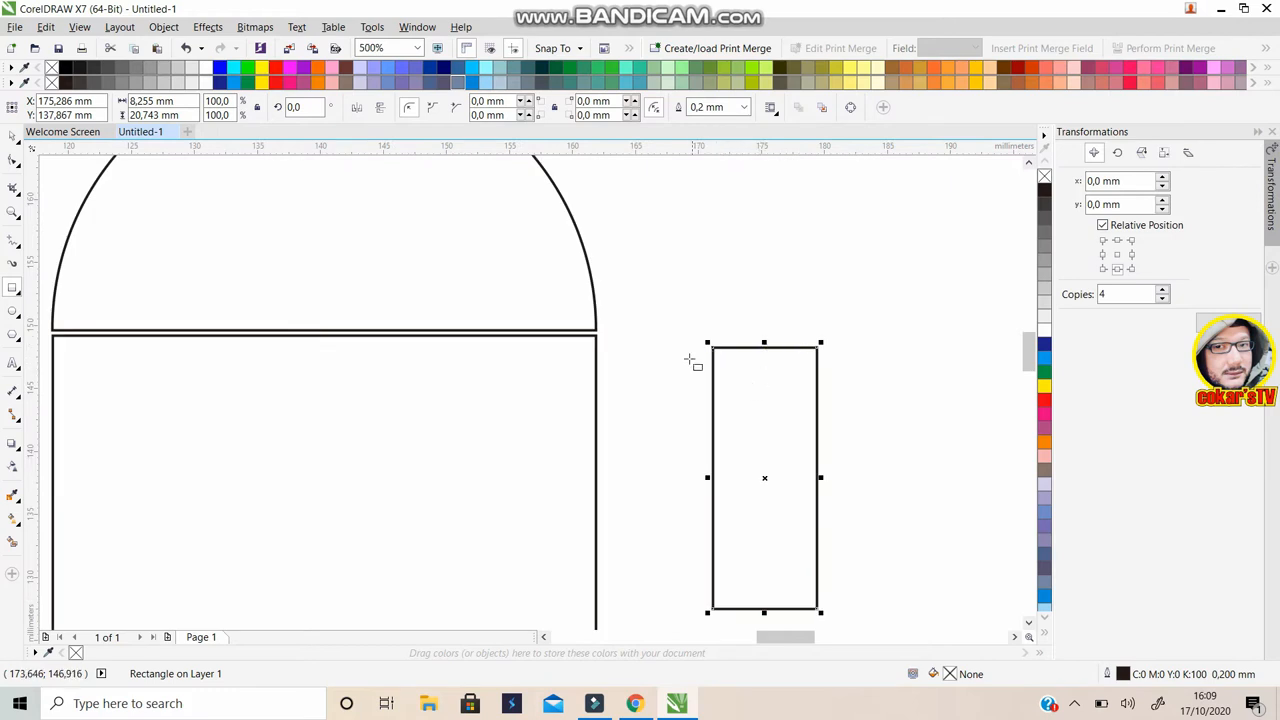
mouse_move(816, 374)
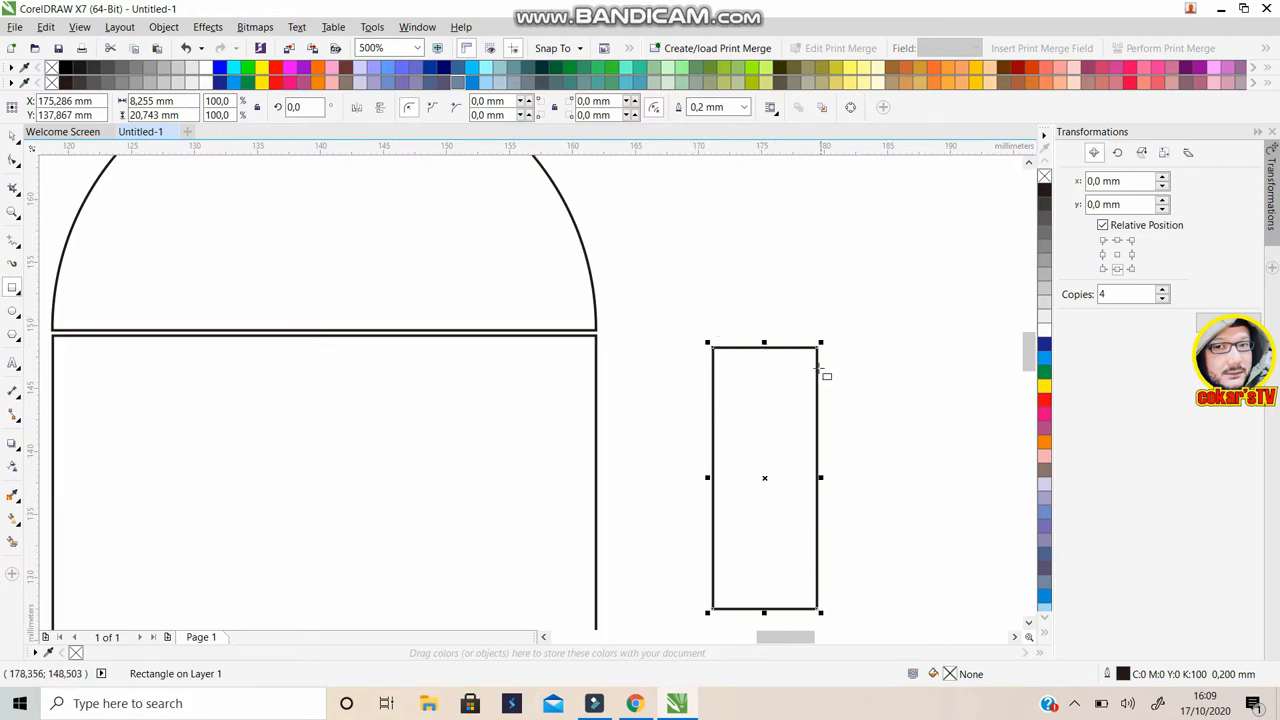
left_click(406, 48)
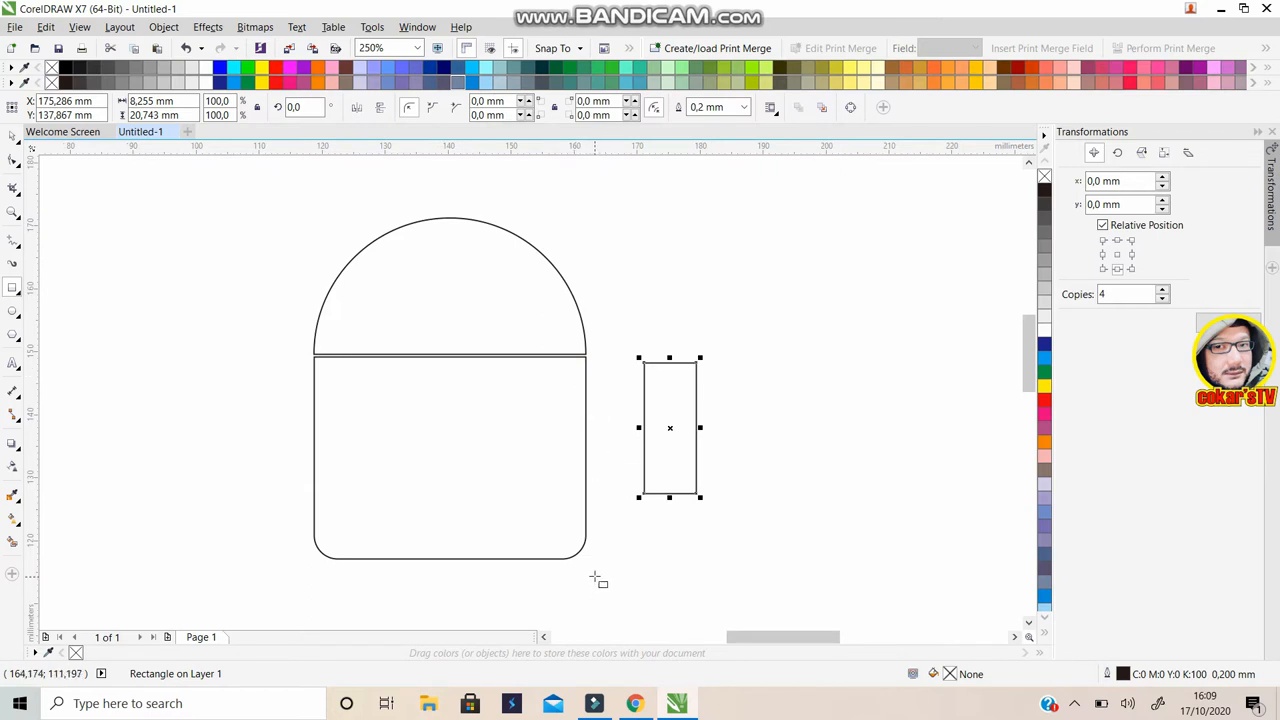
mouse_move(722, 458)
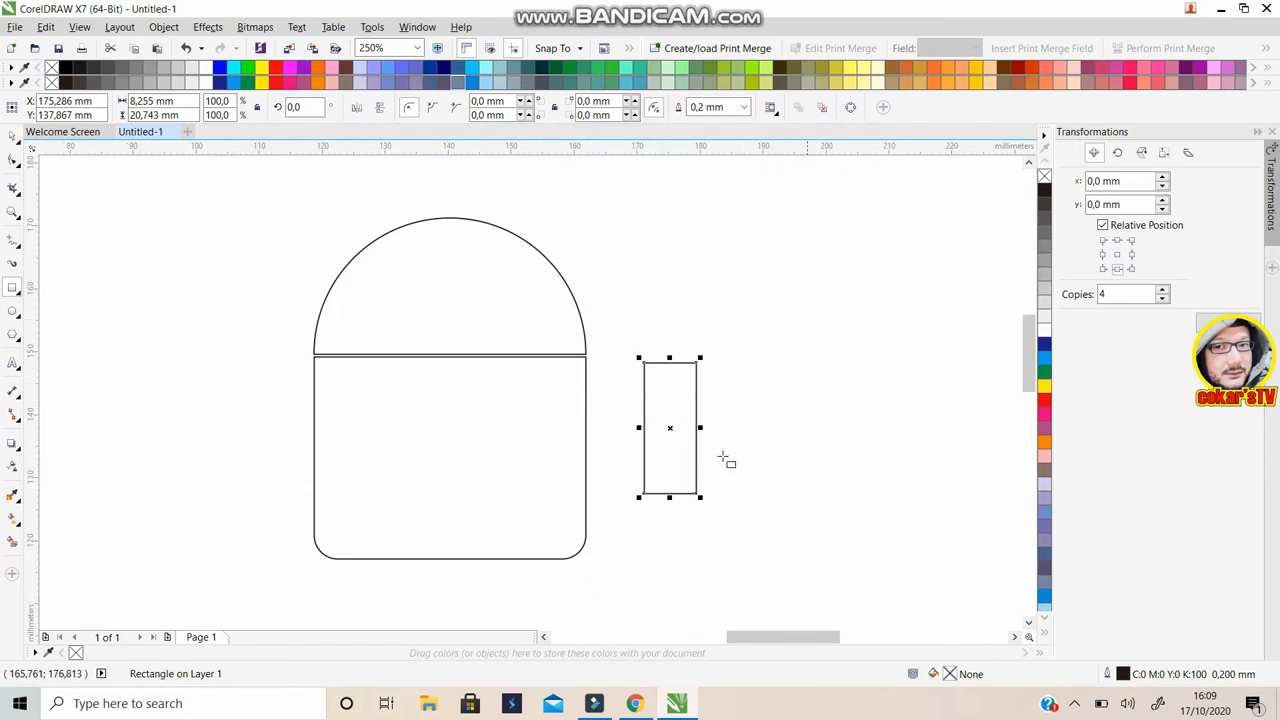
mouse_move(710, 474)
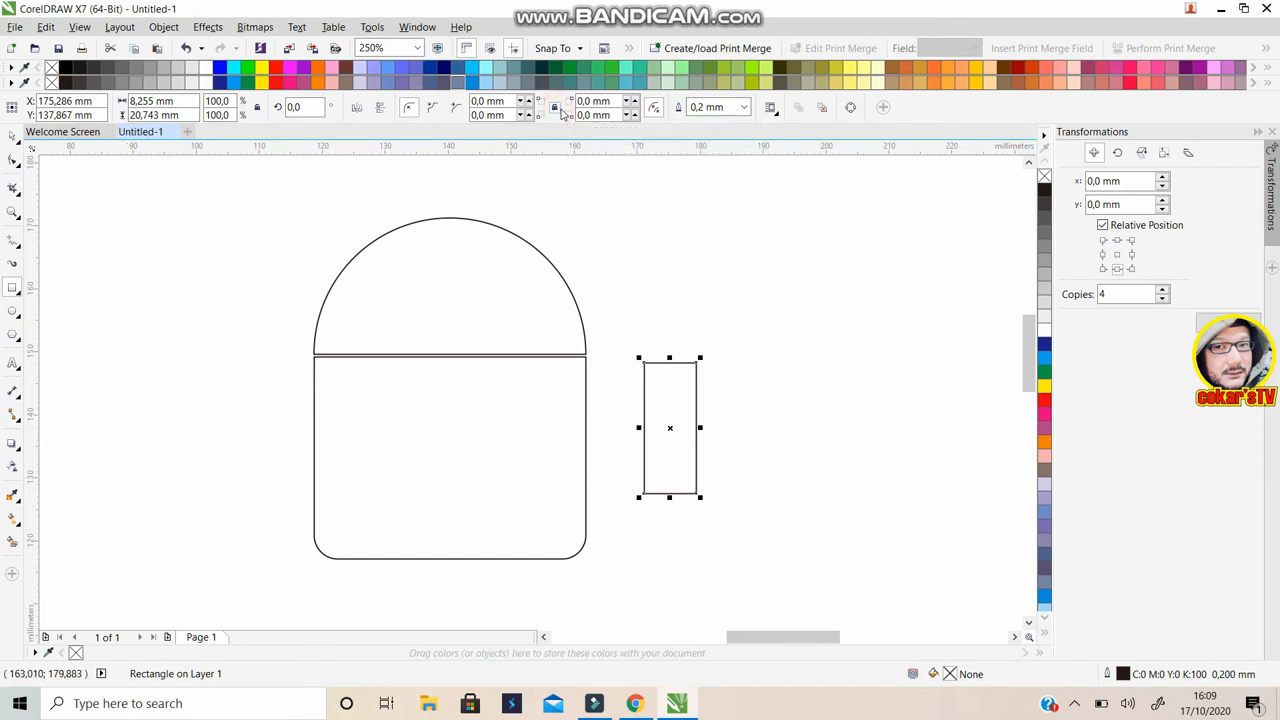
mouse_move(554, 300)
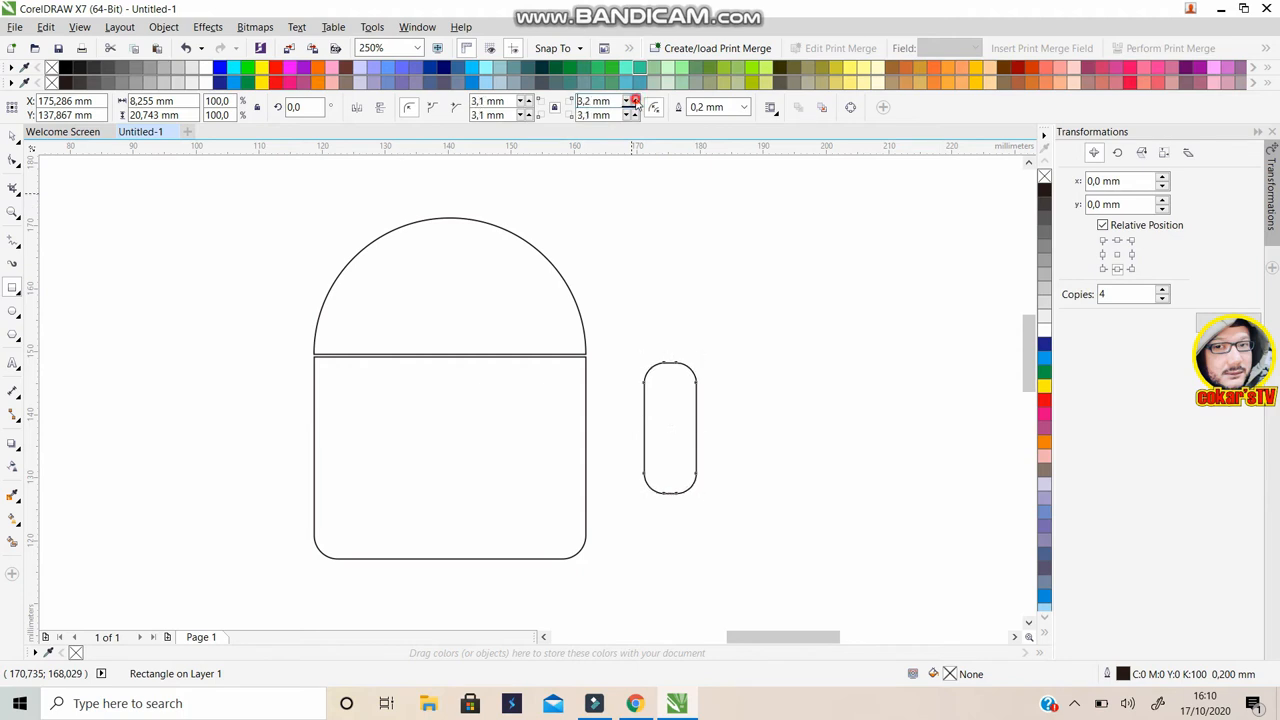
Raise the arm rectangle's corner radius to 4.0 mm to make a pill shape
left_click(632, 100)
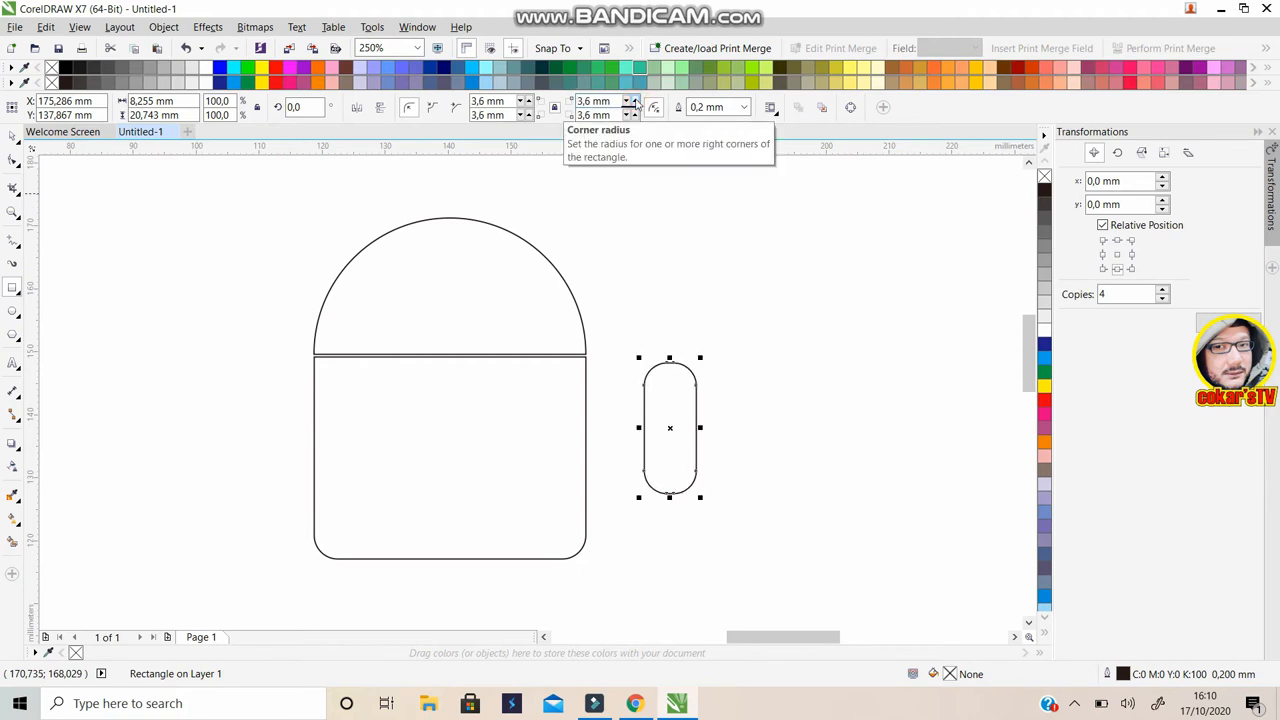
left_click(632, 100)
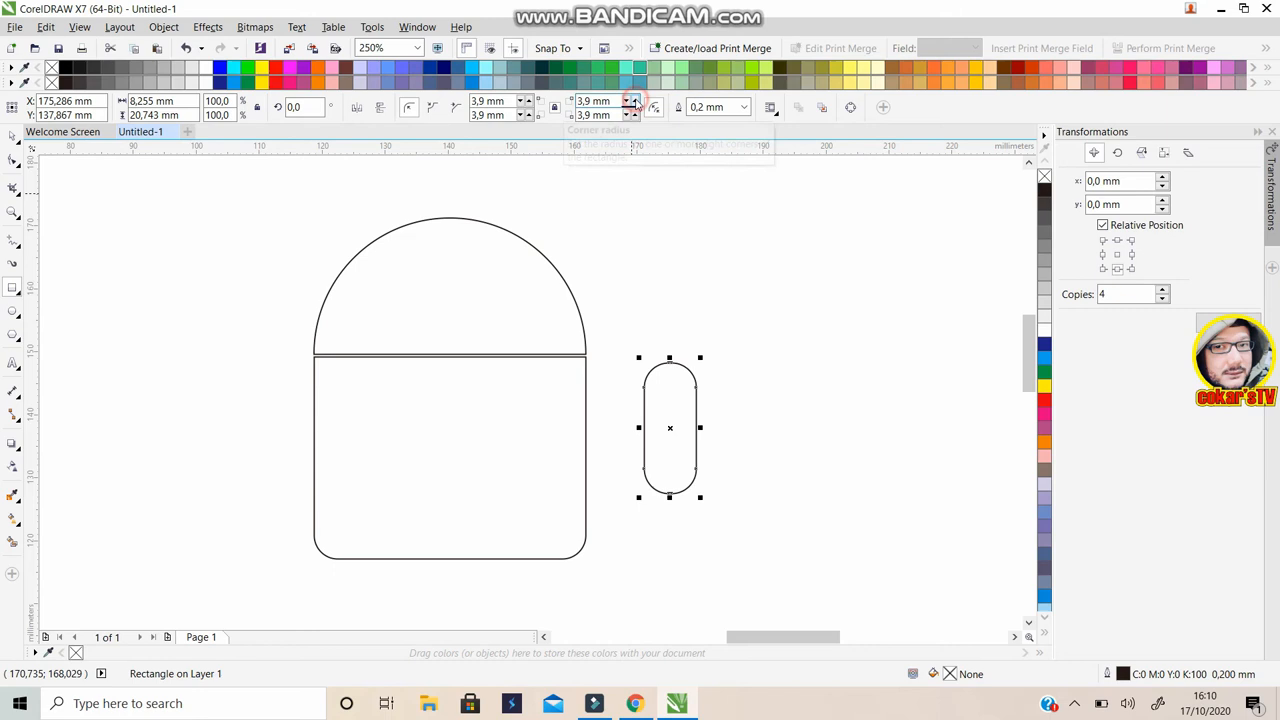
left_click(630, 100)
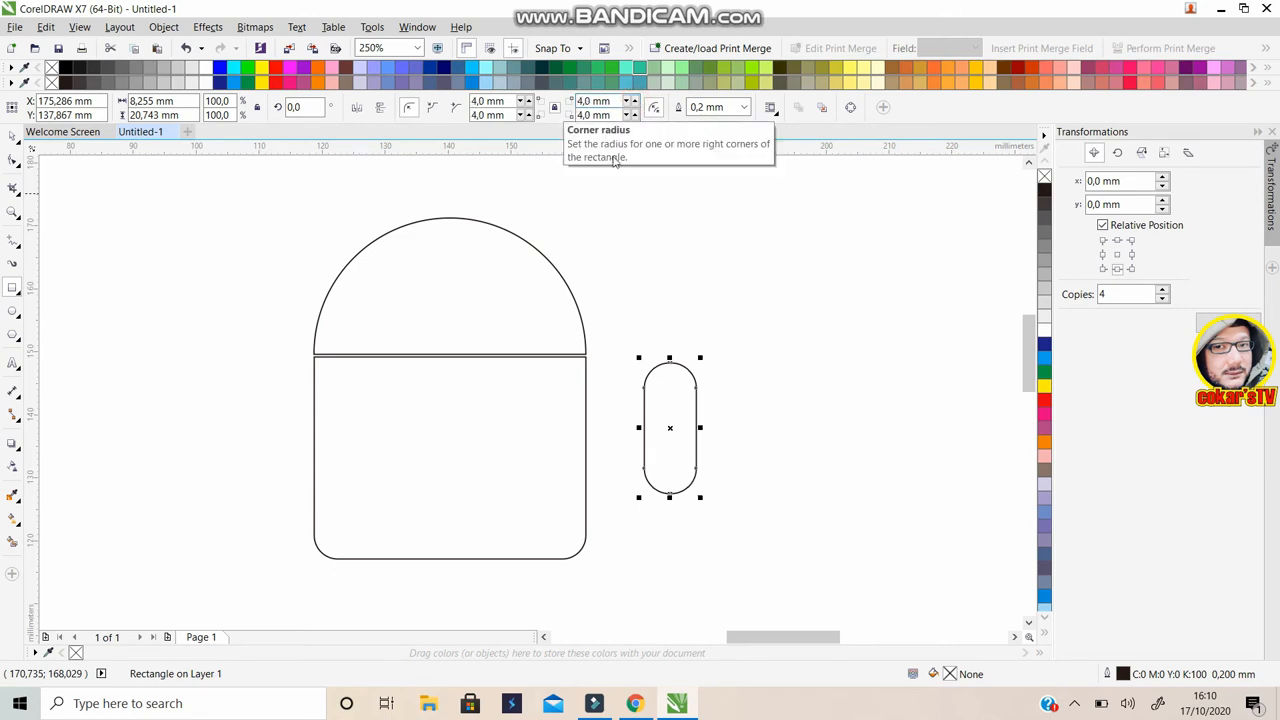
mouse_move(212, 432)
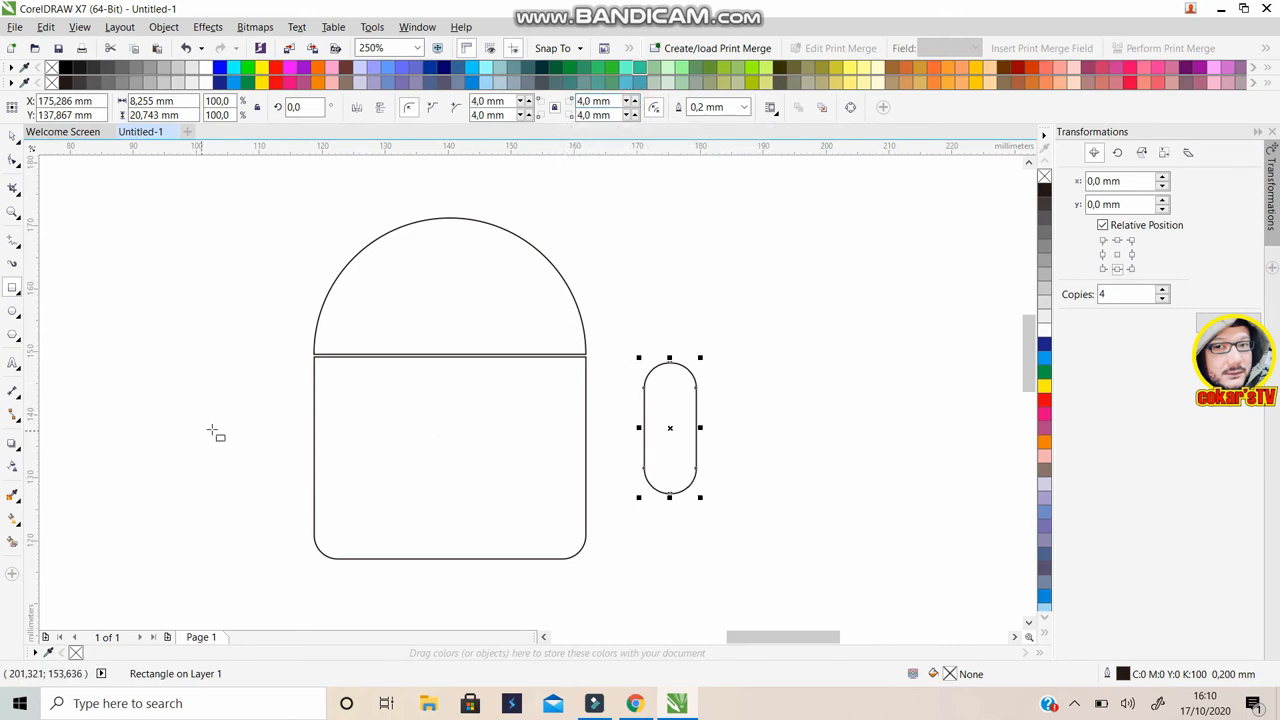
mouse_move(638, 392)
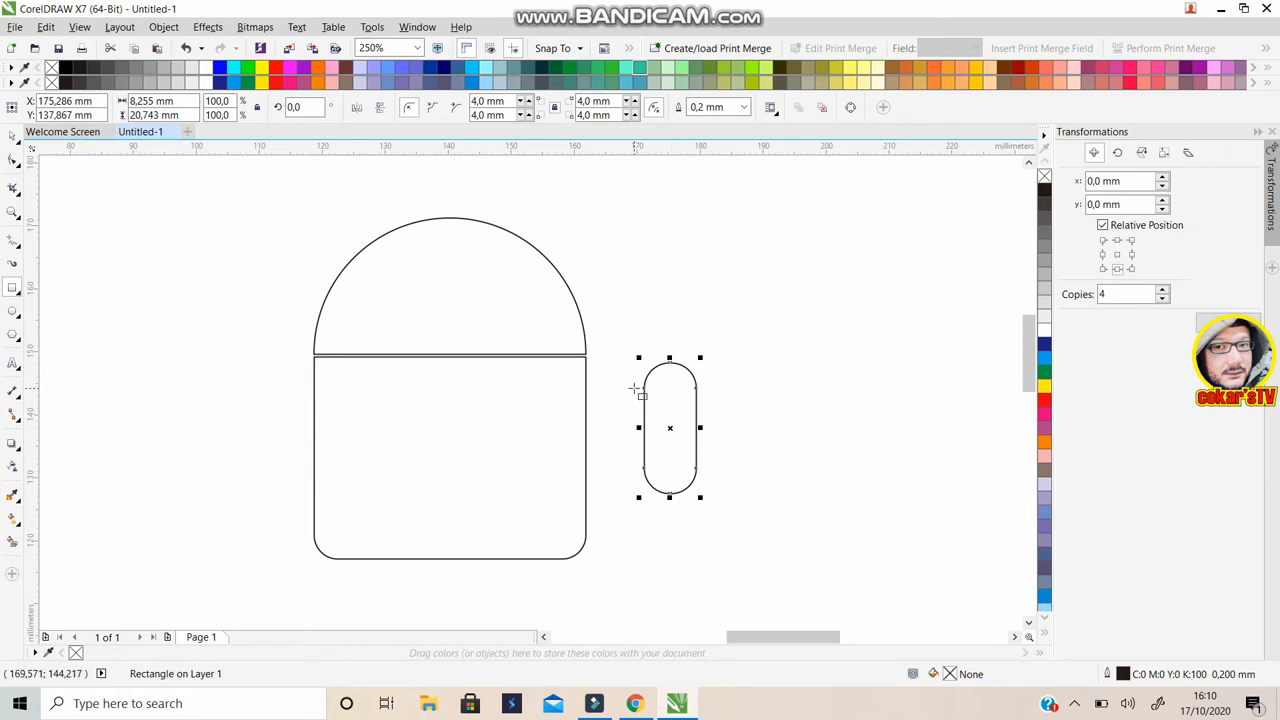
mouse_move(722, 420)
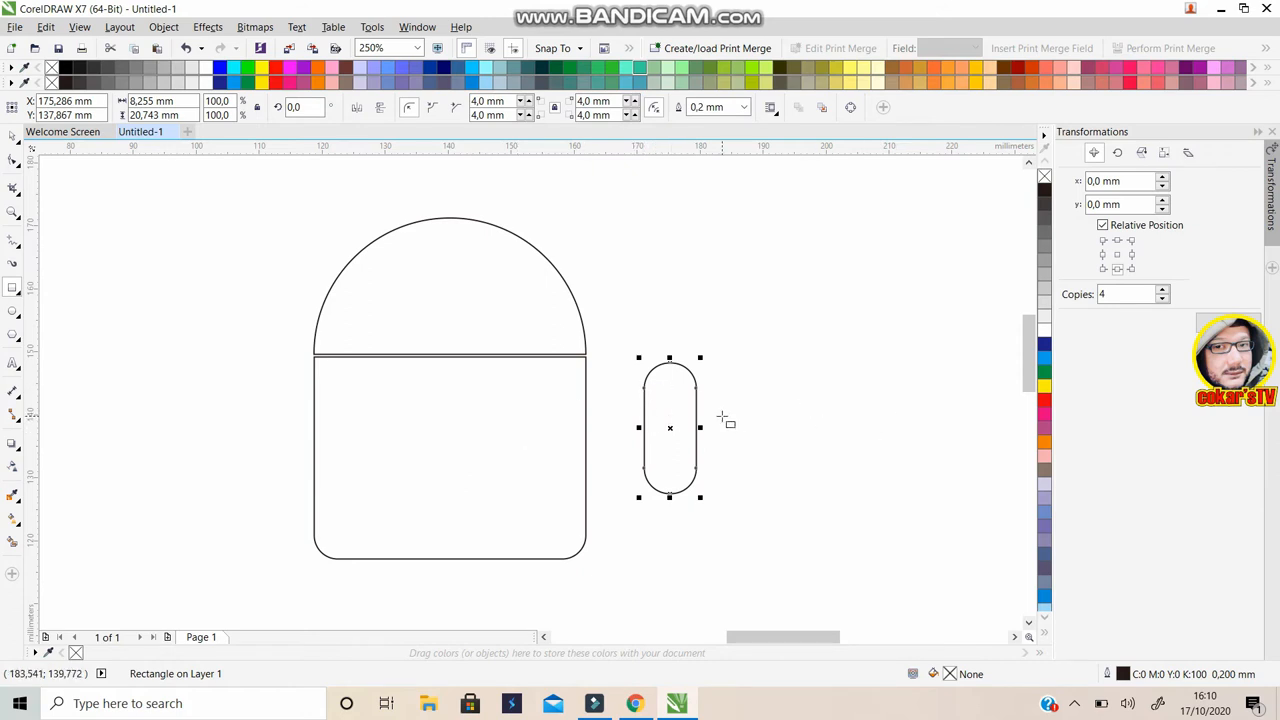
mouse_move(718, 420)
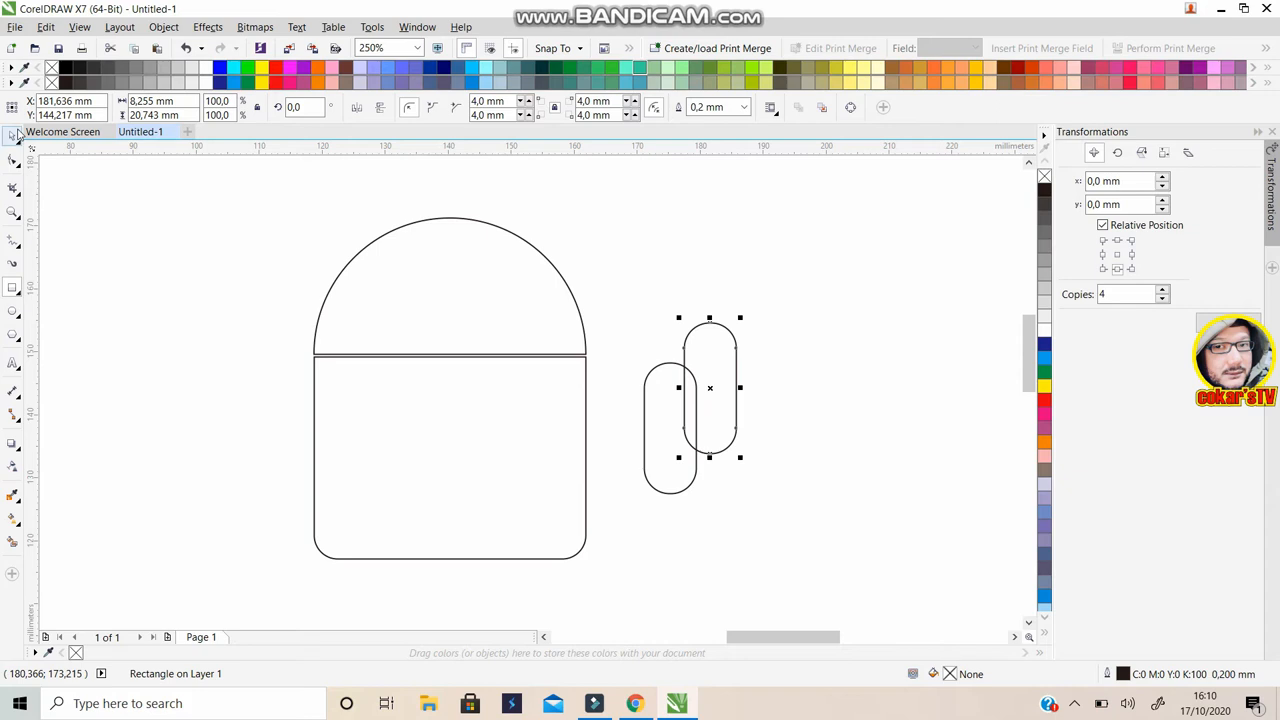
mouse_move(690, 416)
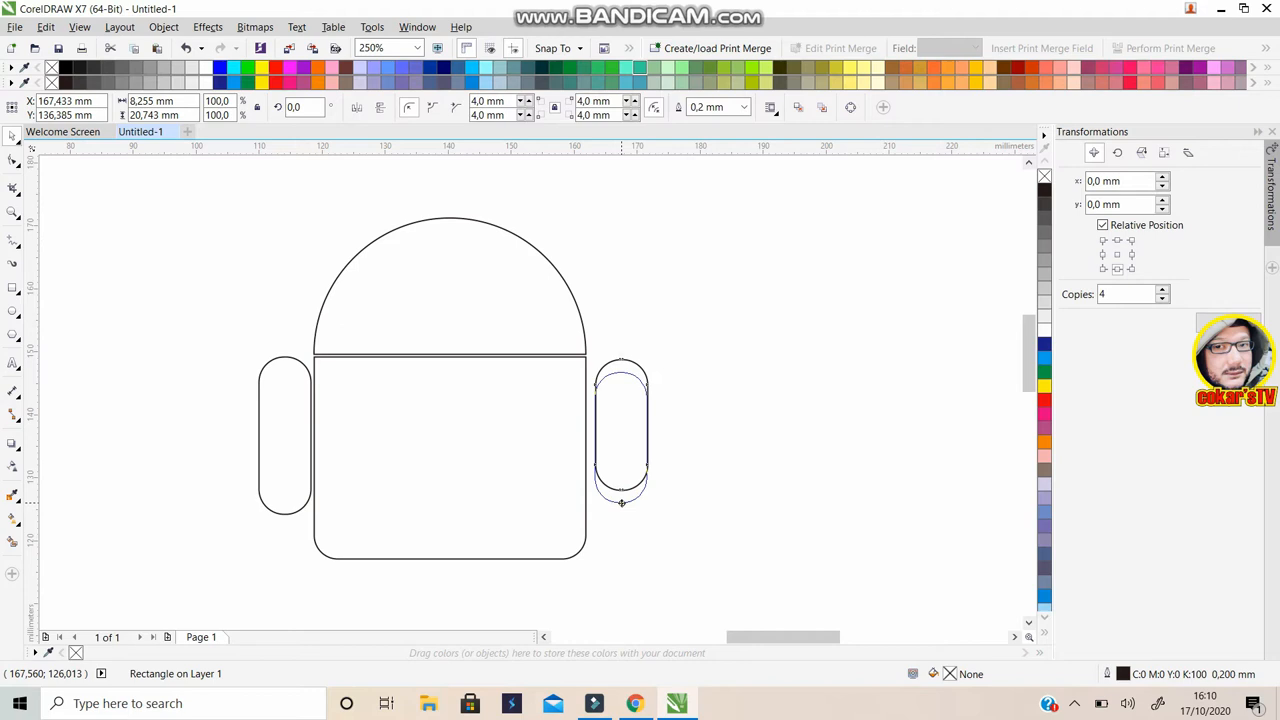
Place the duplicated pill-shaped arm so one arm flanks each side of the body
left_click(620, 444)
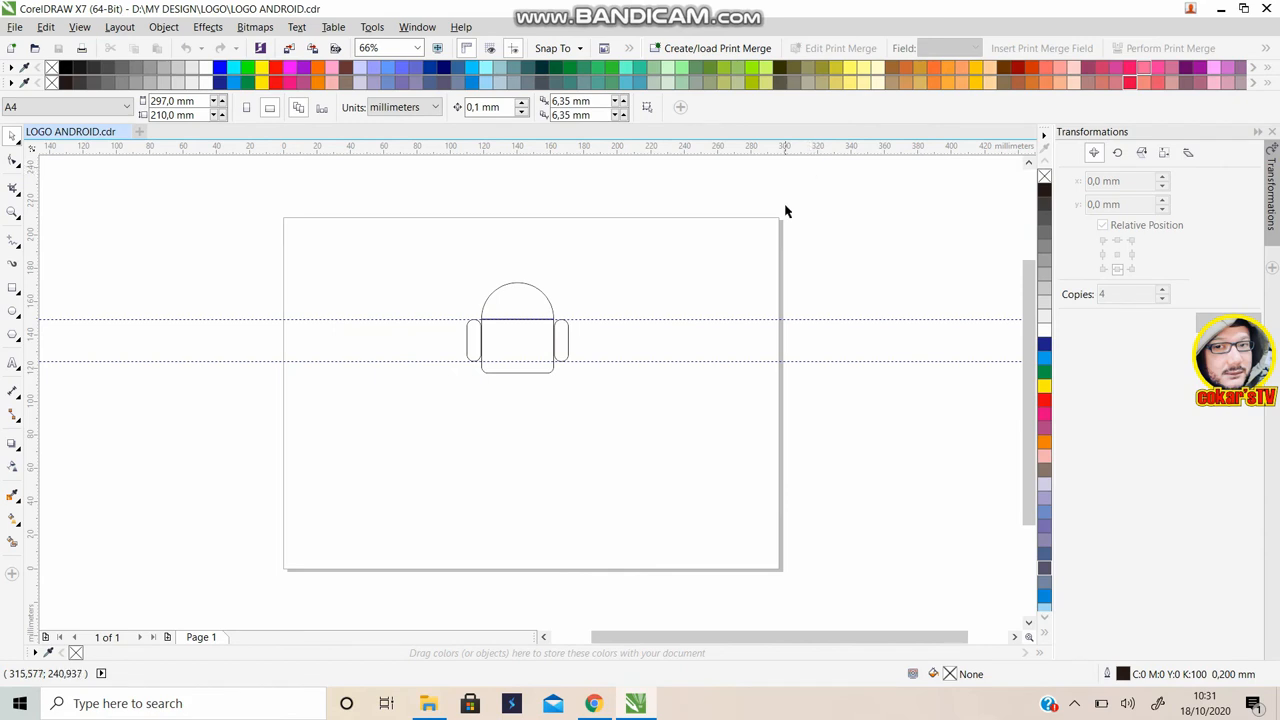
mouse_move(860, 262)
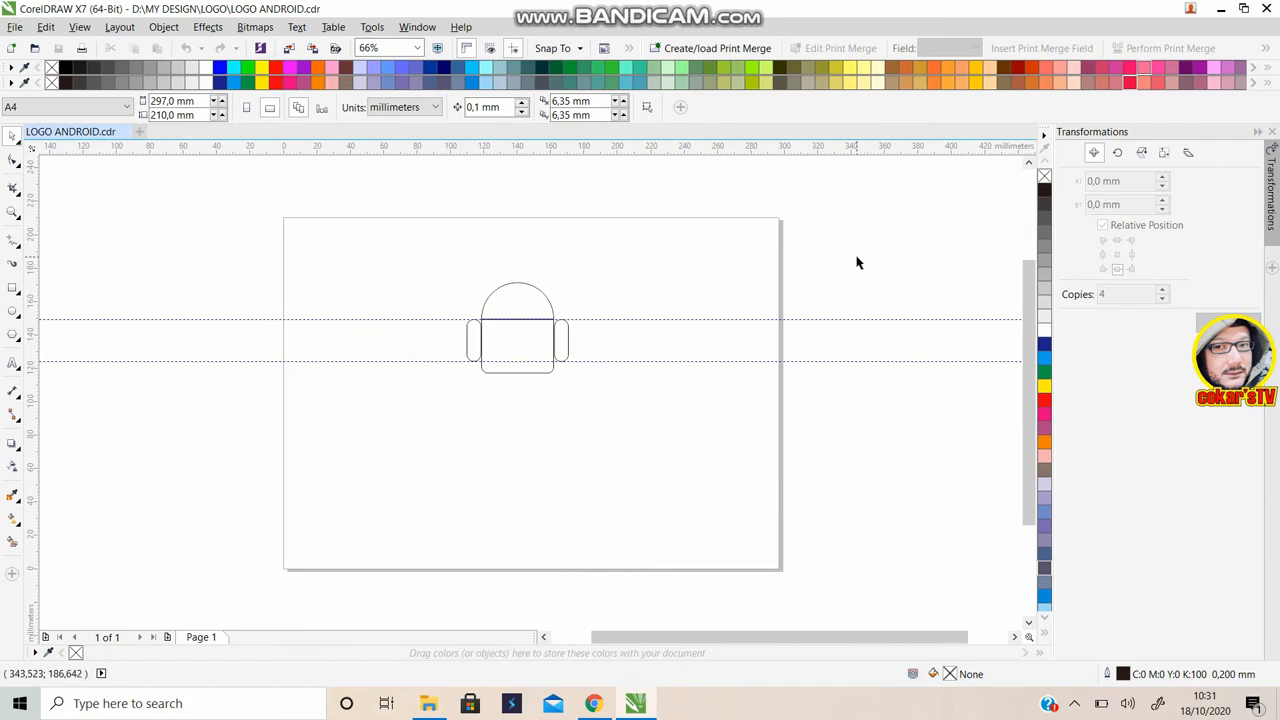
mouse_move(792, 396)
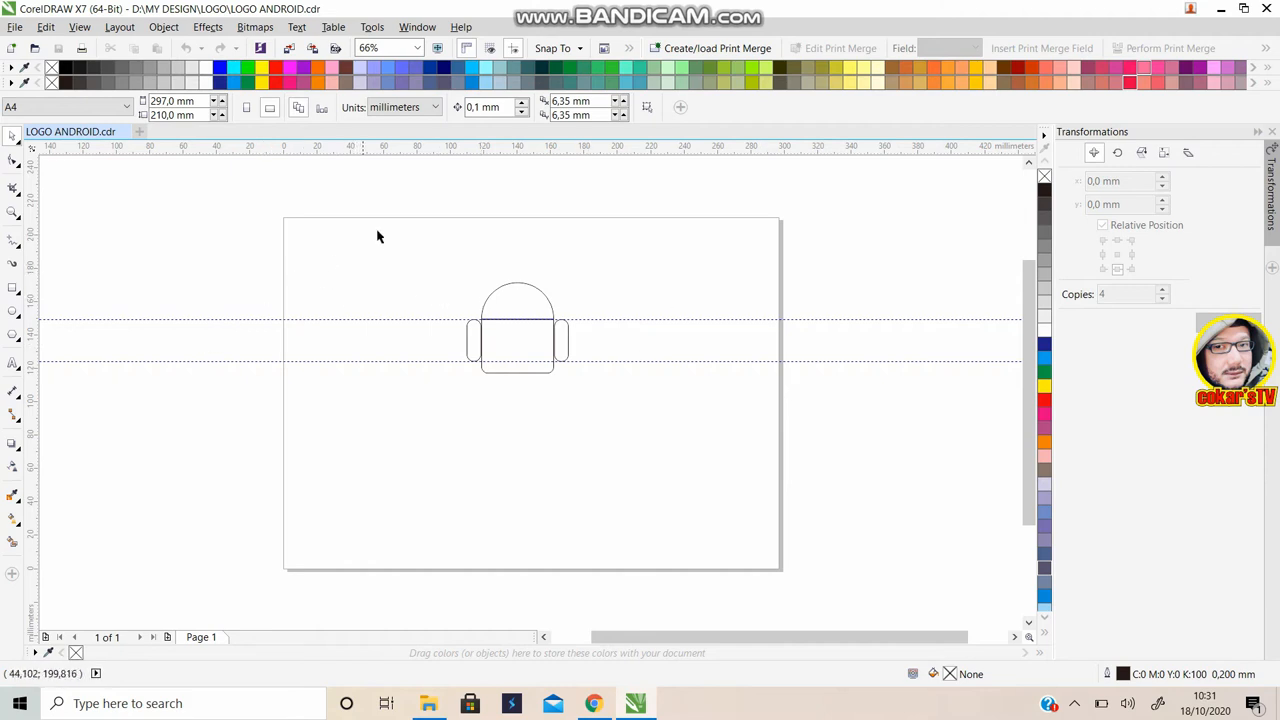
mouse_move(452, 276)
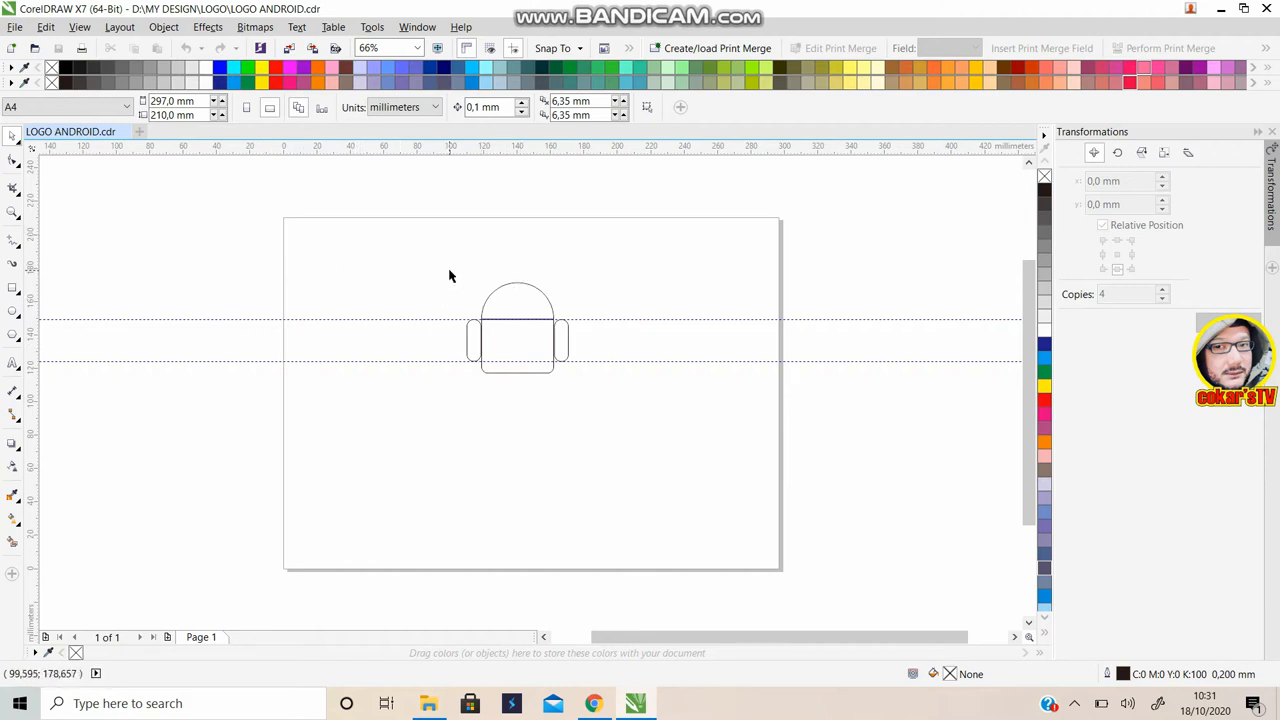
mouse_move(498, 400)
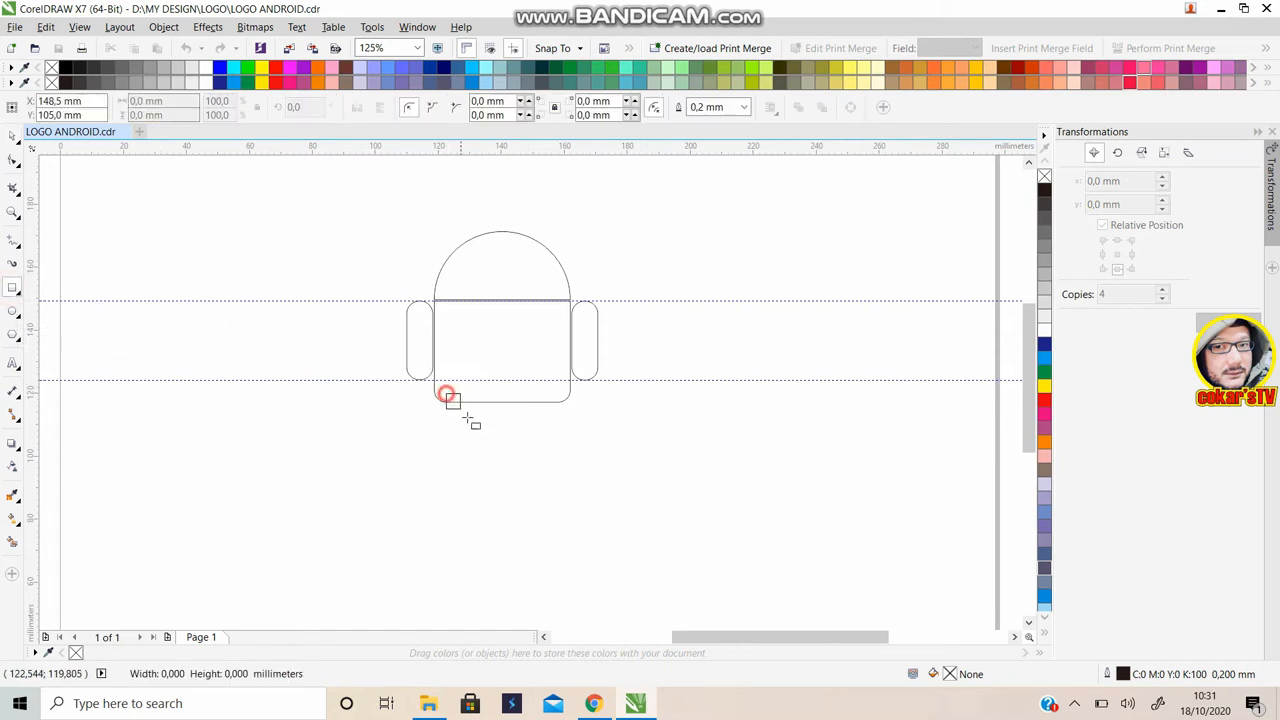
Draw a 13.5 by 21 mm leg rectangle below the body and round its corners to 5.2 mm
left_click_drag(448, 392, 488, 464)
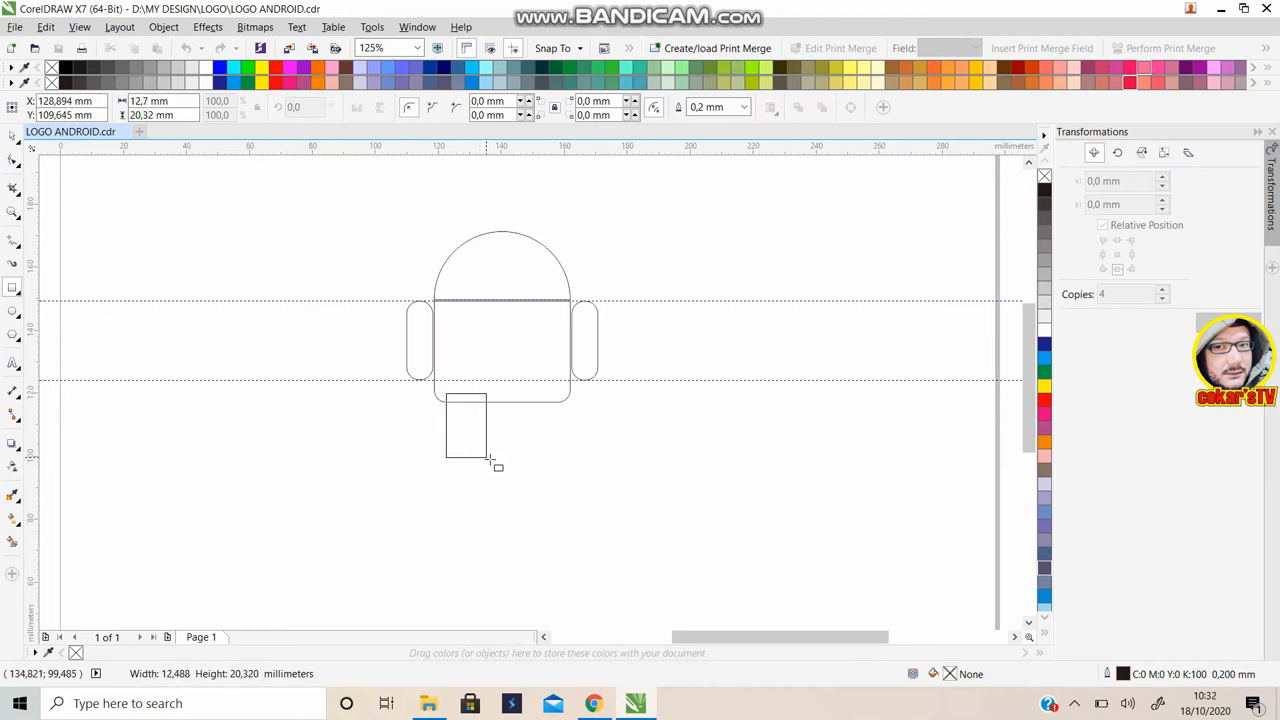
left_click(468, 428)
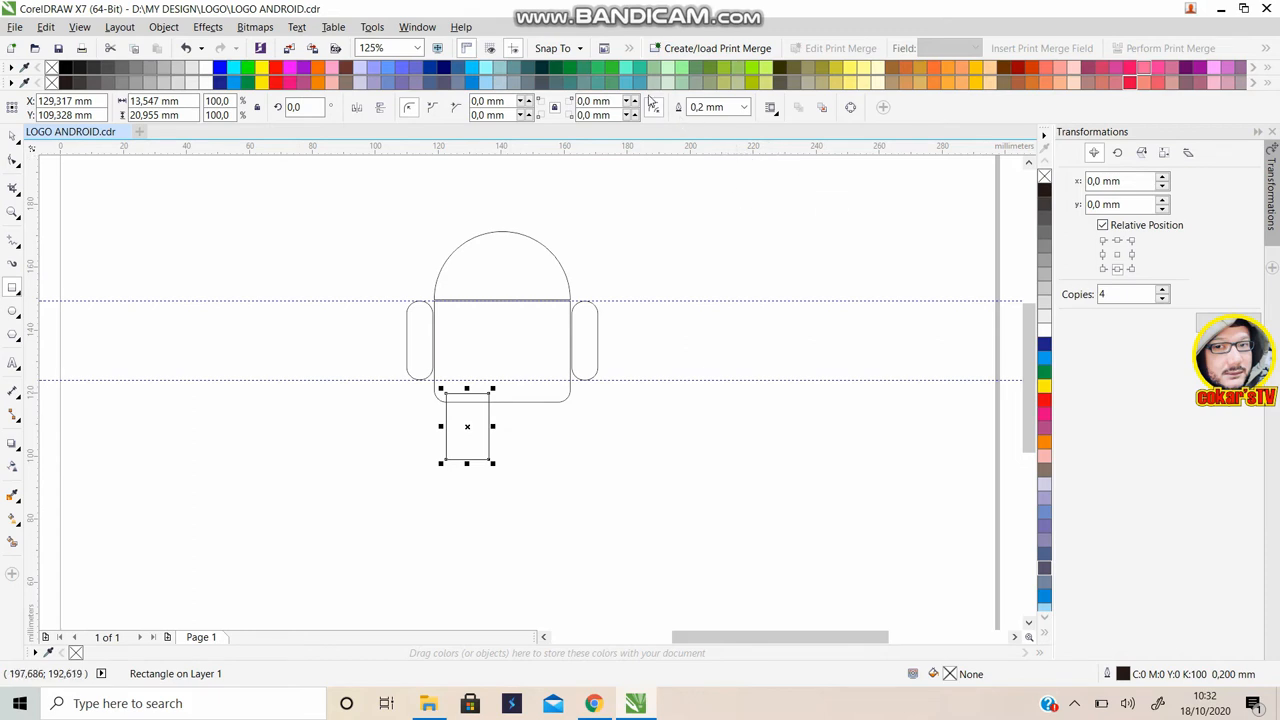
left_click(632, 100)
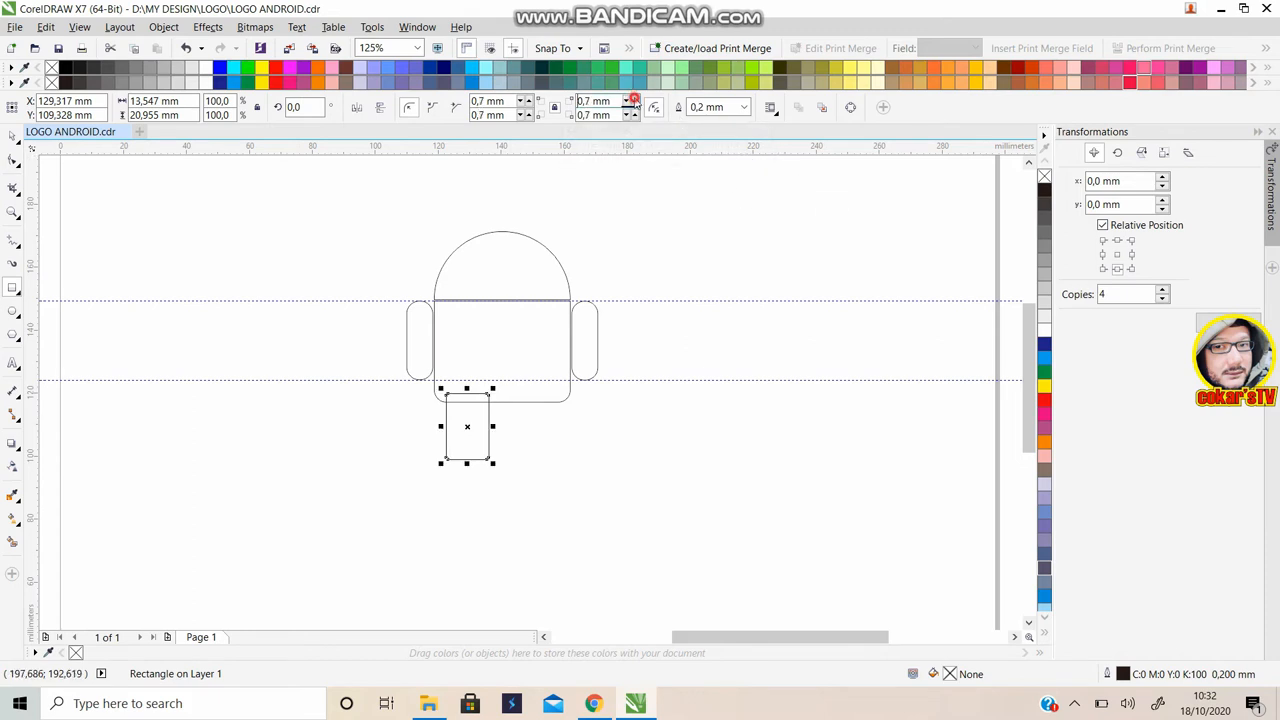
left_click(632, 100)
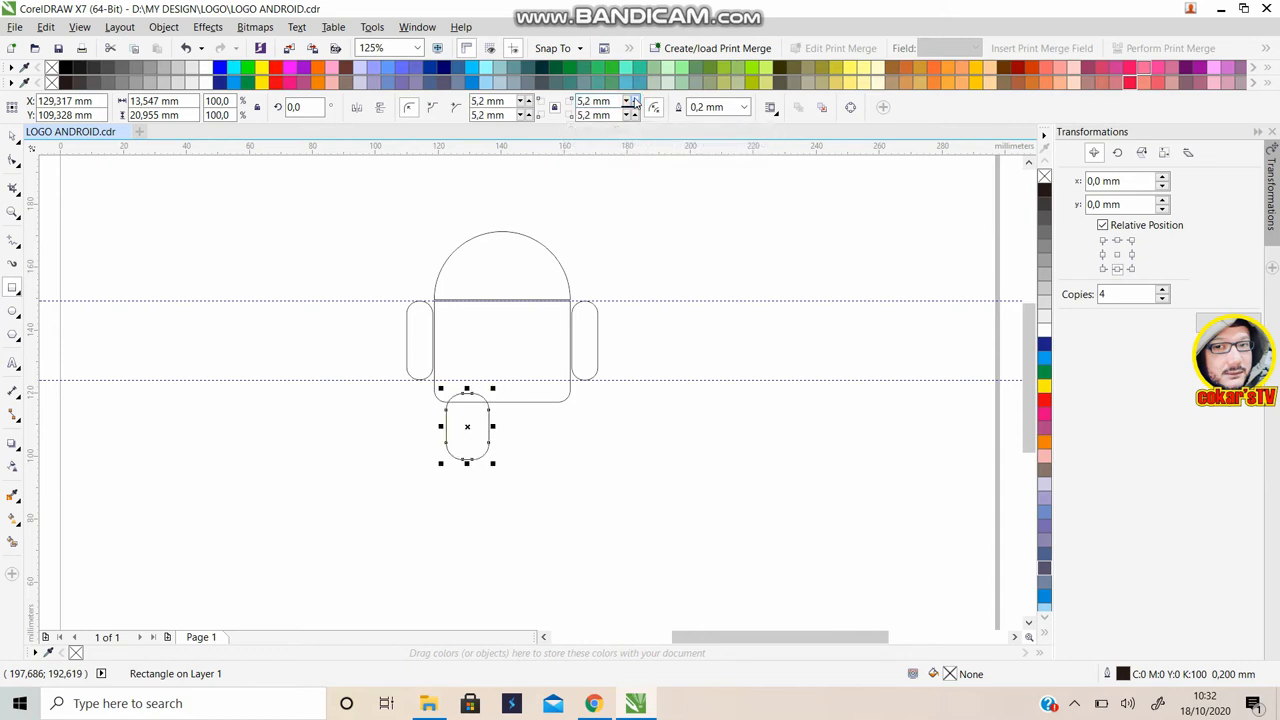
mouse_move(632, 108)
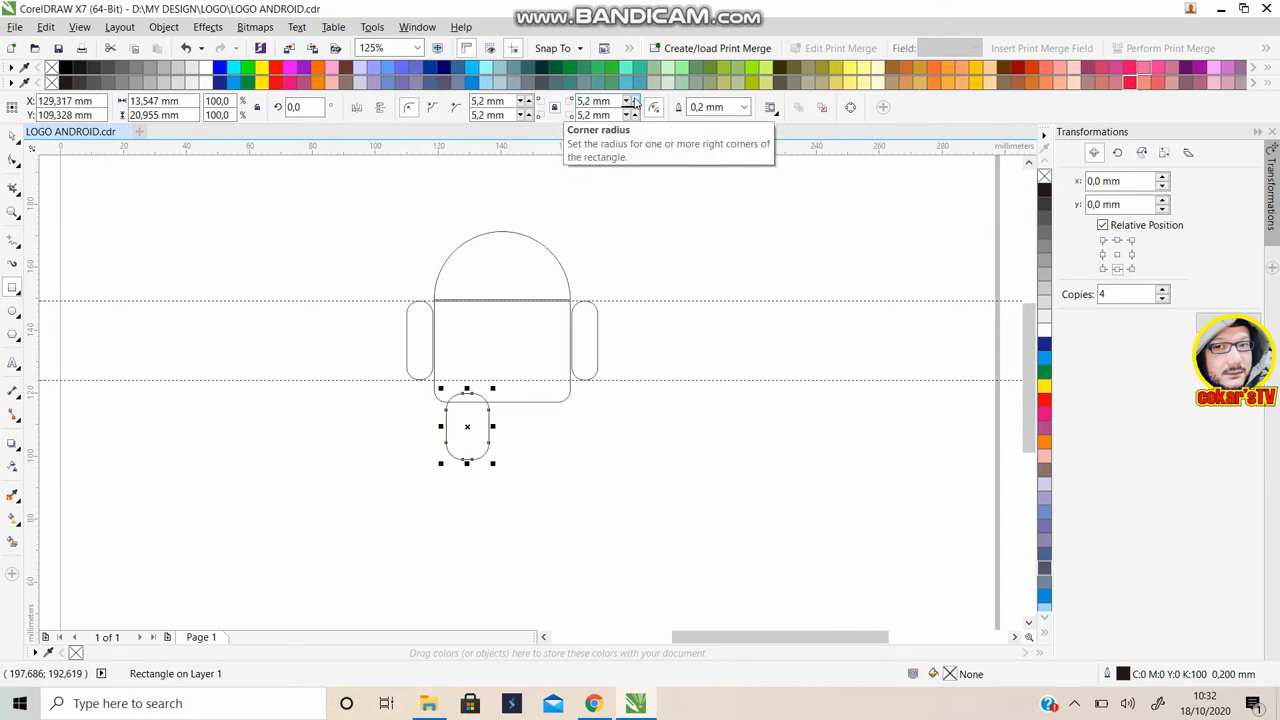
mouse_move(14, 160)
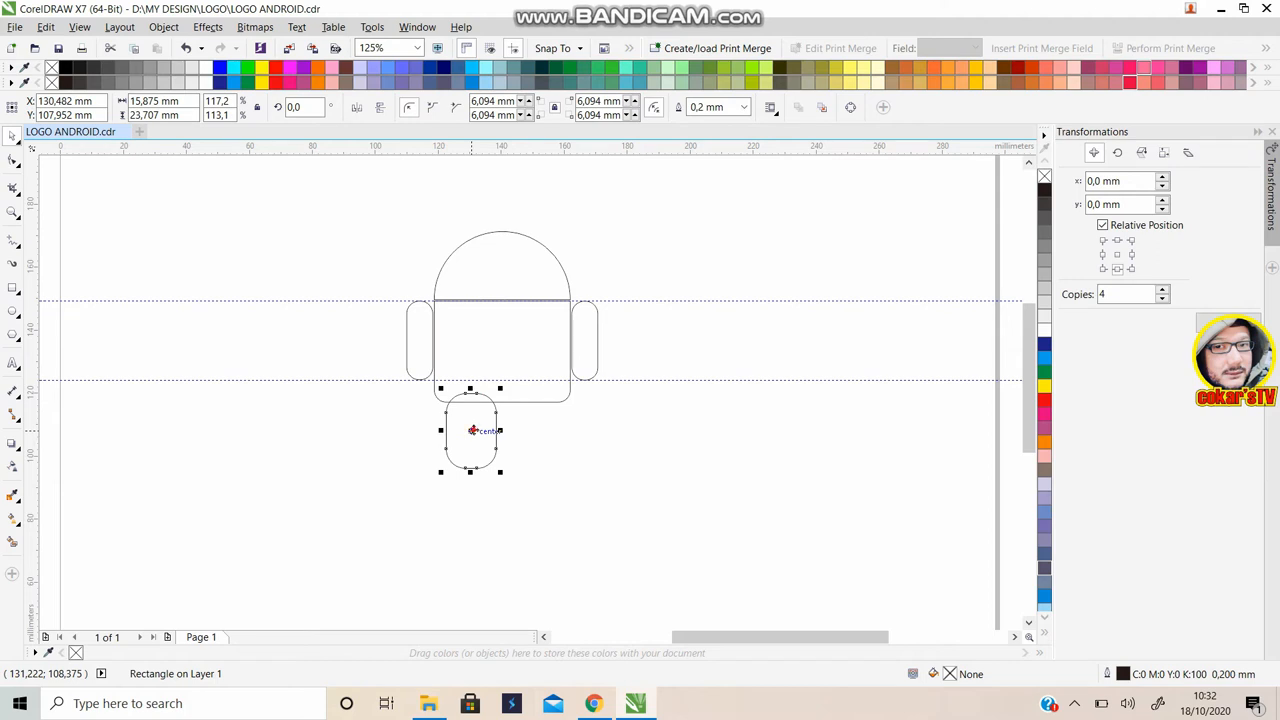
Copy the leg to the right, position the second leg under the body, and remove the extra copy
left_click(492, 418)
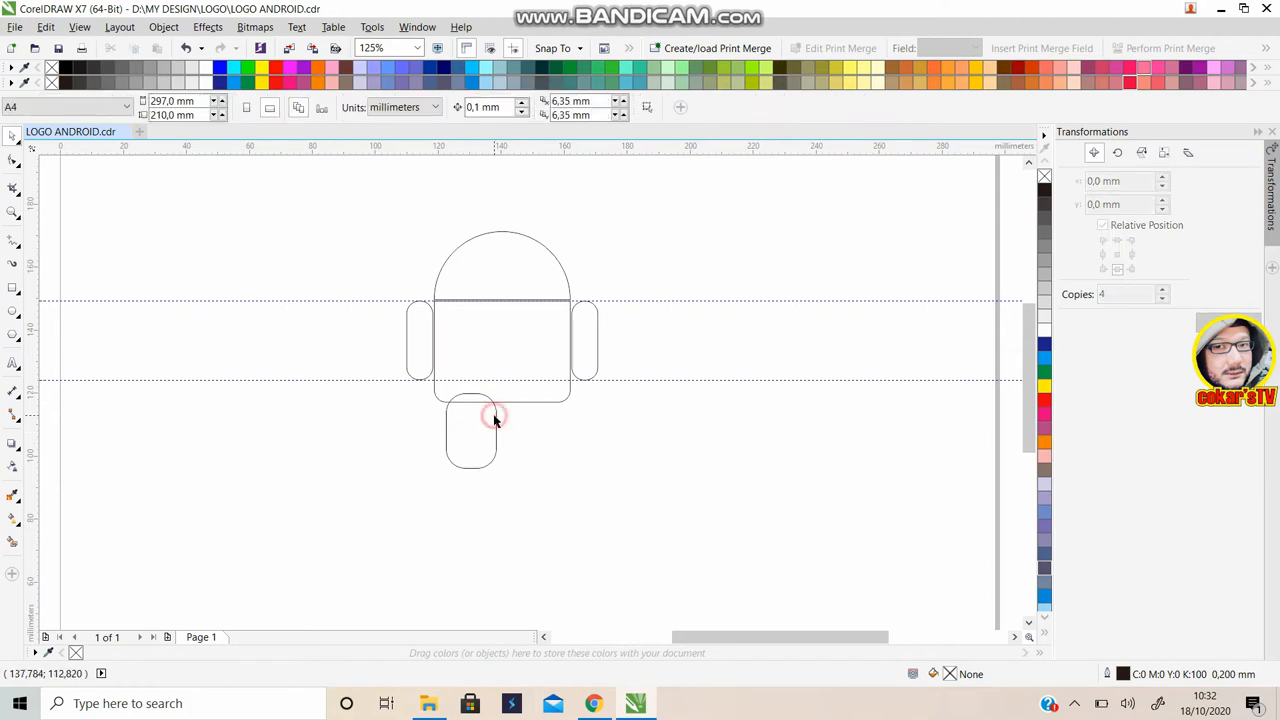
left_click(472, 432)
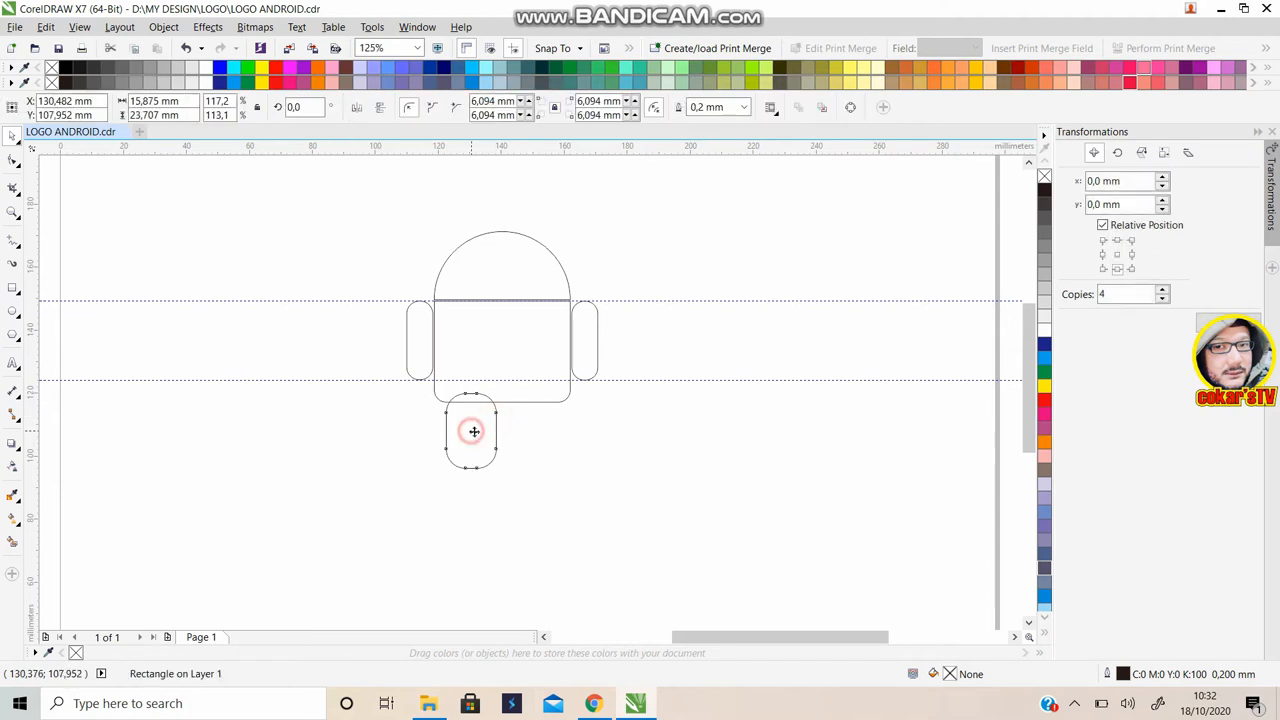
left_click_drag(472, 432, 530, 428)
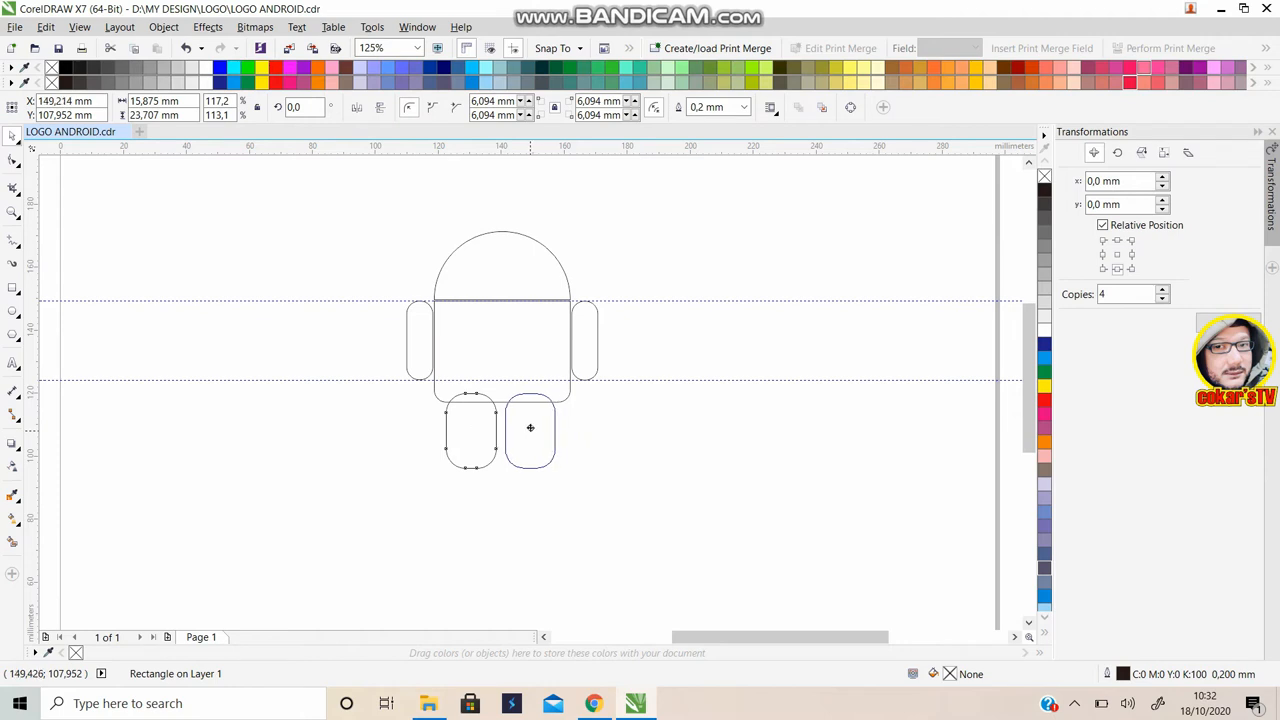
left_click(530, 428)
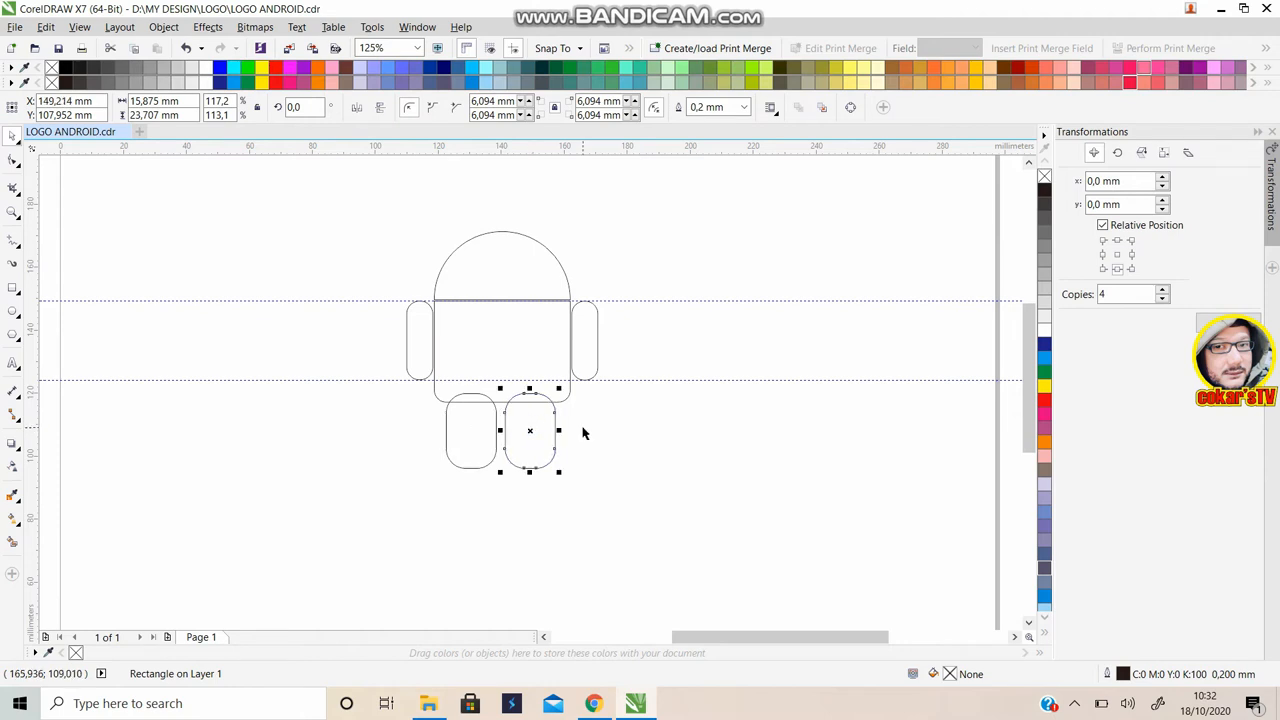
mouse_move(690, 362)
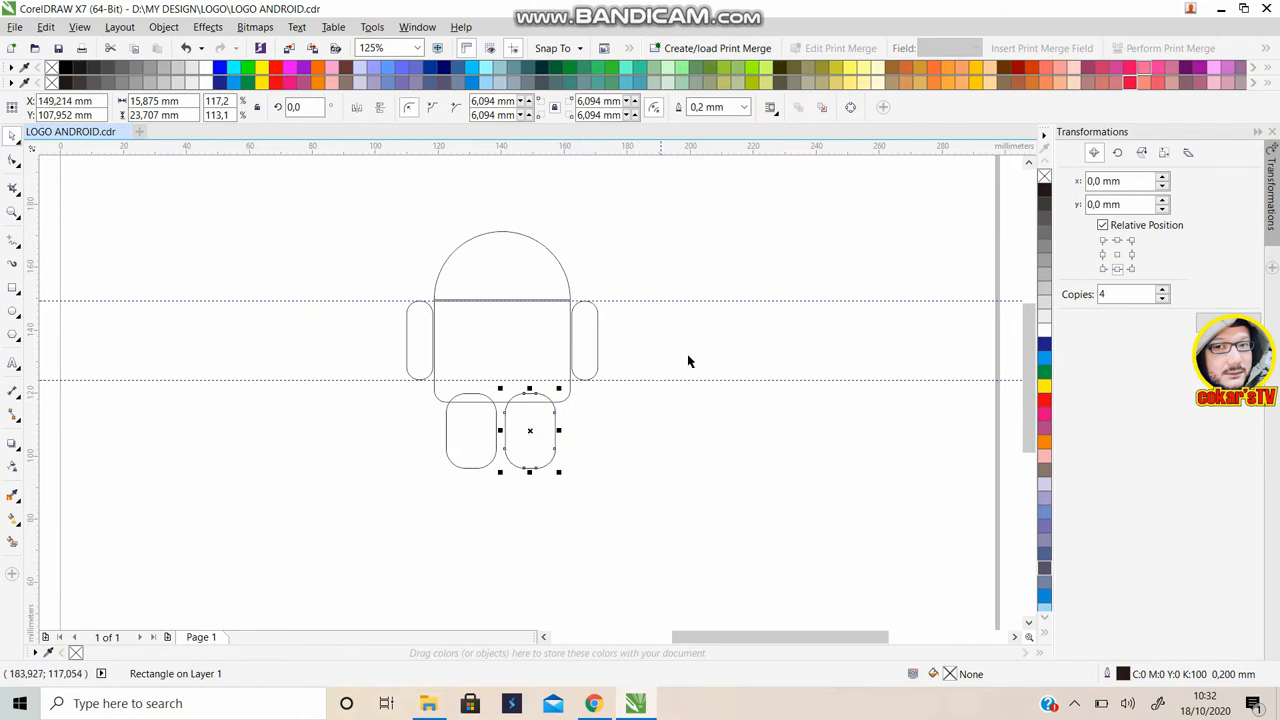
mouse_move(596, 392)
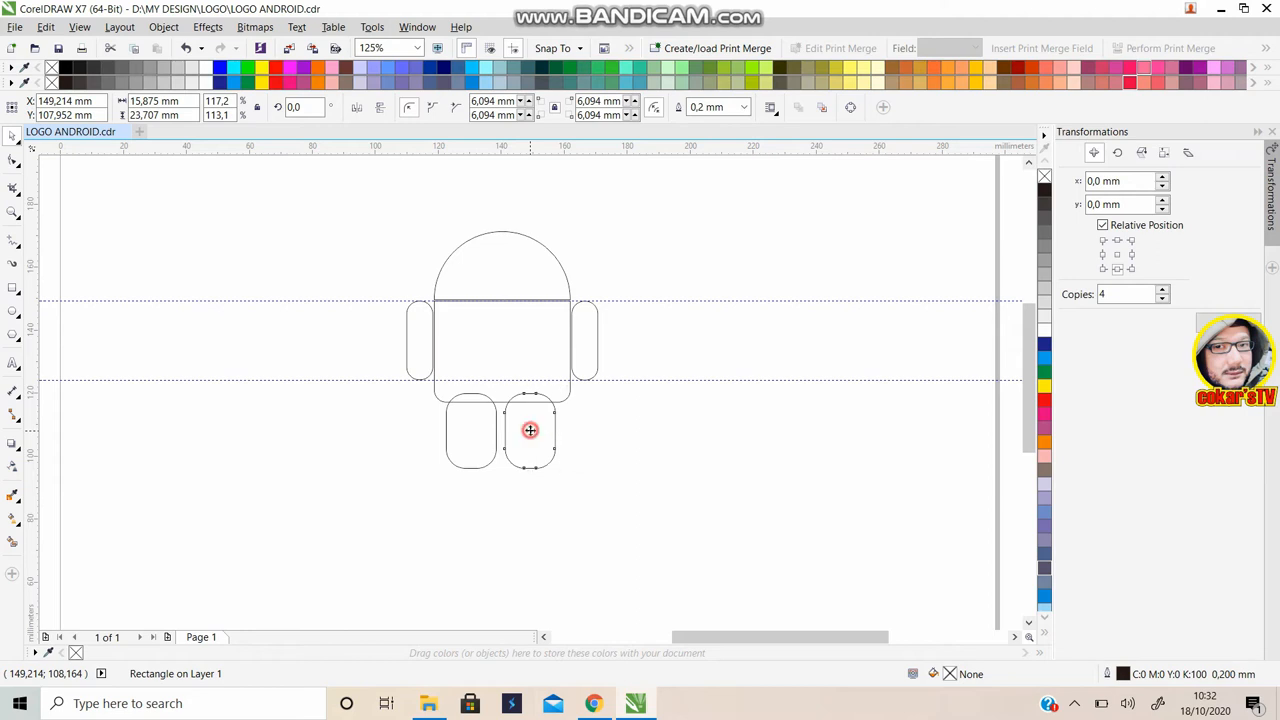
left_click_drag(530, 430, 596, 432)
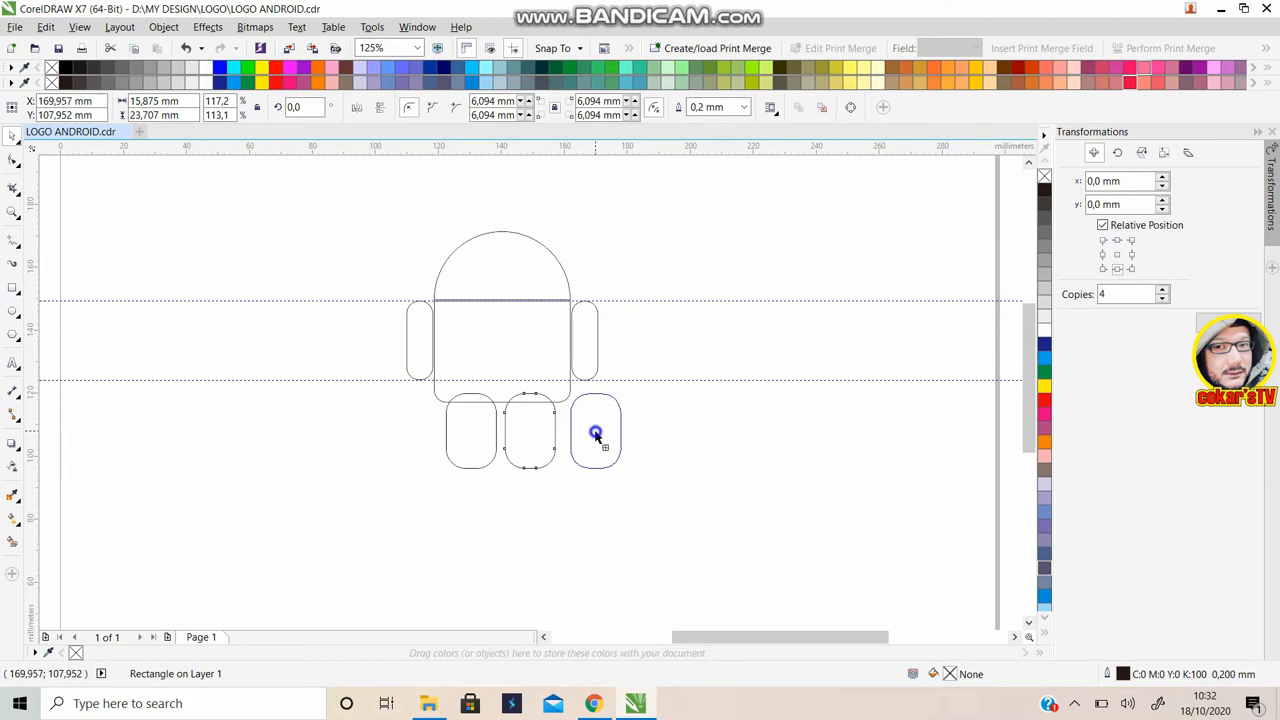
left_click(596, 432)
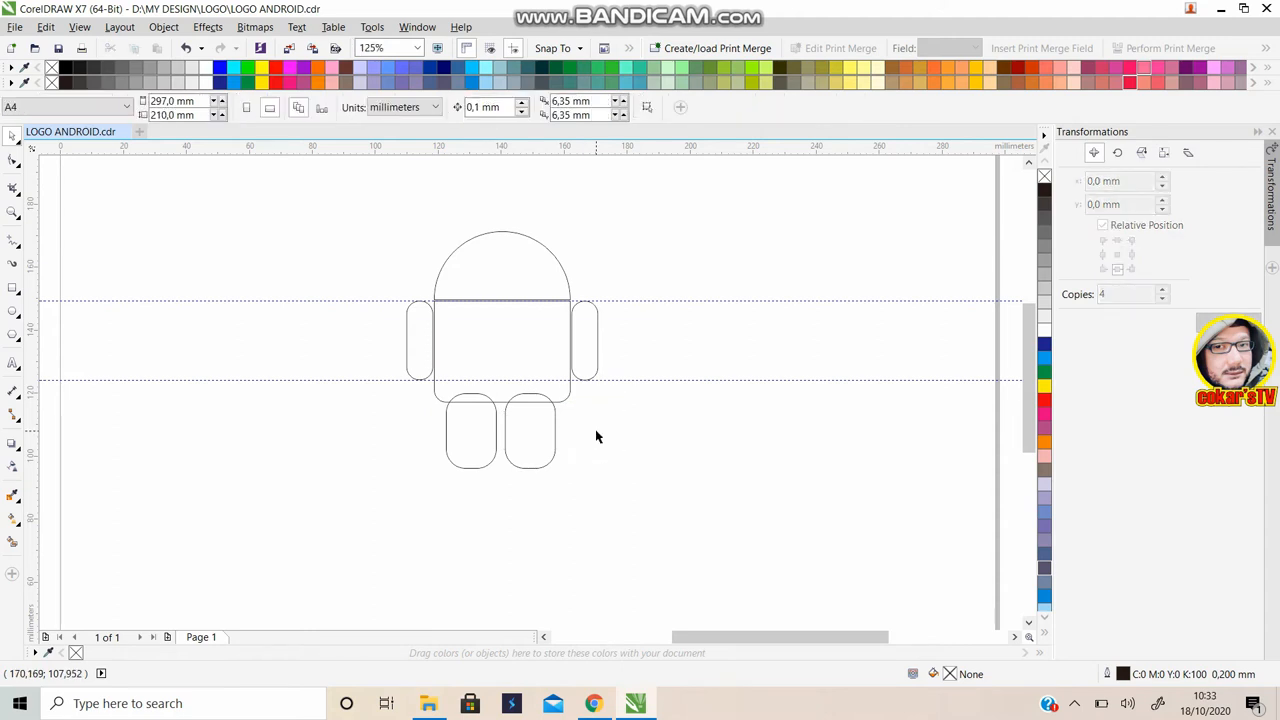
mouse_move(482, 432)
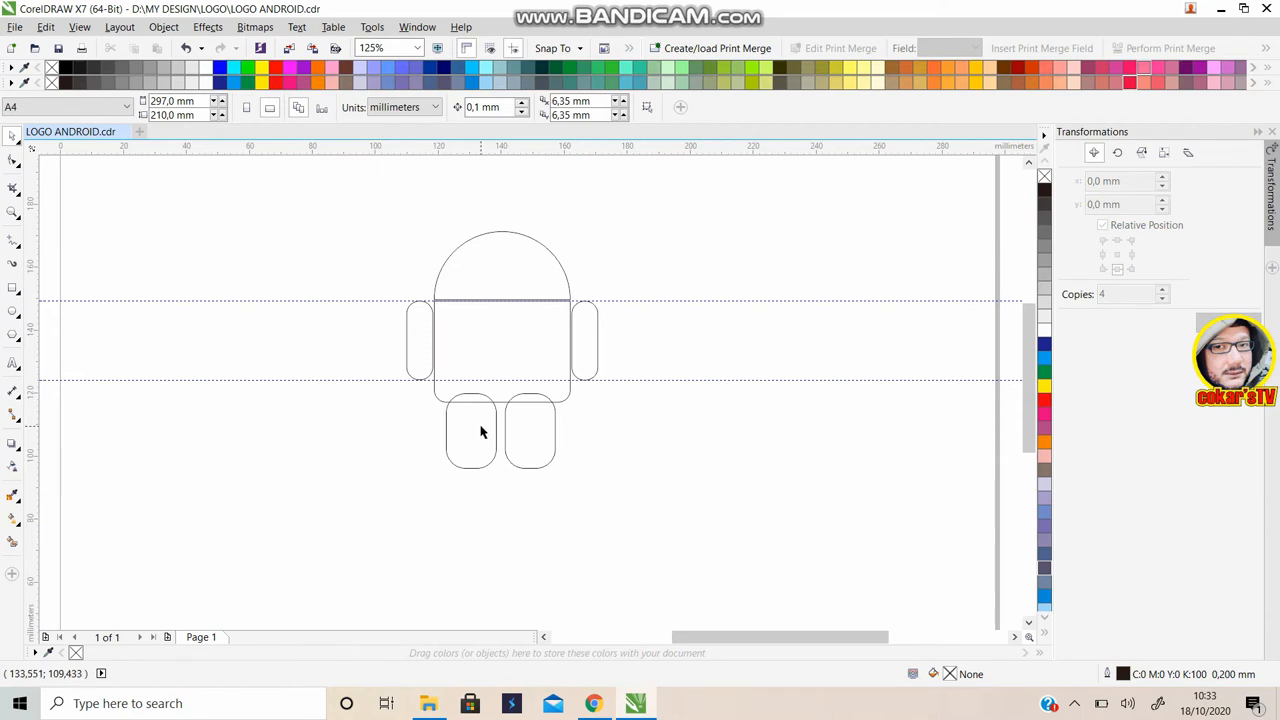
Select the body with both legs and weld them into one outline
left_click(468, 432)
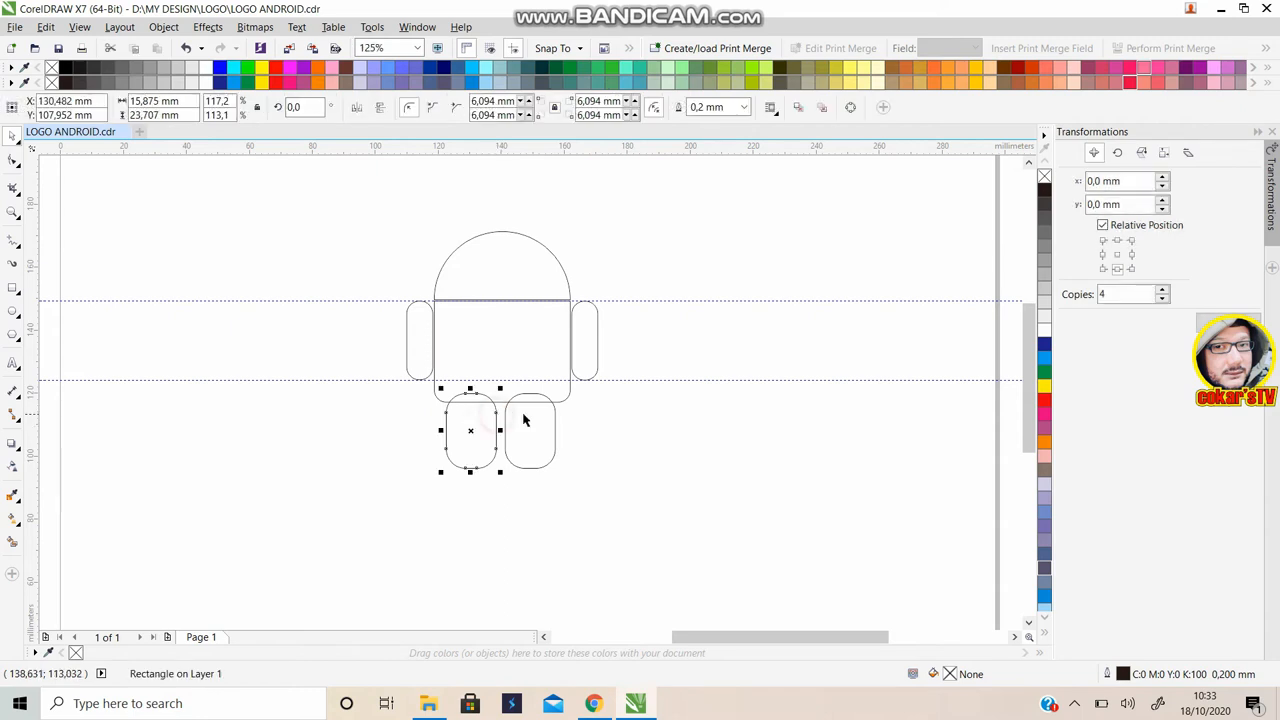
mouse_move(558, 432)
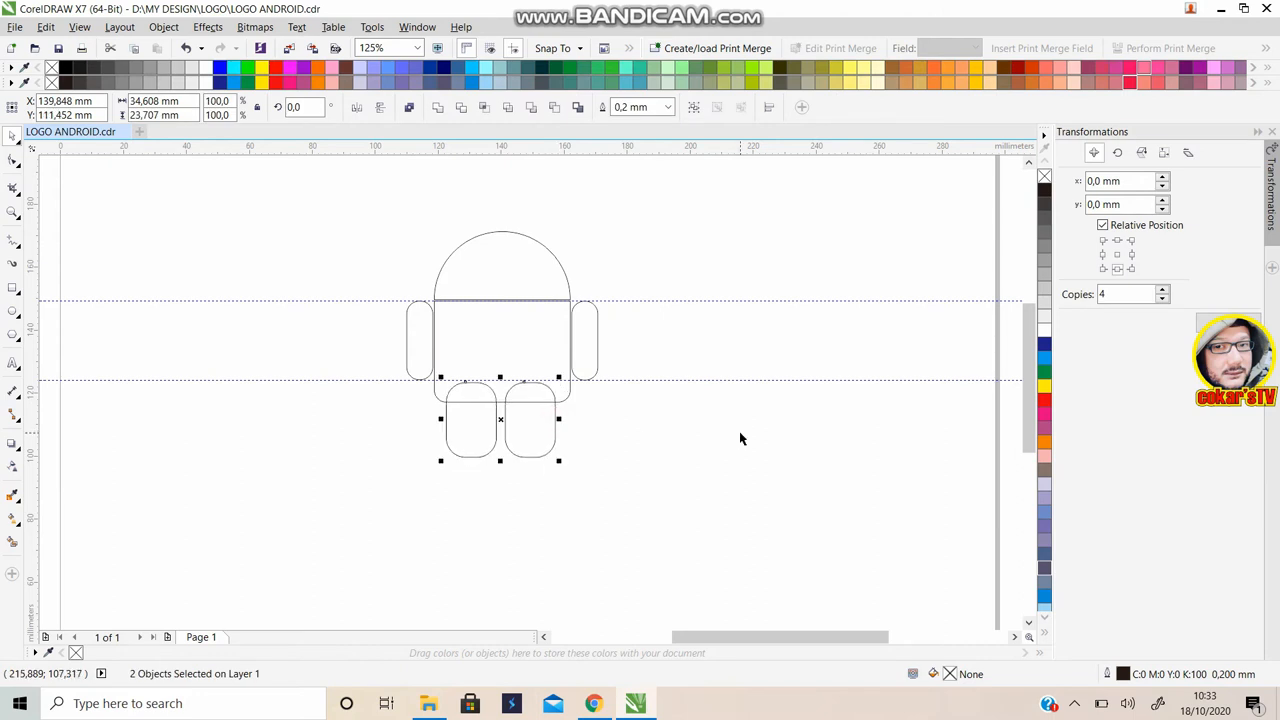
mouse_move(848, 476)
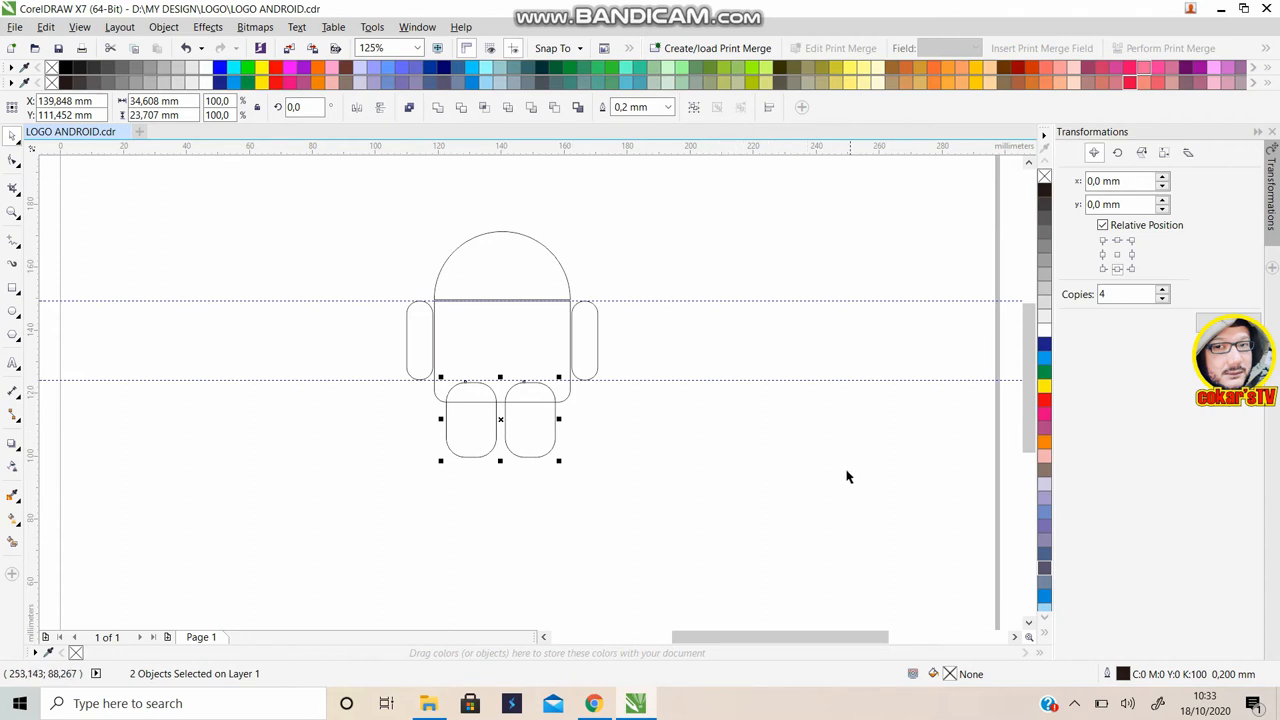
mouse_move(556, 328)
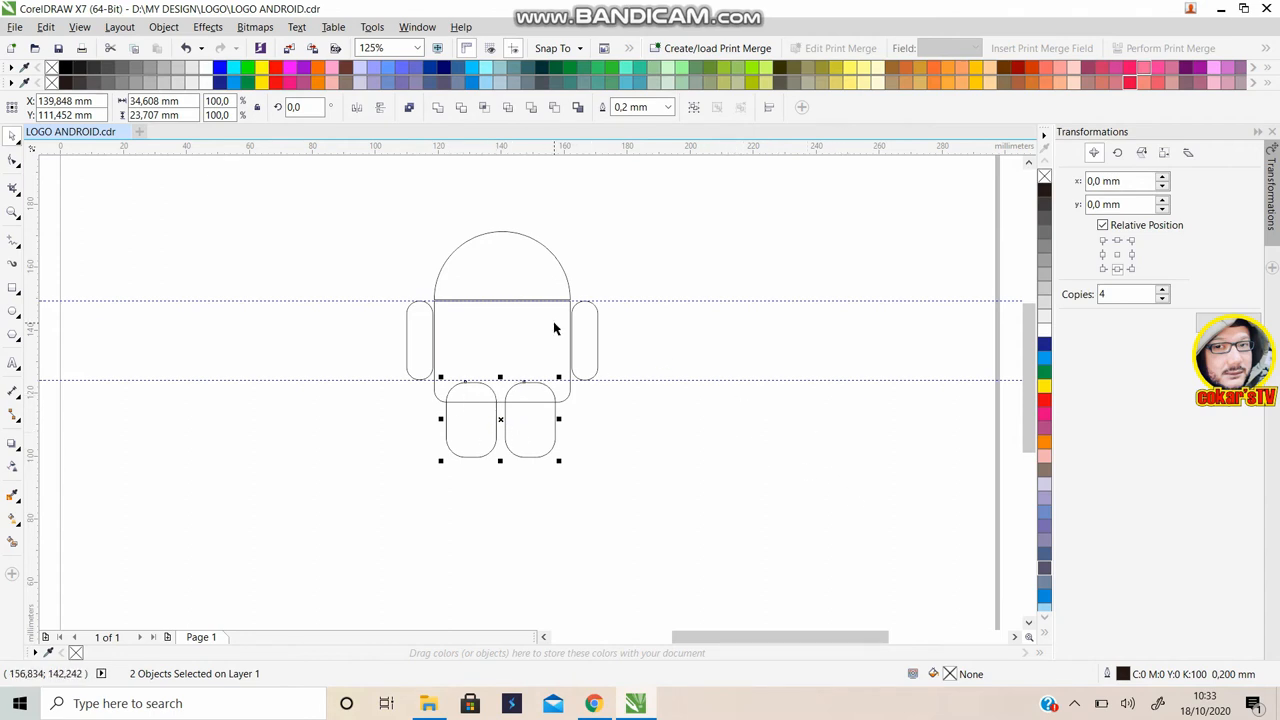
mouse_move(672, 360)
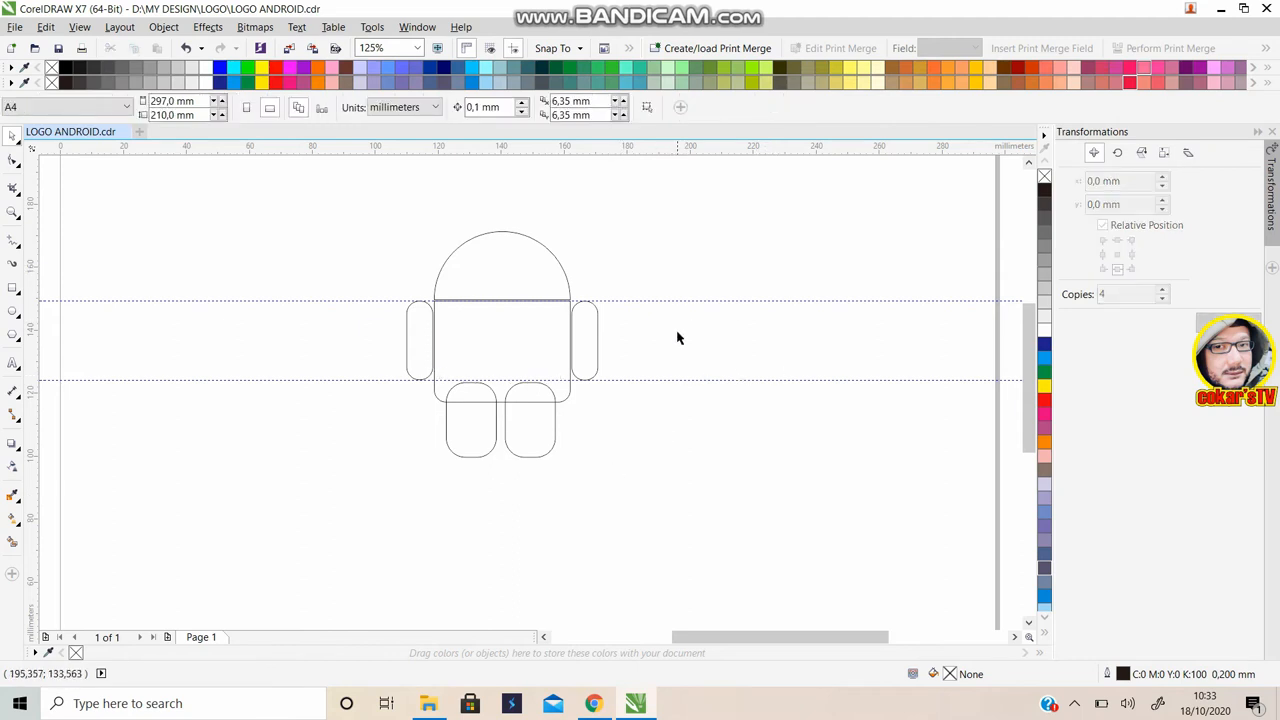
mouse_move(548, 446)
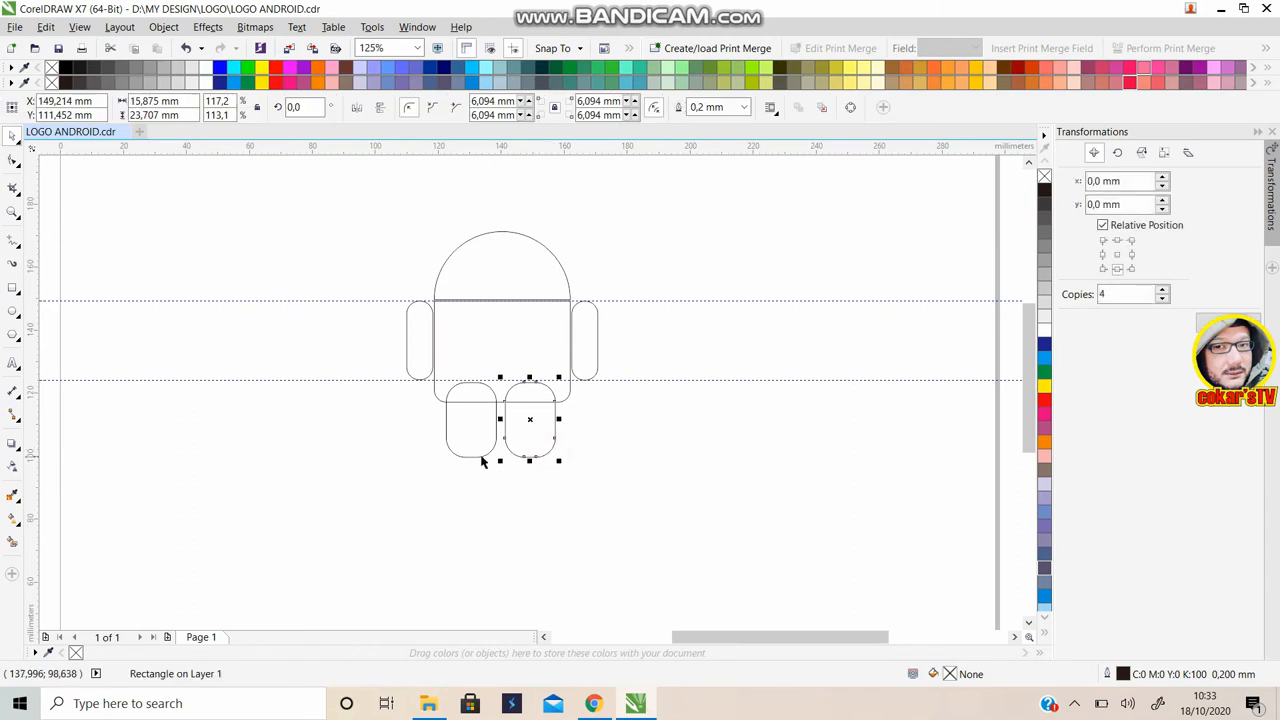
mouse_move(482, 462)
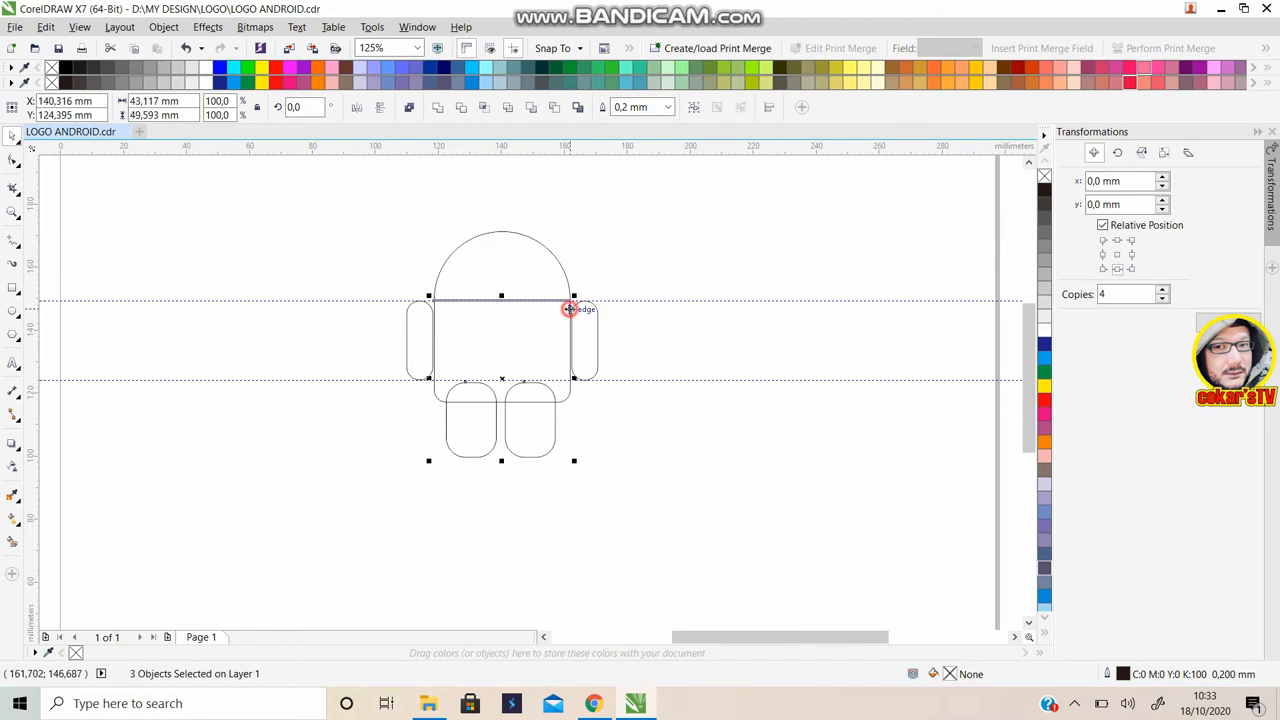
mouse_move(486, 392)
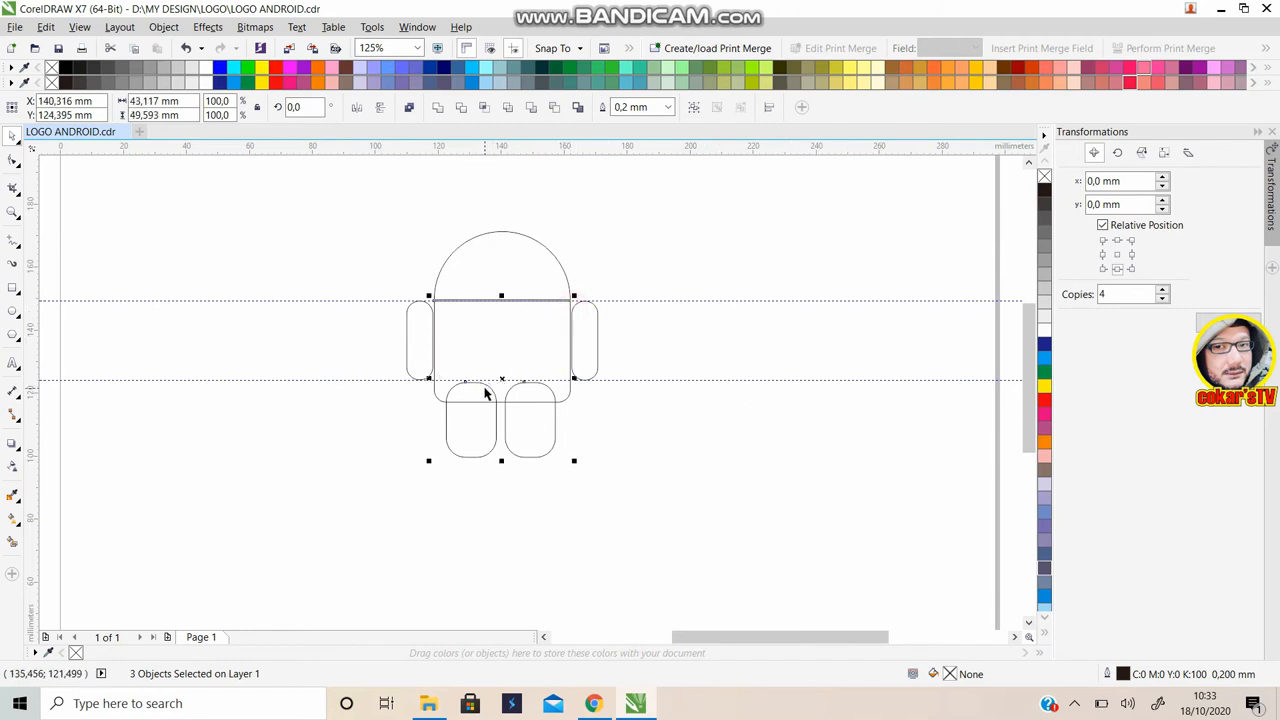
mouse_move(660, 264)
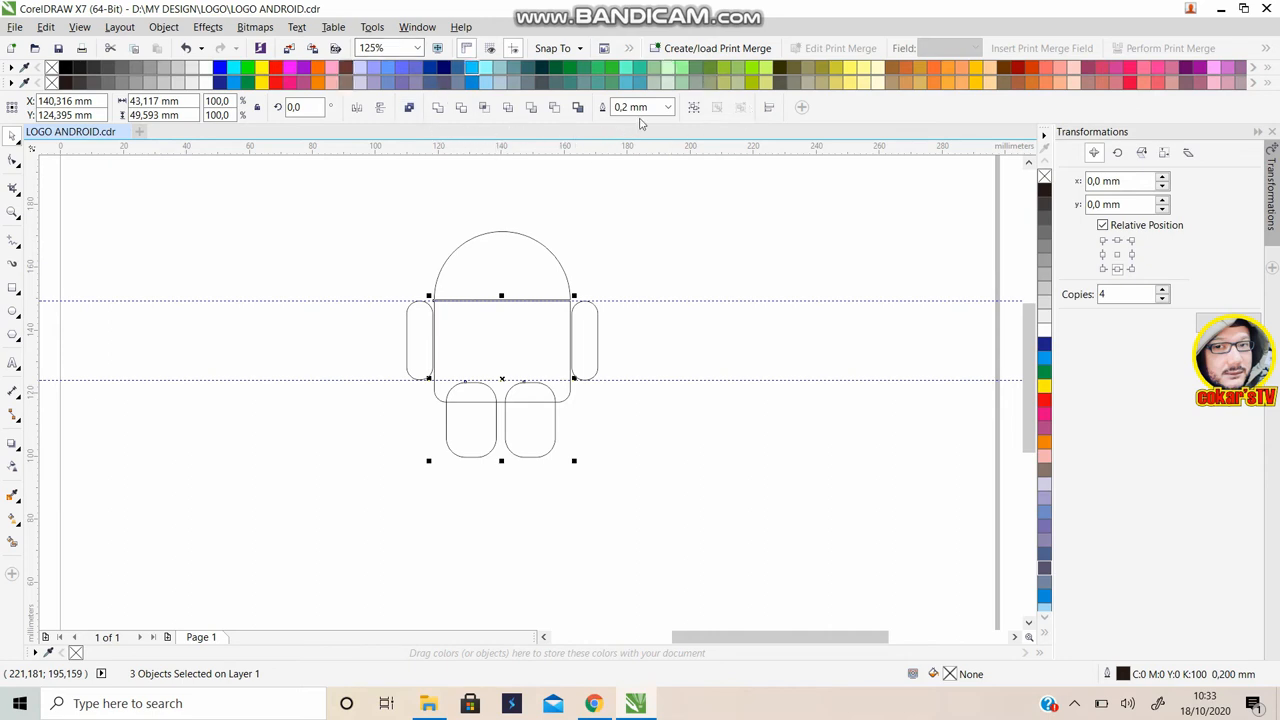
mouse_move(592, 140)
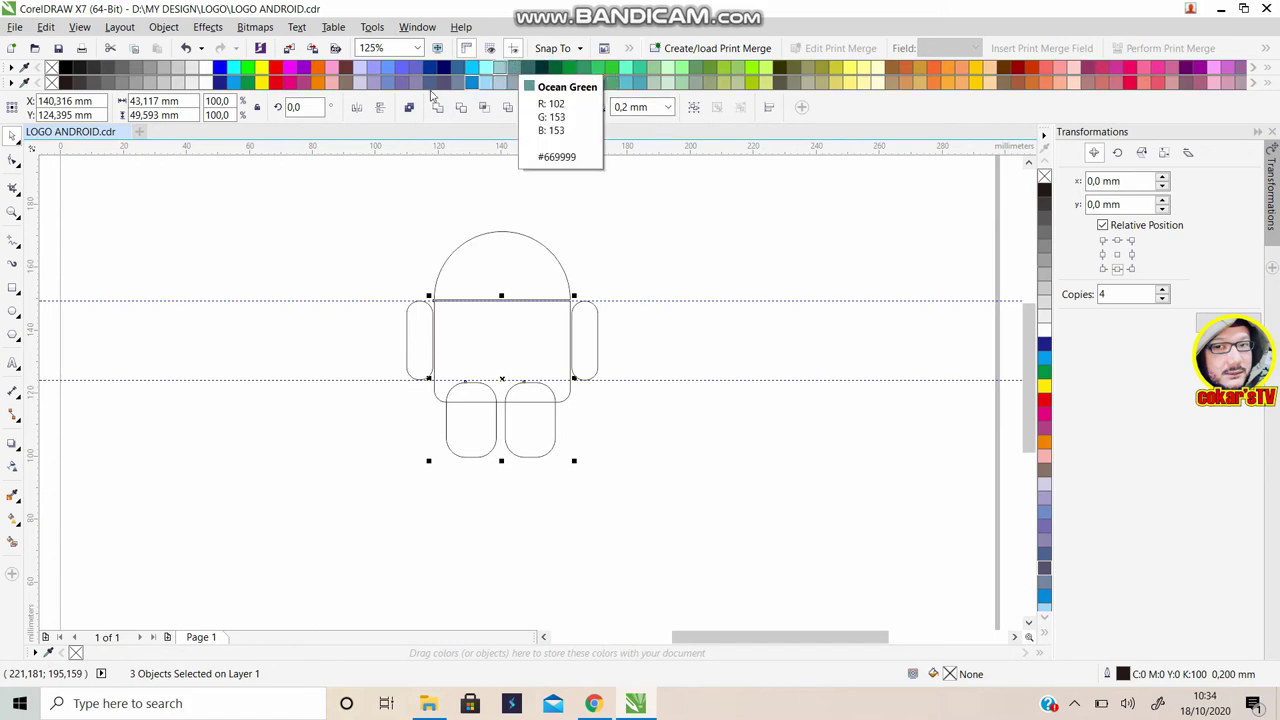
mouse_move(440, 108)
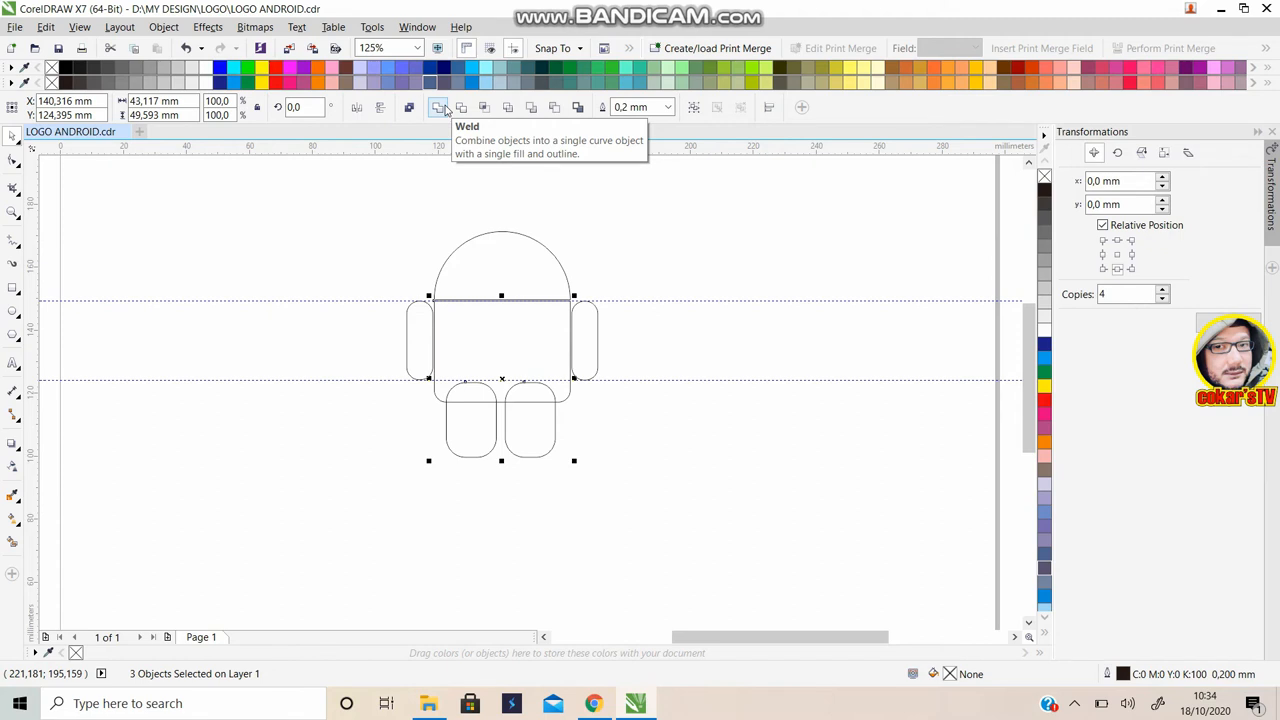
left_click(462, 106)
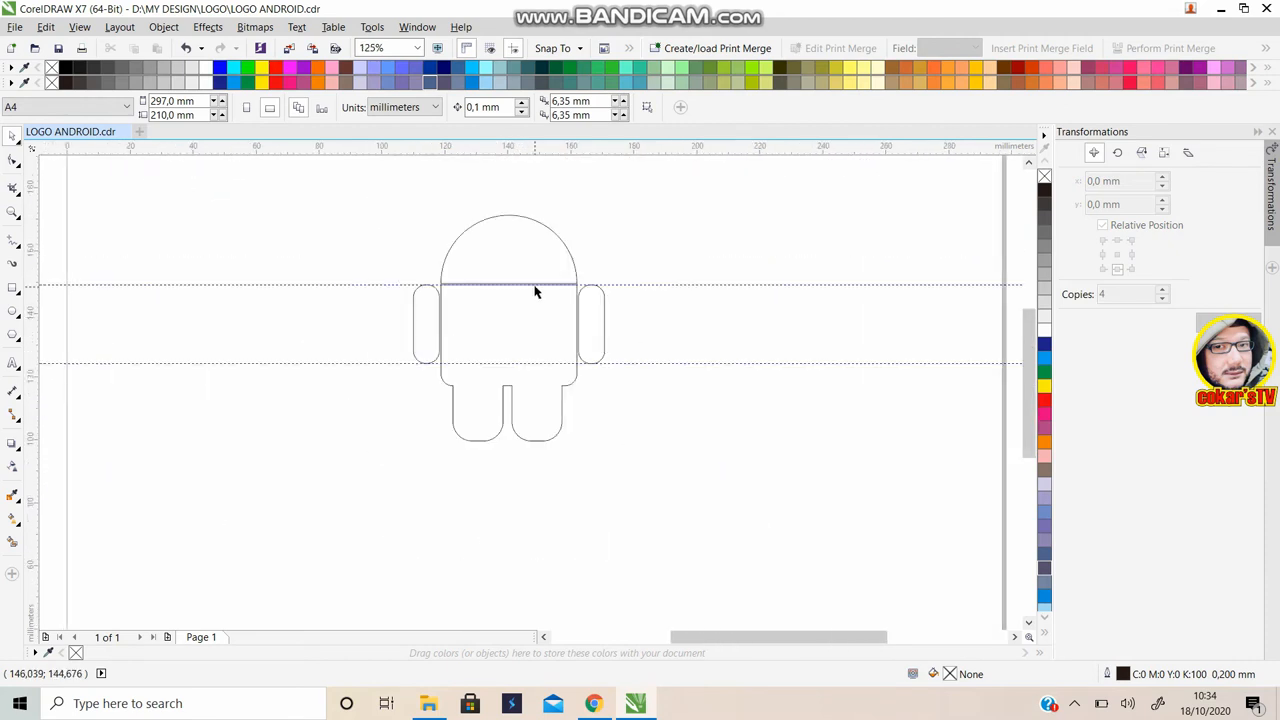
mouse_move(496, 406)
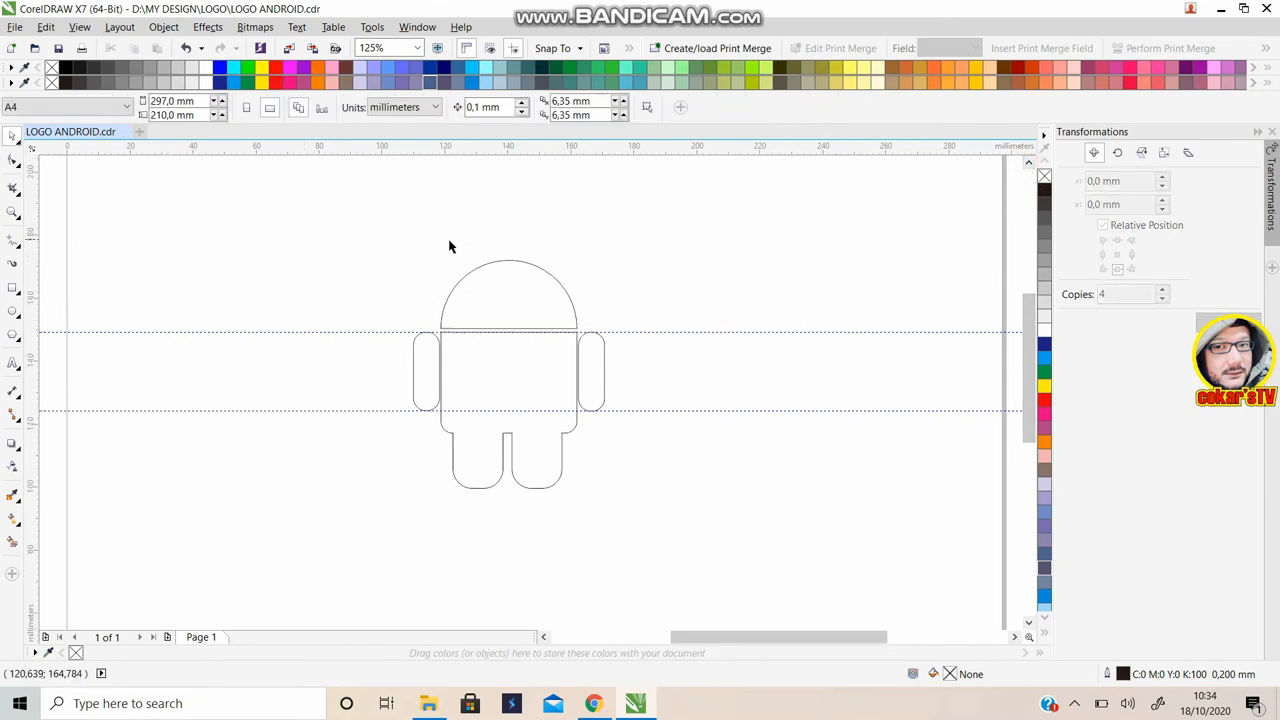
mouse_move(524, 278)
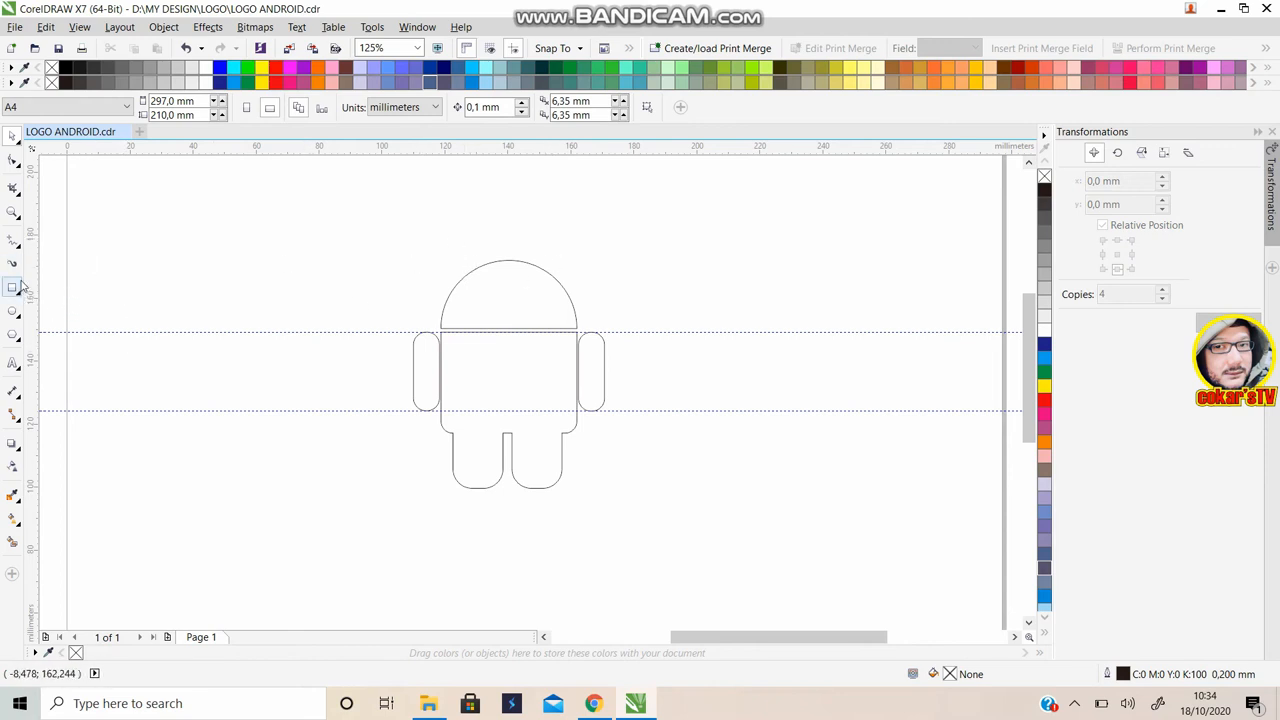
Draw a narrow 3.4 by 18.6 mm antenna rectangle with the Rectangle tool
left_click(12, 288)
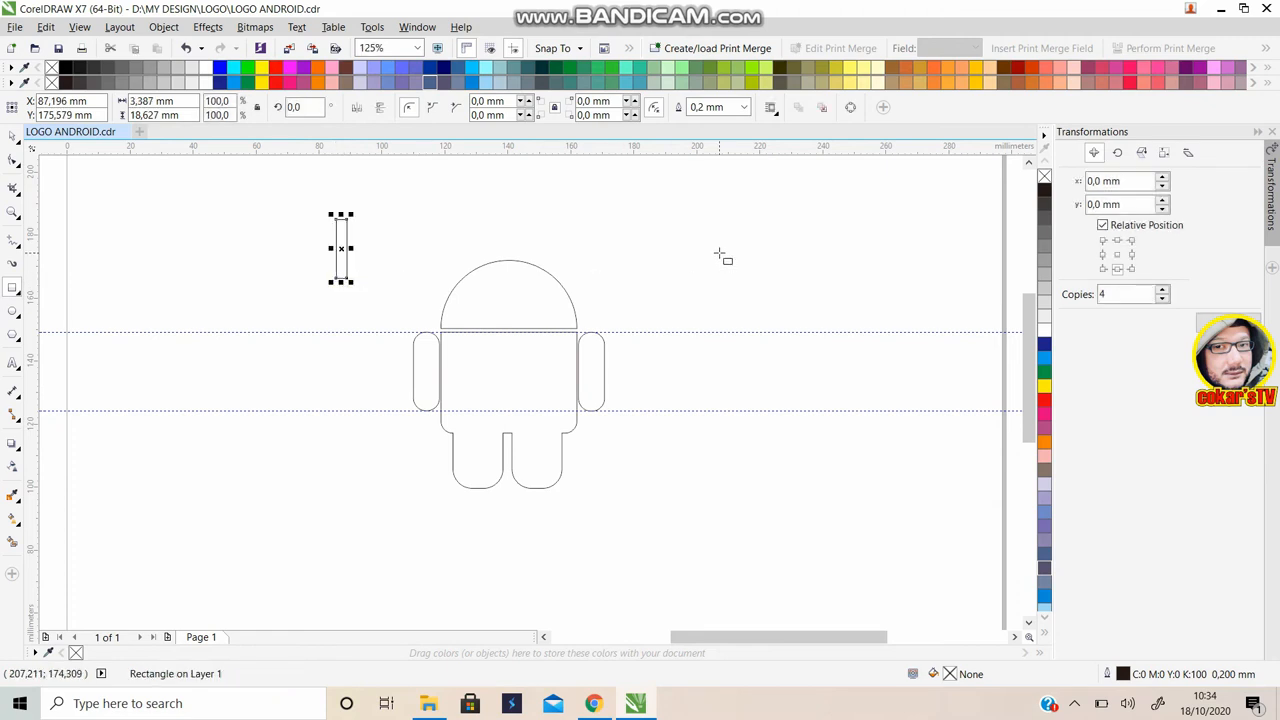
Round the antenna's corners to 1.4 mm and rotate it 30 degrees
left_click(634, 102)
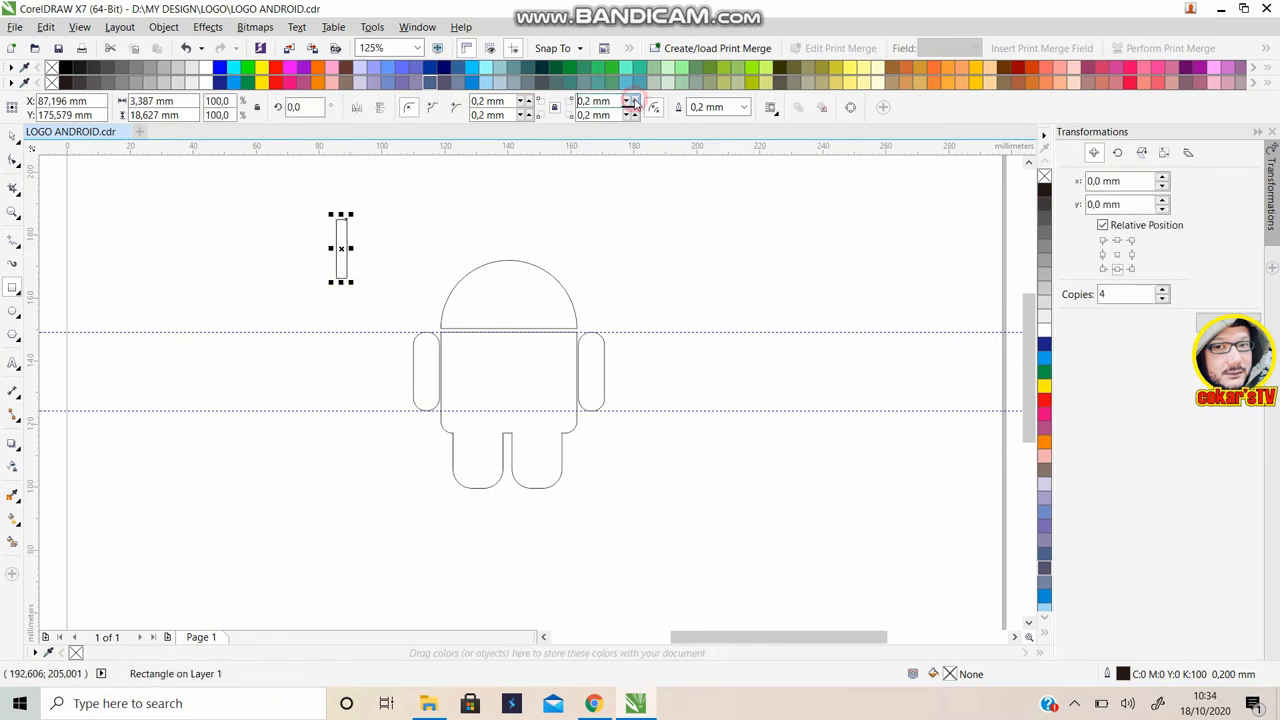
left_click(636, 100)
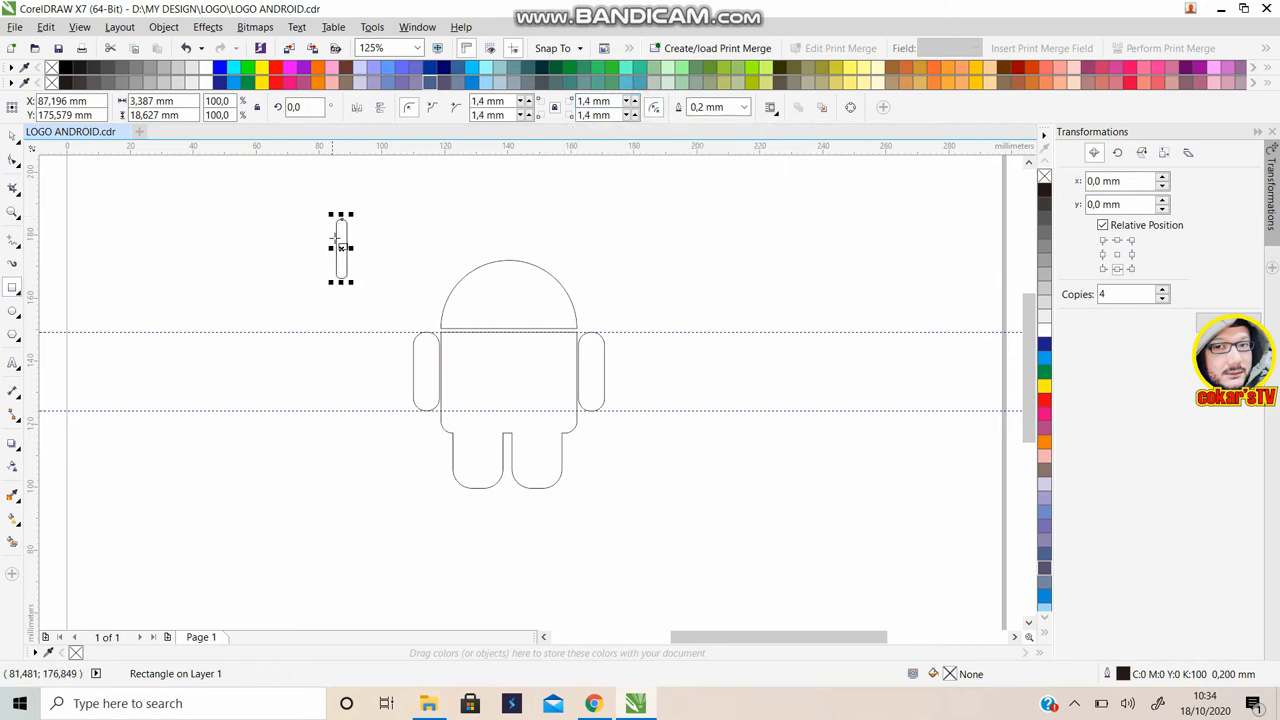
left_click(300, 108)
type("30")
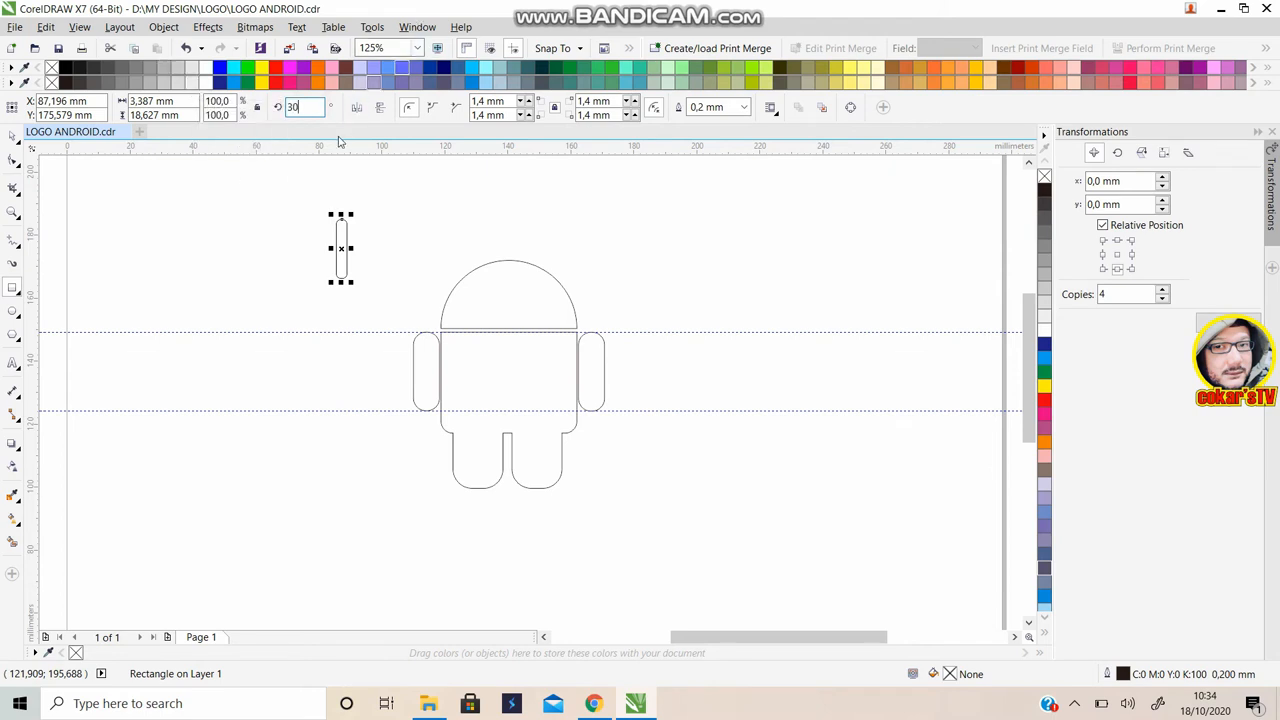
key("Enter")
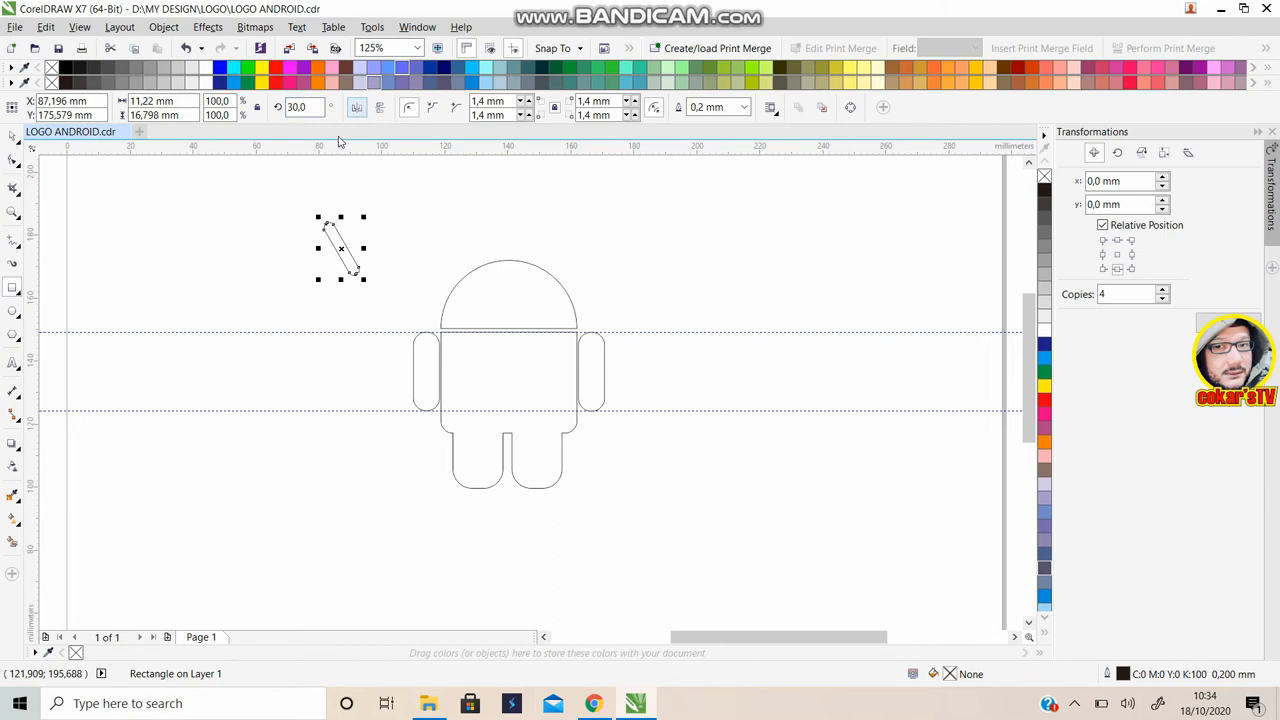
mouse_move(456, 272)
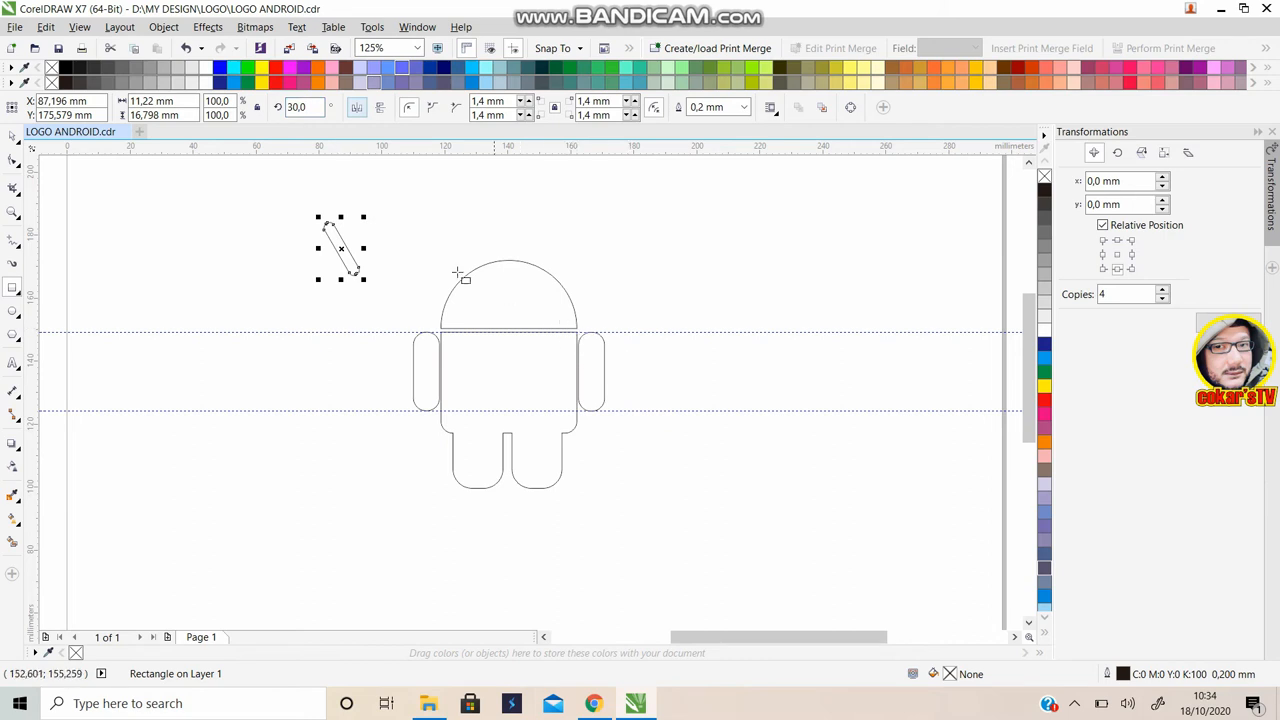
mouse_move(598, 272)
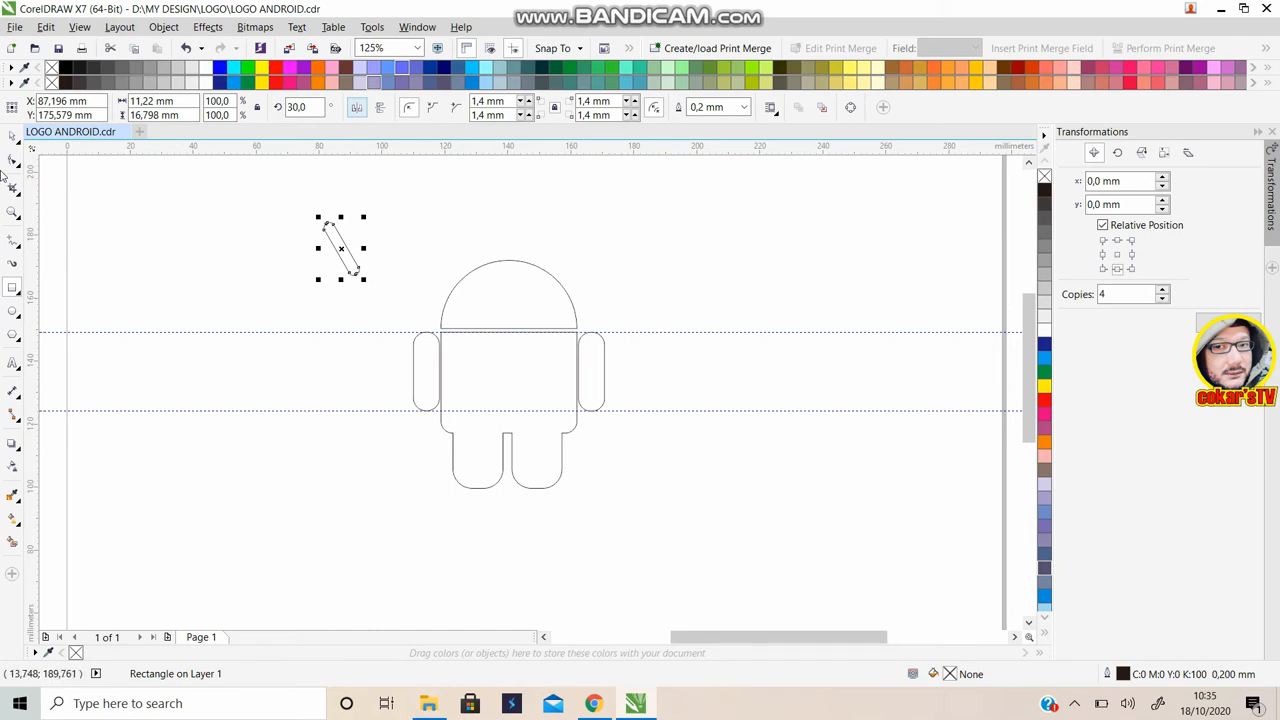
mouse_move(340, 250)
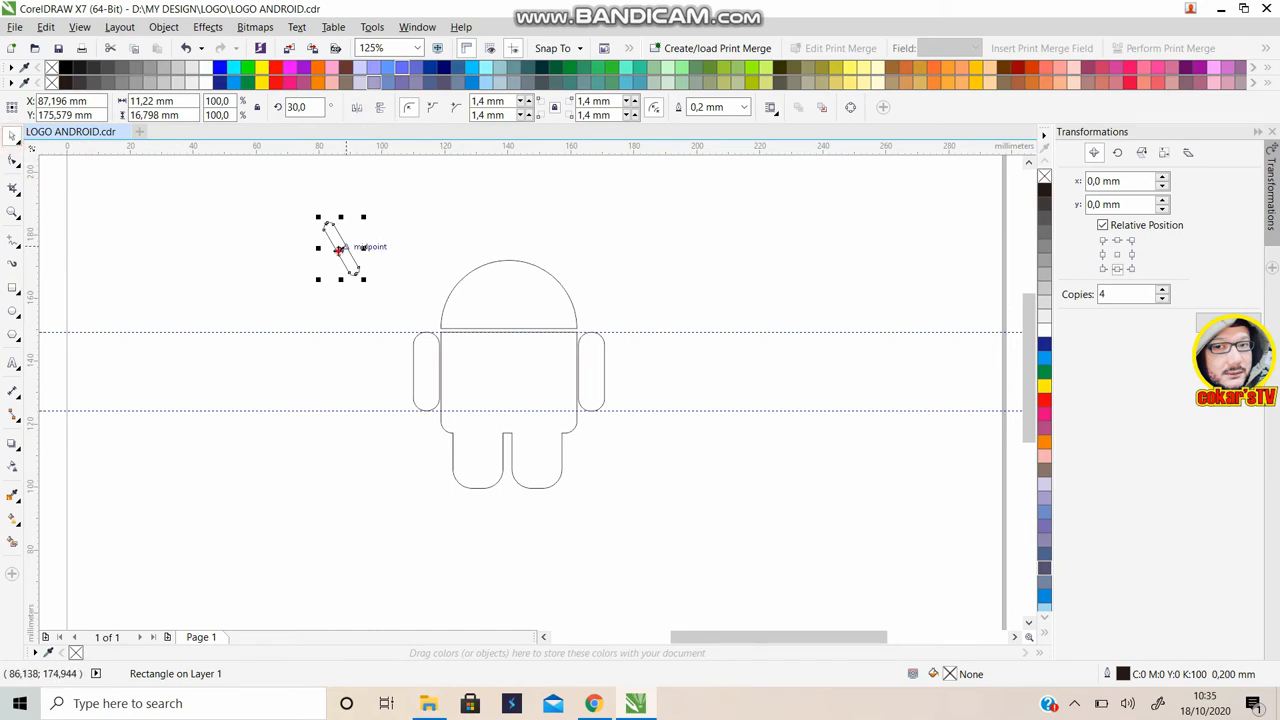
Set the left antenna on the head, rotate the copy -30 degrees and move it to the right side
left_click_drag(338, 248, 468, 268)
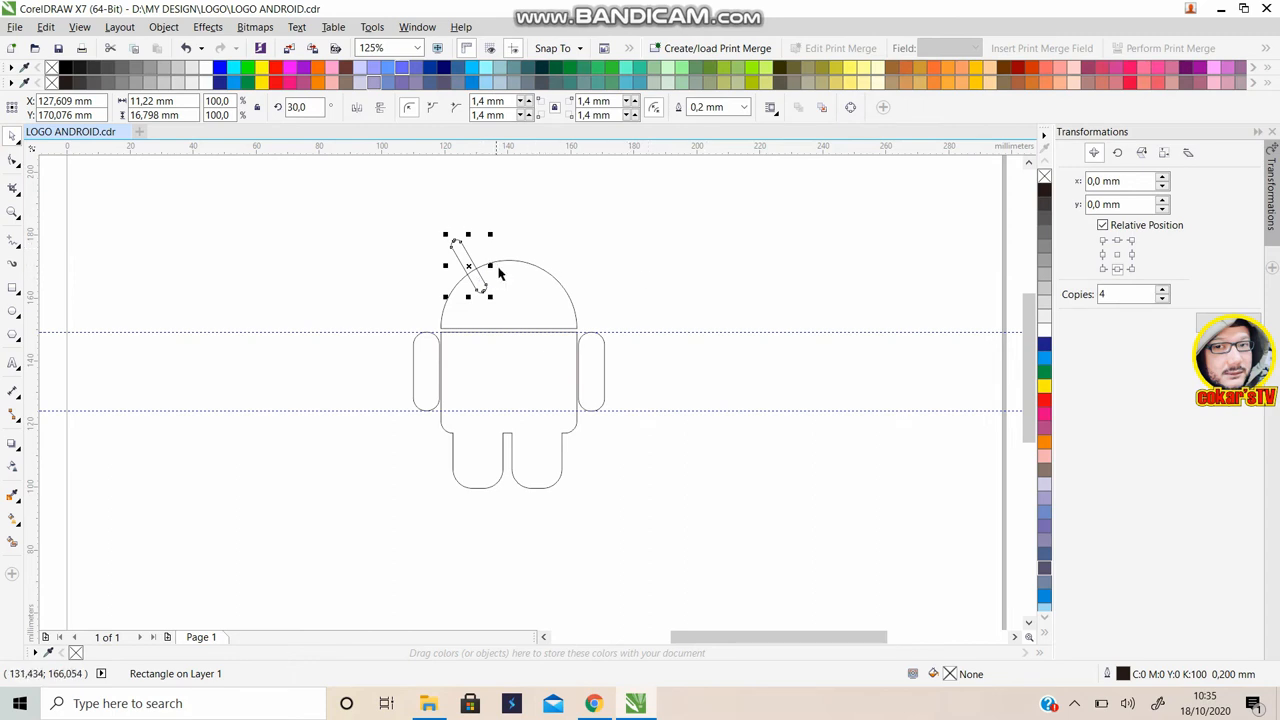
mouse_move(532, 316)
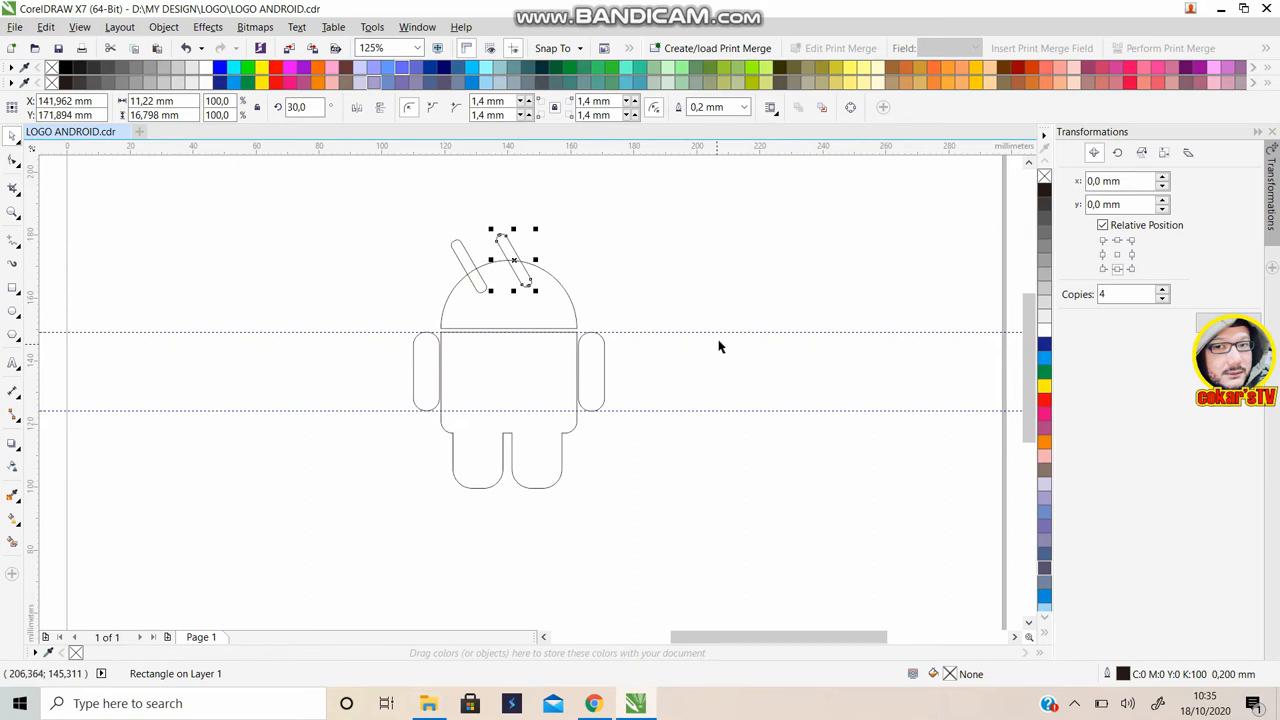
mouse_move(546, 316)
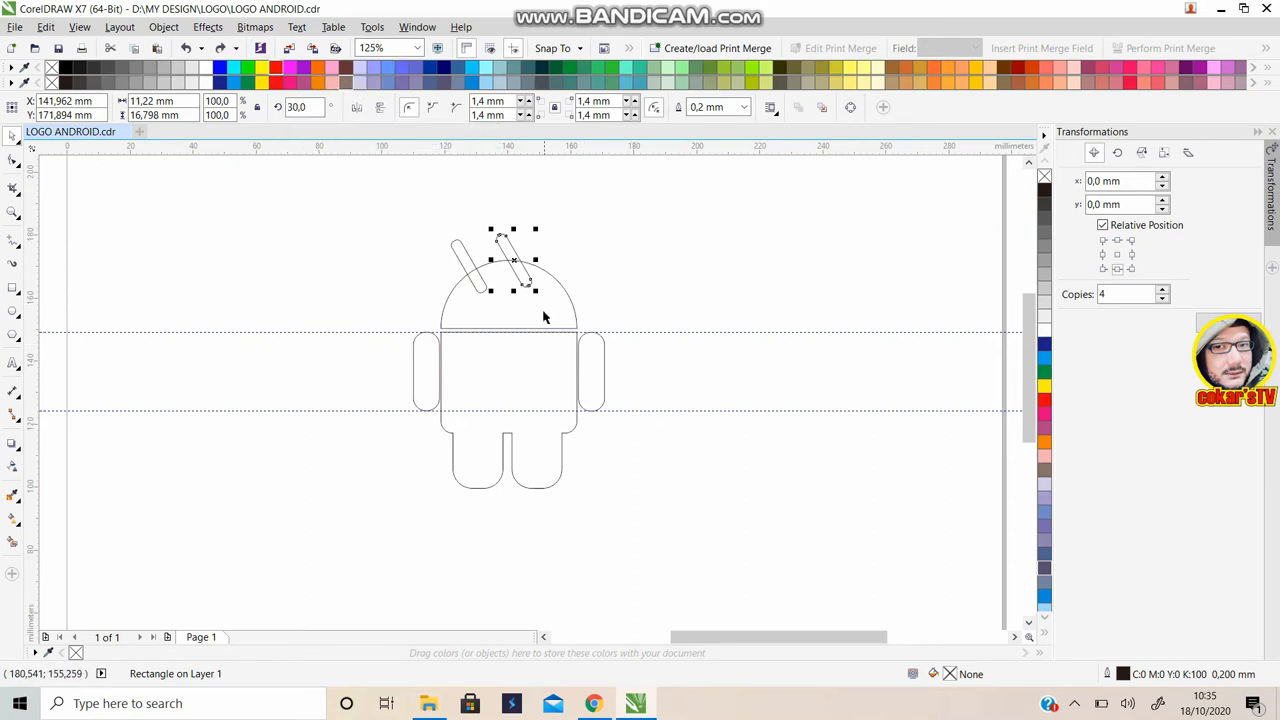
mouse_move(608, 280)
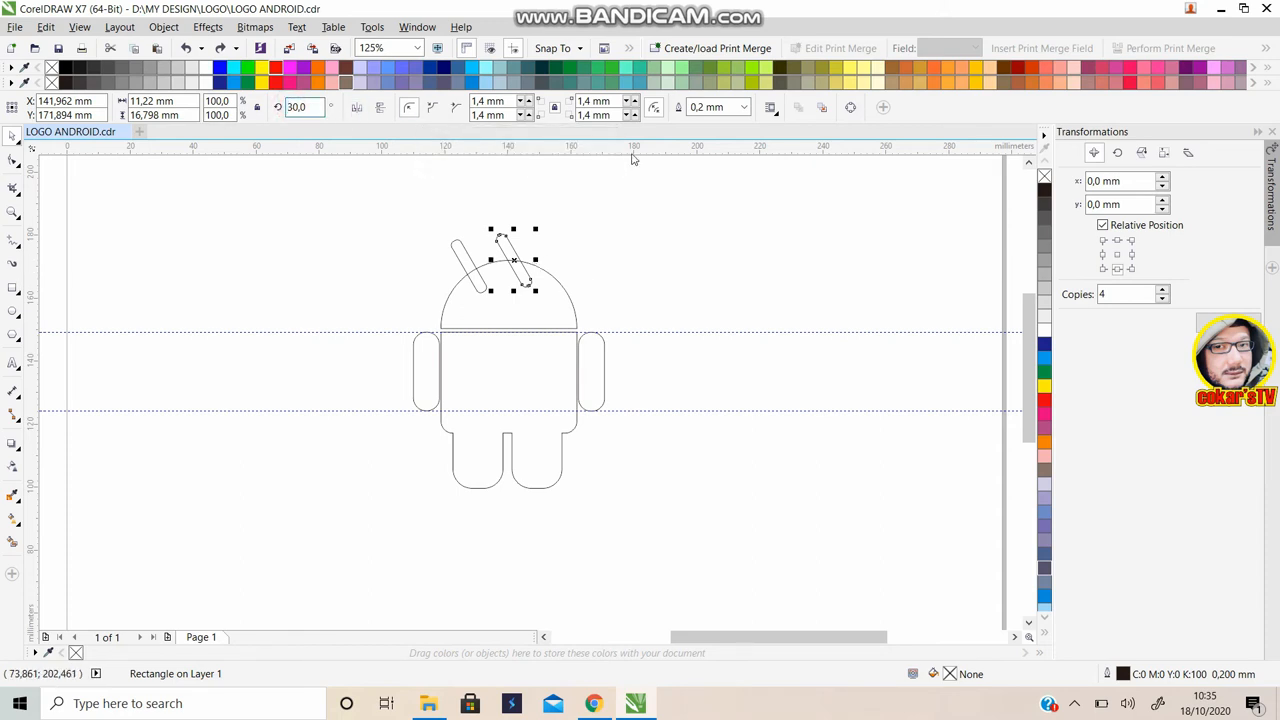
type("-30.0")
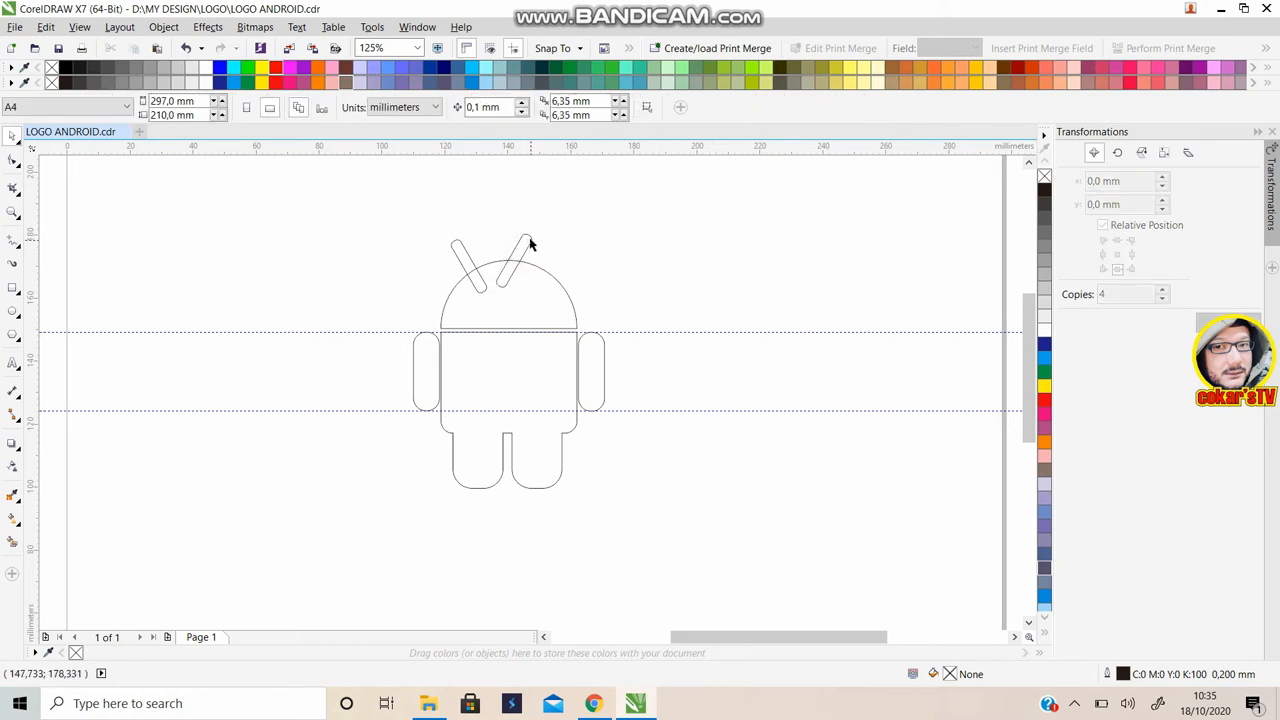
left_click(512, 264)
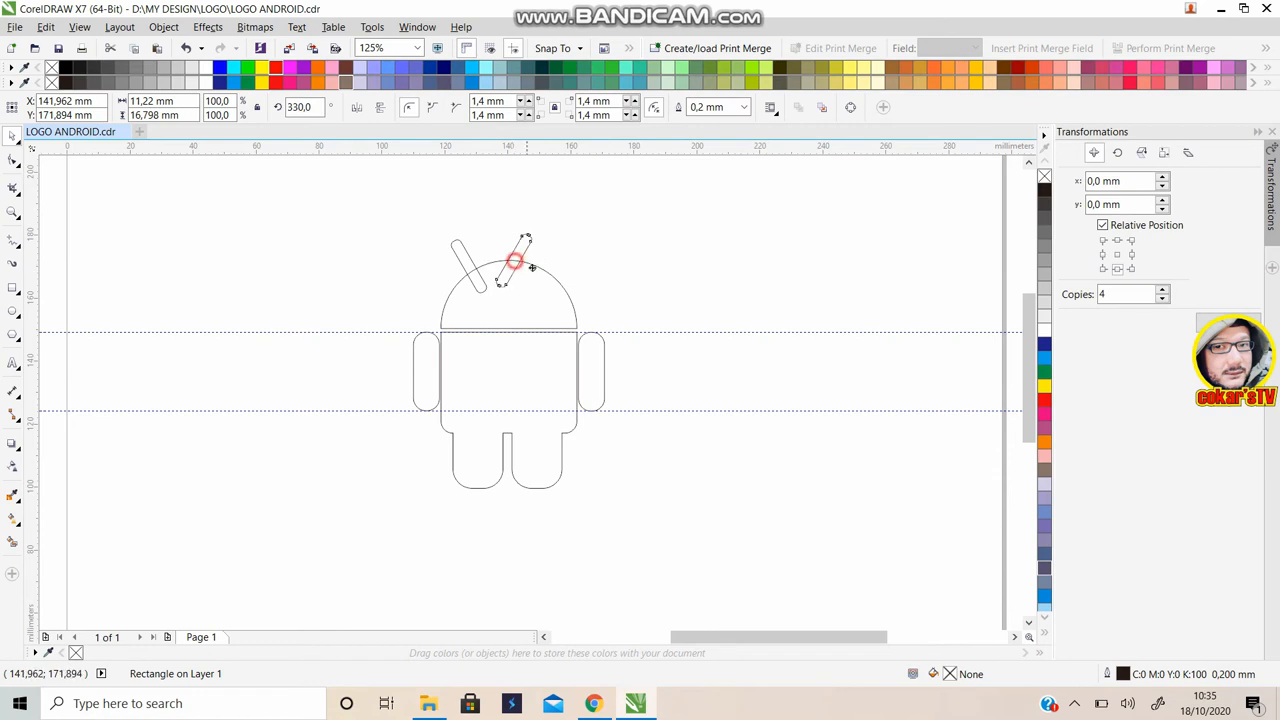
left_click_drag(512, 262, 548, 268)
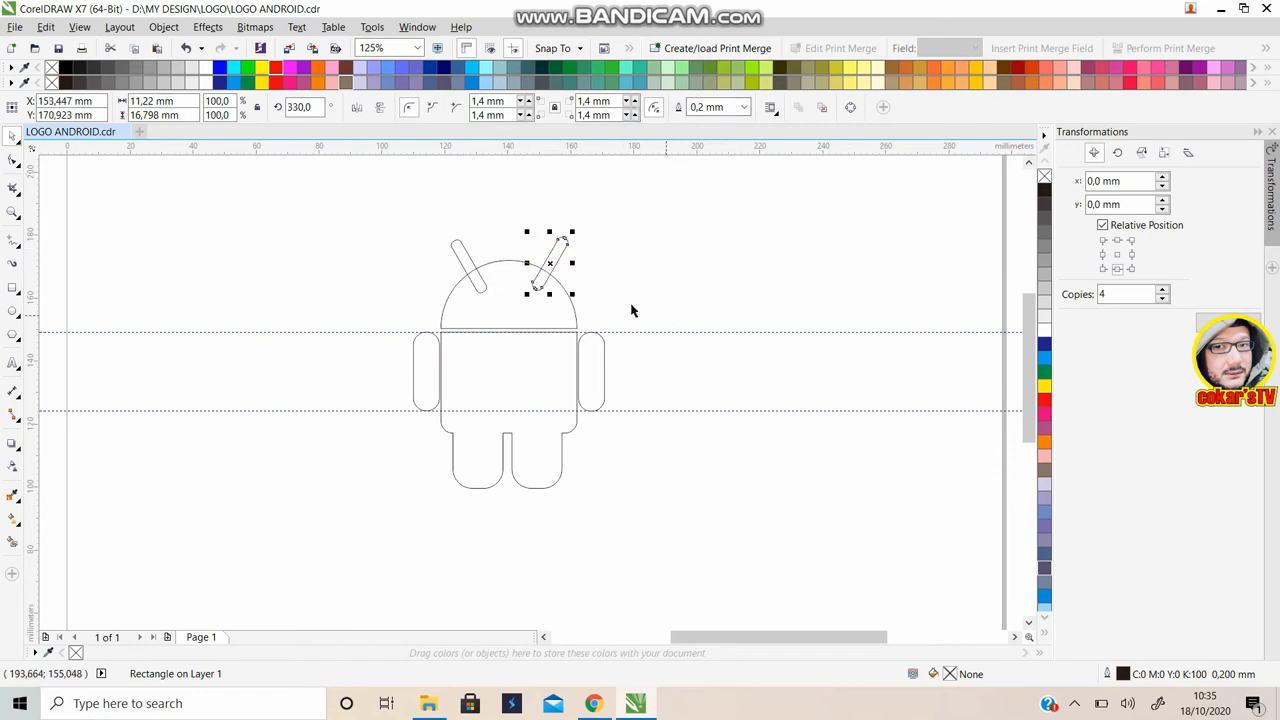
mouse_move(758, 350)
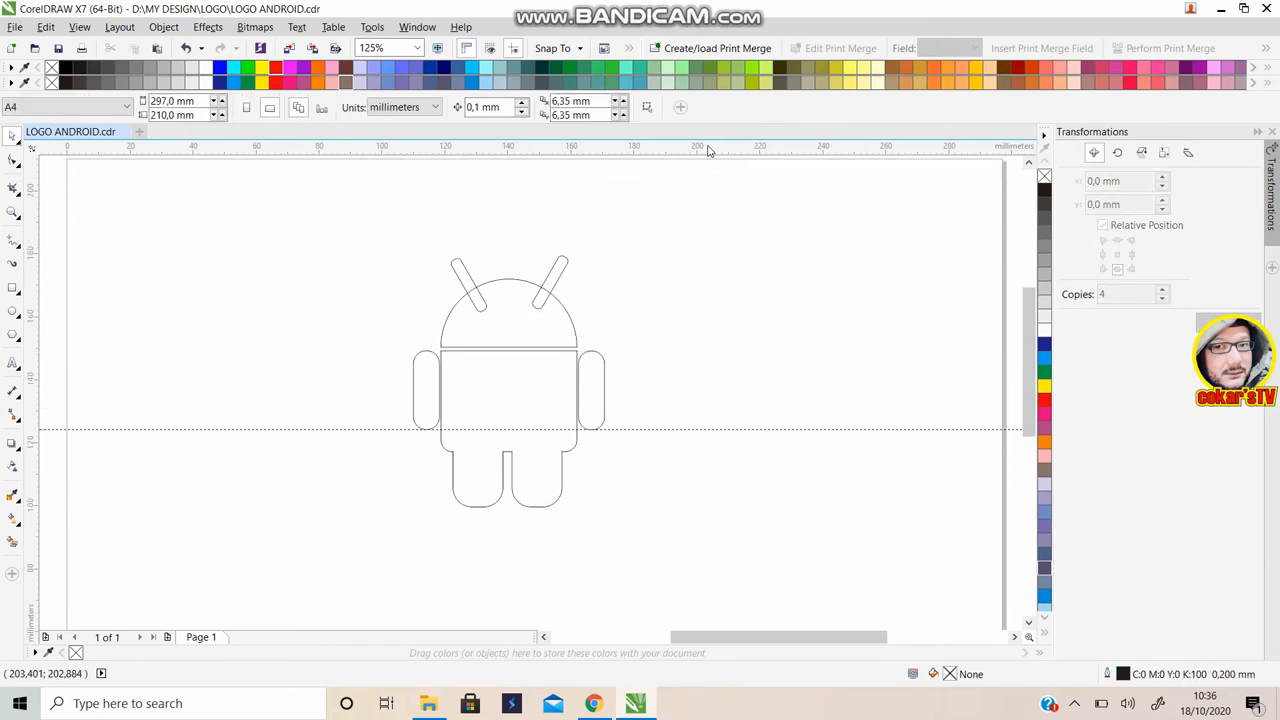
mouse_move(492, 152)
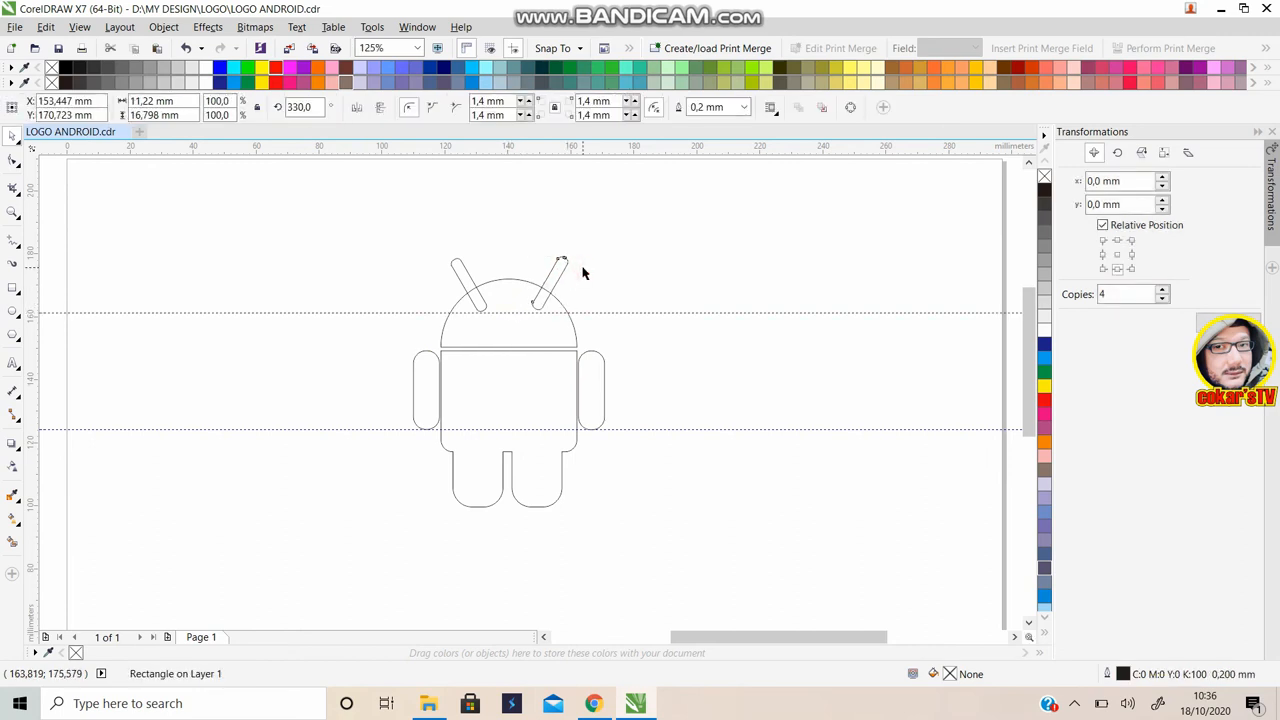
Nudge the right antenna lower so its base meets the top of the head
left_click(548, 284)
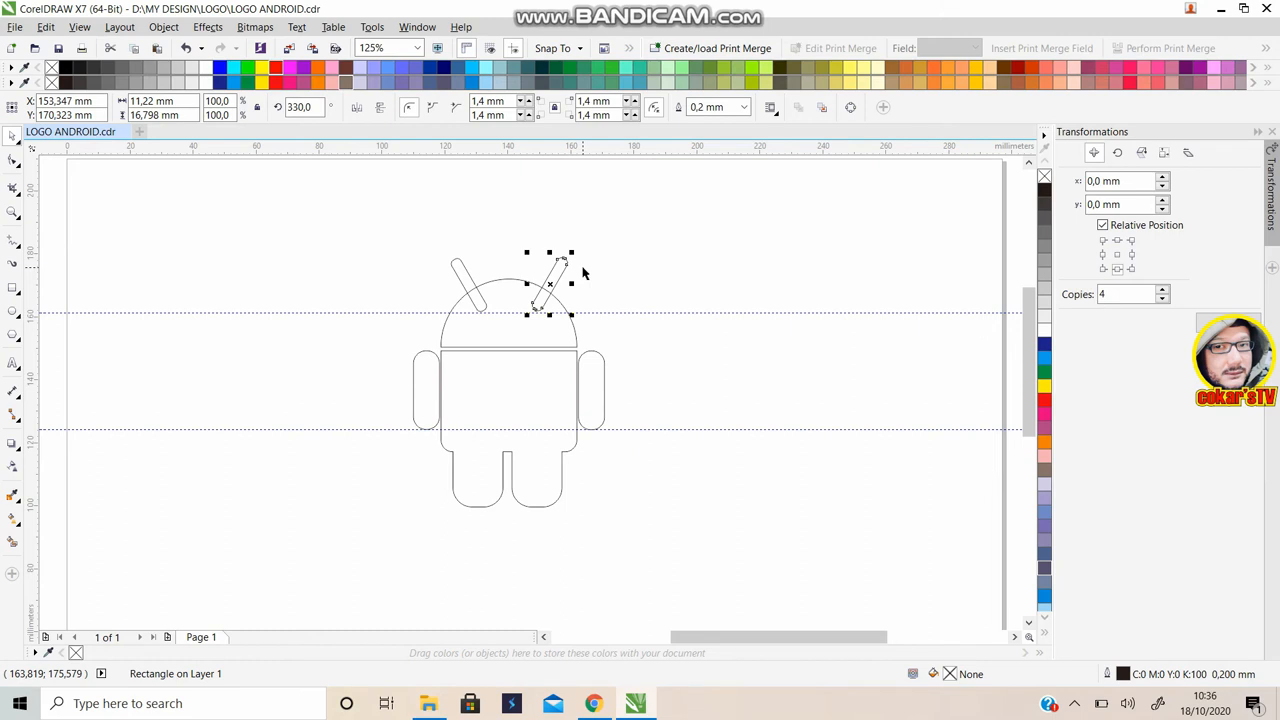
left_click(618, 264)
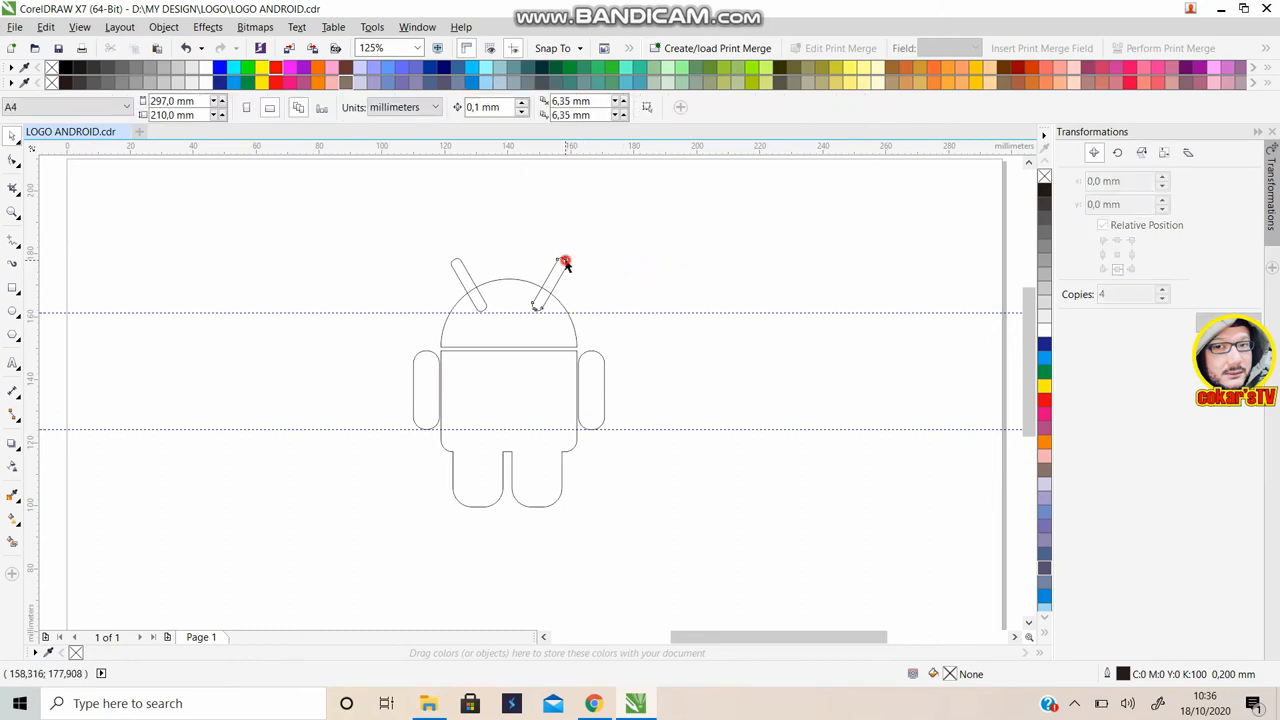
Nudge the left antenna lower so it mirrors the right antenna on the head
left_click(562, 264)
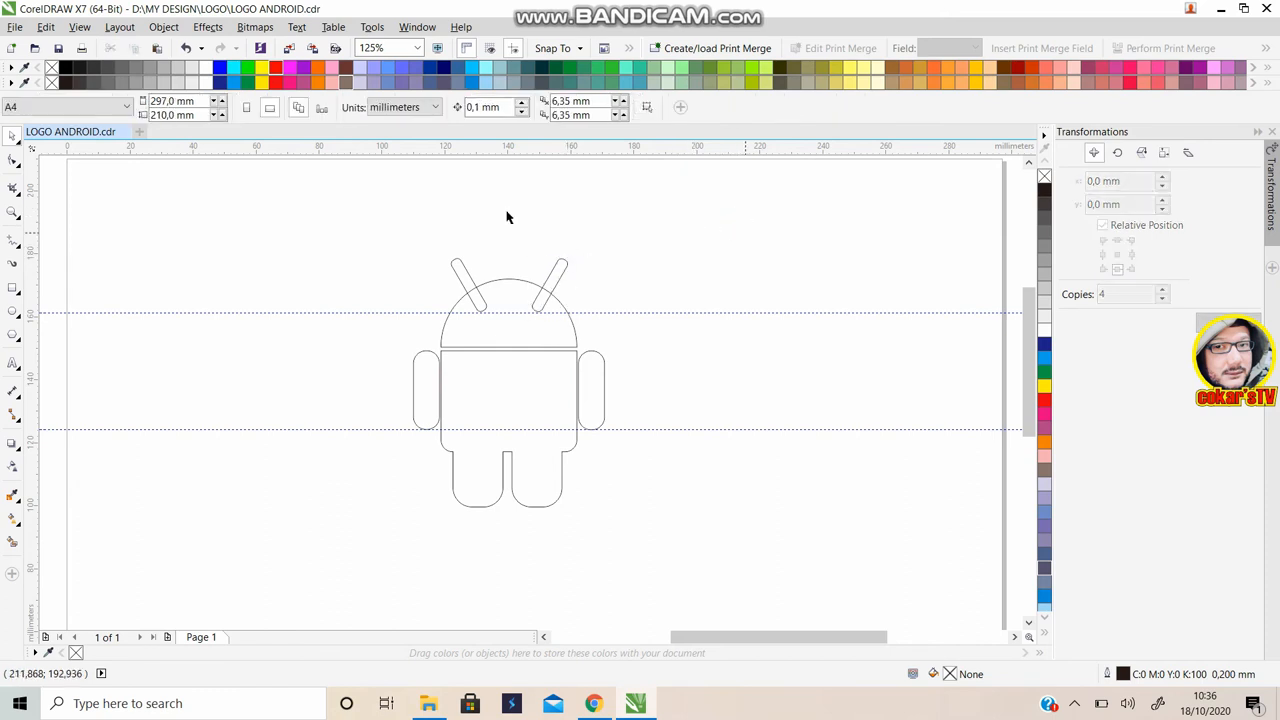
left_click(468, 284)
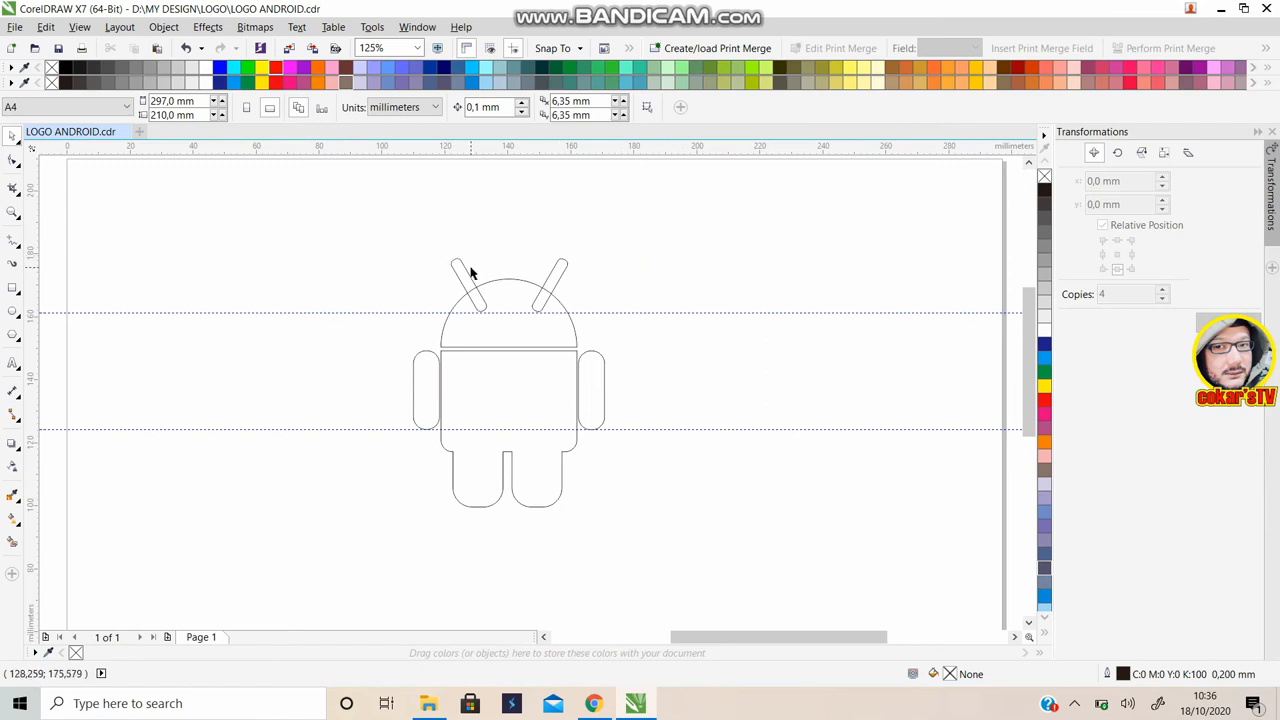
left_click(472, 276)
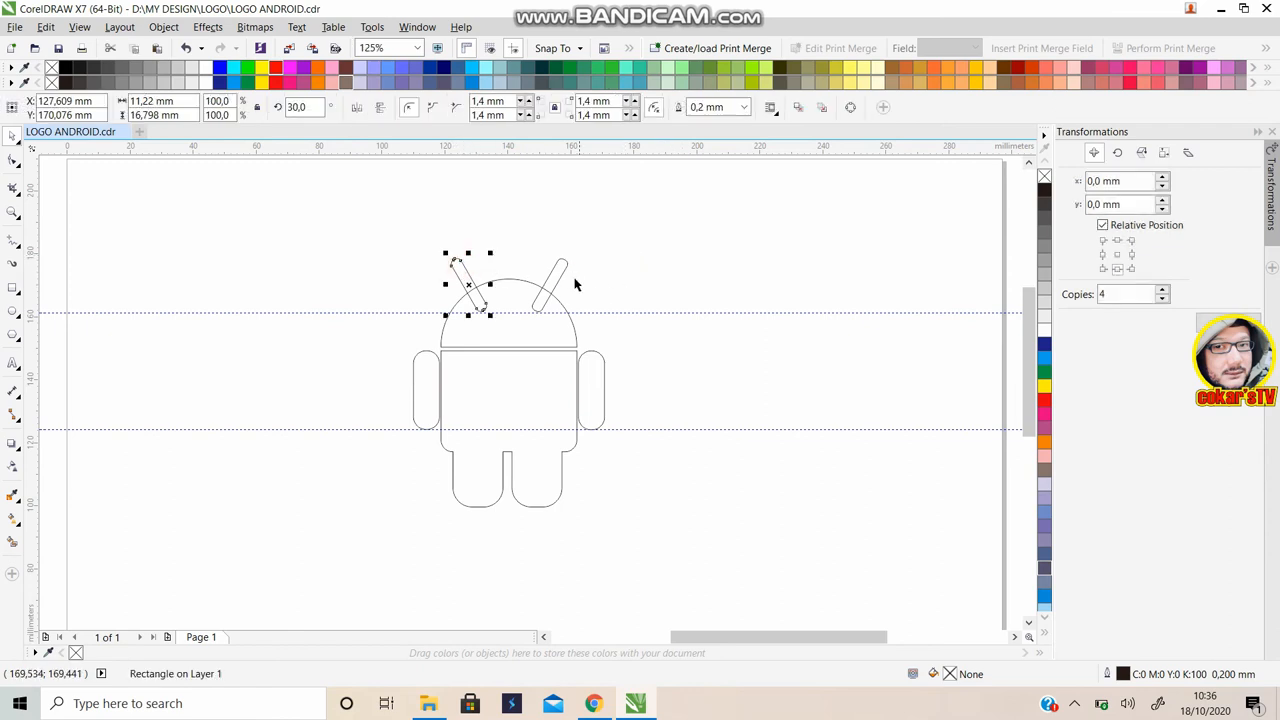
mouse_move(562, 278)
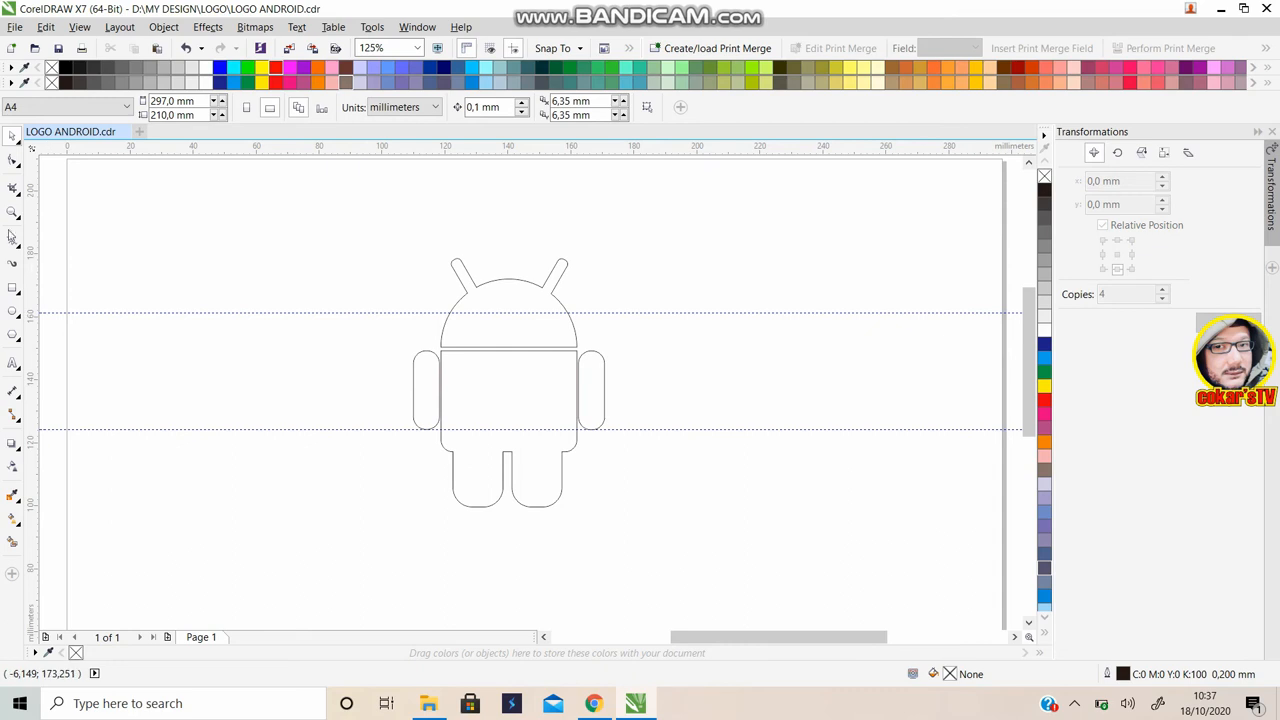
mouse_move(12, 314)
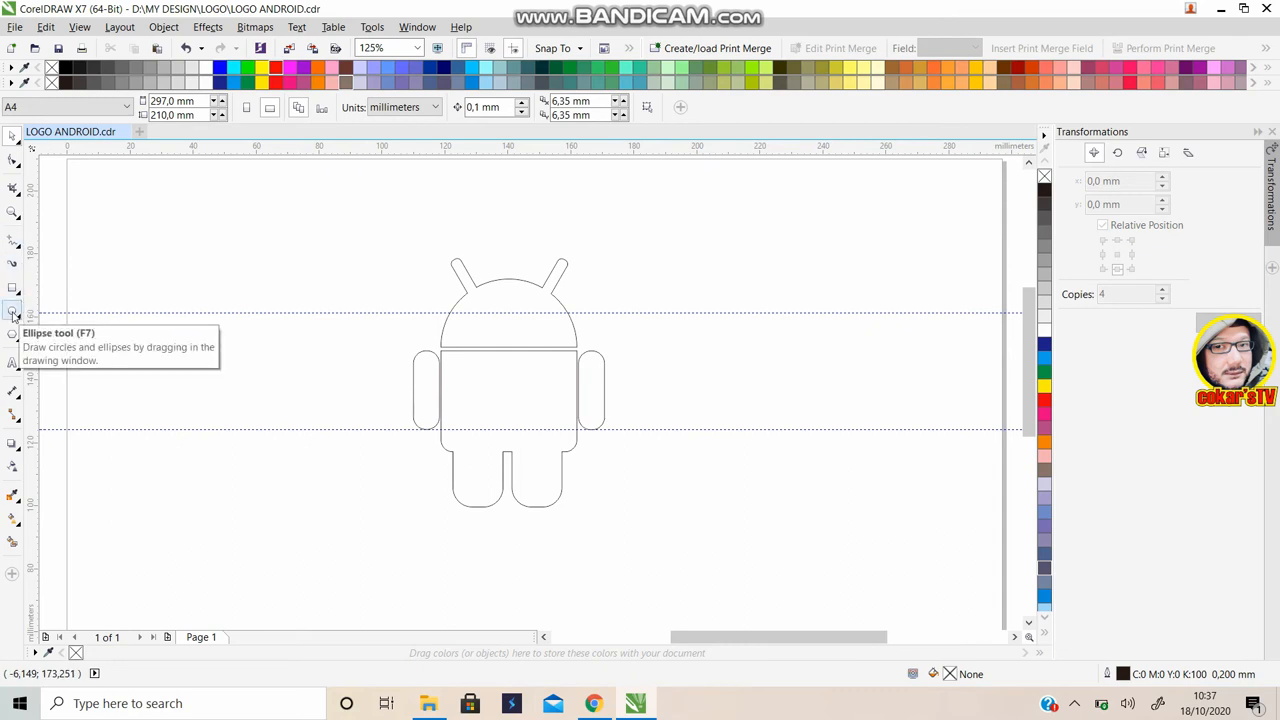
Draw two small 5.6 mm circle eyes side by side inside the head with the Ellipse tool
left_click(12, 312)
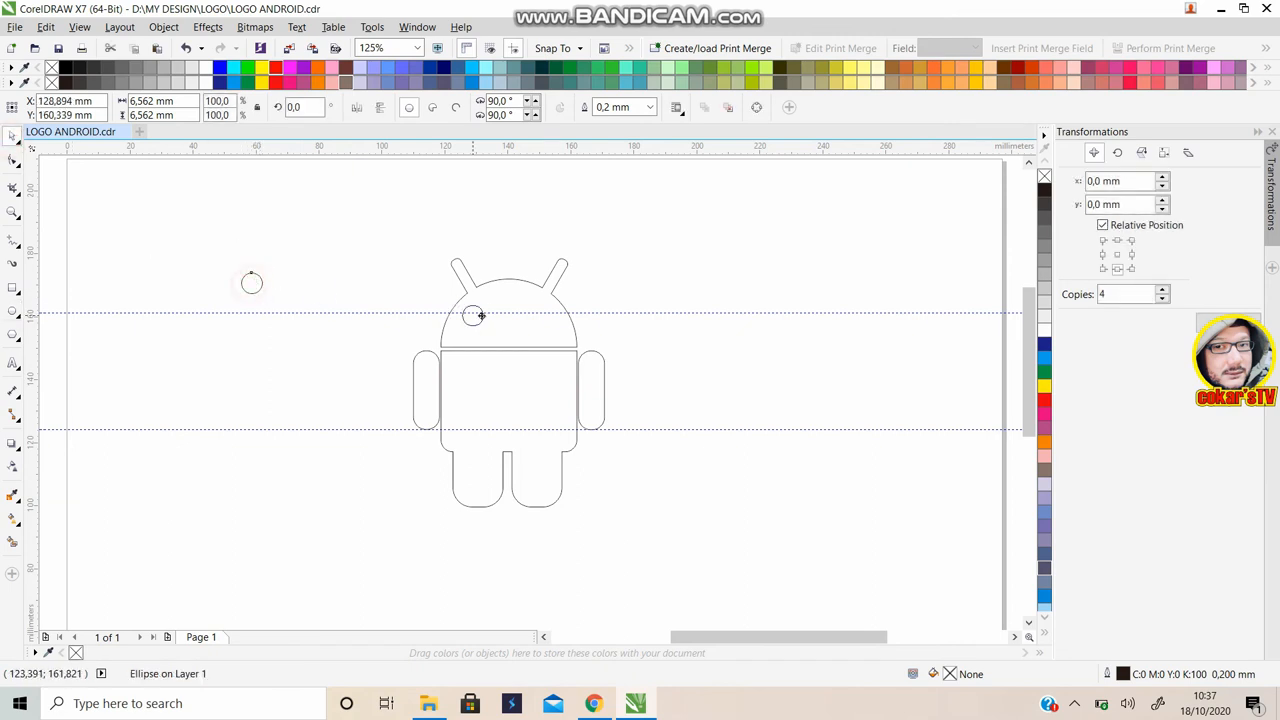
left_click(480, 316)
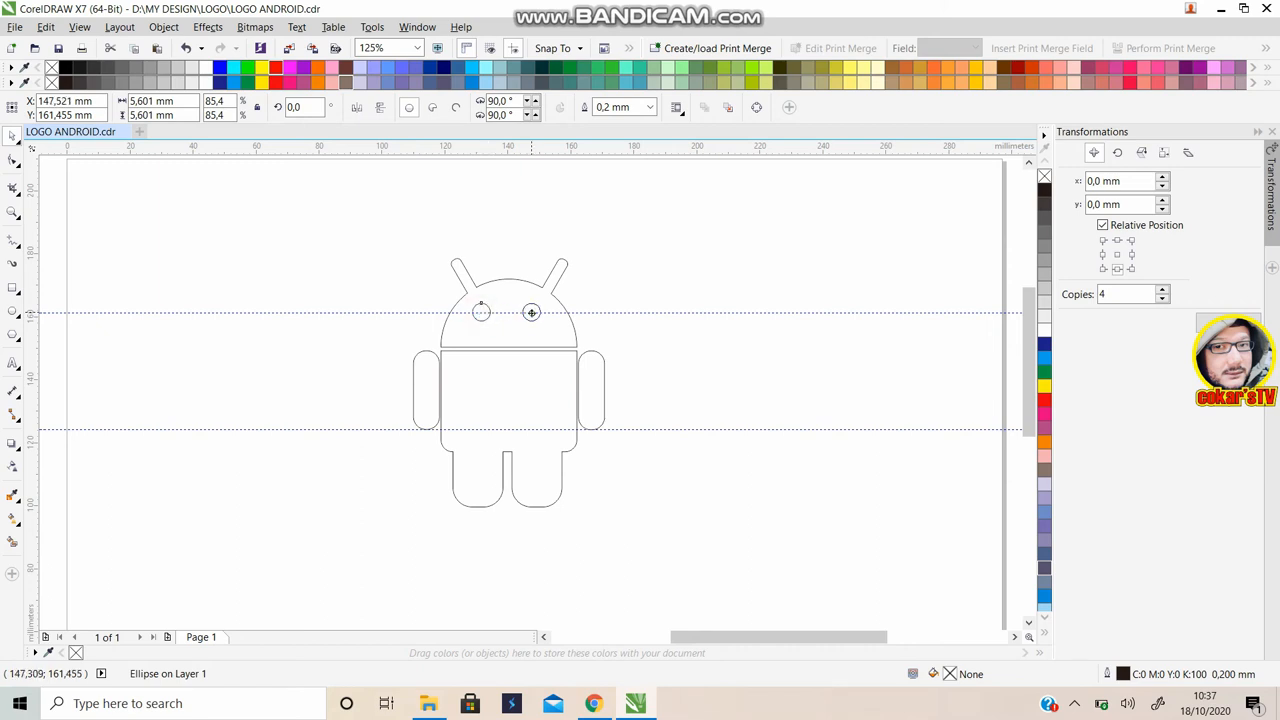
left_click(528, 312)
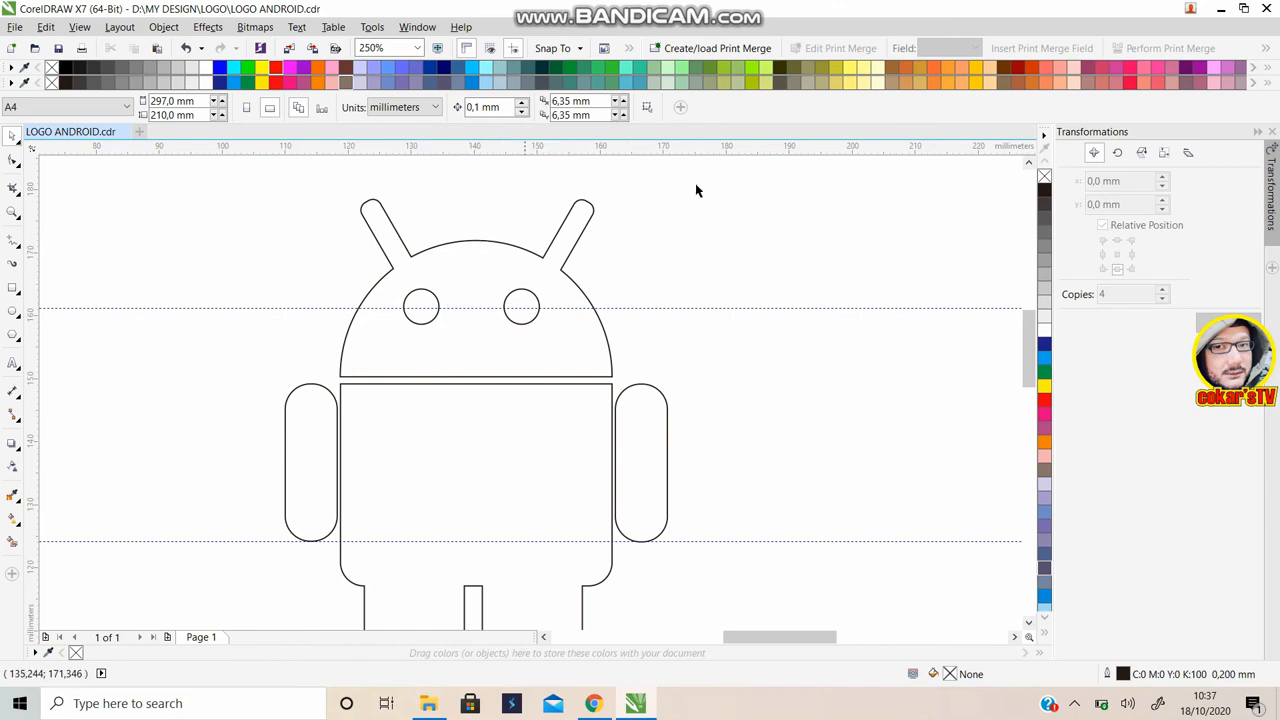
mouse_move(848, 284)
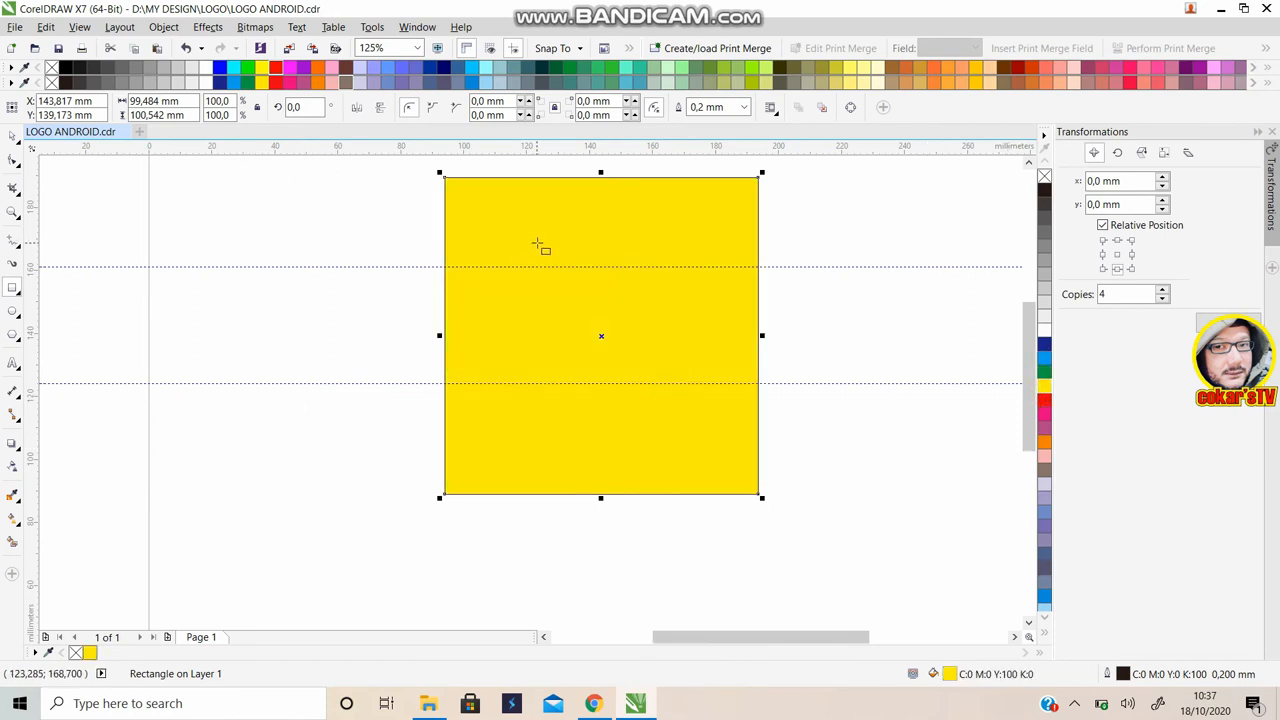
mouse_move(516, 202)
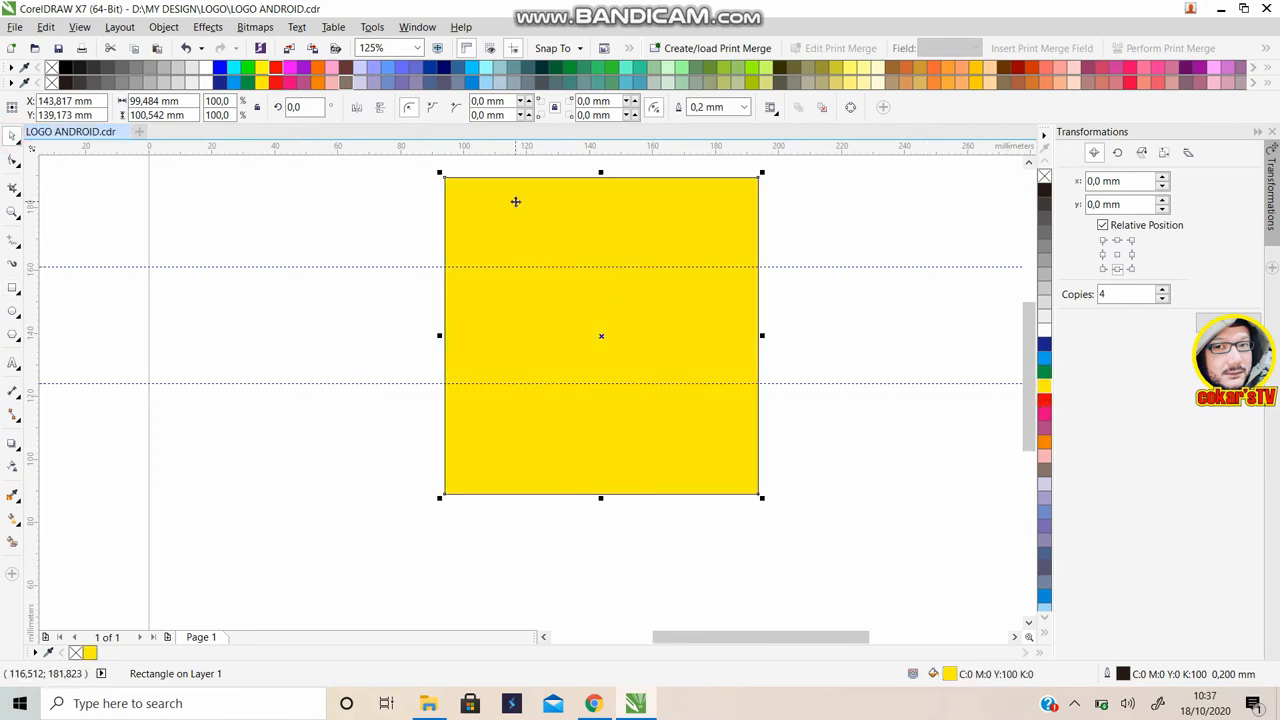
Send the yellow square to the back of the page behind the robot
right_click(516, 200)
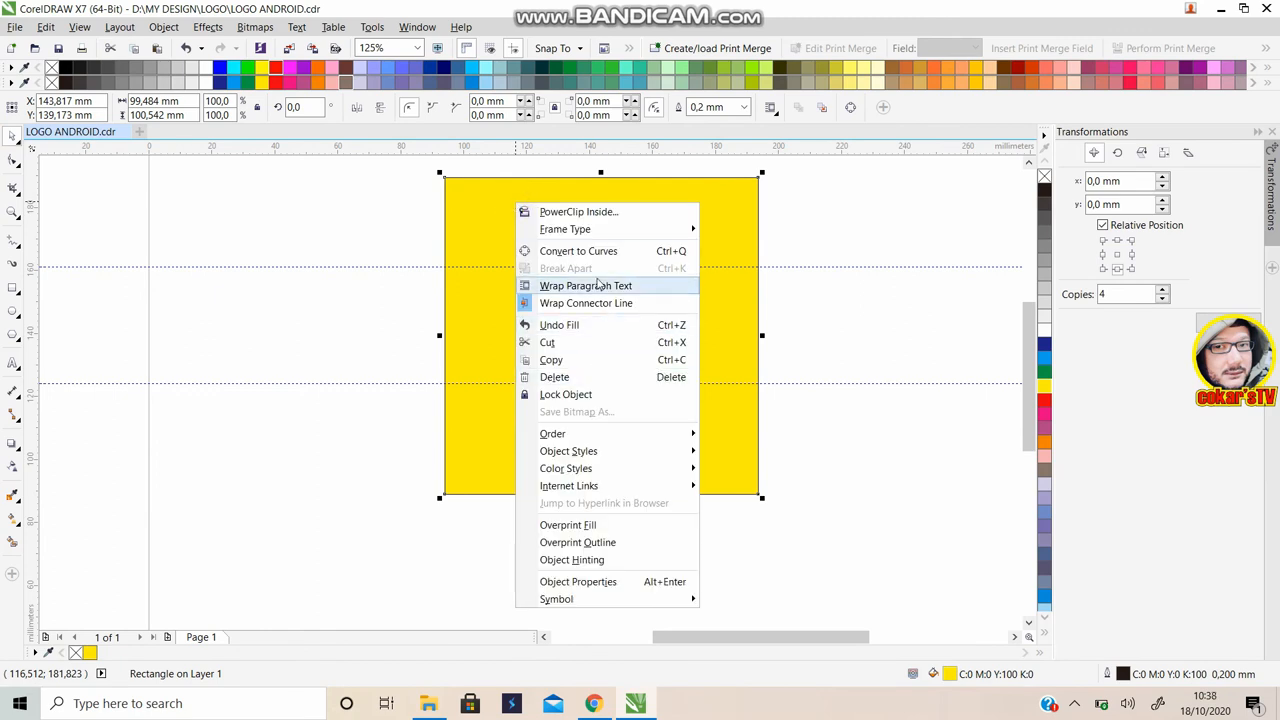
mouse_move(552, 432)
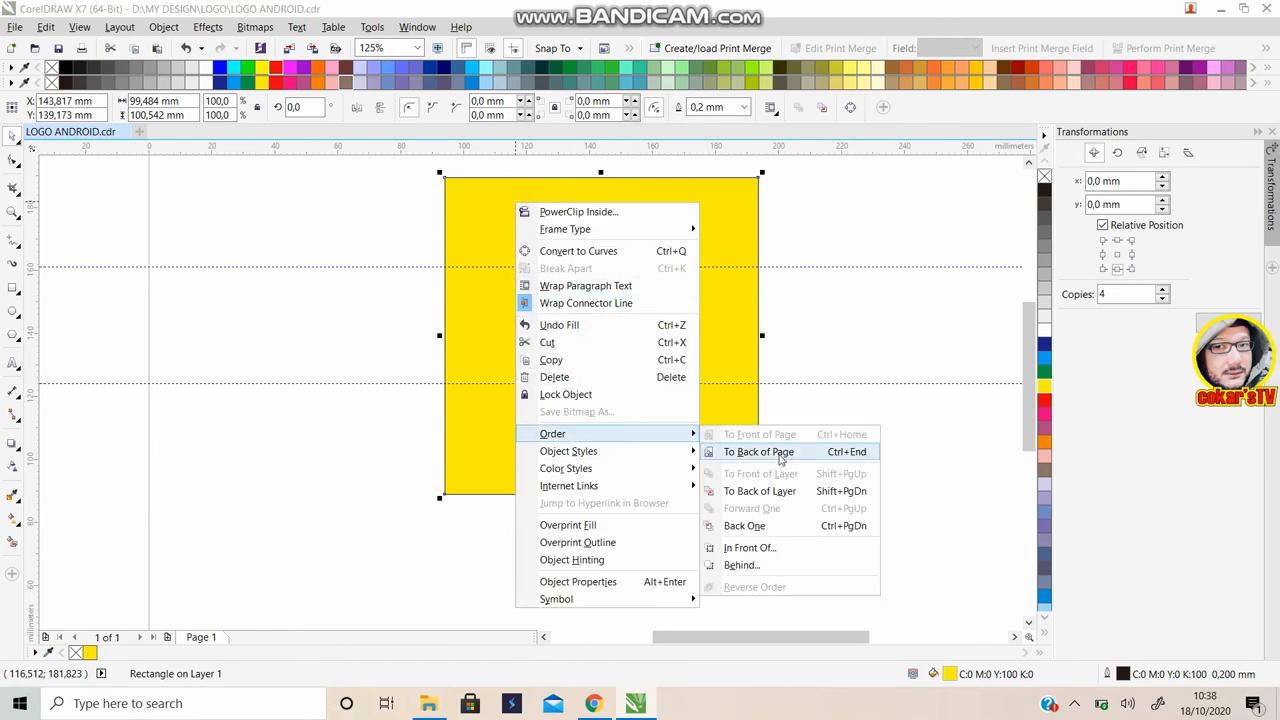
left_click(760, 452)
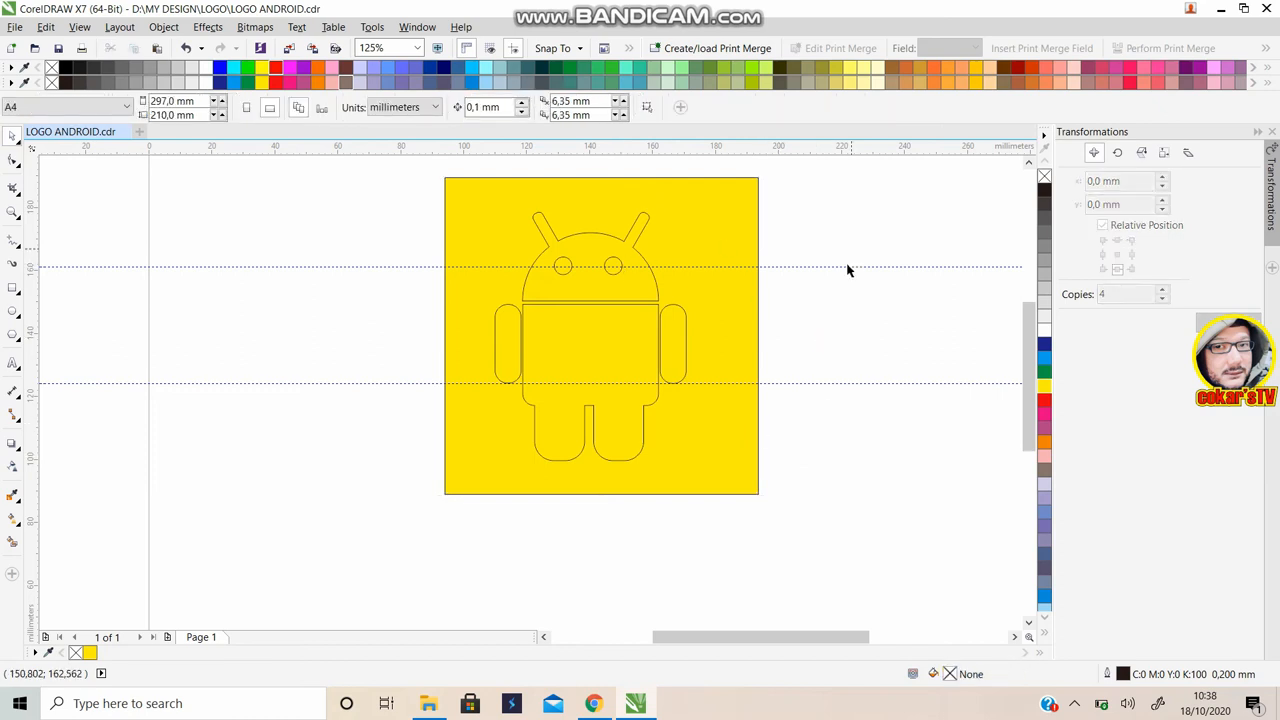
mouse_move(634, 268)
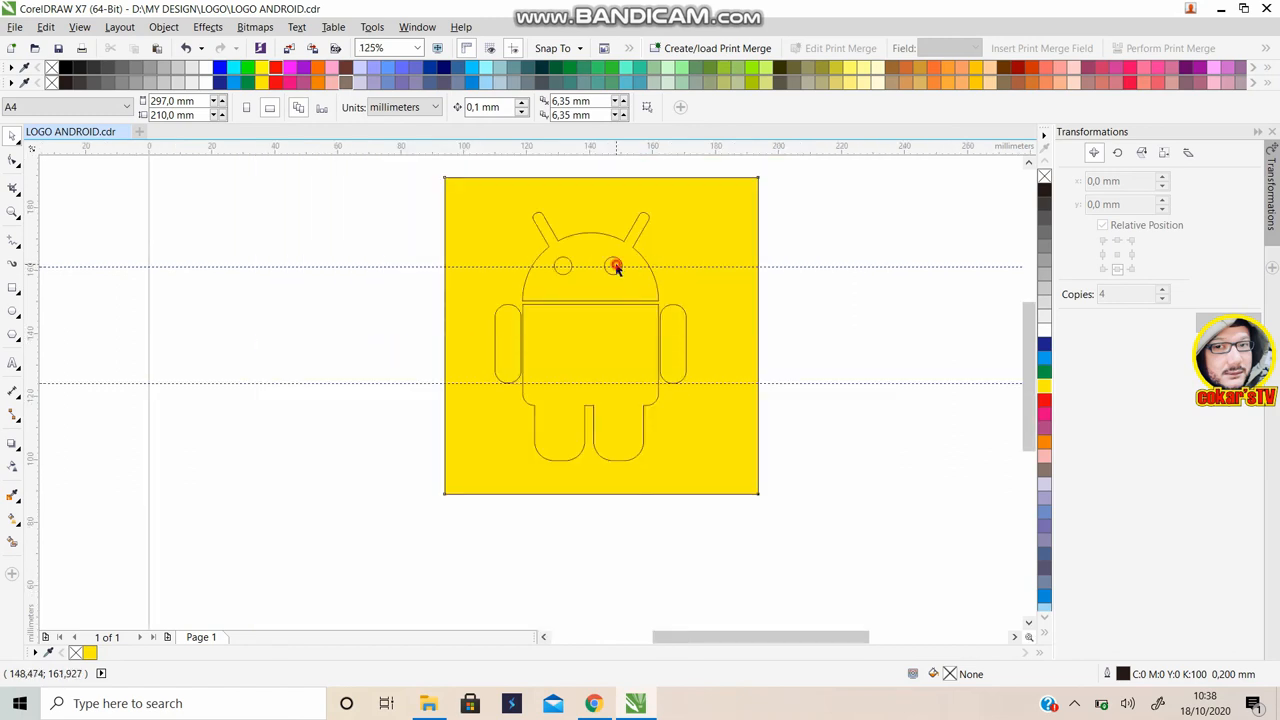
left_click(614, 264)
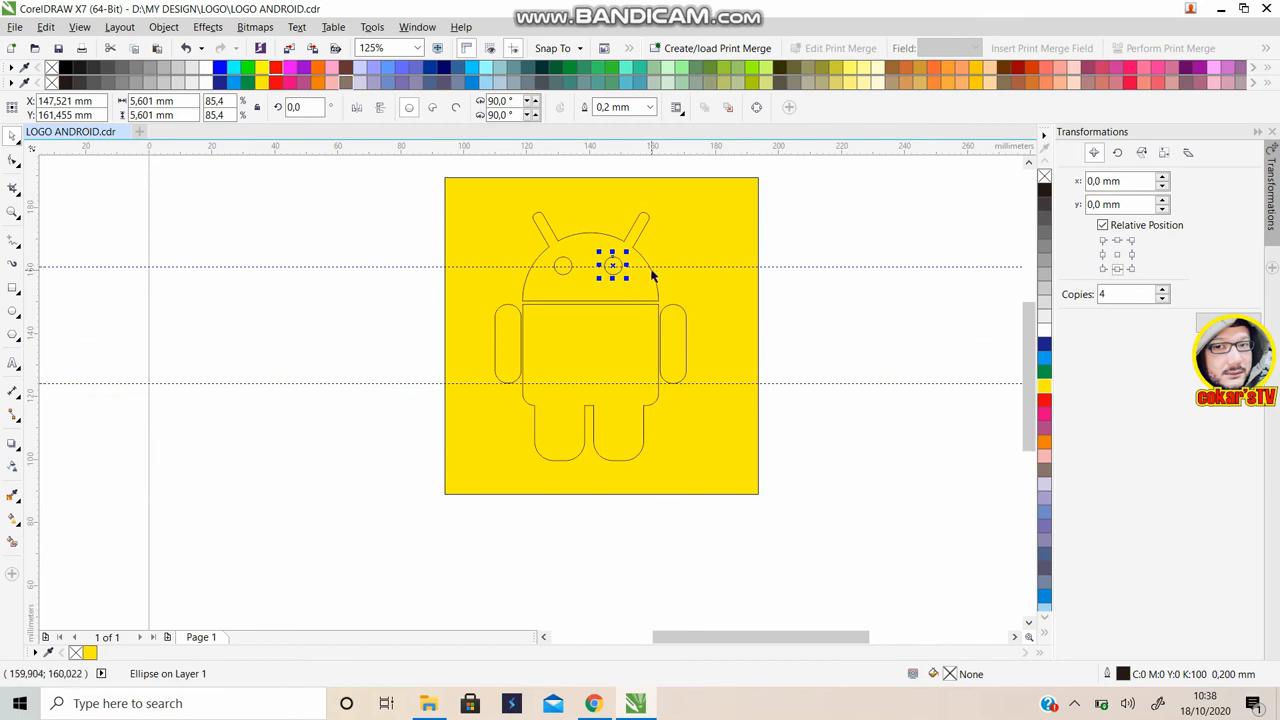
left_click(616, 268)
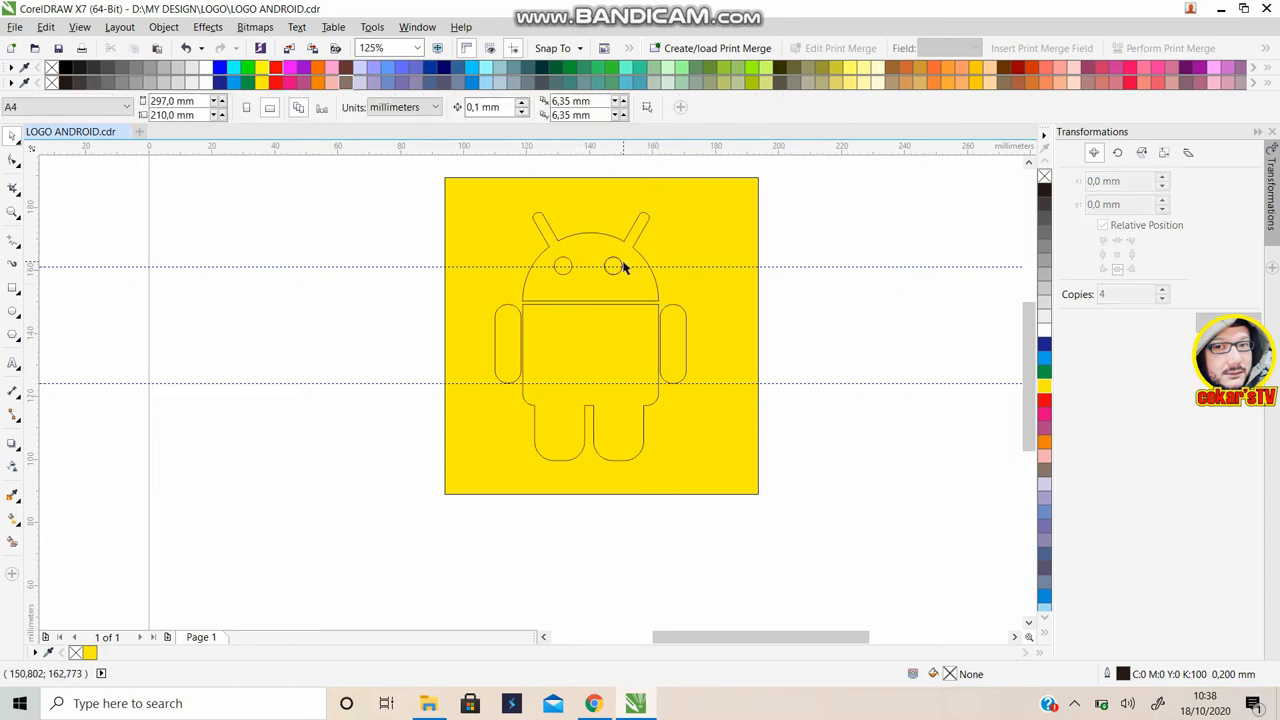
left_click(616, 270)
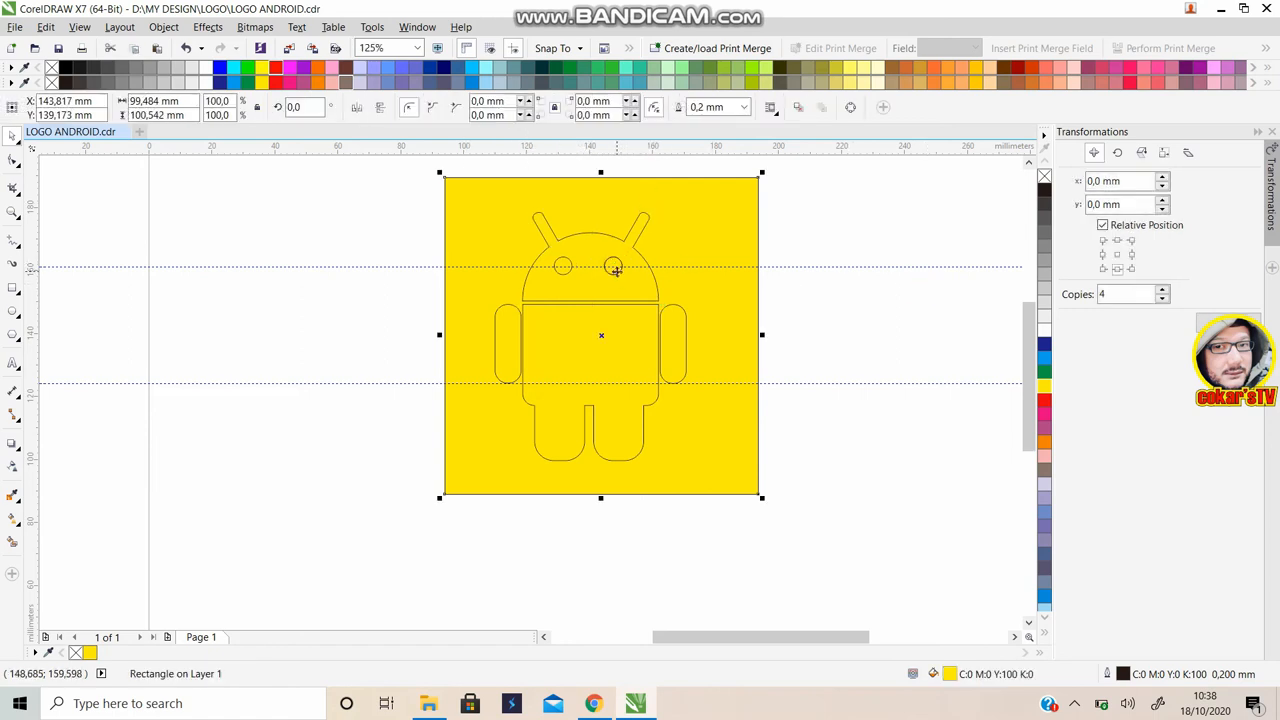
left_click(612, 270)
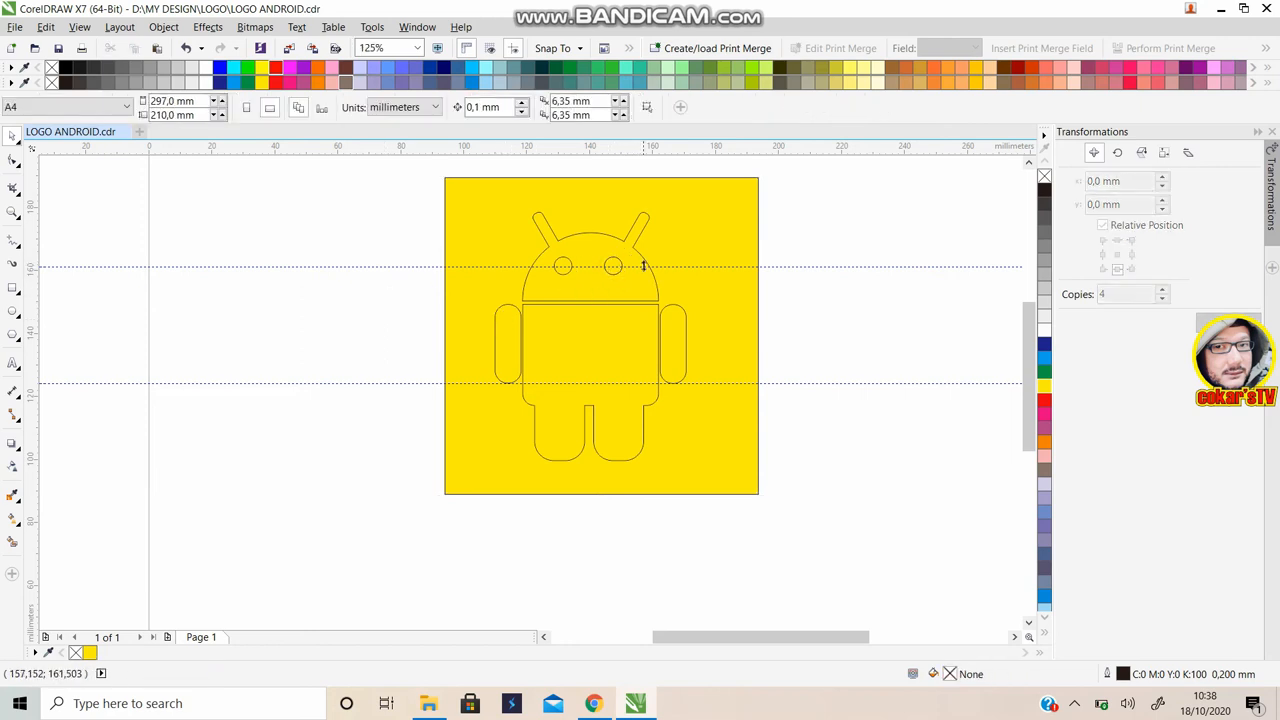
left_click(590, 264)
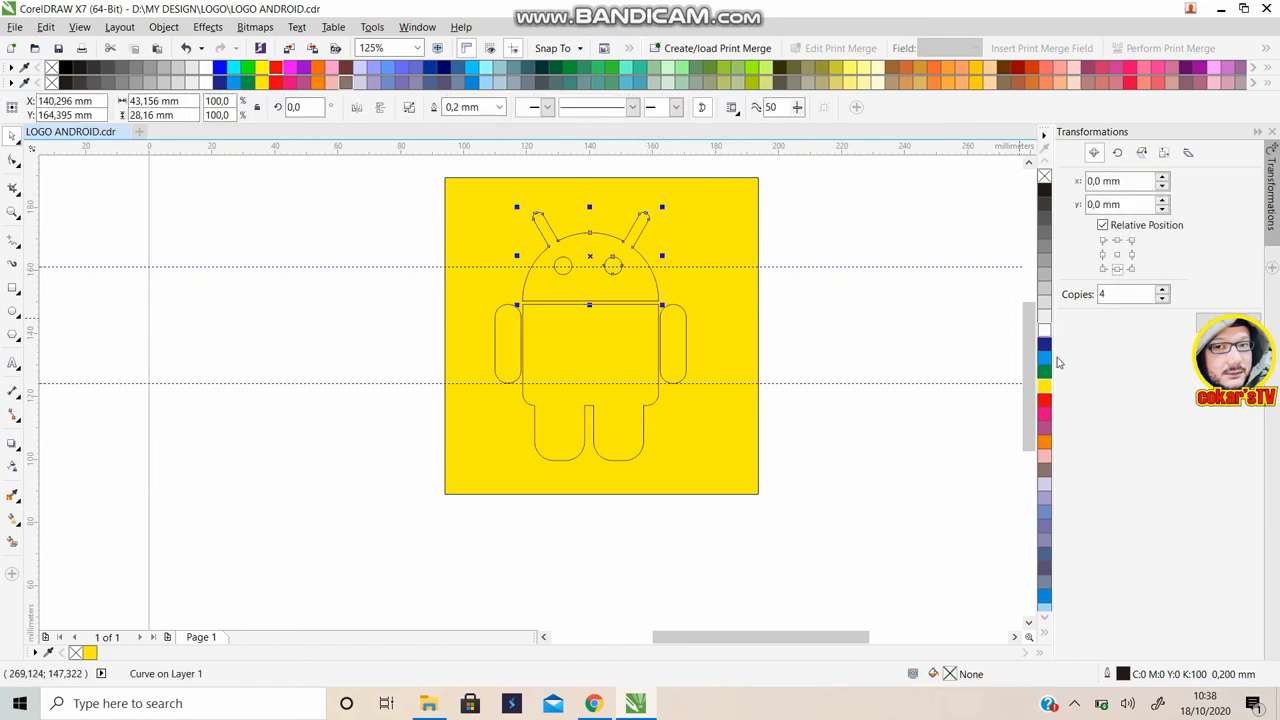
left_click(1044, 356)
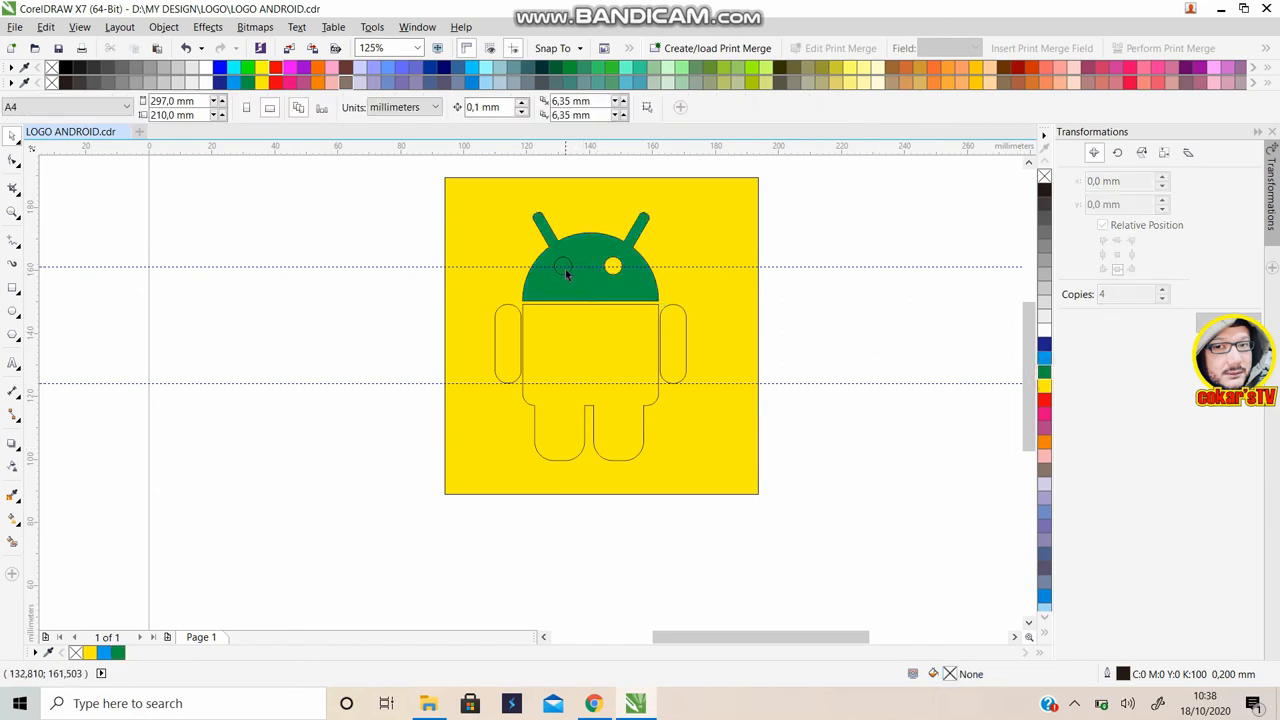
Restore the background square to yellow after it was mistakenly filled green
left_click(568, 276)
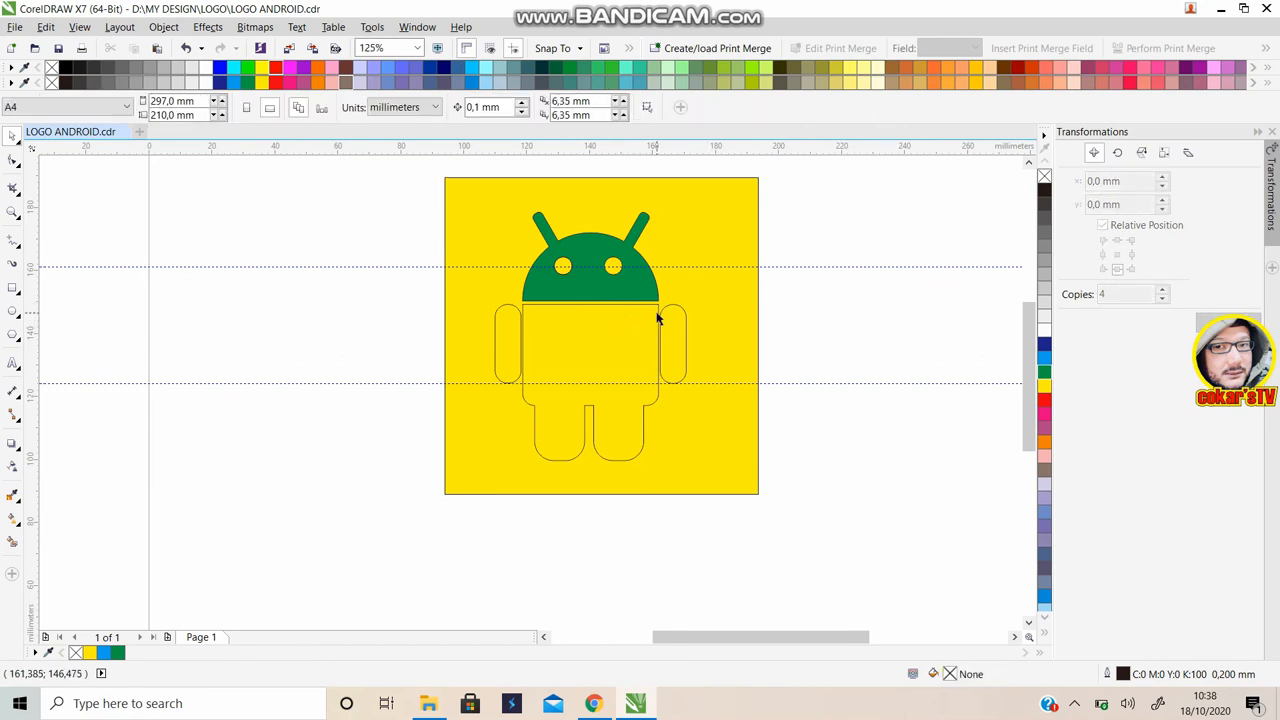
left_click(600, 336)
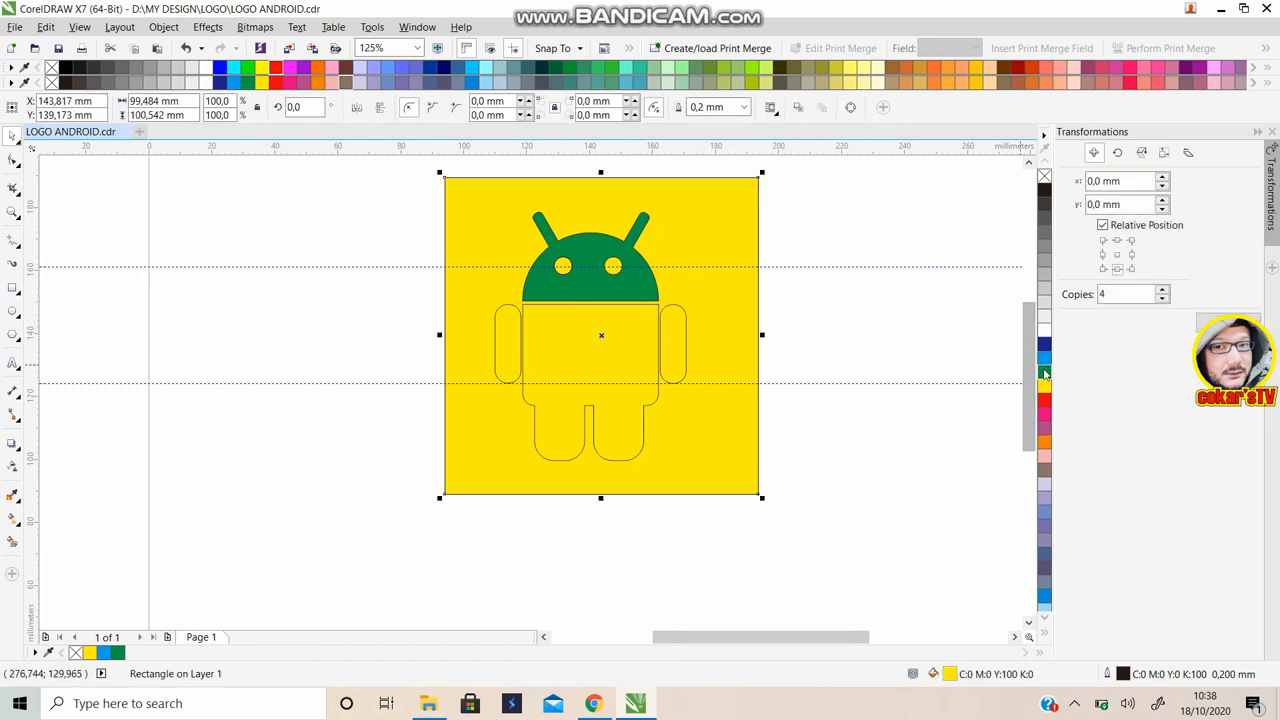
left_click(1044, 372)
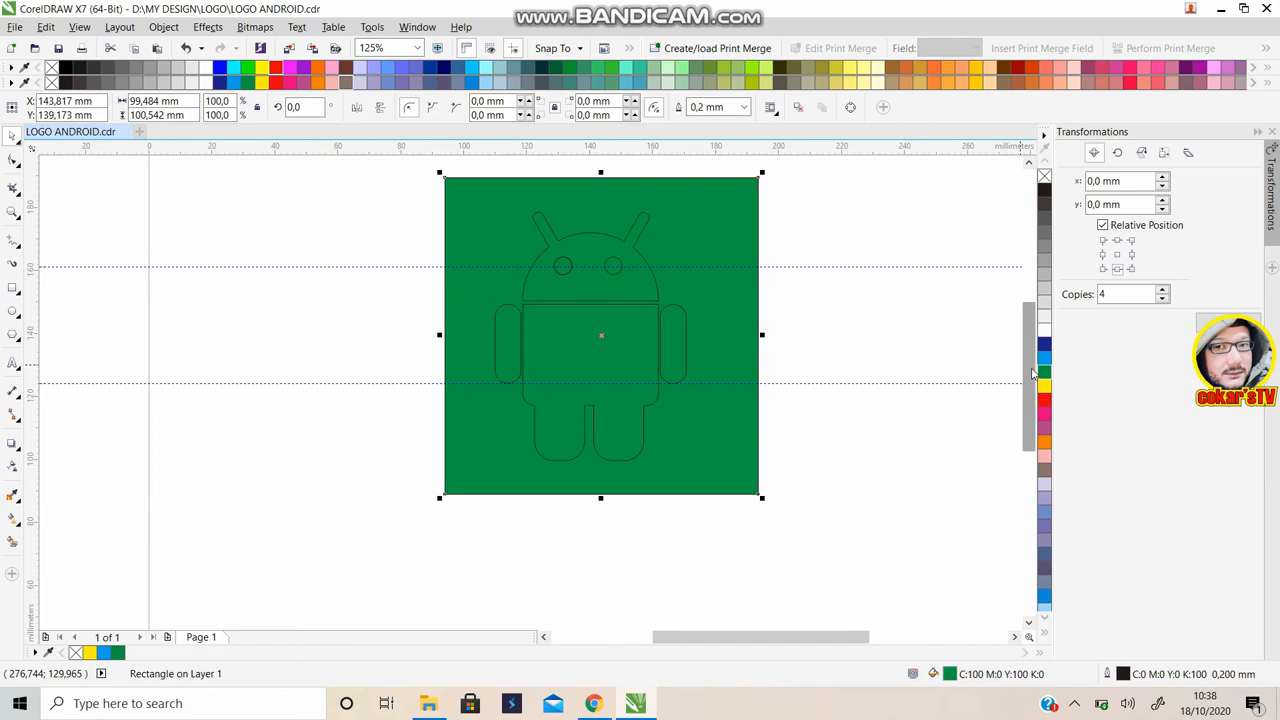
left_click(1044, 386)
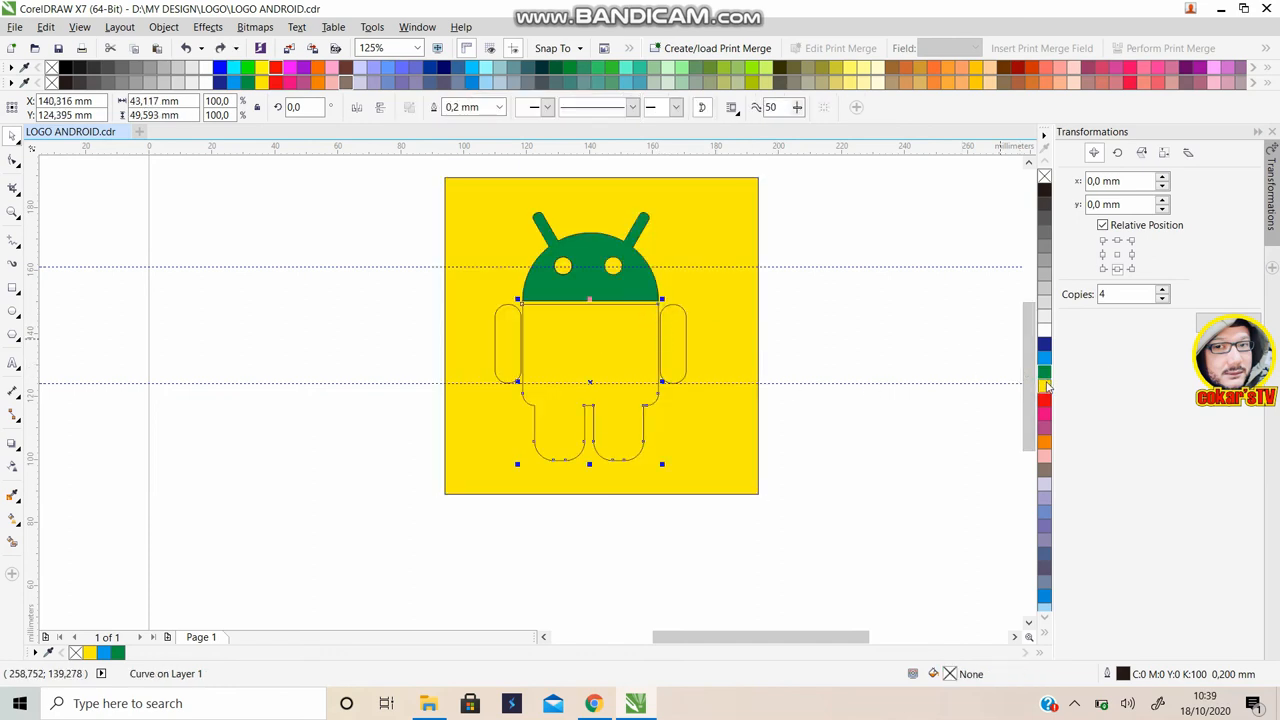
Fill the robot's body, legs and both arms with the head's green
left_click(1044, 376)
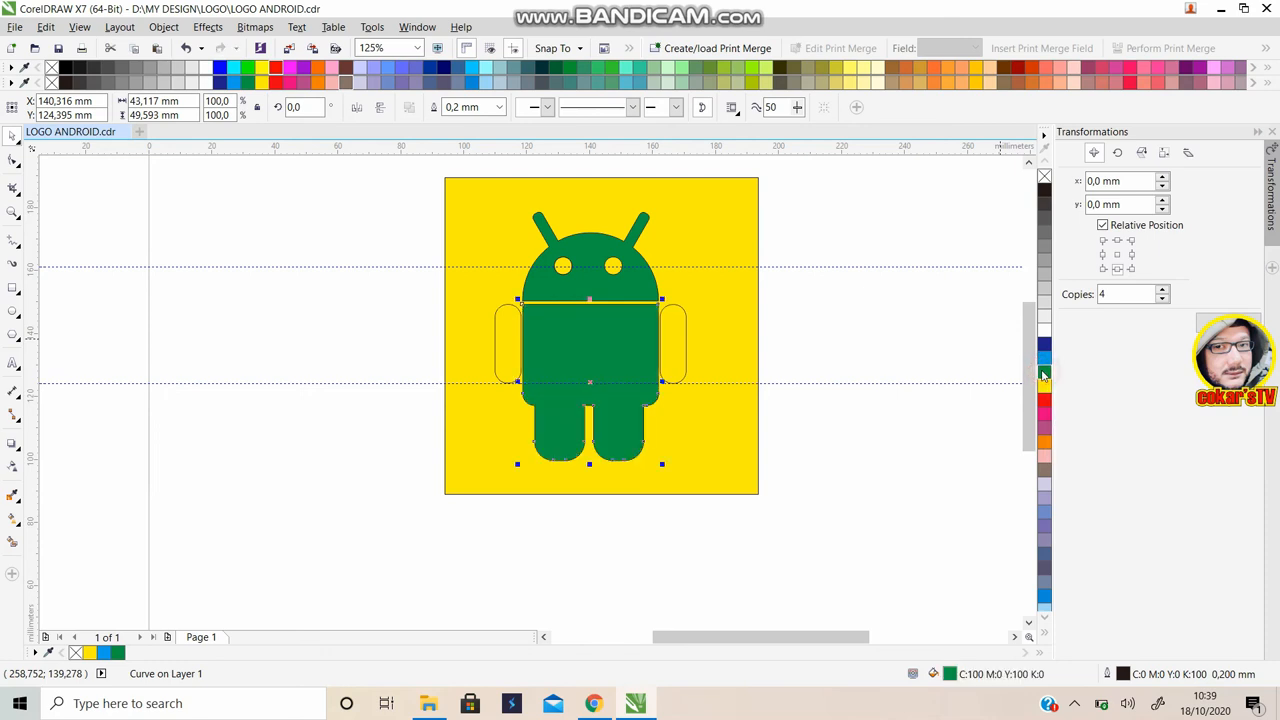
left_click(672, 344)
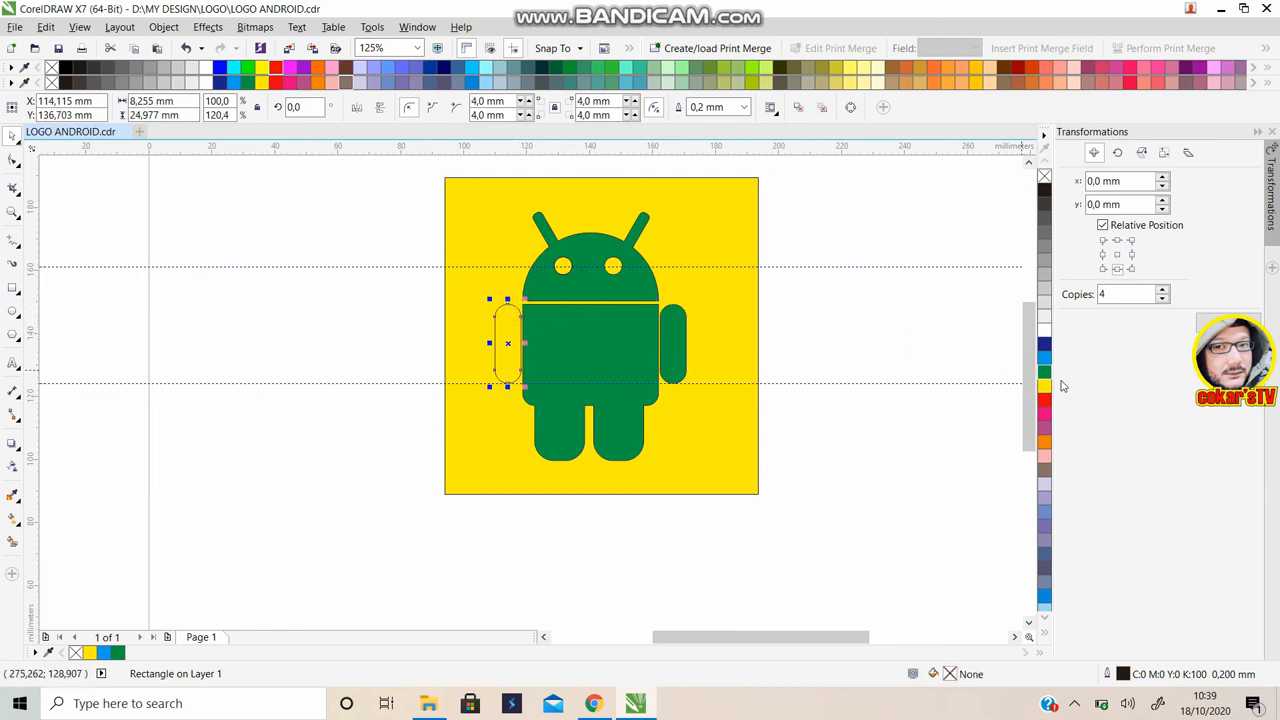
left_click(908, 340)
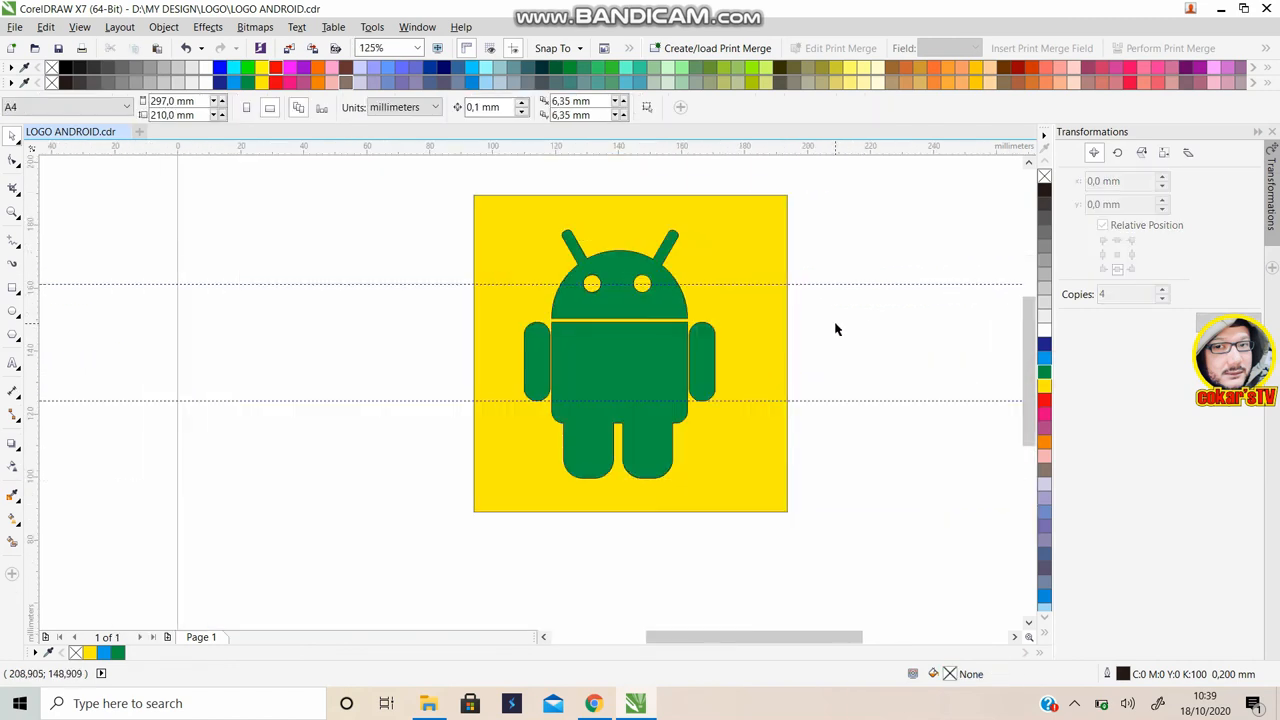
mouse_move(710, 348)
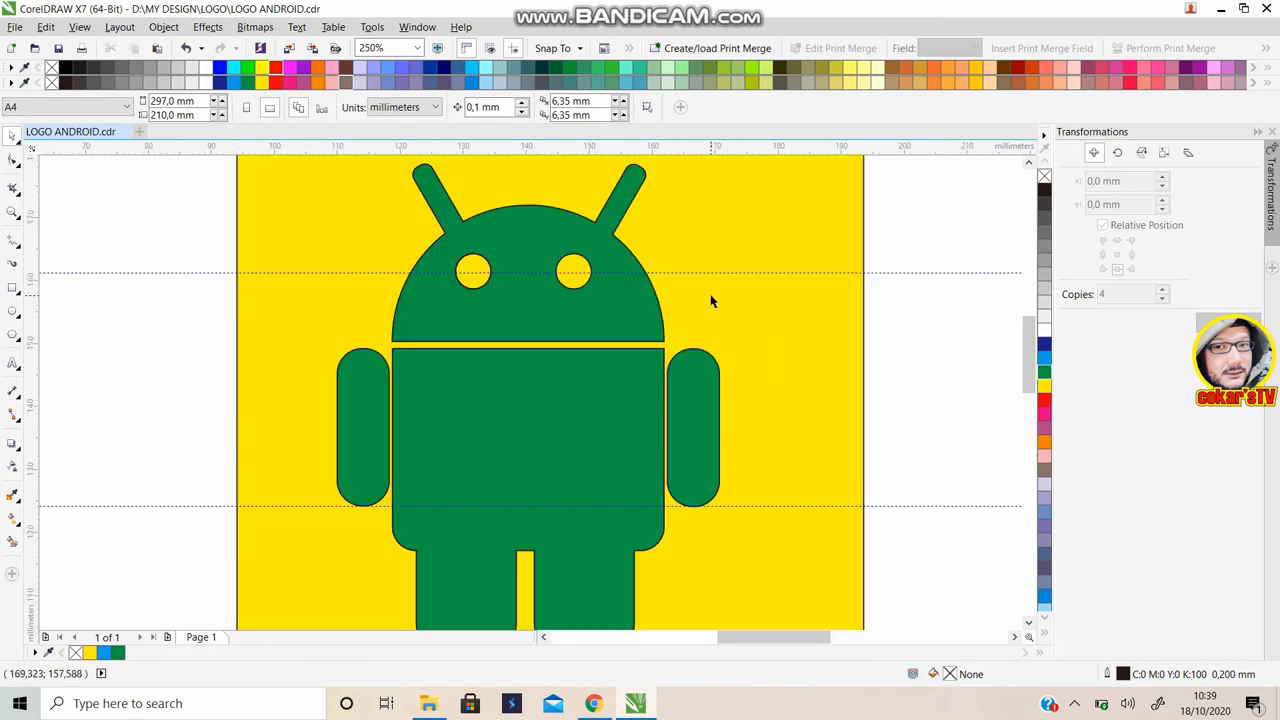
mouse_move(1016, 342)
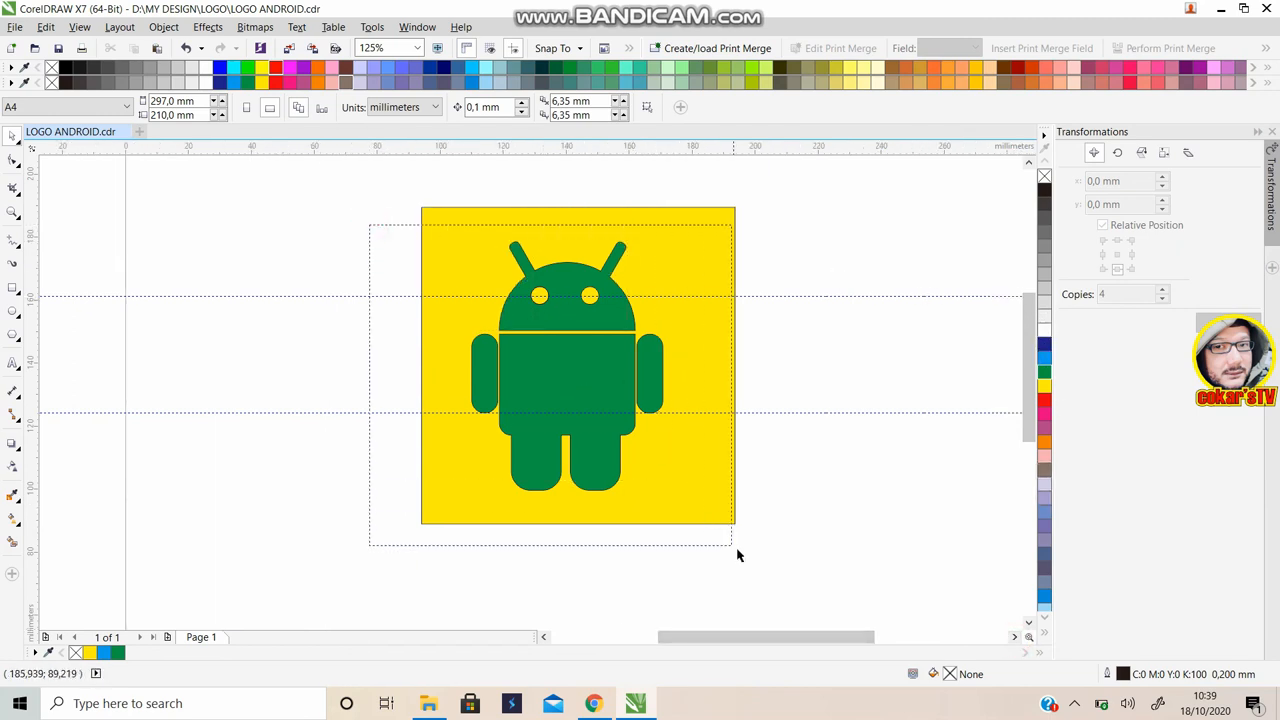
Marquee-select the five robot parts and group them into one object
left_click(564, 364)
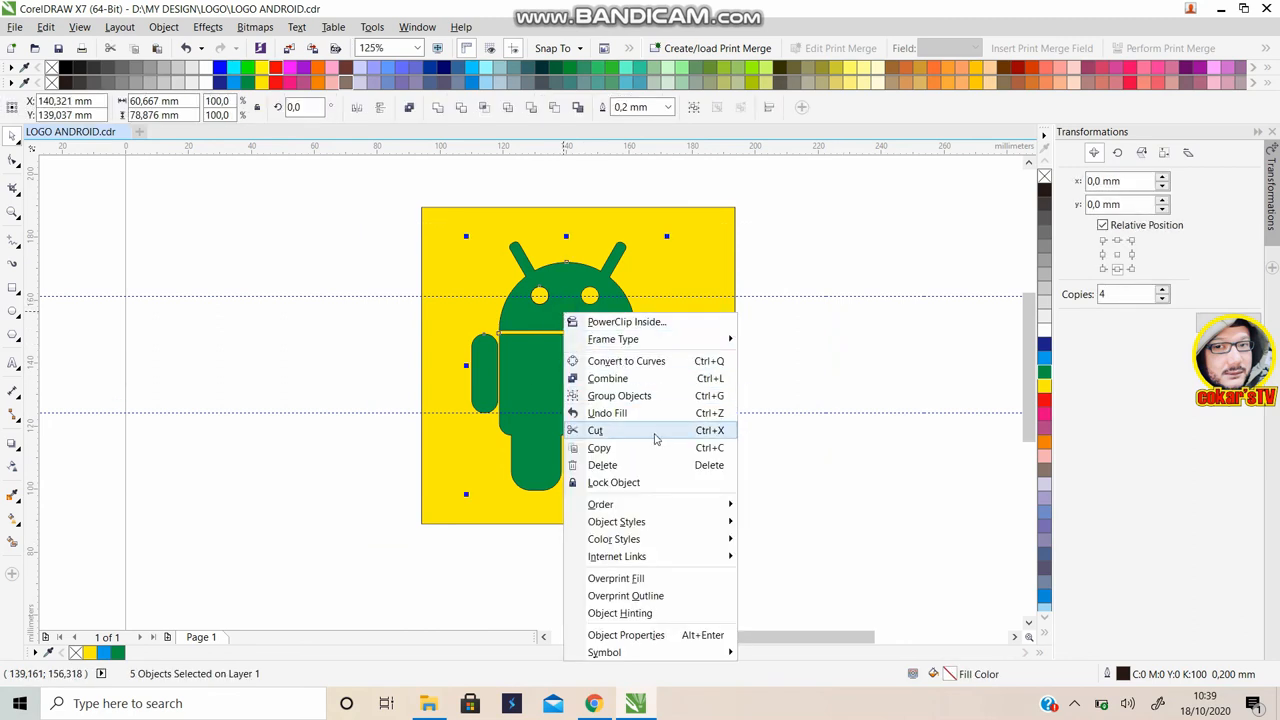
left_click(828, 336)
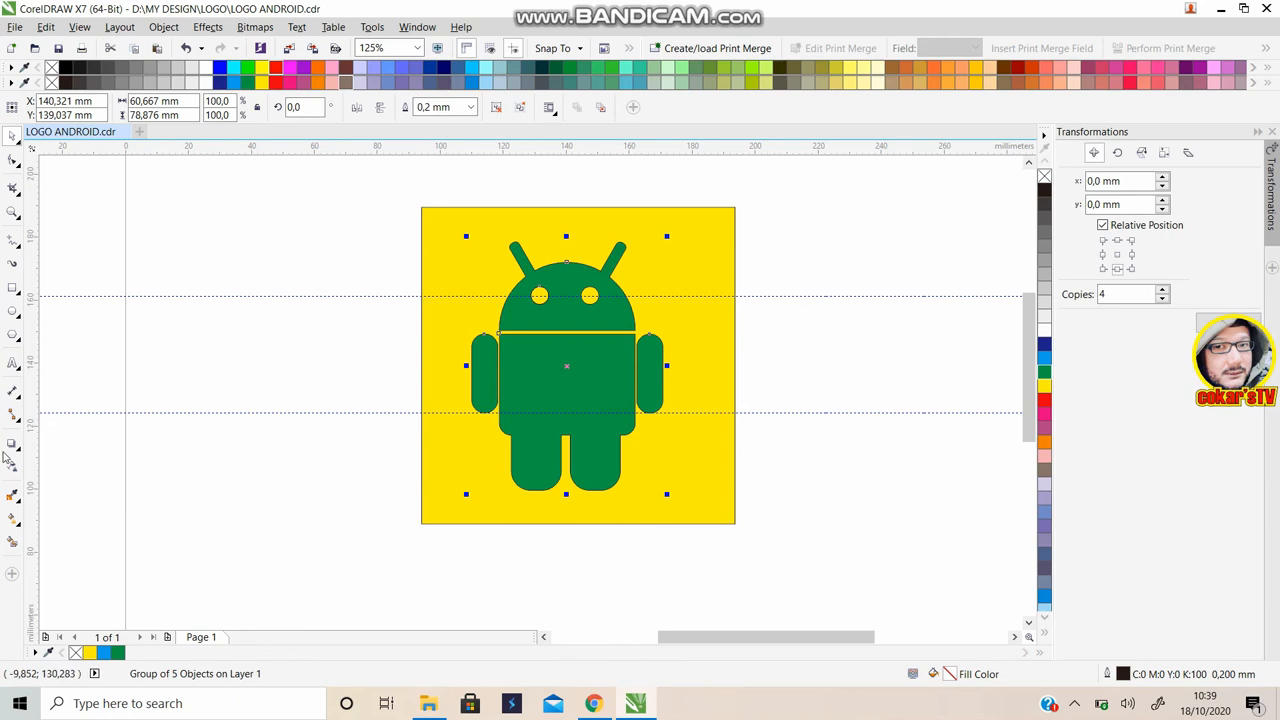
mouse_move(12, 446)
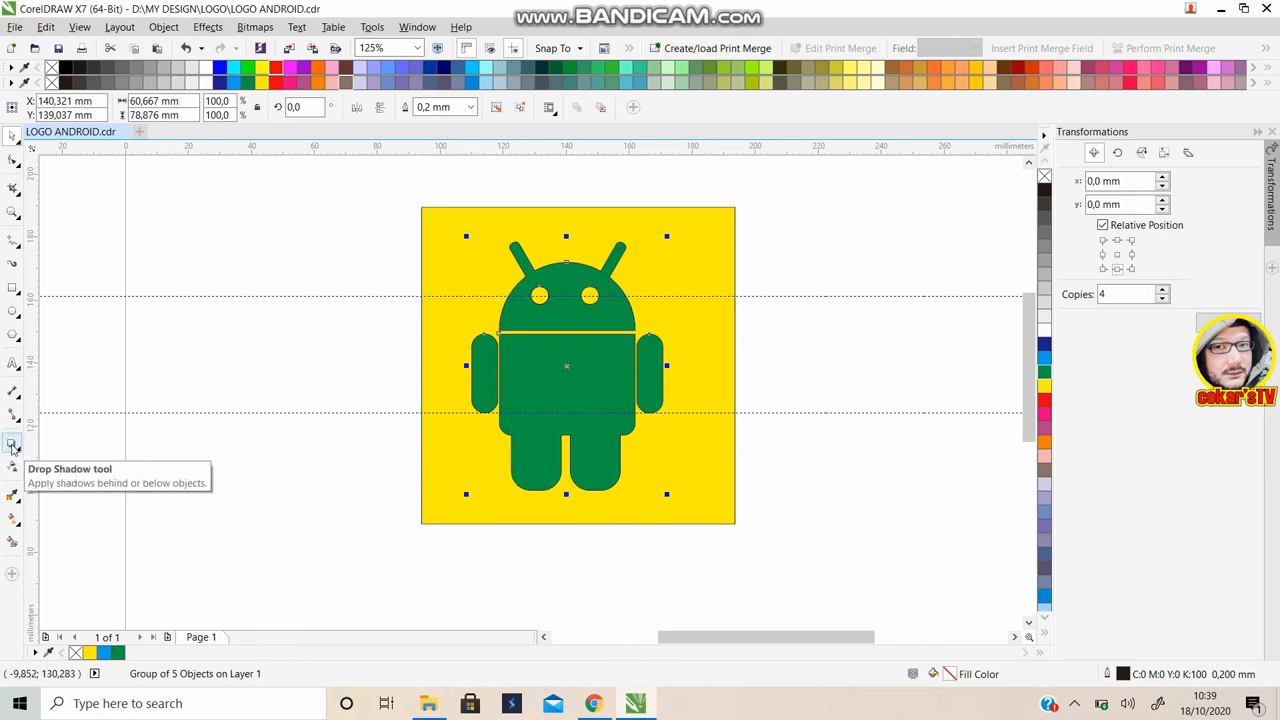
Add a soft drop shadow from the grouped robot onto the yellow square
left_click(12, 444)
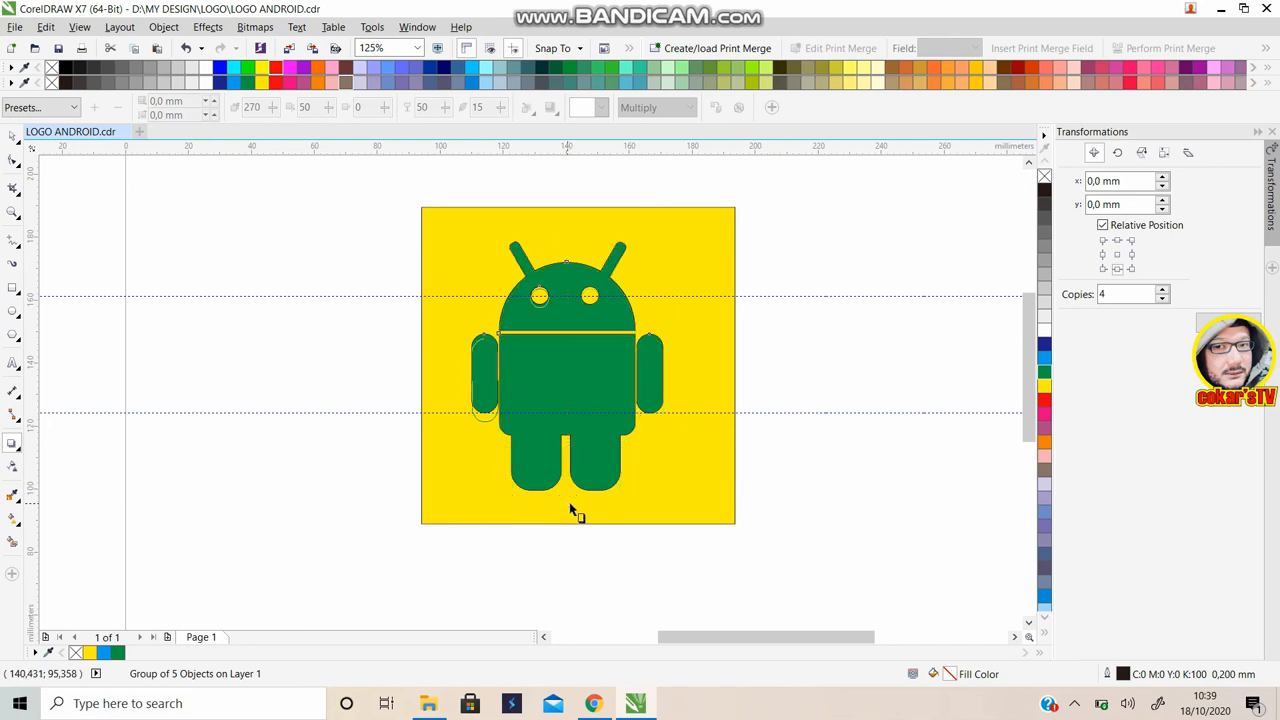
mouse_move(628, 480)
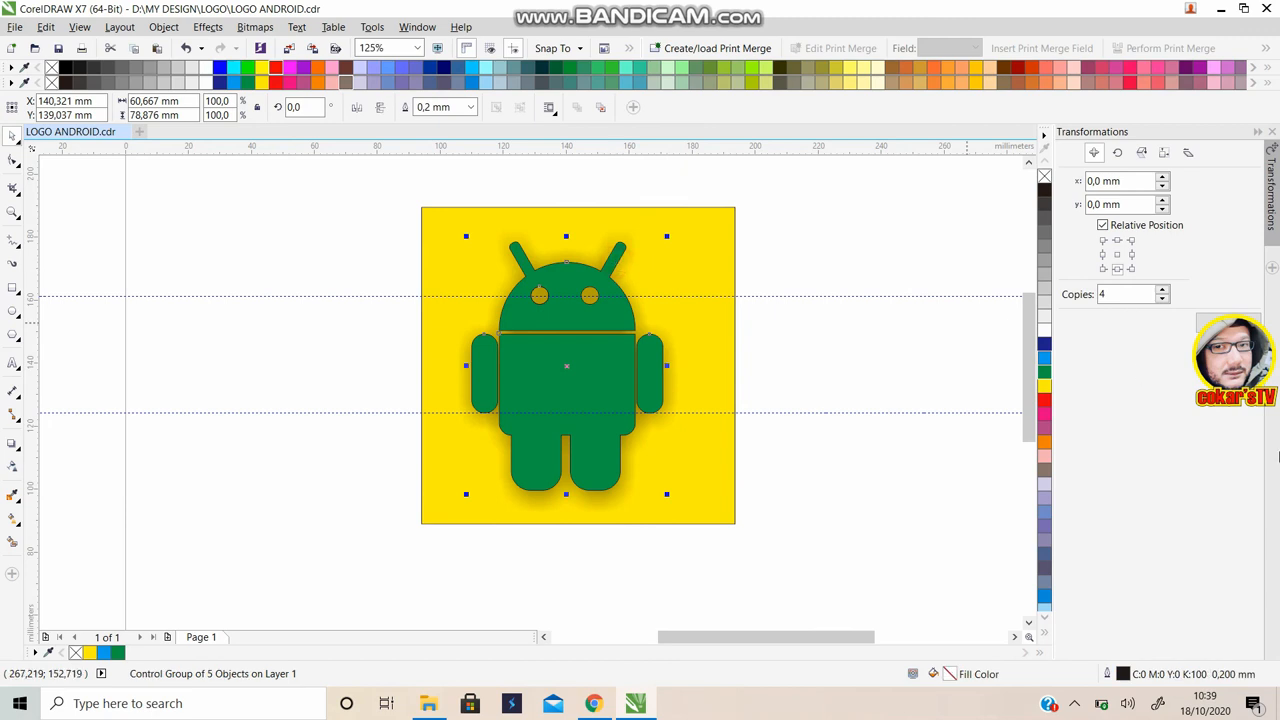
mouse_move(1176, 302)
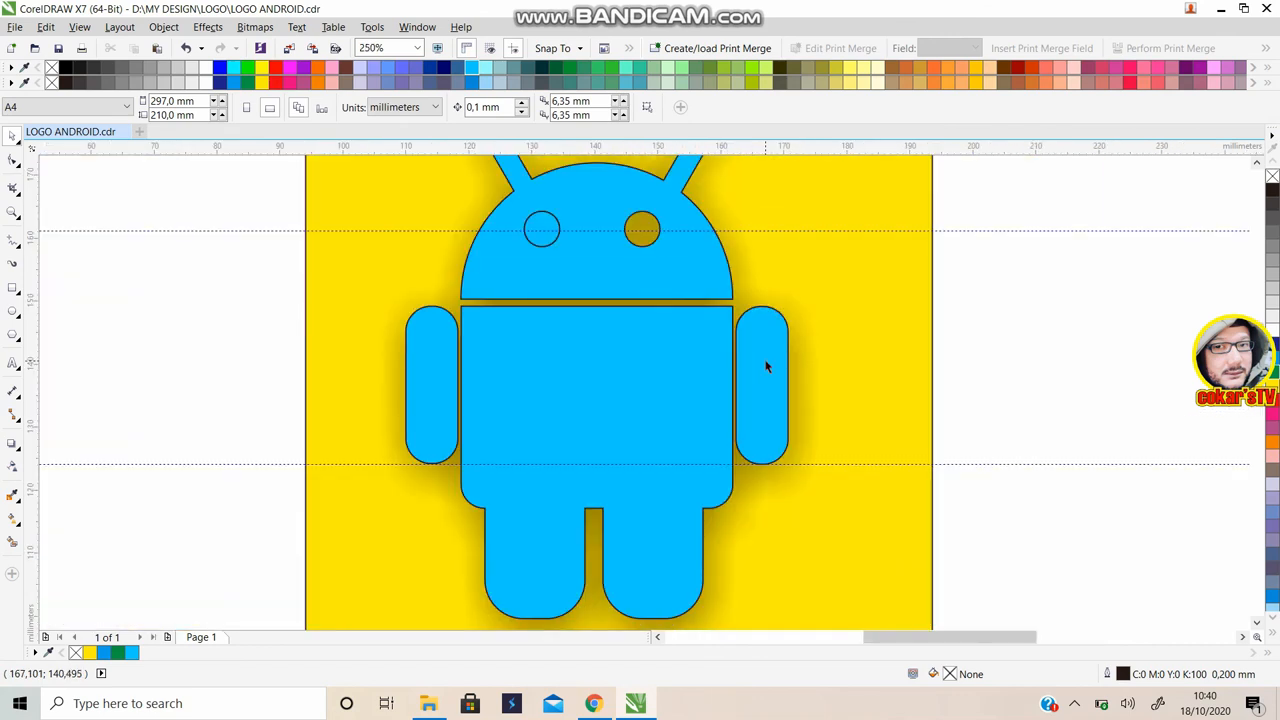
Cut the eyes through to the yellow background and deselect the blue robot
left_click(412, 48)
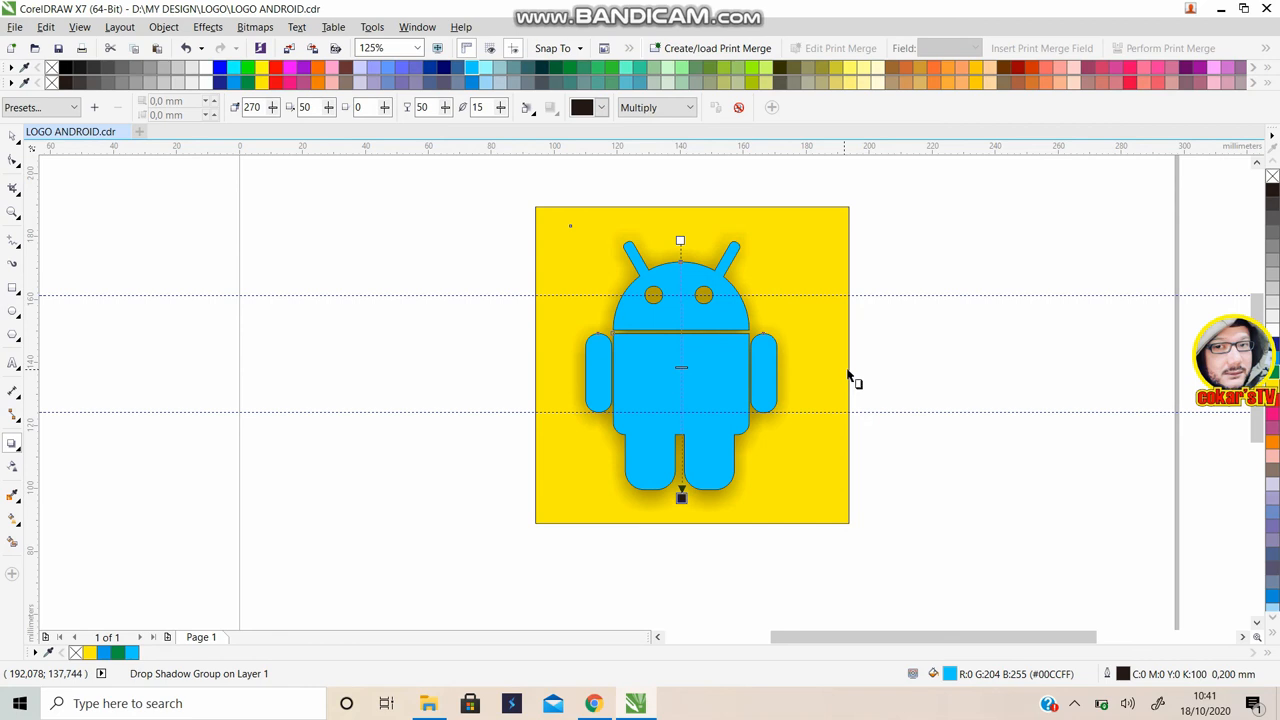
mouse_move(902, 500)
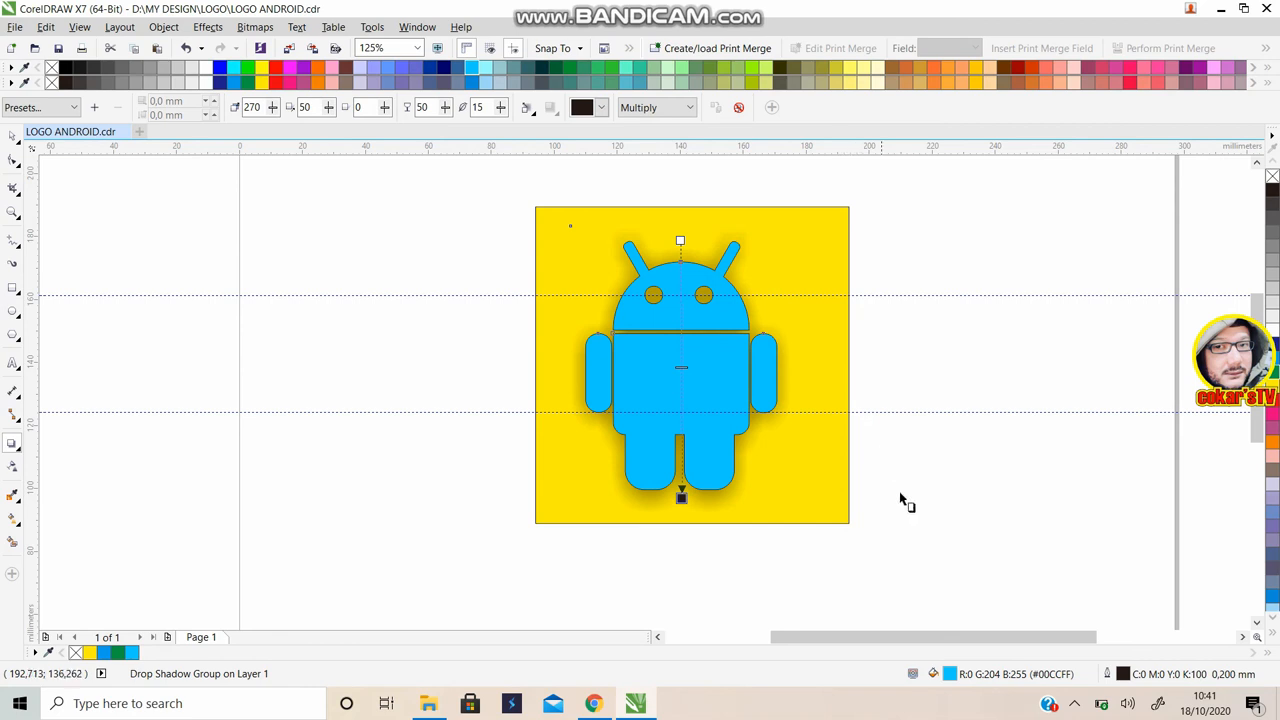
mouse_move(914, 504)
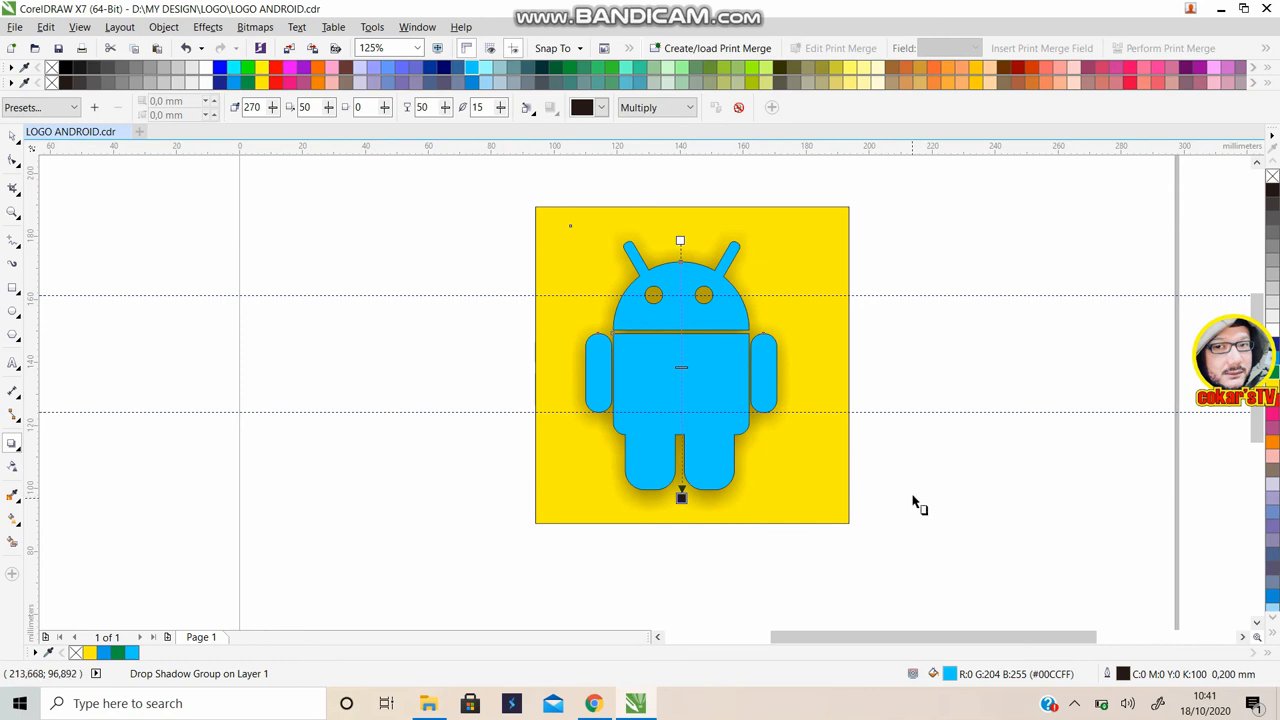
left_click(60, 132)
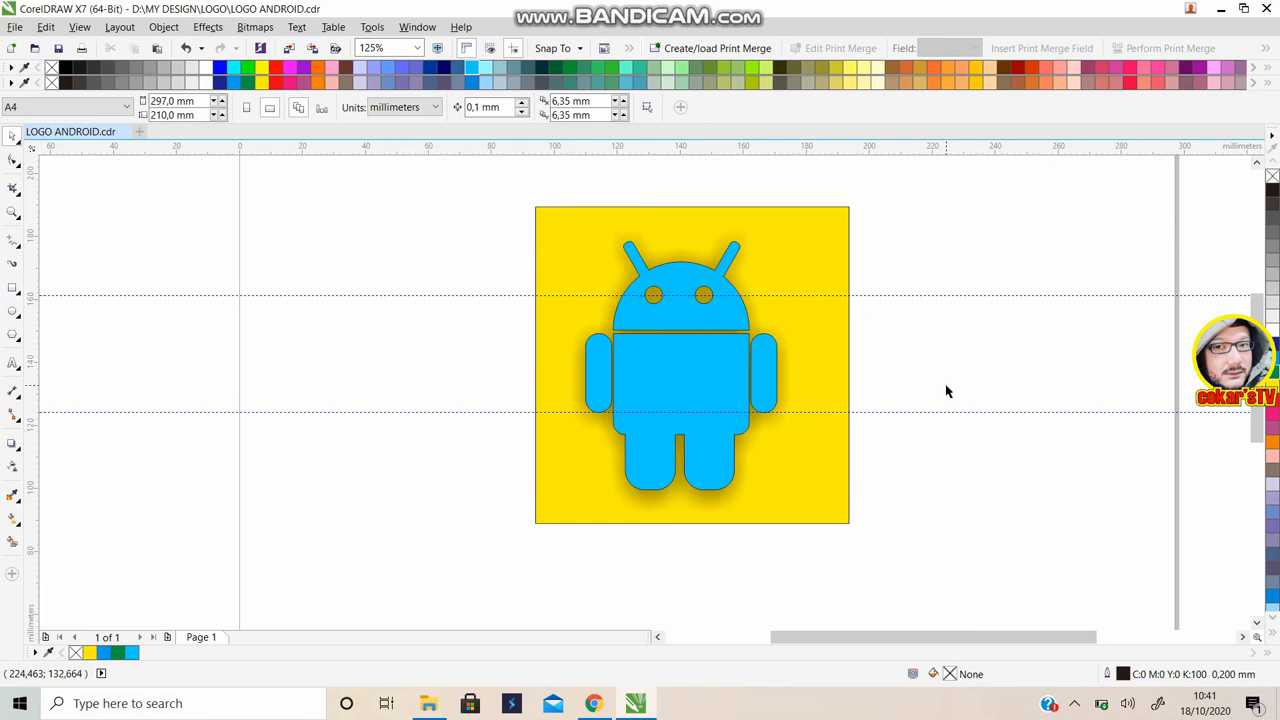
mouse_move(956, 462)
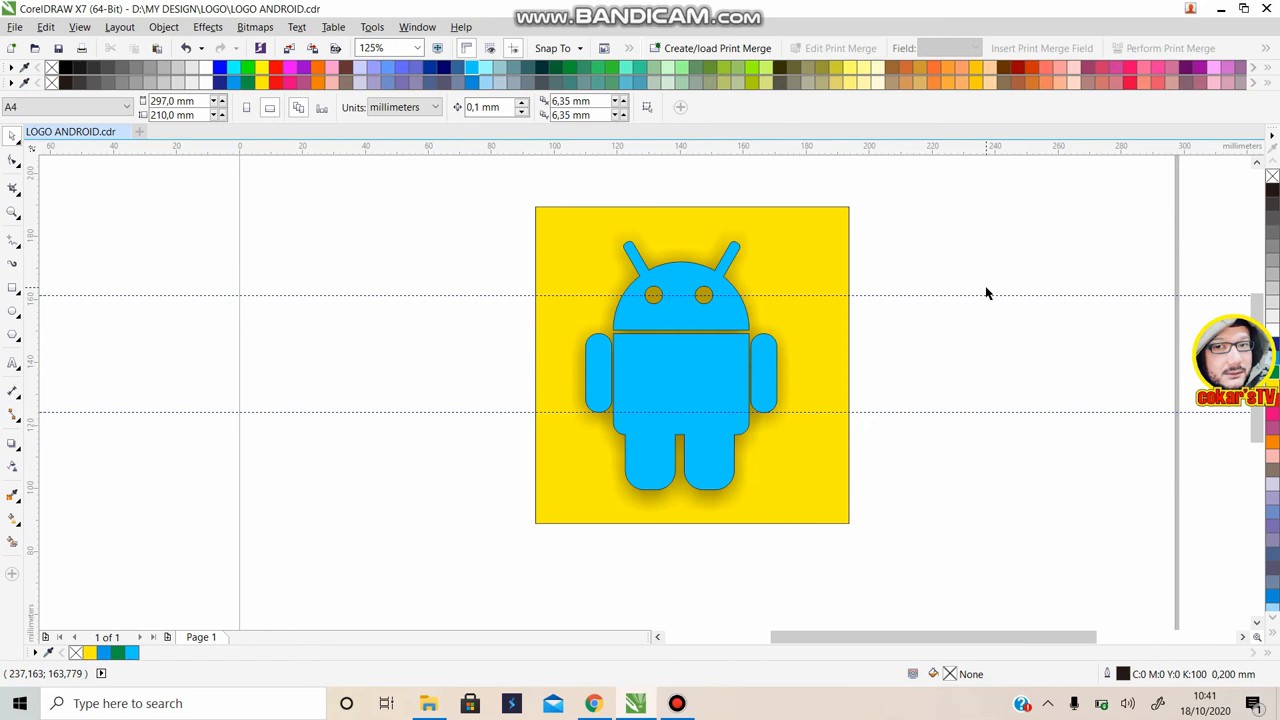
mouse_move(584, 256)
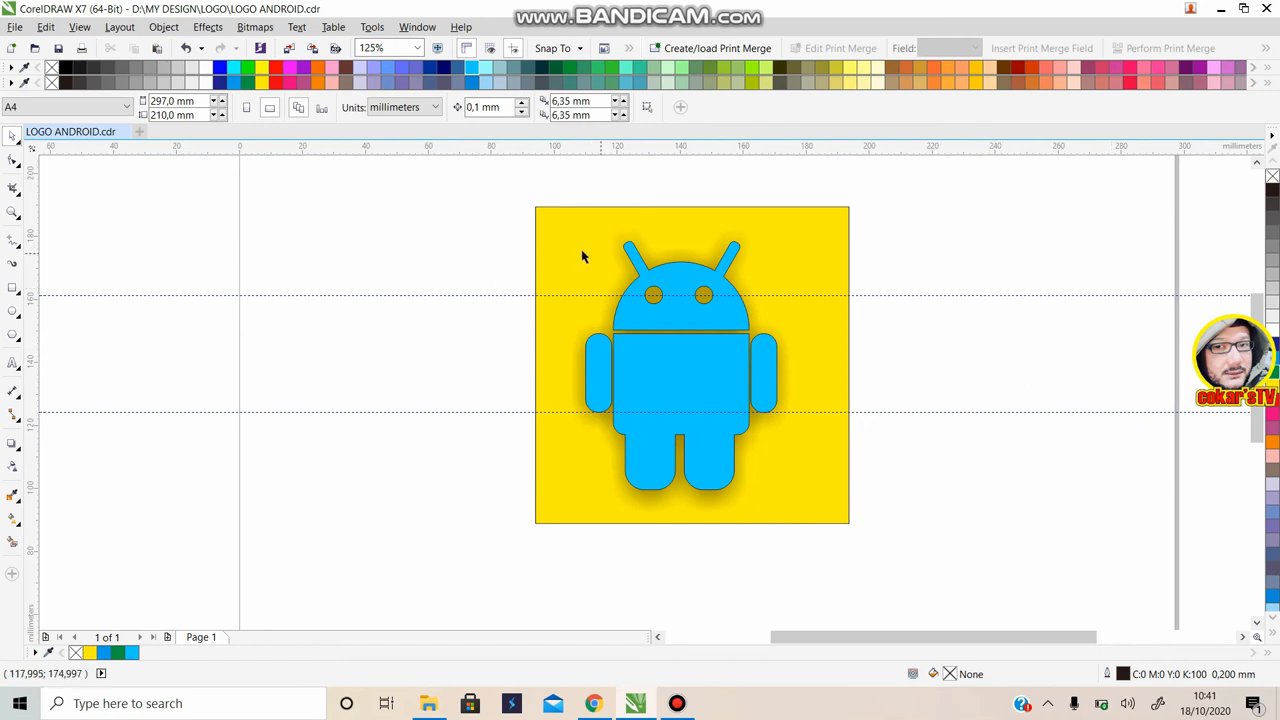
mouse_move(840, 520)
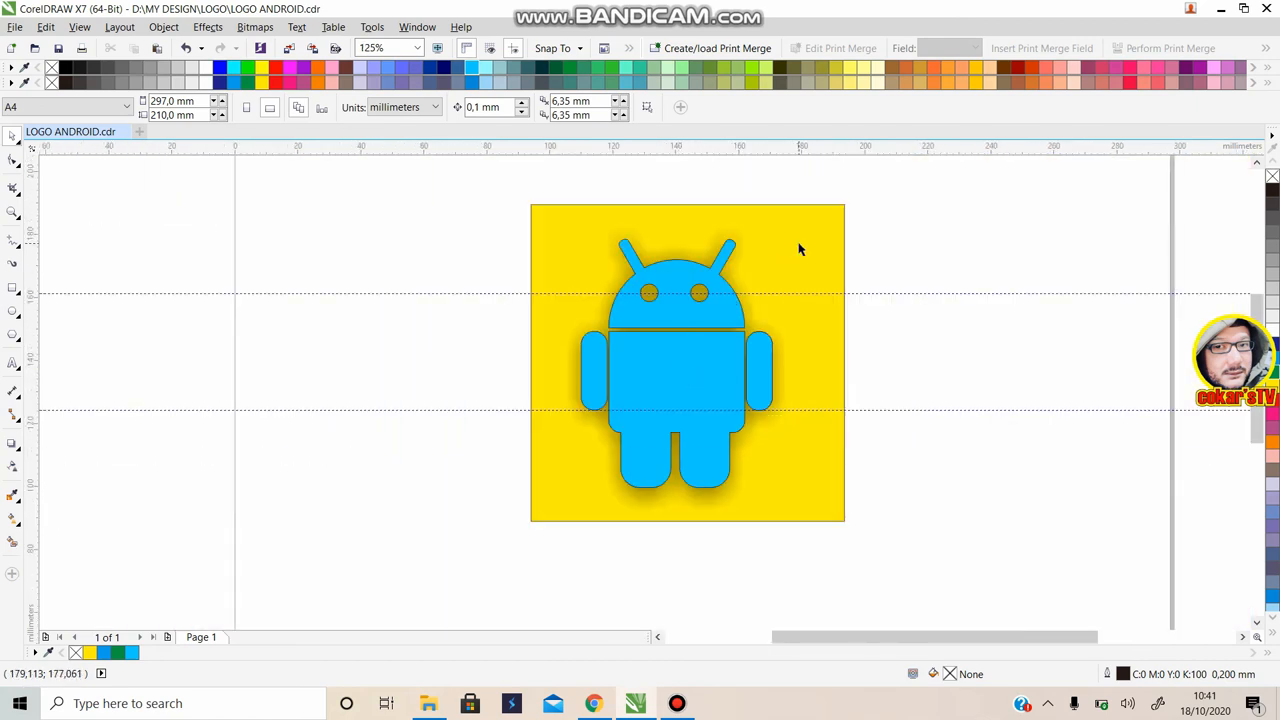
mouse_move(778, 248)
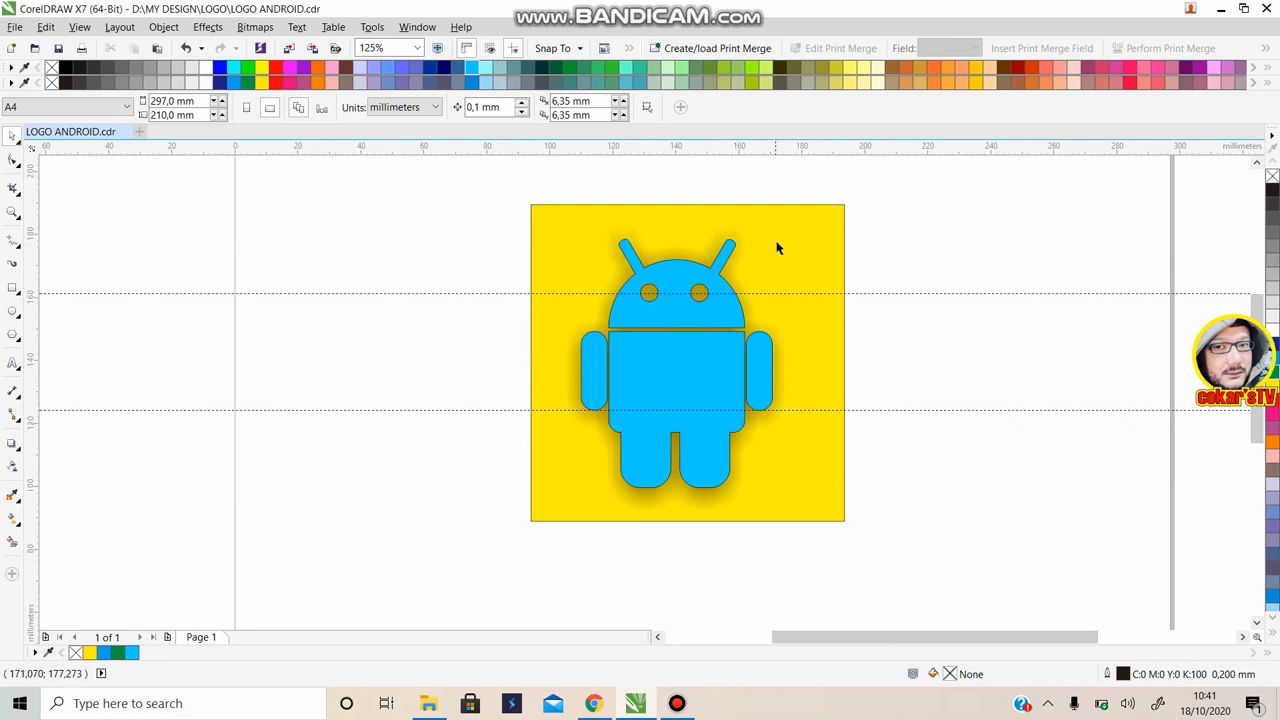
mouse_move(768, 244)
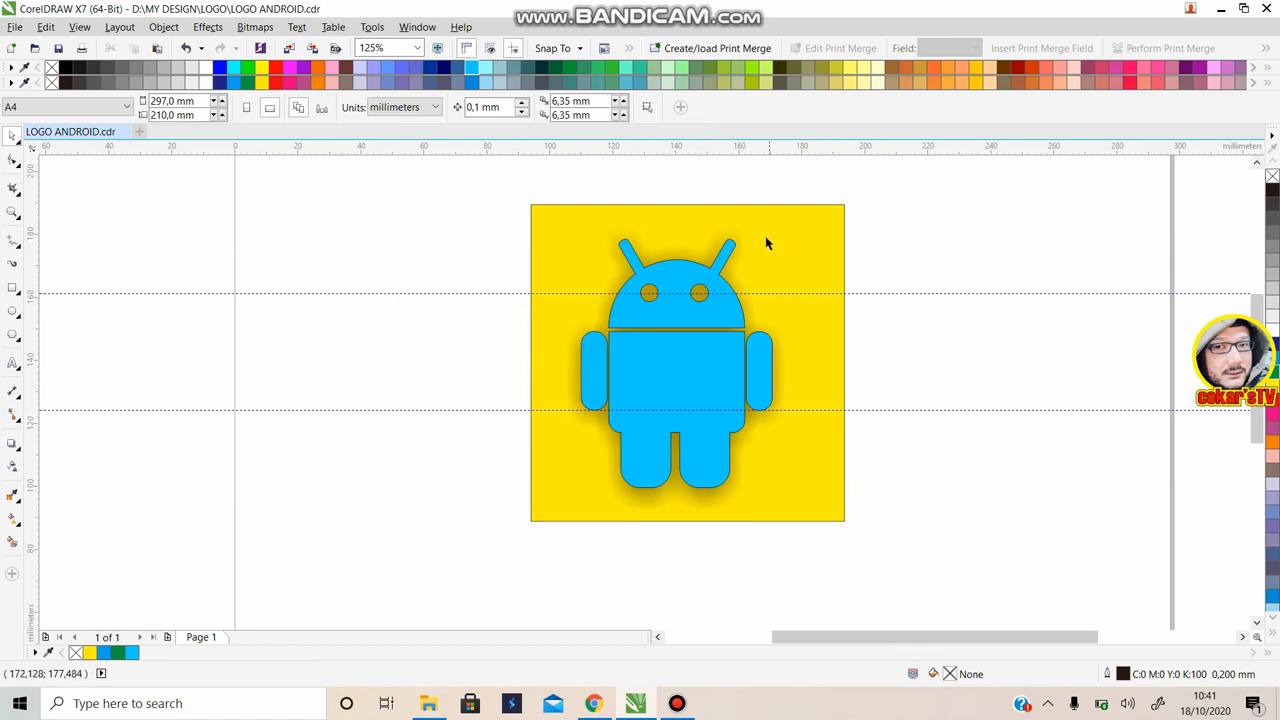
mouse_move(496, 212)
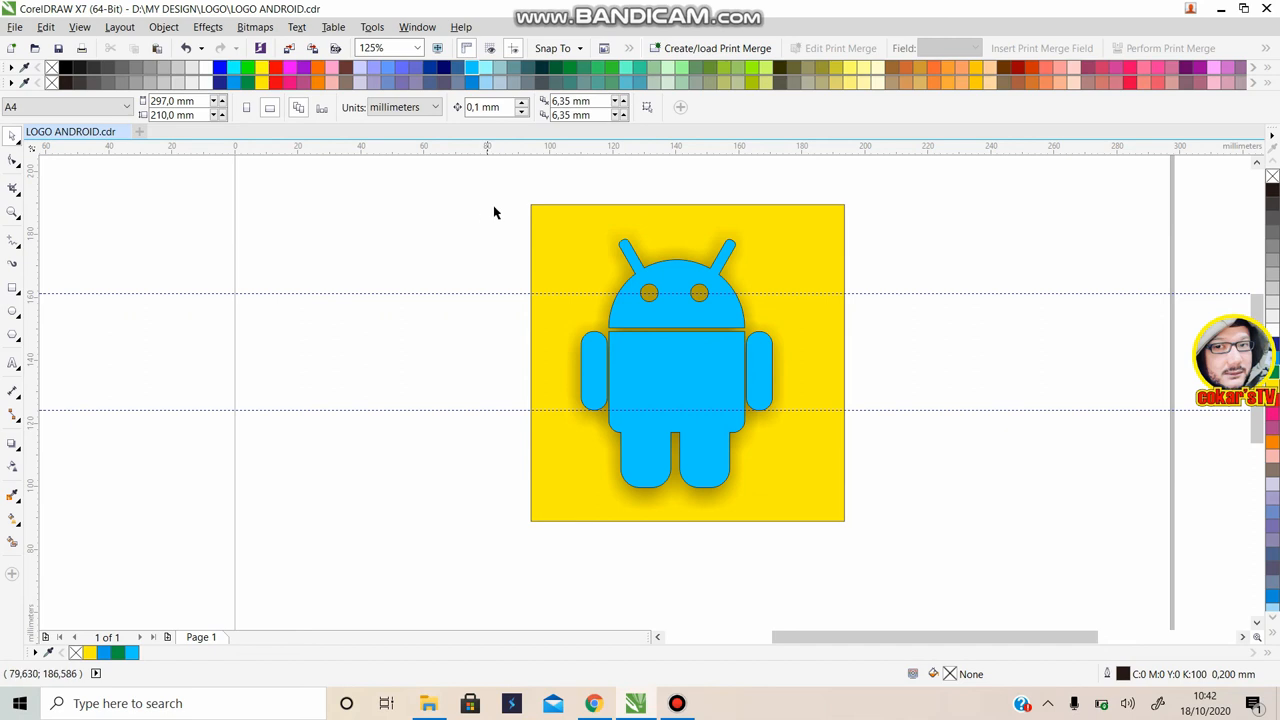
mouse_move(800, 428)
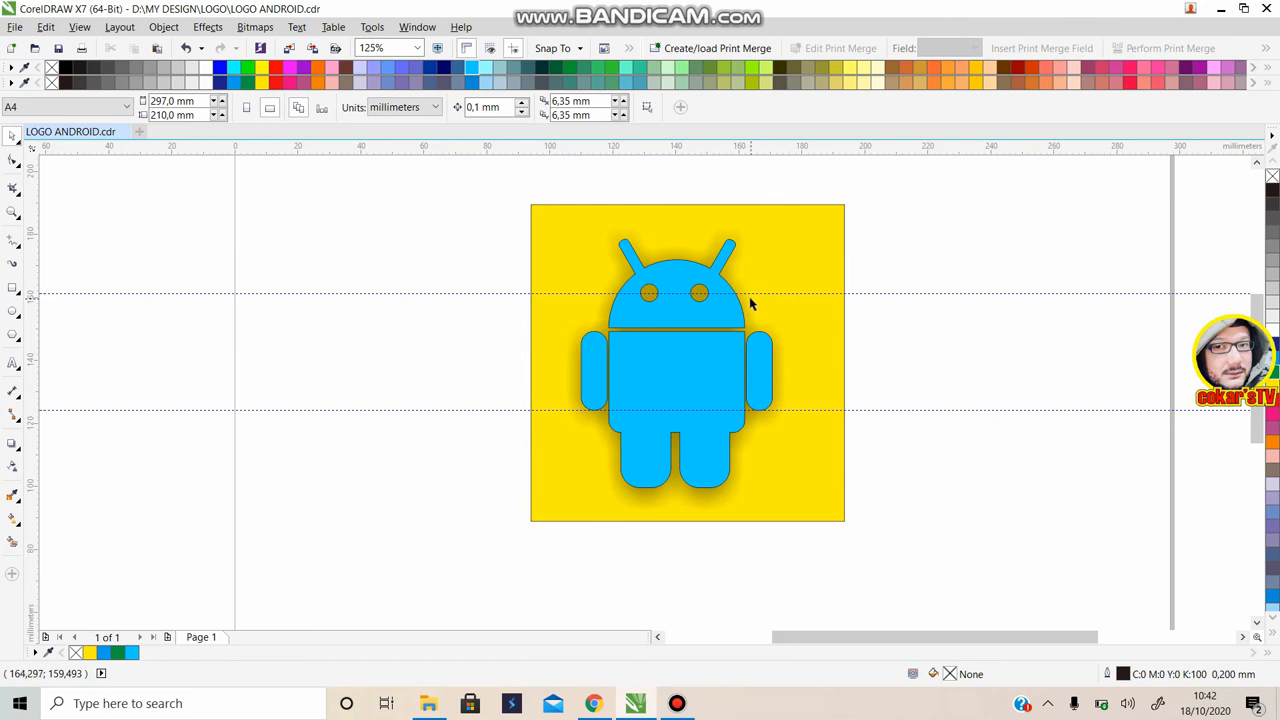
mouse_move(708, 272)
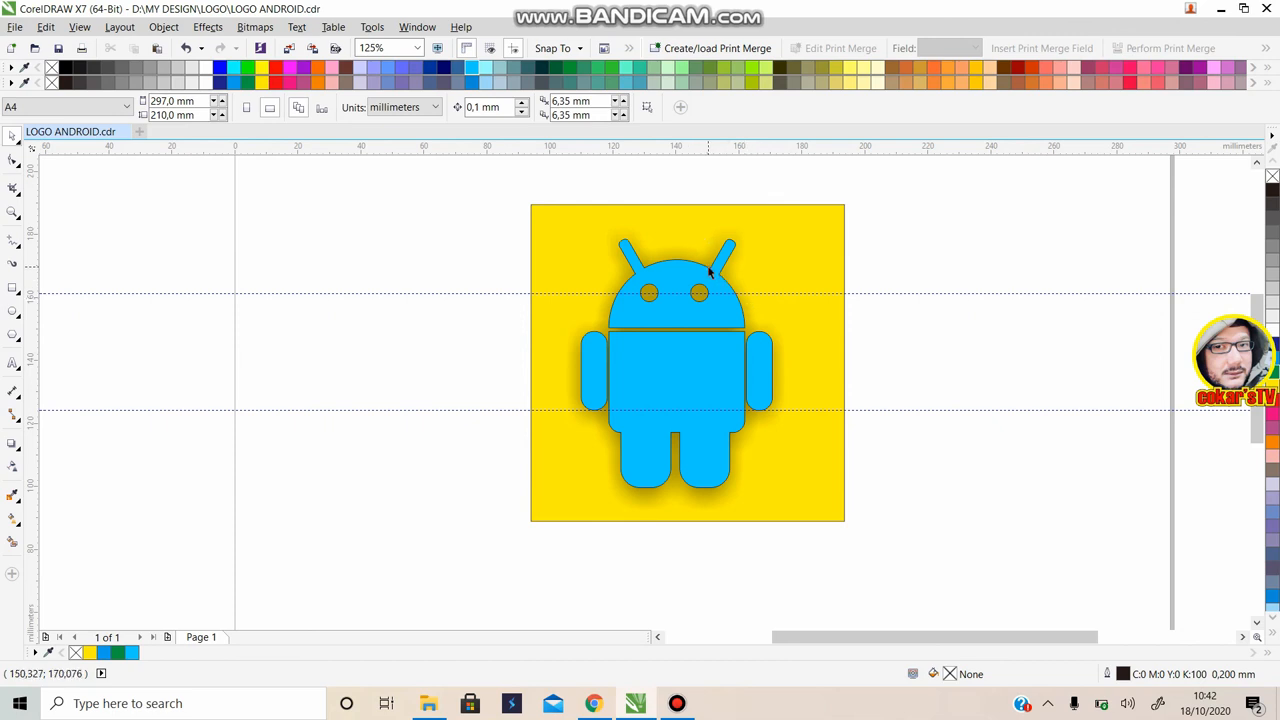